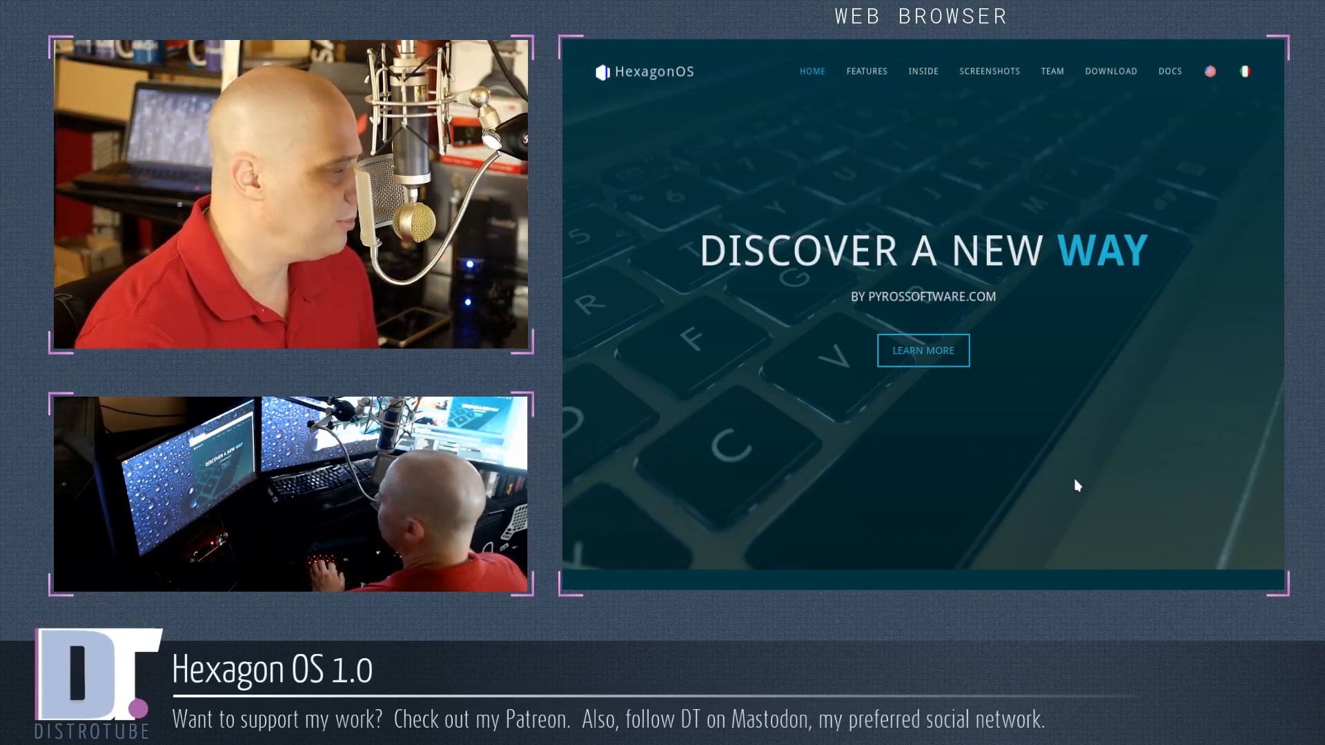
mouse_move(1121, 501)
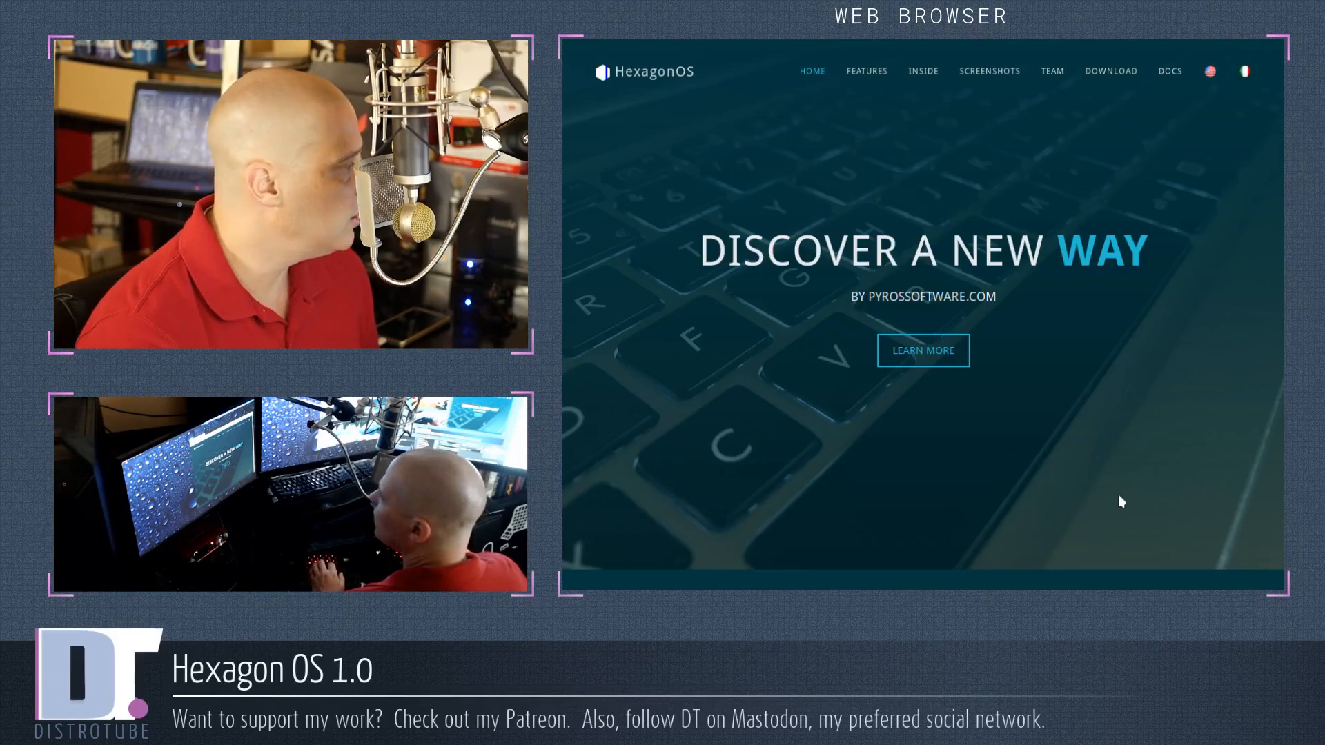
Scroll the HexagonOS homepage down past the banner to the four-column Features section
scroll("down", 3)
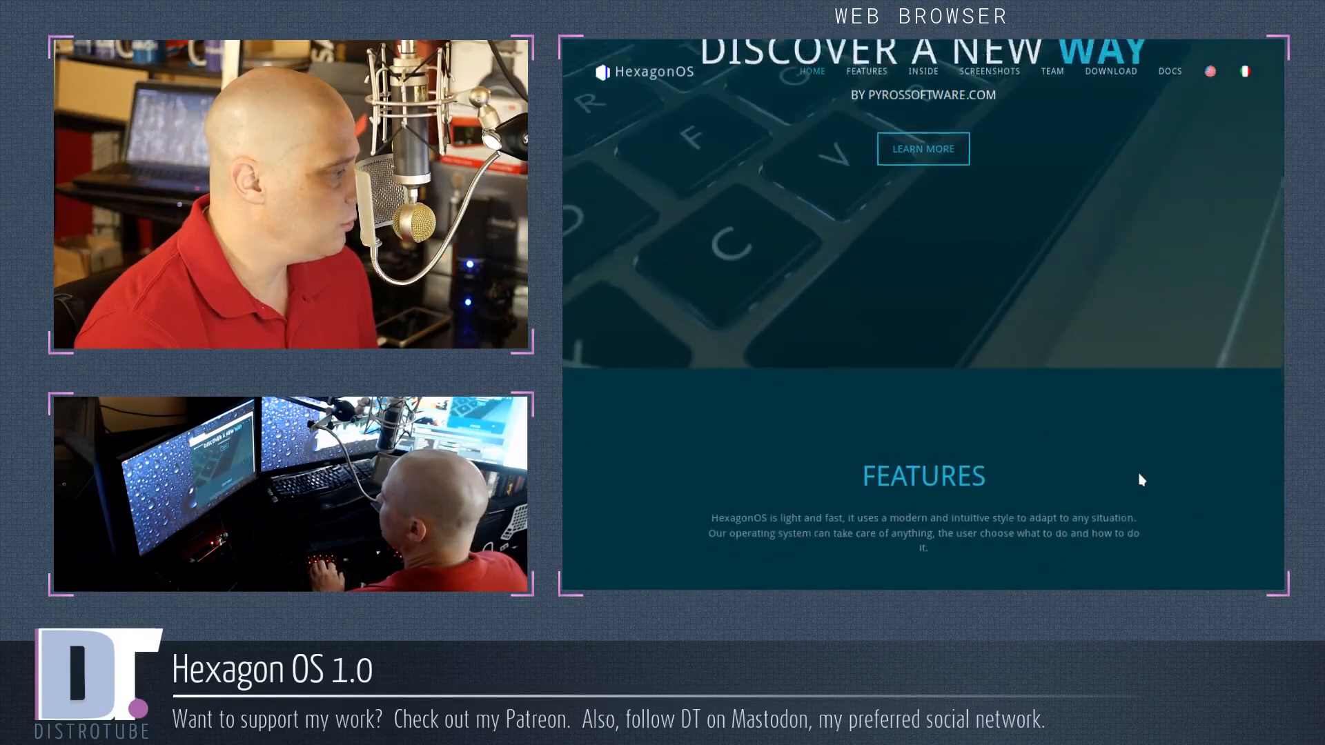
scroll("up", 3)
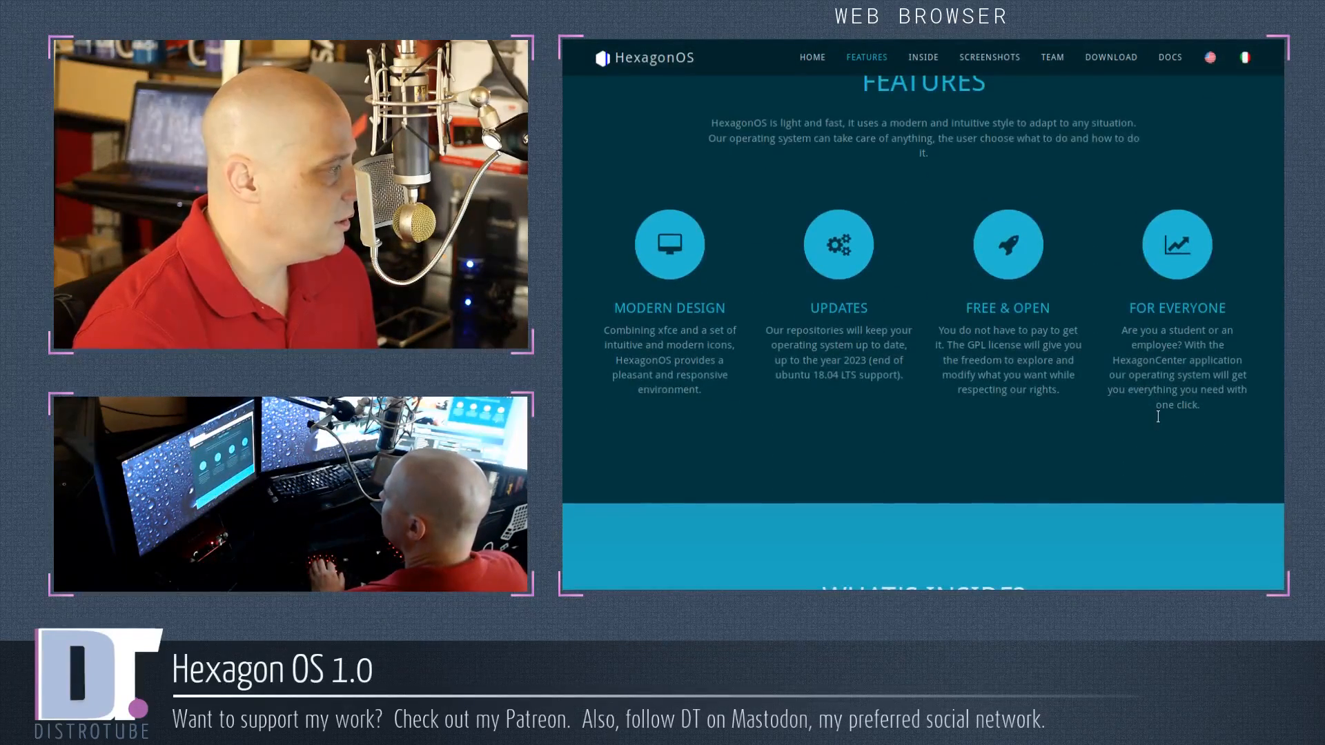
scroll("up", 3)
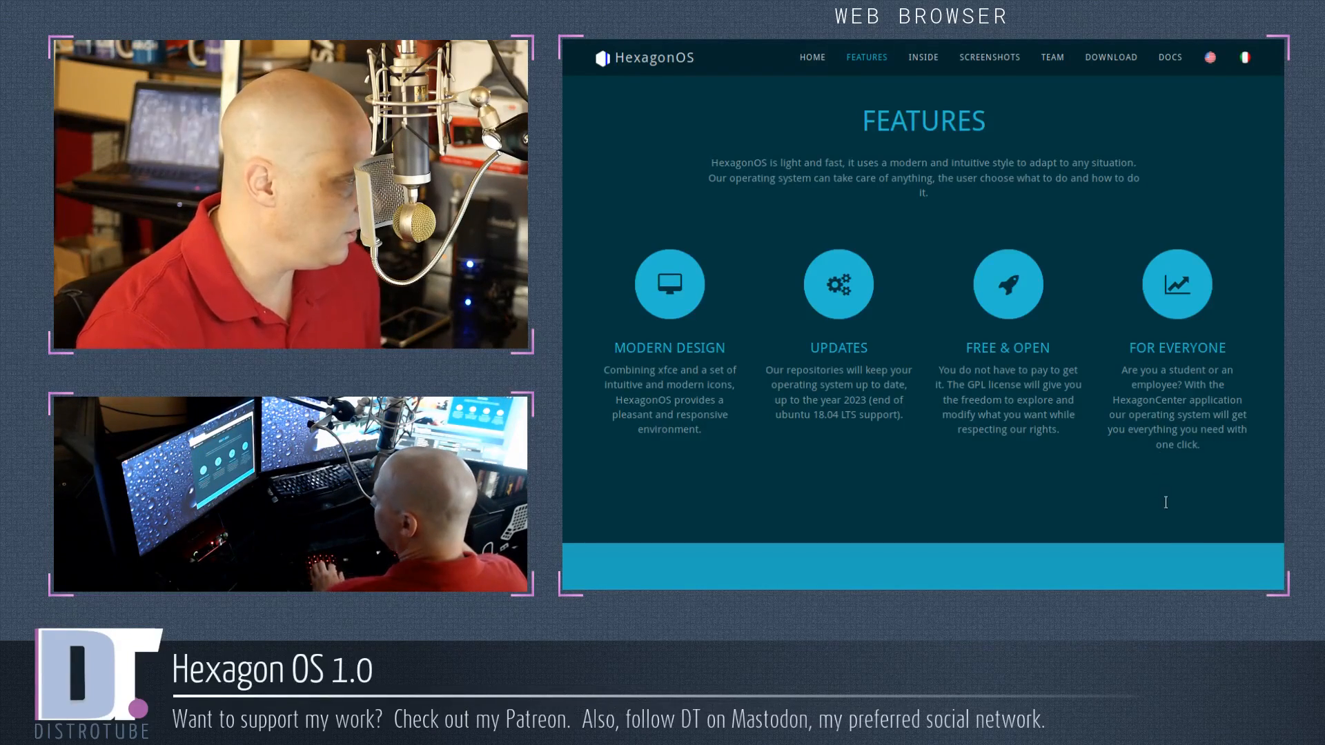
mouse_move(1155, 530)
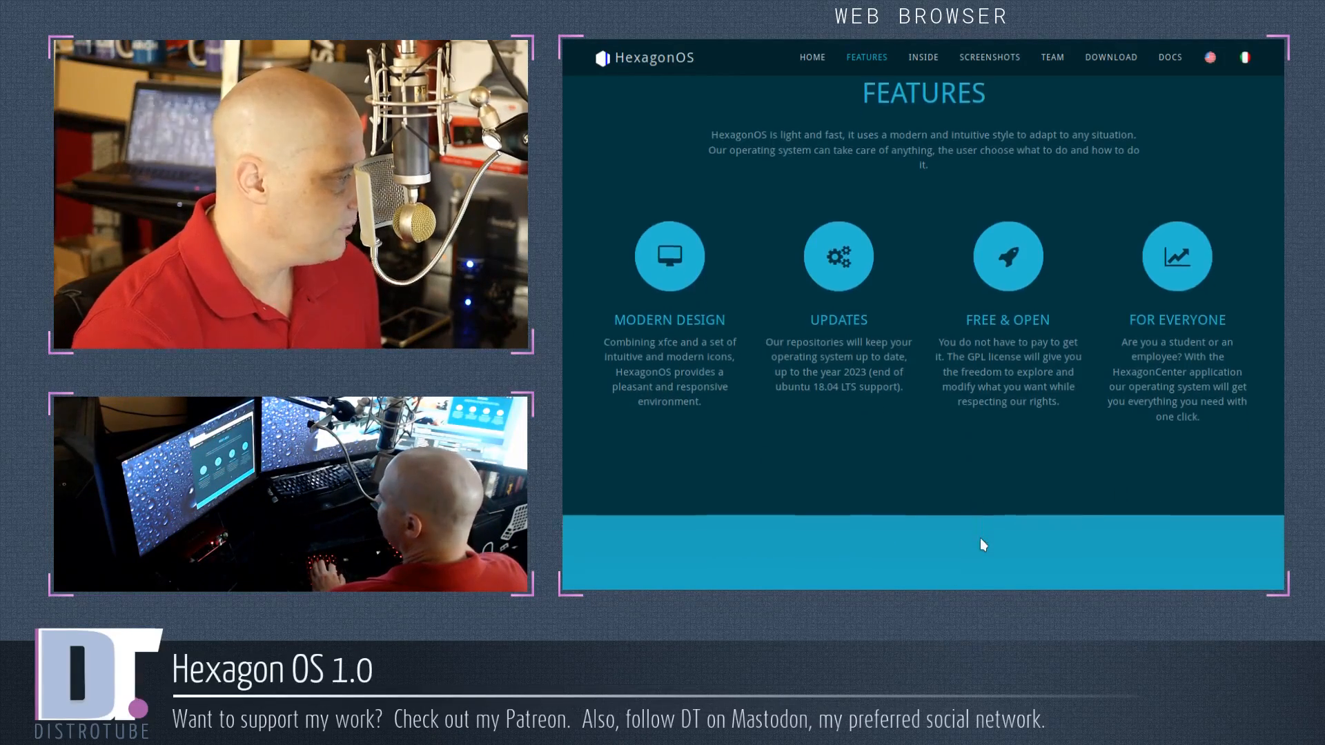
scroll("down", 3)
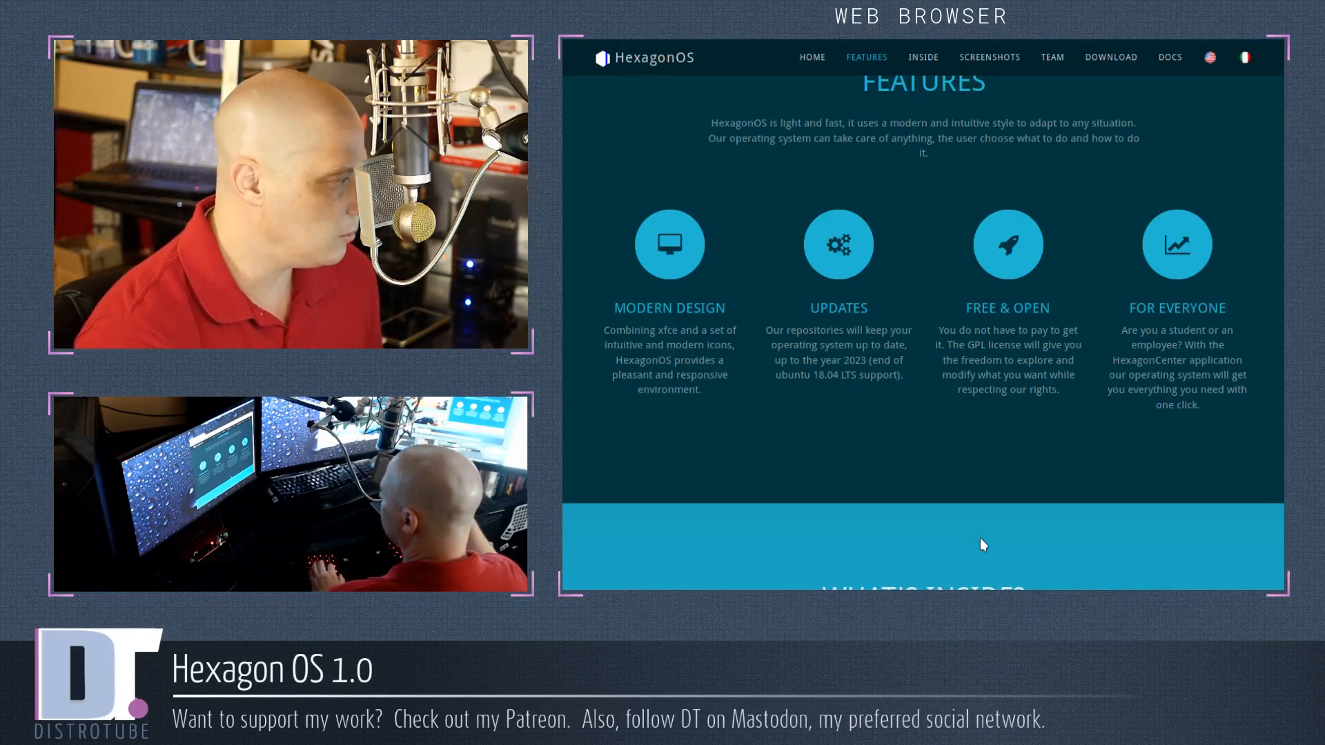
mouse_move(1063, 500)
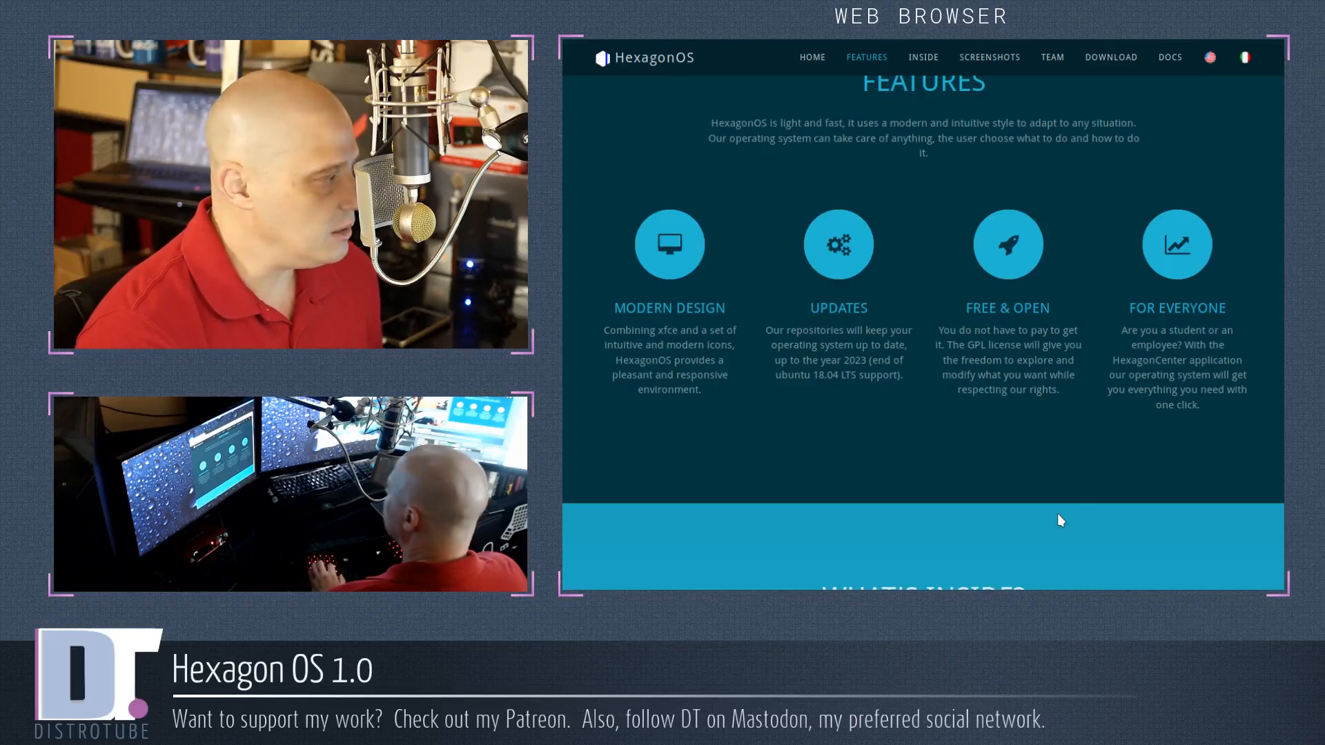
scroll("down", 3)
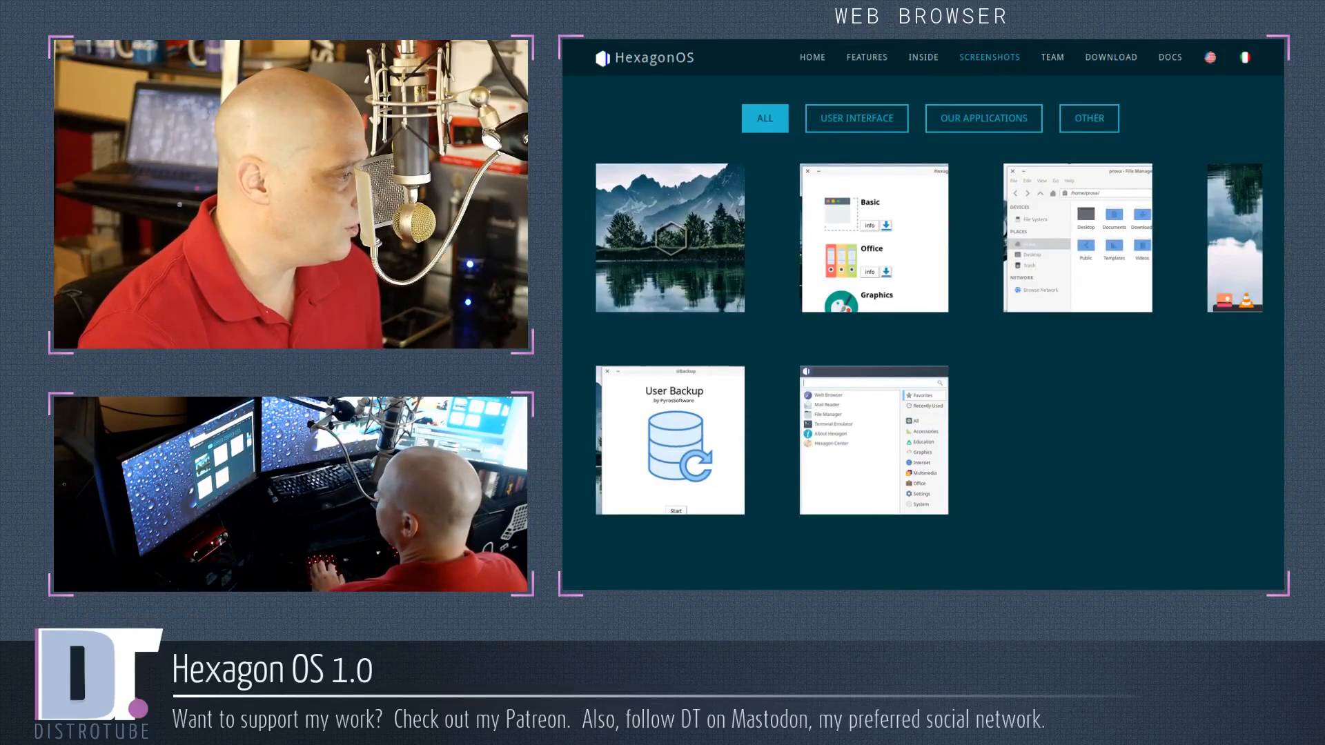
Browse the screenshots, view Meet the Team, then return to the 'Discover a New Way' banner
scroll("down", 3)
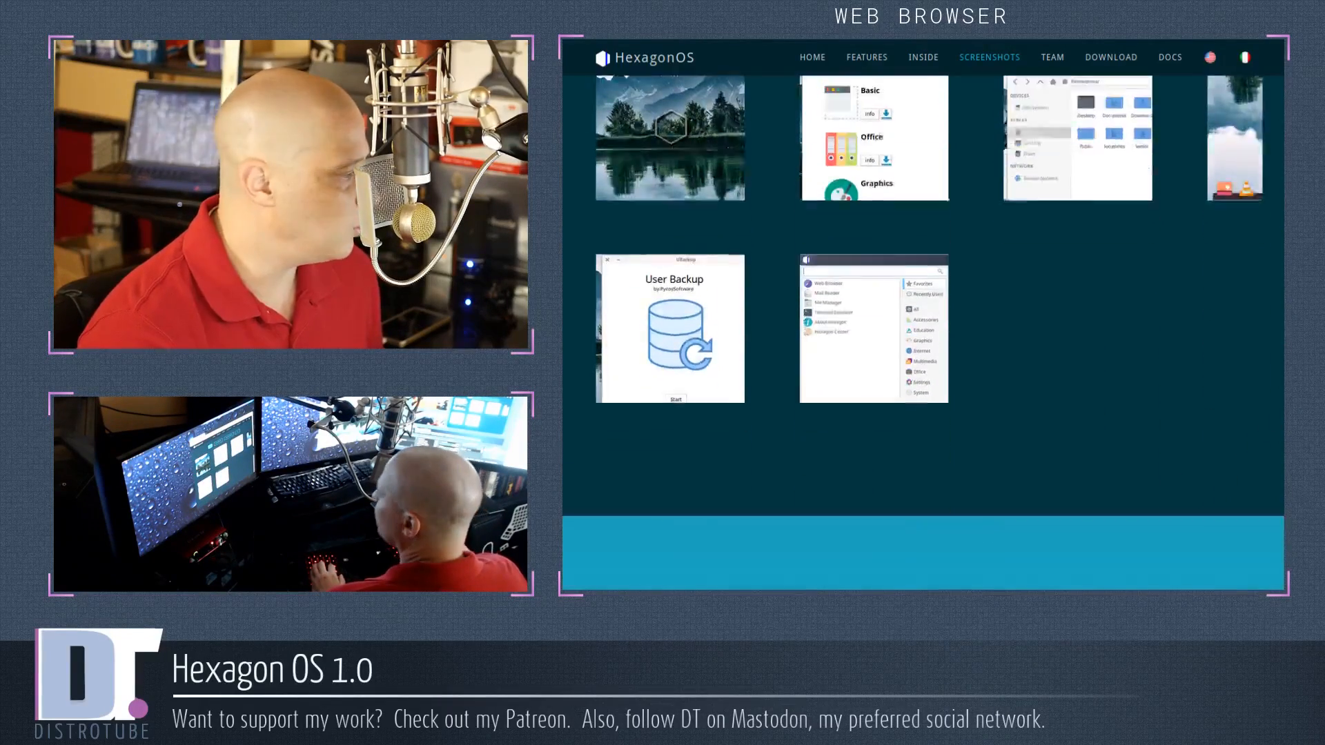
left_click(1051, 56)
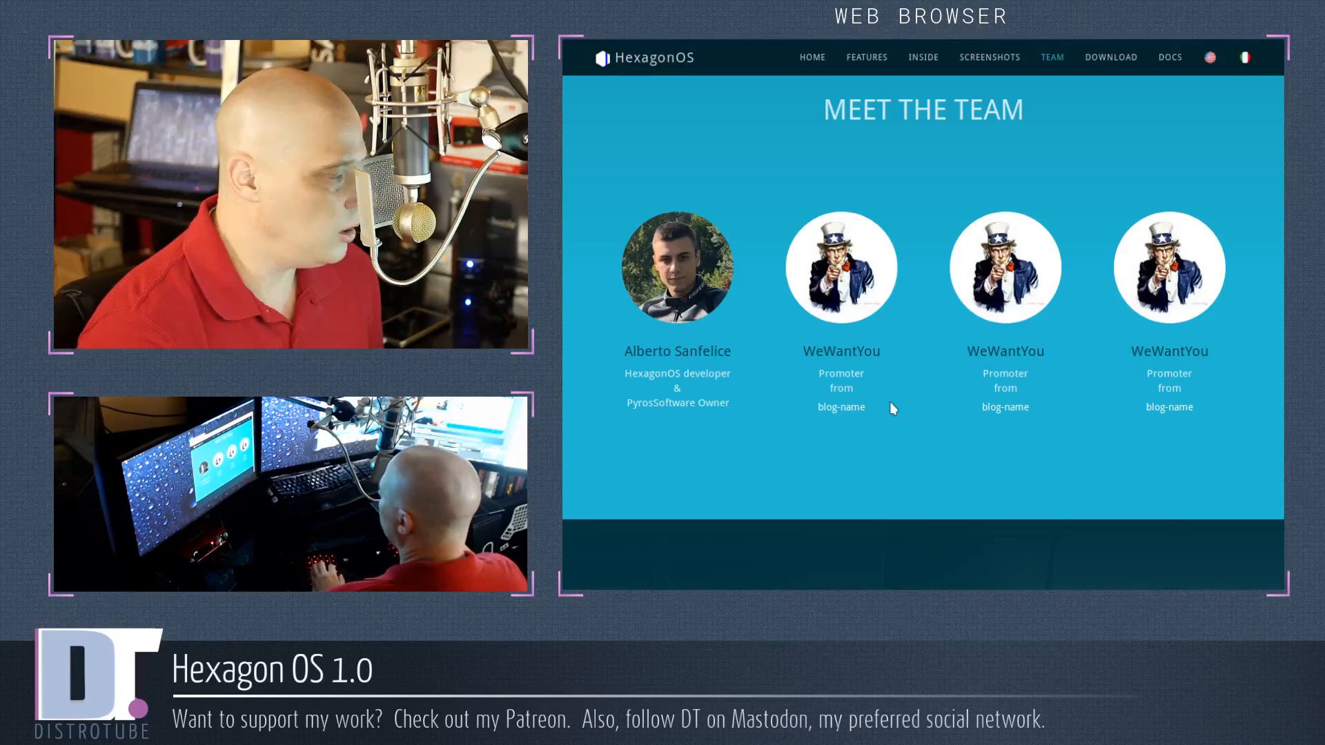
mouse_move(856, 566)
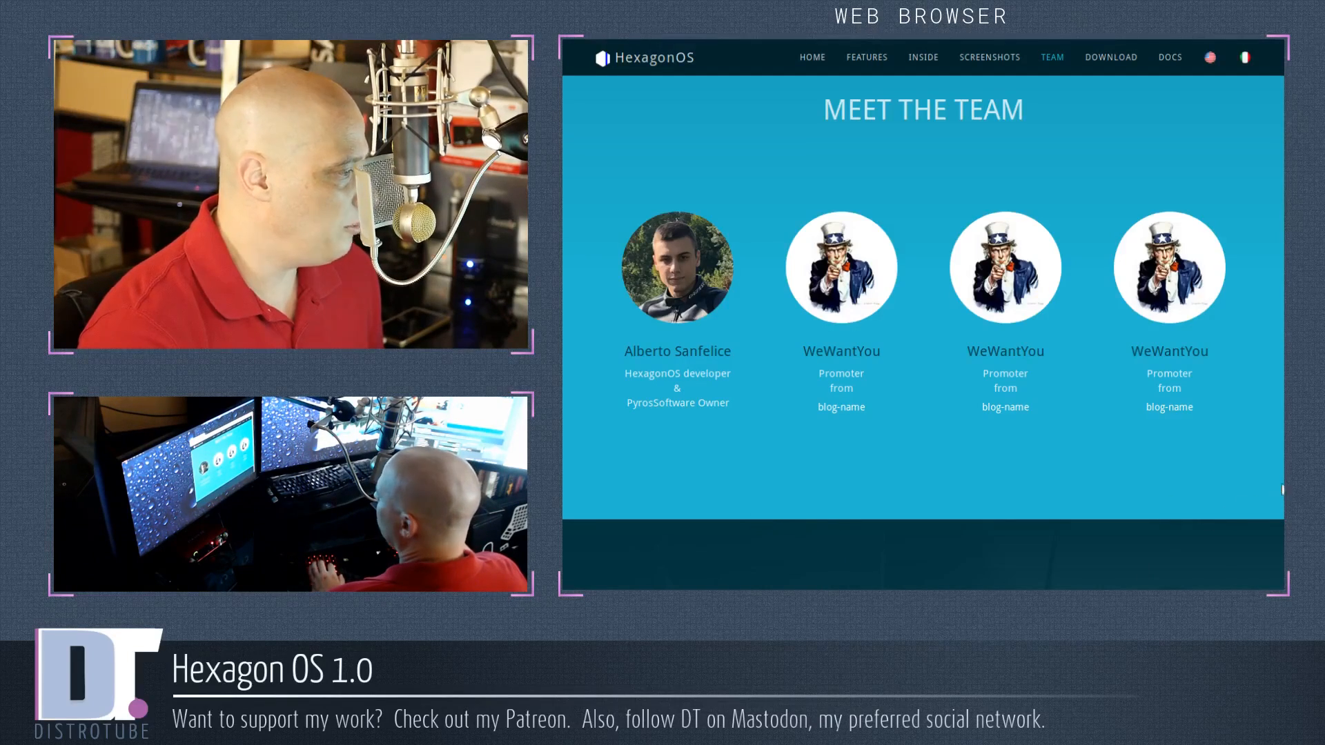
left_click(810, 57)
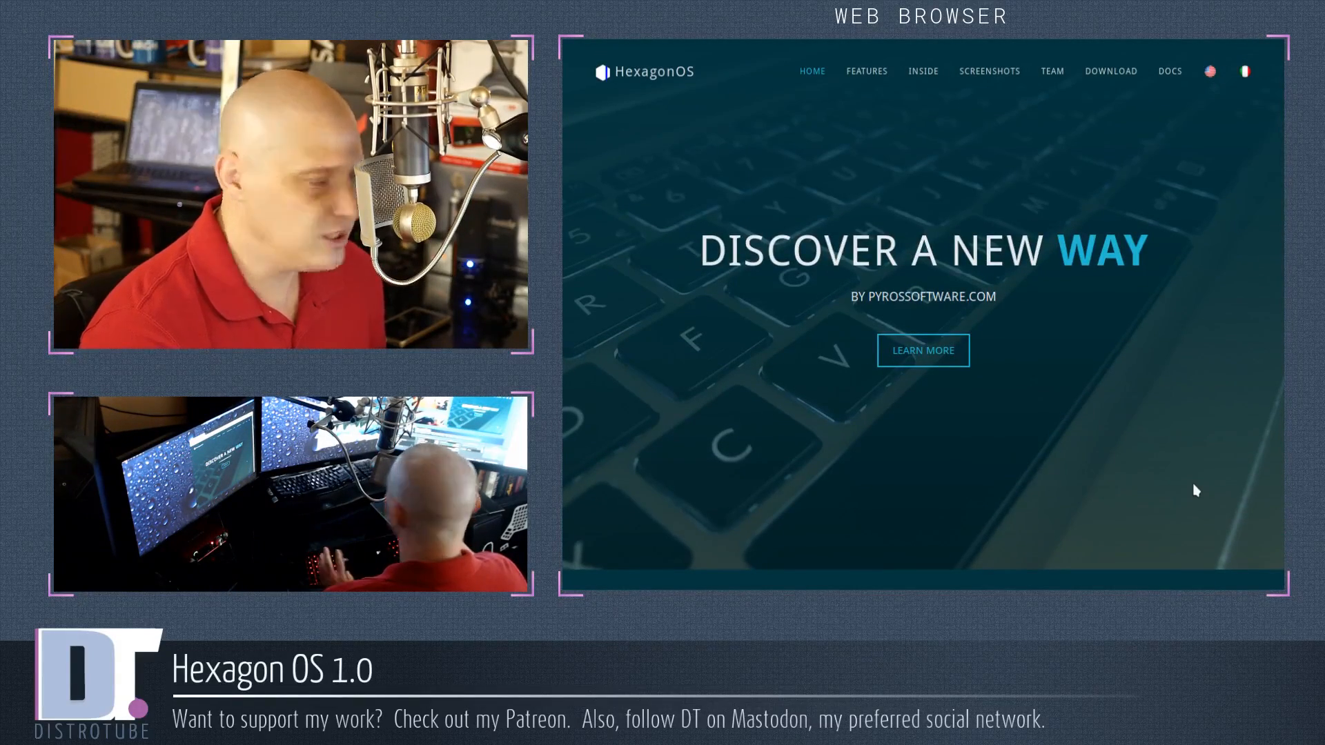
mouse_move(695, 412)
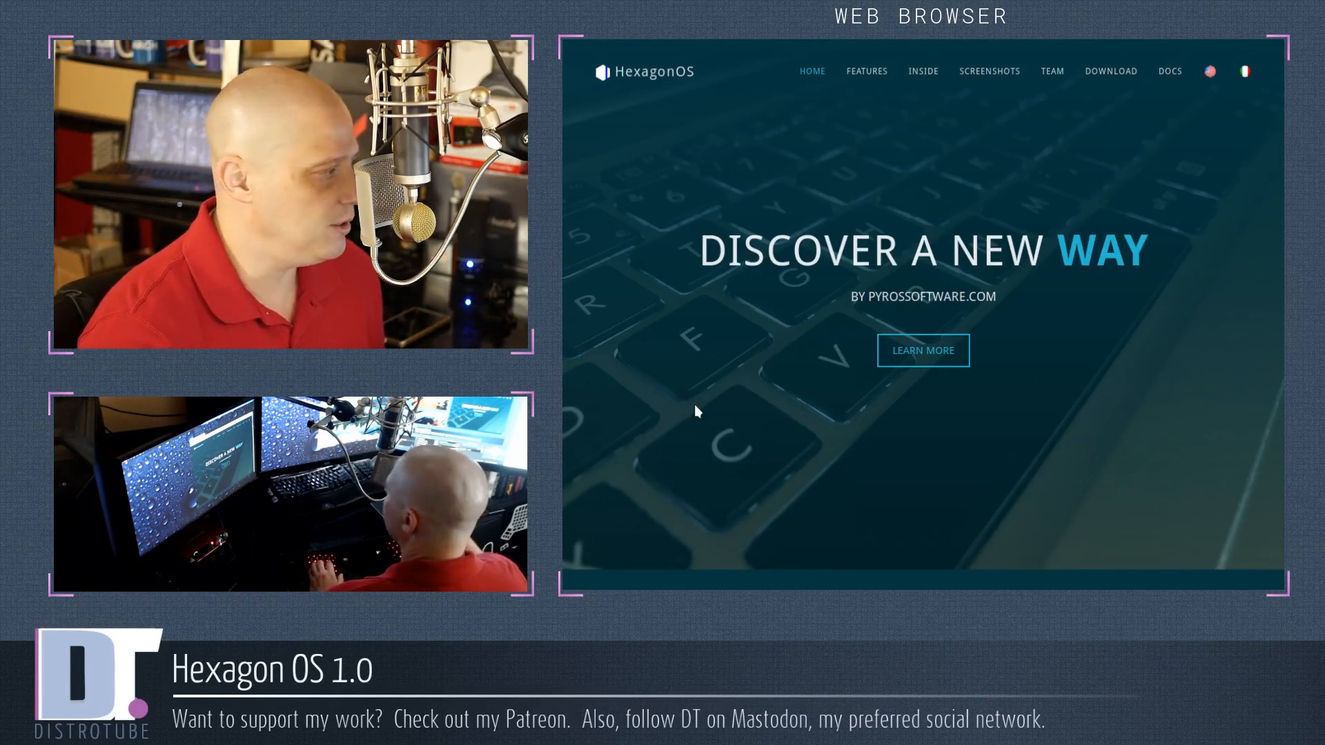
mouse_move(1054, 547)
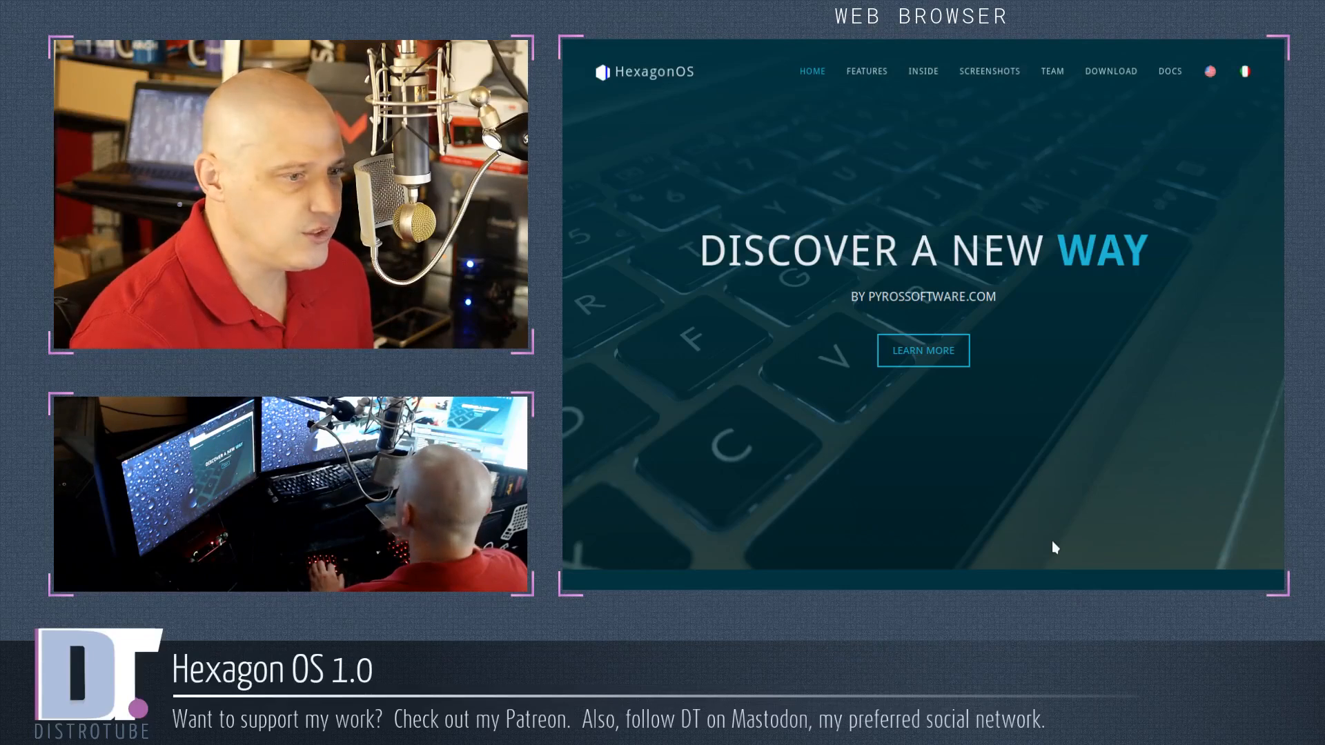
mouse_move(1062, 420)
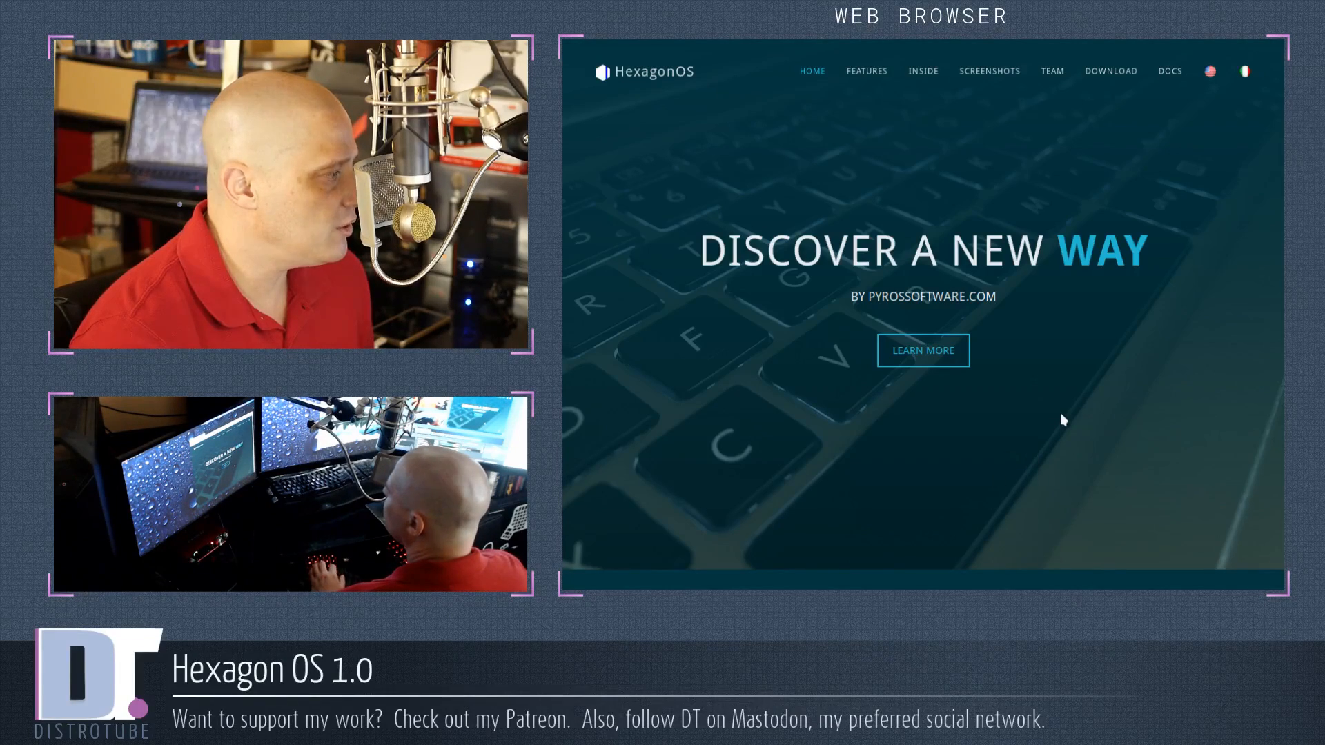
mouse_move(1231, 164)
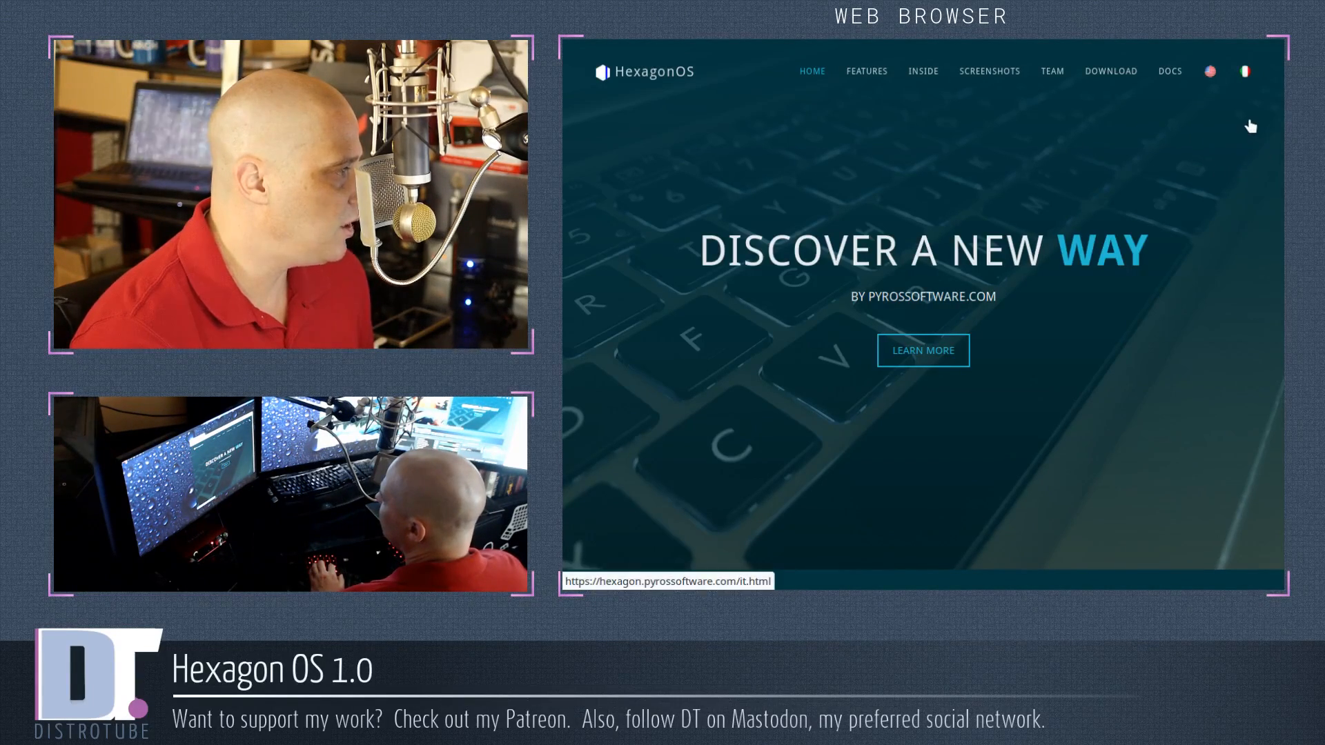
Switch the HexagonOS site to Italian and scroll to its Italian Features section
left_click(1243, 71)
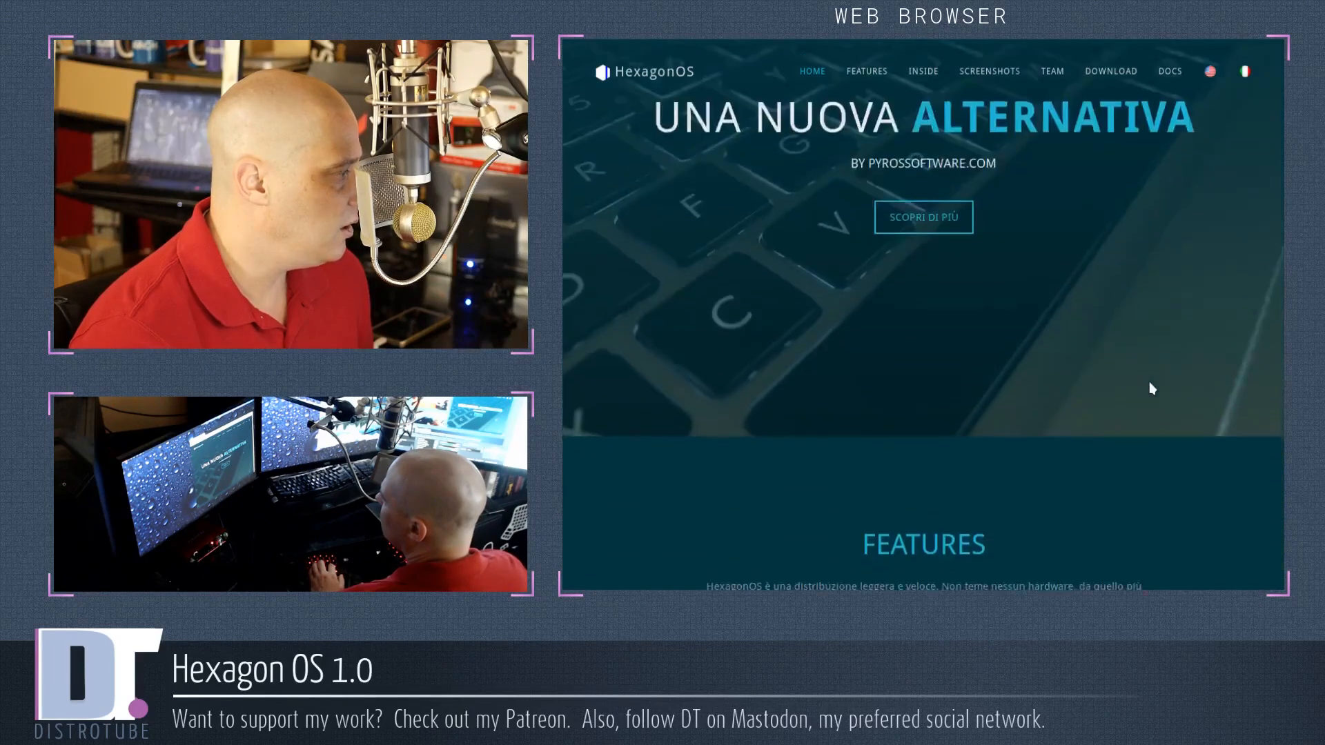
scroll("down", 3)
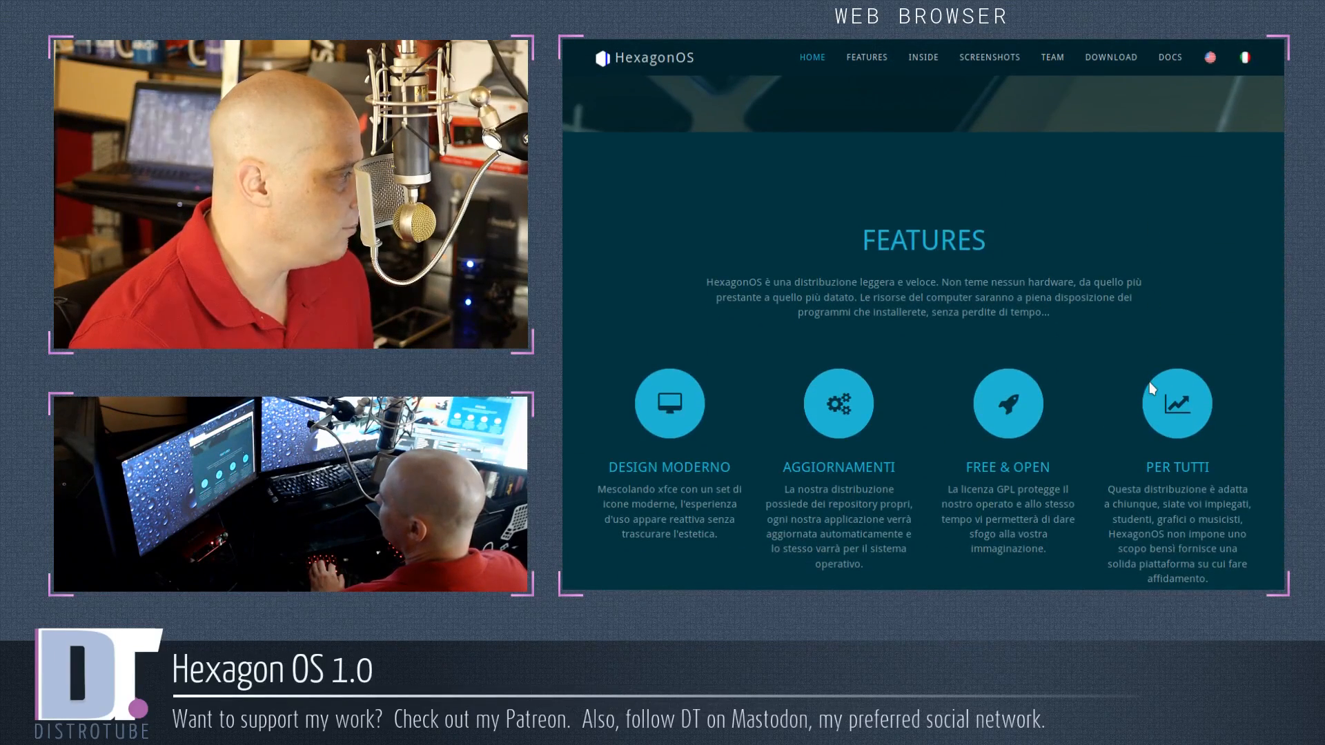
scroll("up", 3)
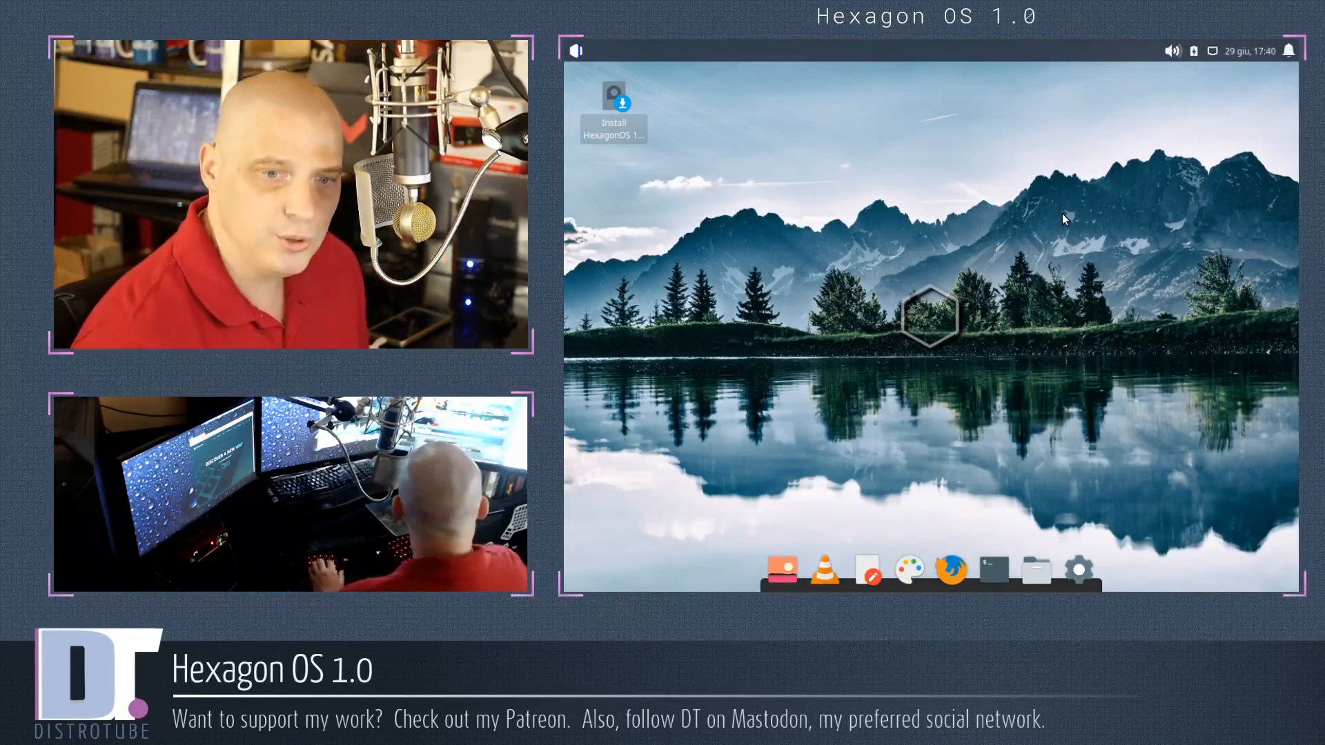
mouse_move(1065, 108)
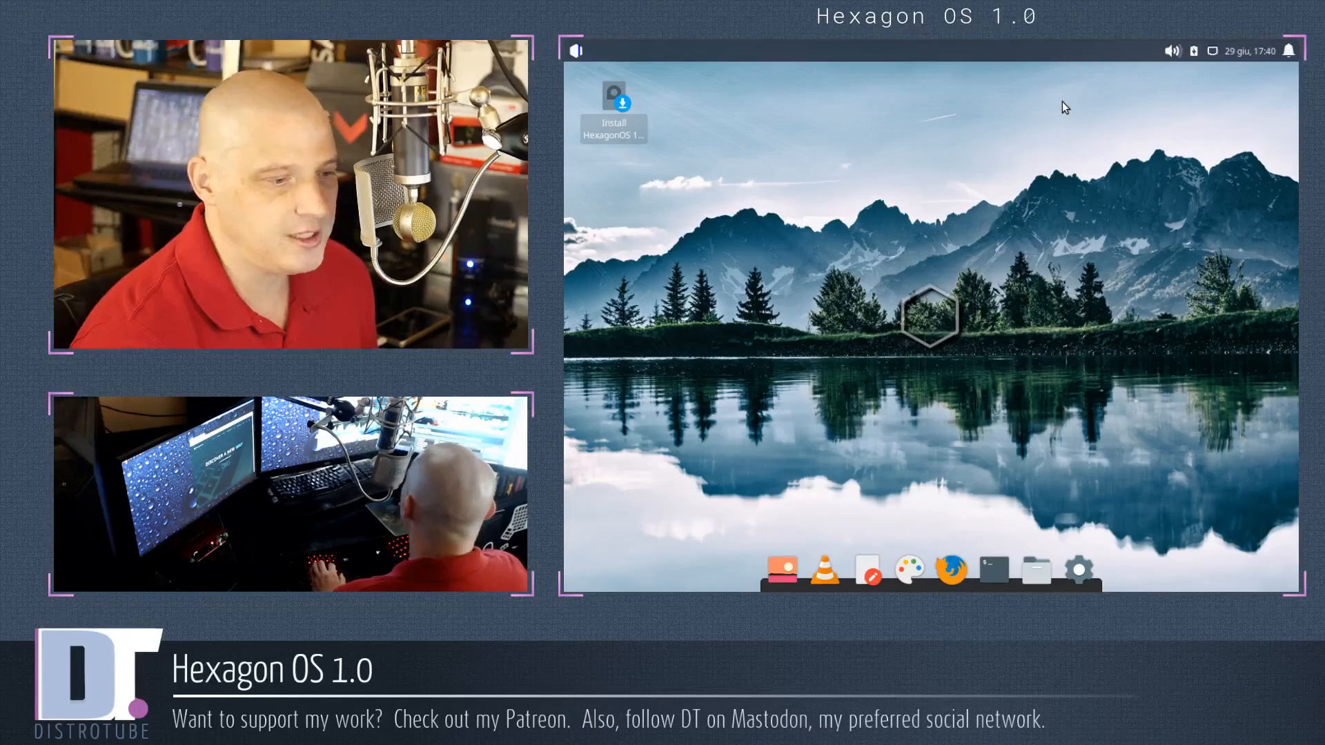
mouse_move(676, 308)
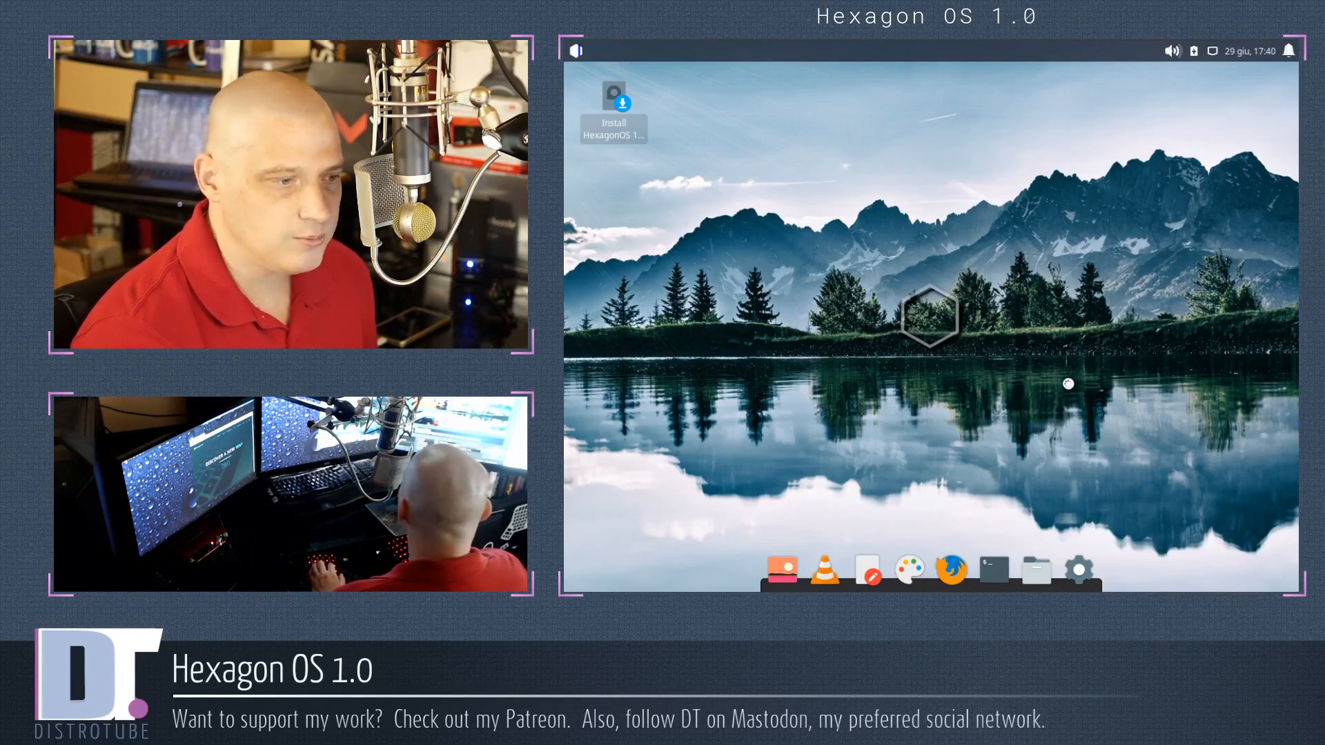
Launch the Install HexagonOS installer and continue with English as the installation language
double_click(612, 101)
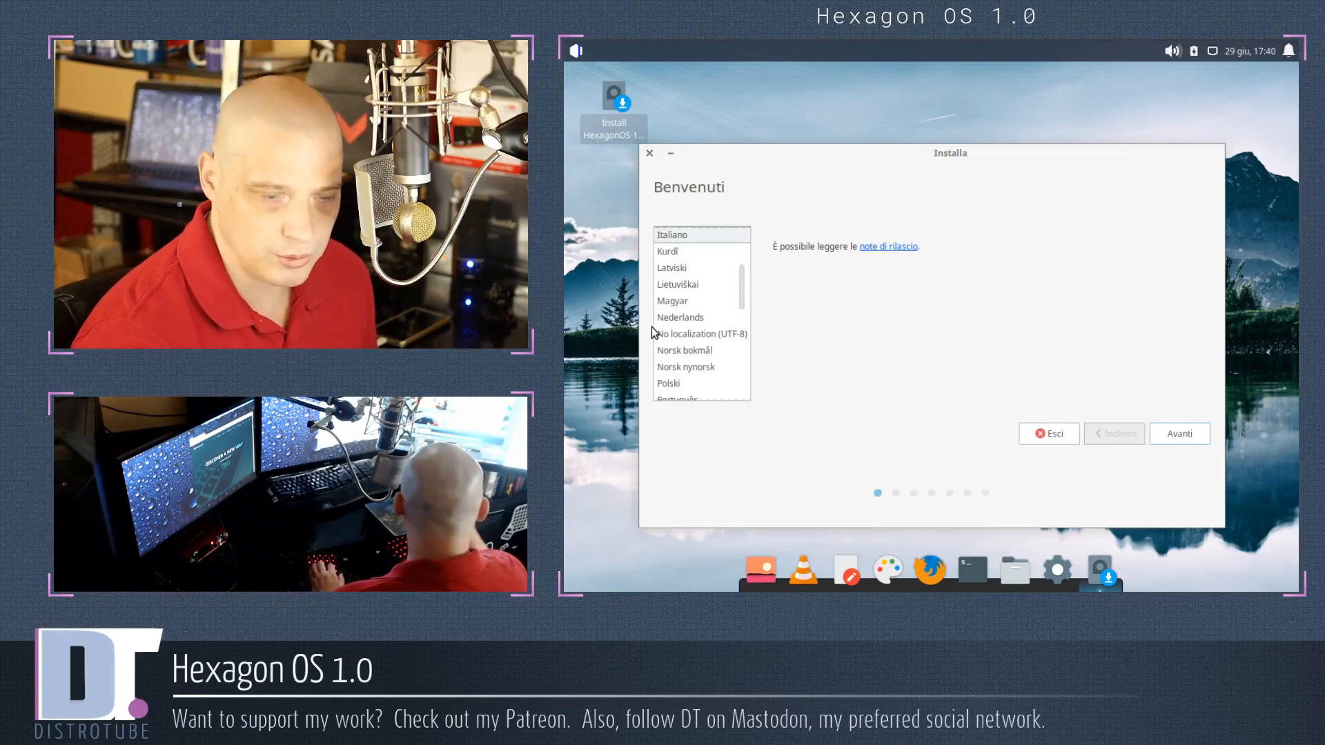
mouse_move(738, 259)
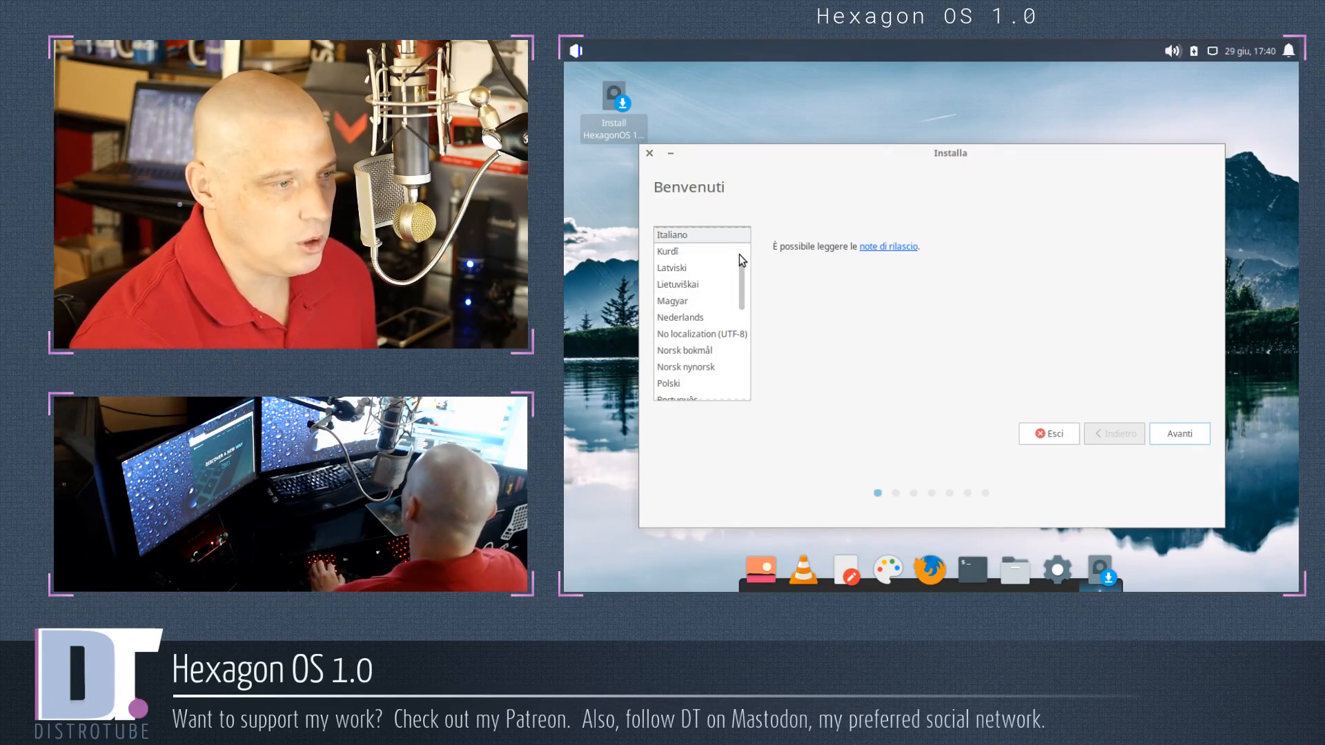
scroll("up", 3)
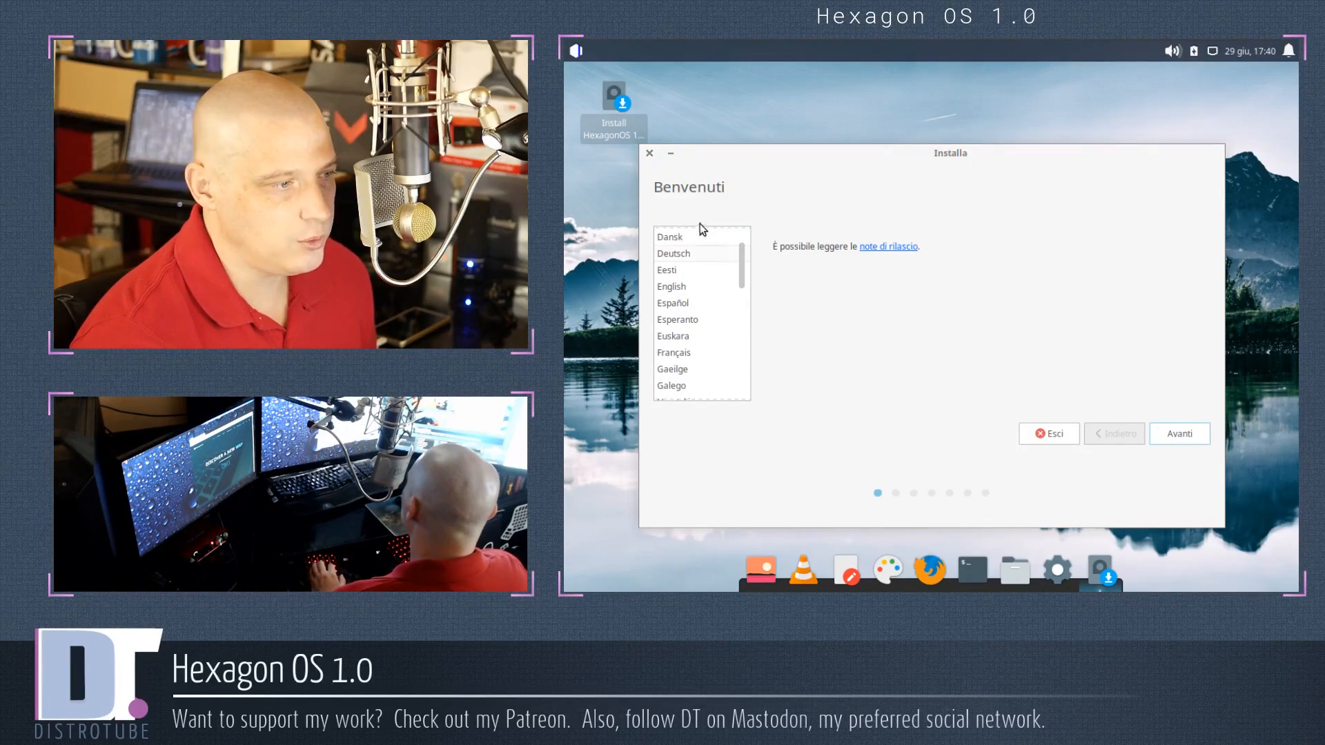
left_click(672, 286)
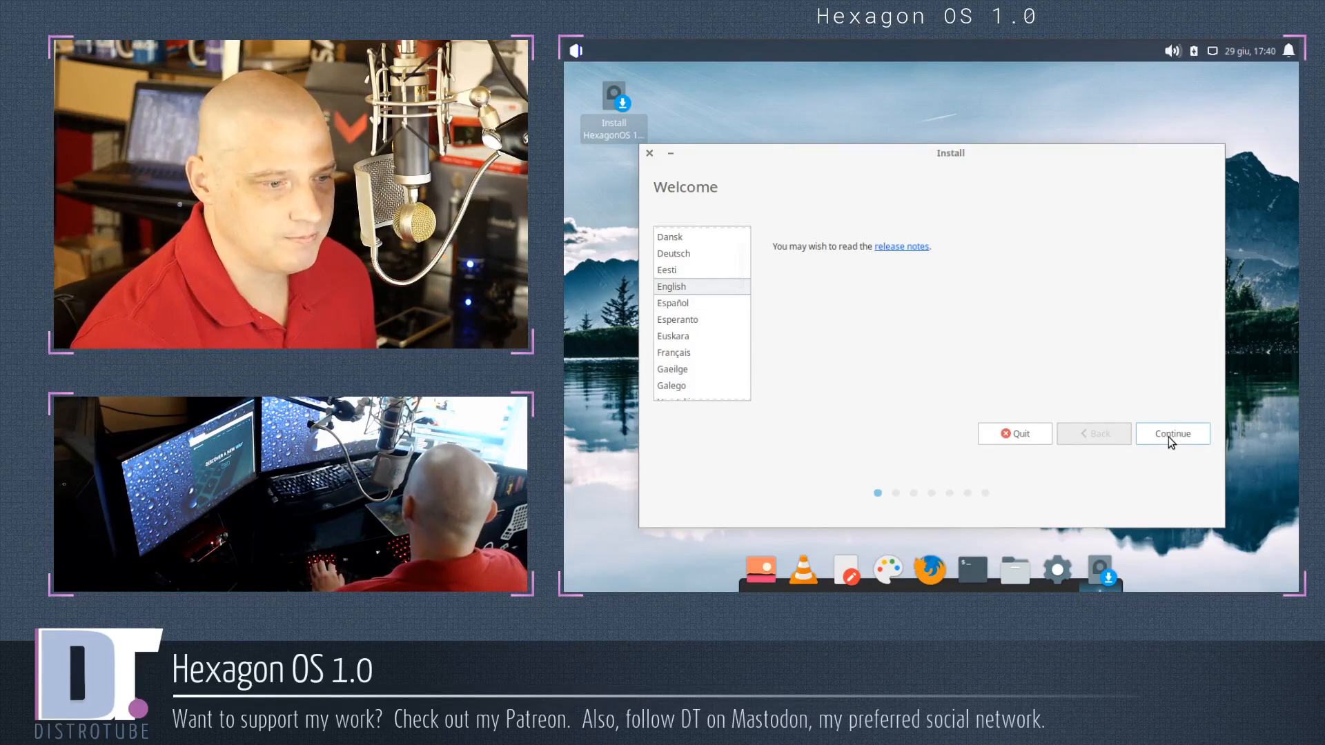
left_click(1171, 434)
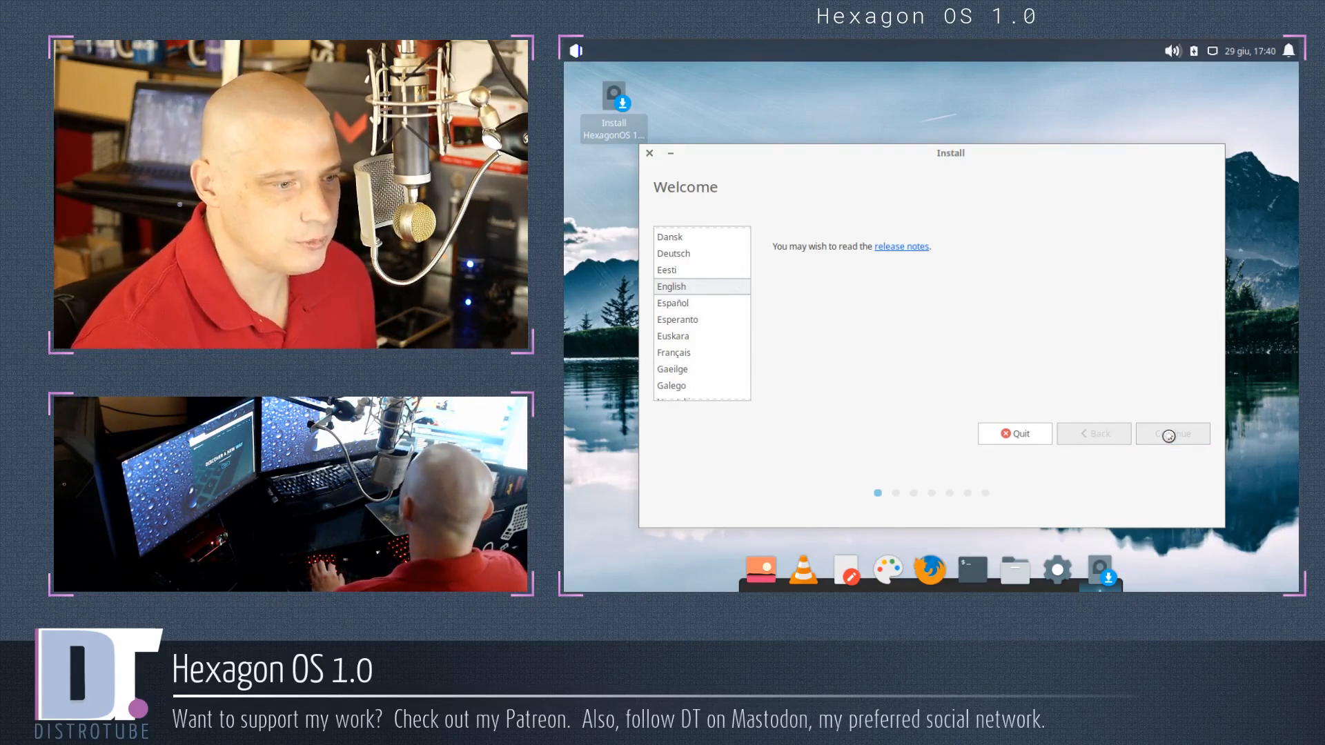
Accept the English (US) keyboard layout, untick download updates, and tick third-party software
left_click(1171, 433)
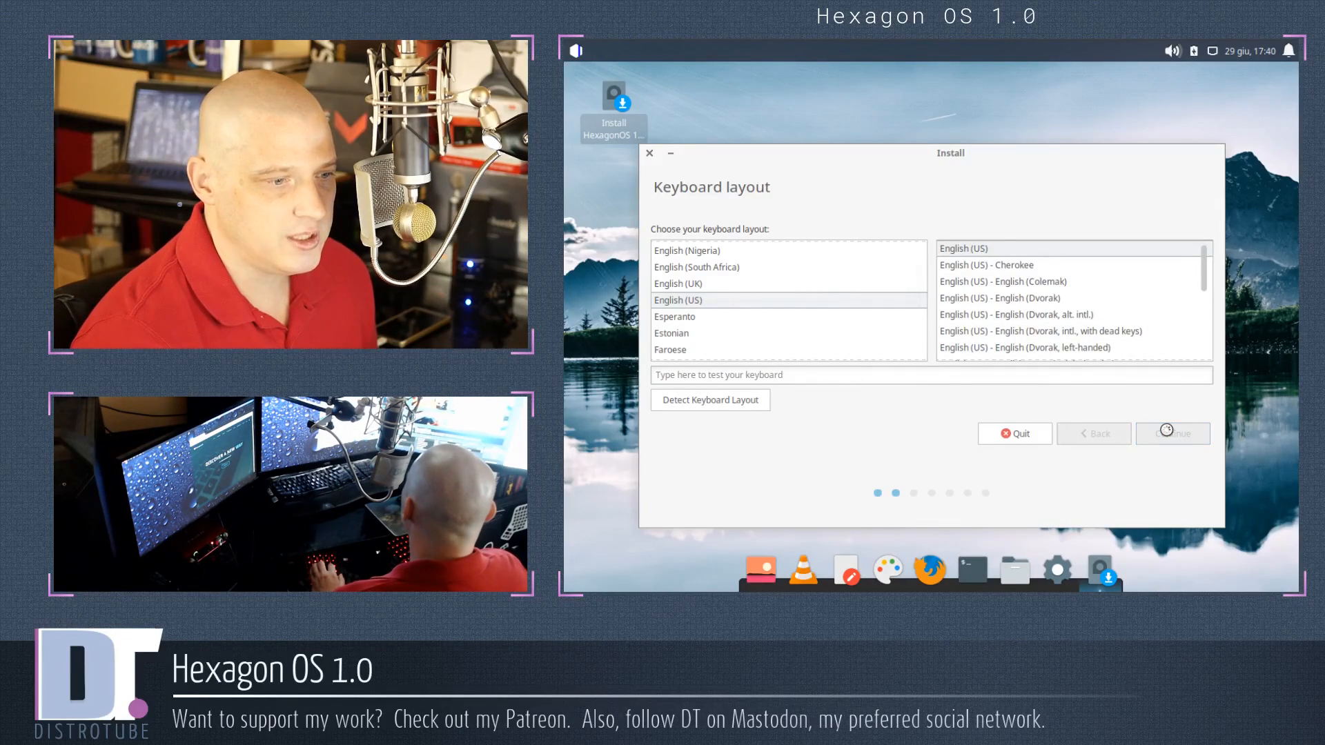
left_click(1171, 433)
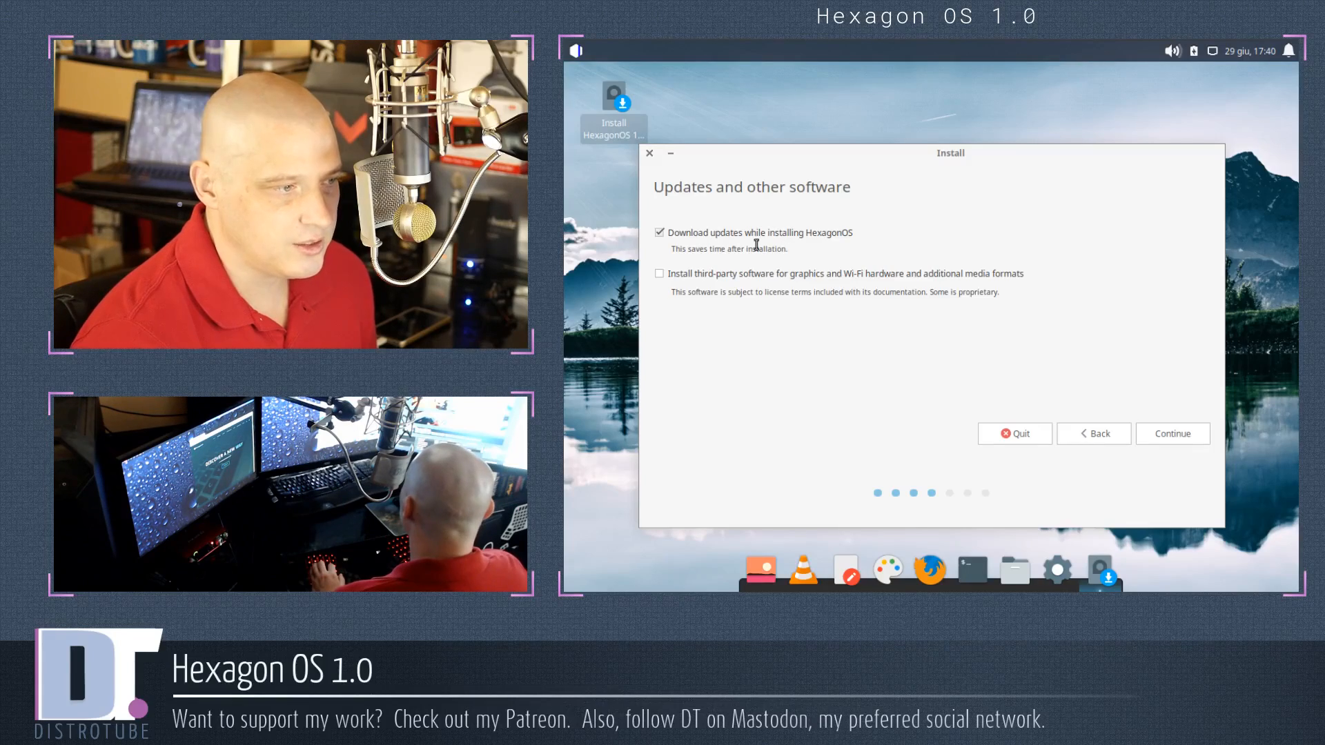
left_click(660, 233)
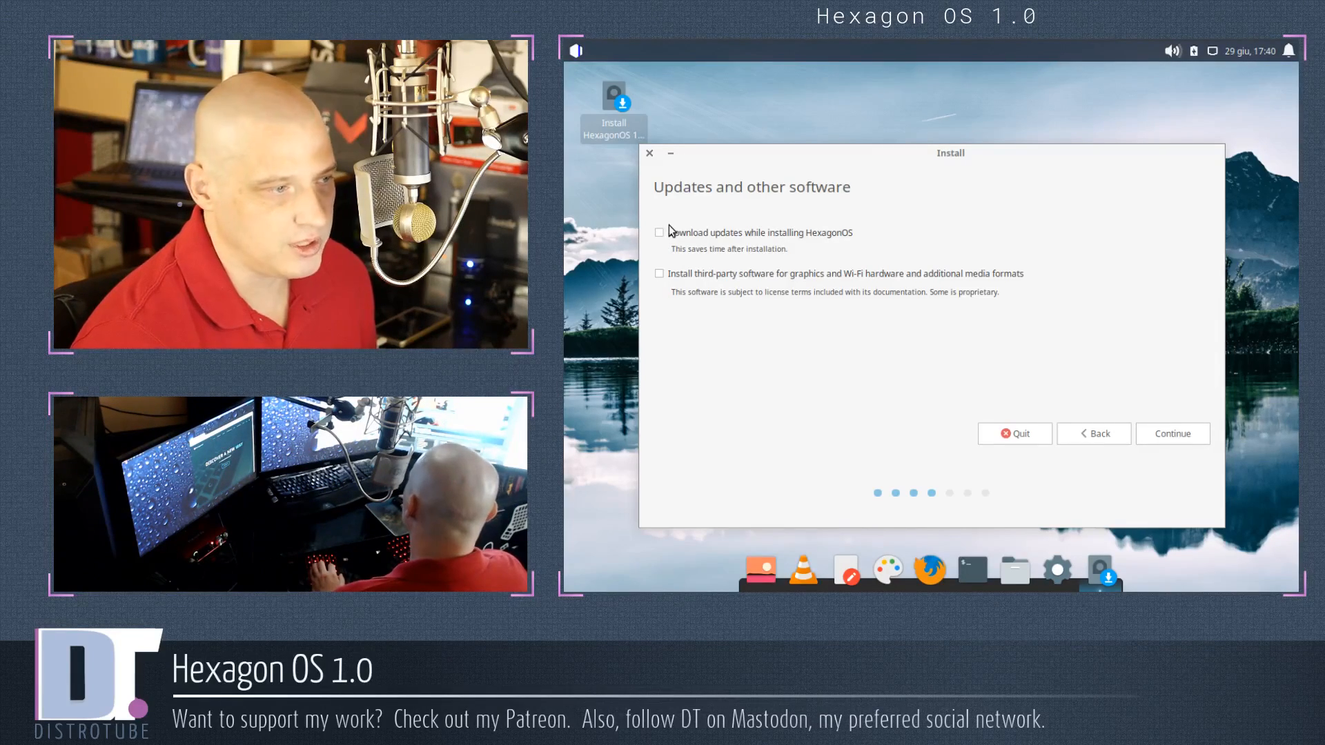
mouse_move(804, 389)
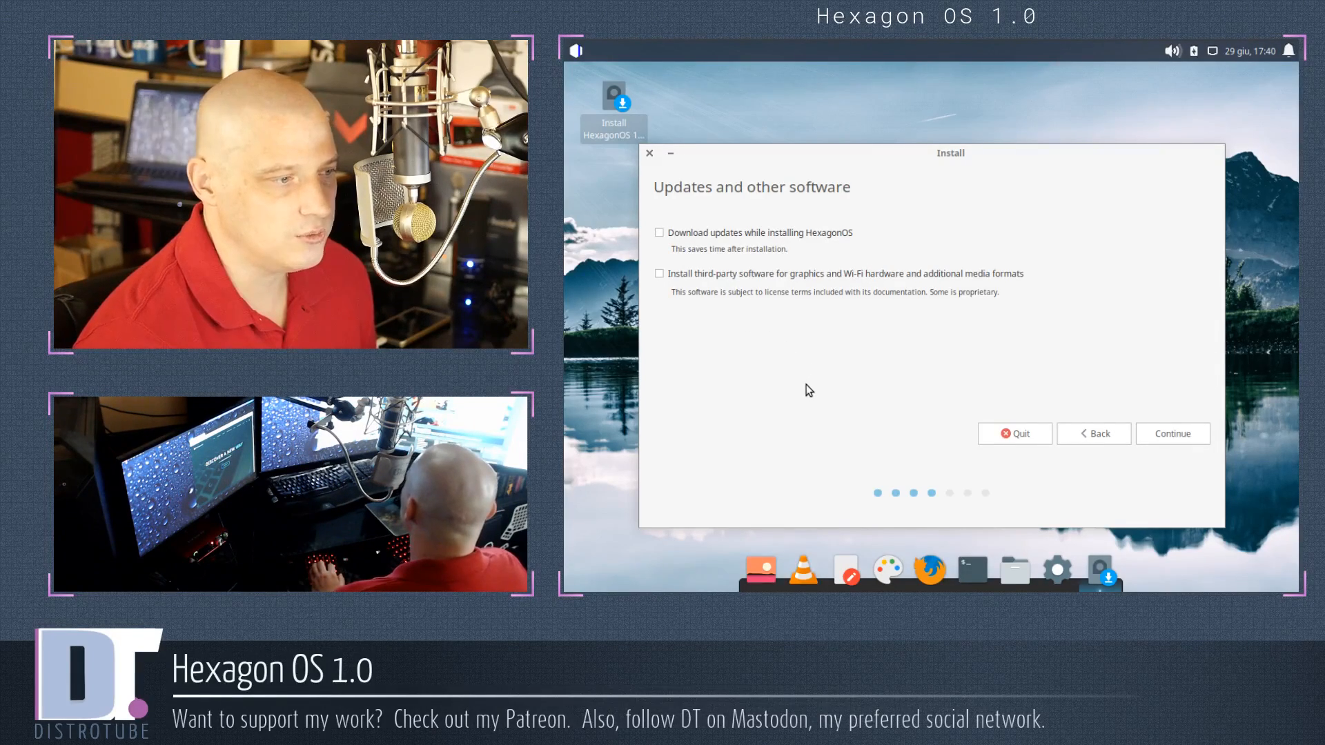
mouse_move(824, 290)
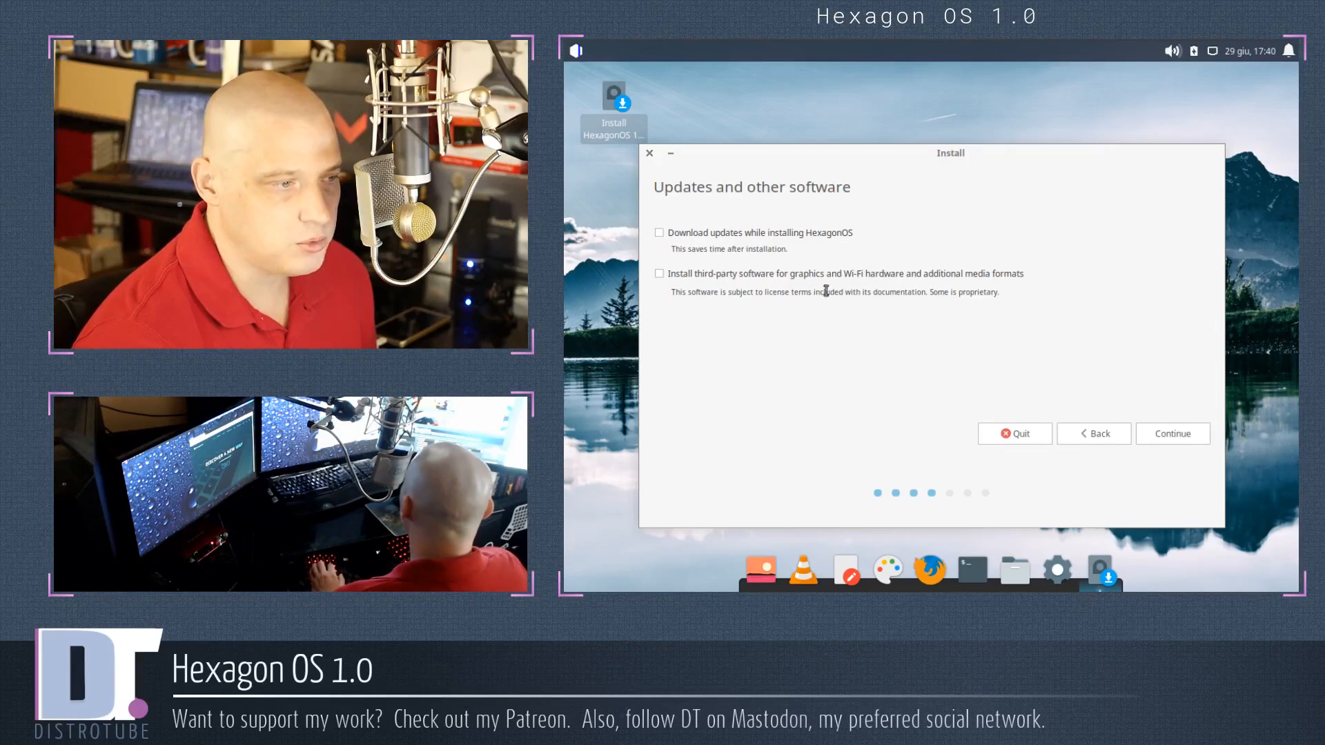
mouse_move(690, 287)
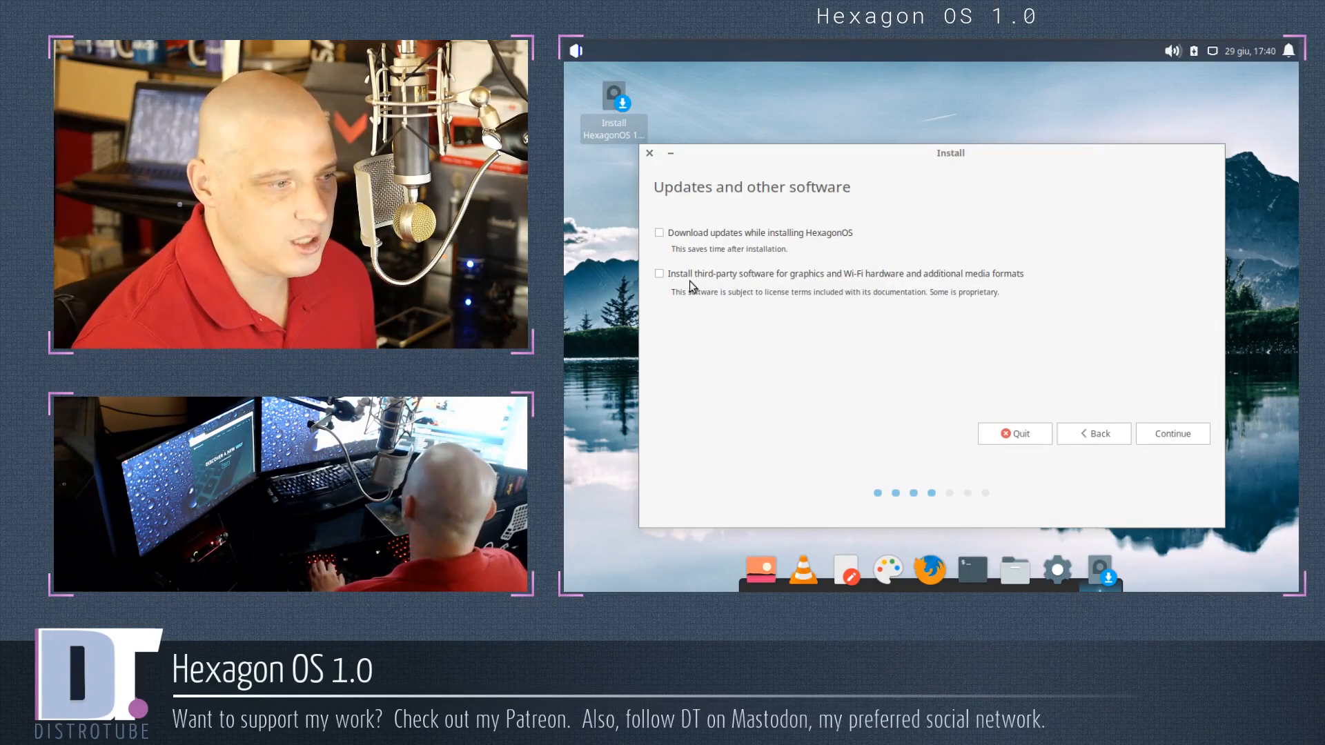
left_click(659, 273)
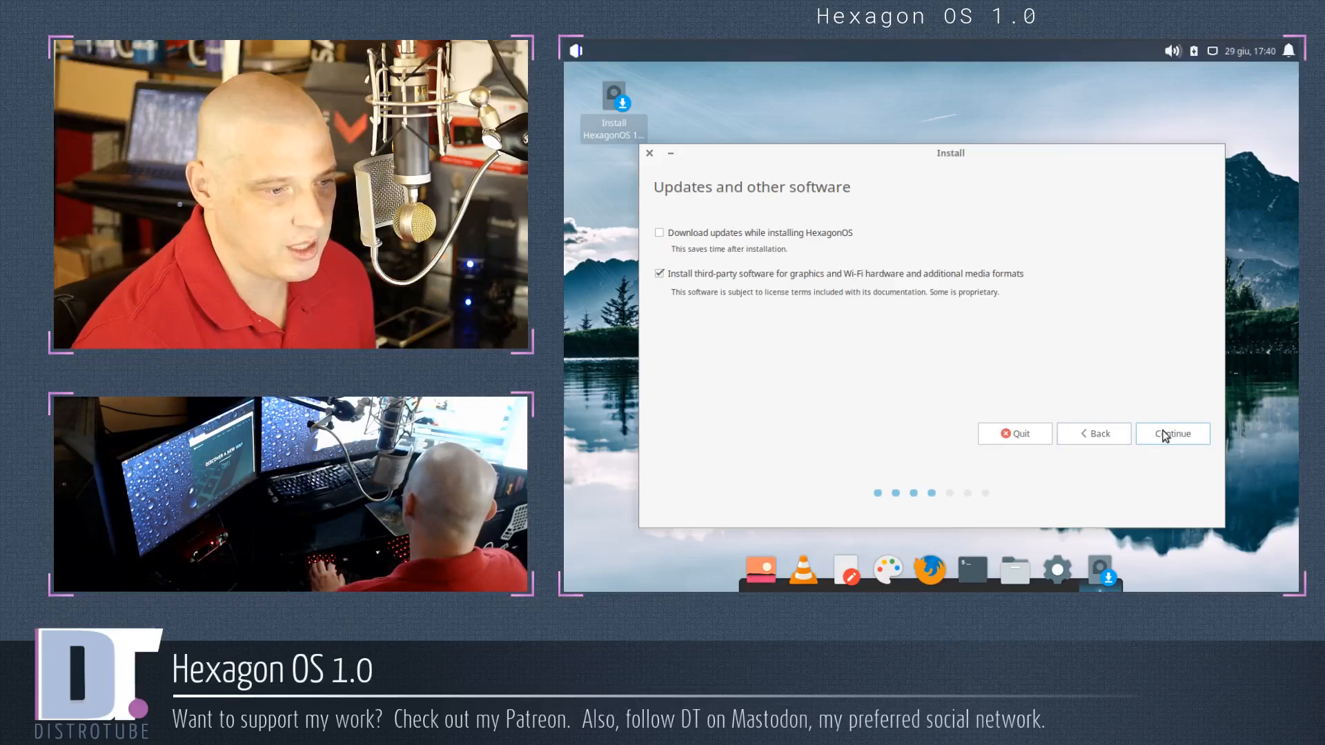
mouse_move(1178, 445)
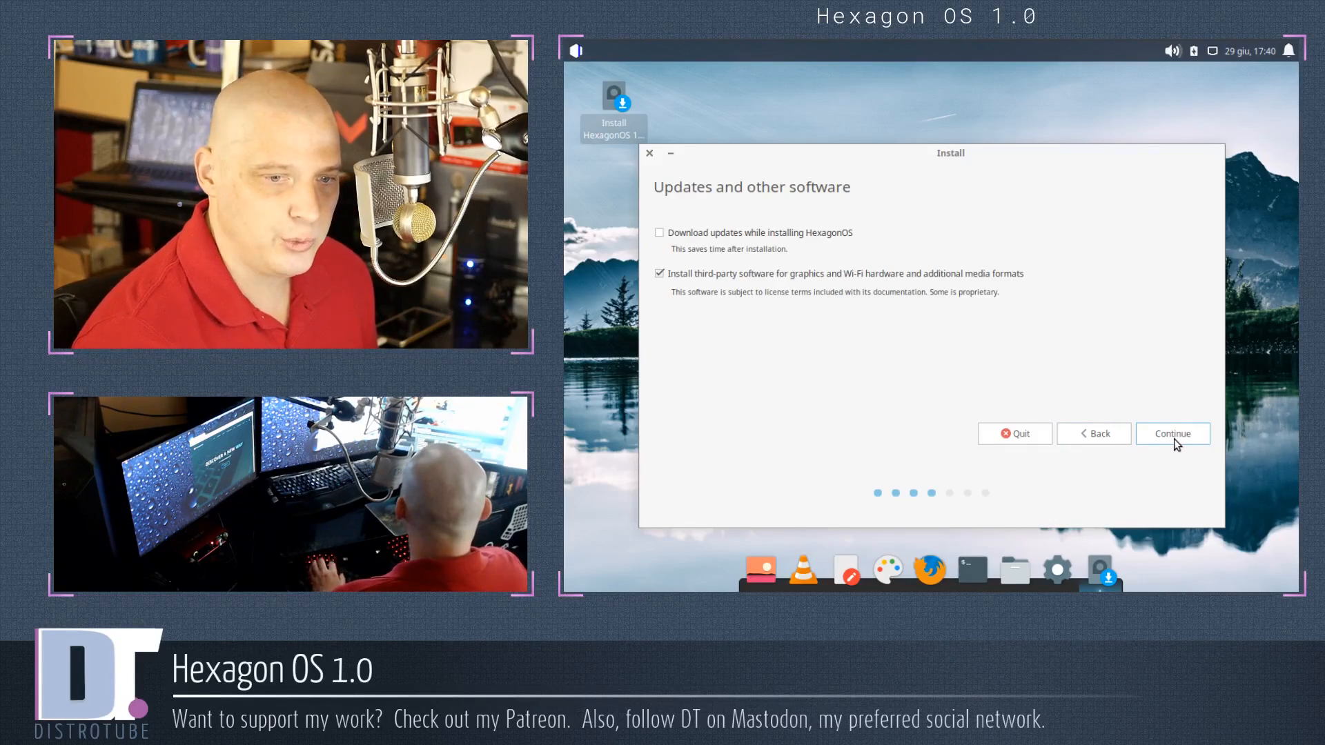
mouse_move(682, 310)
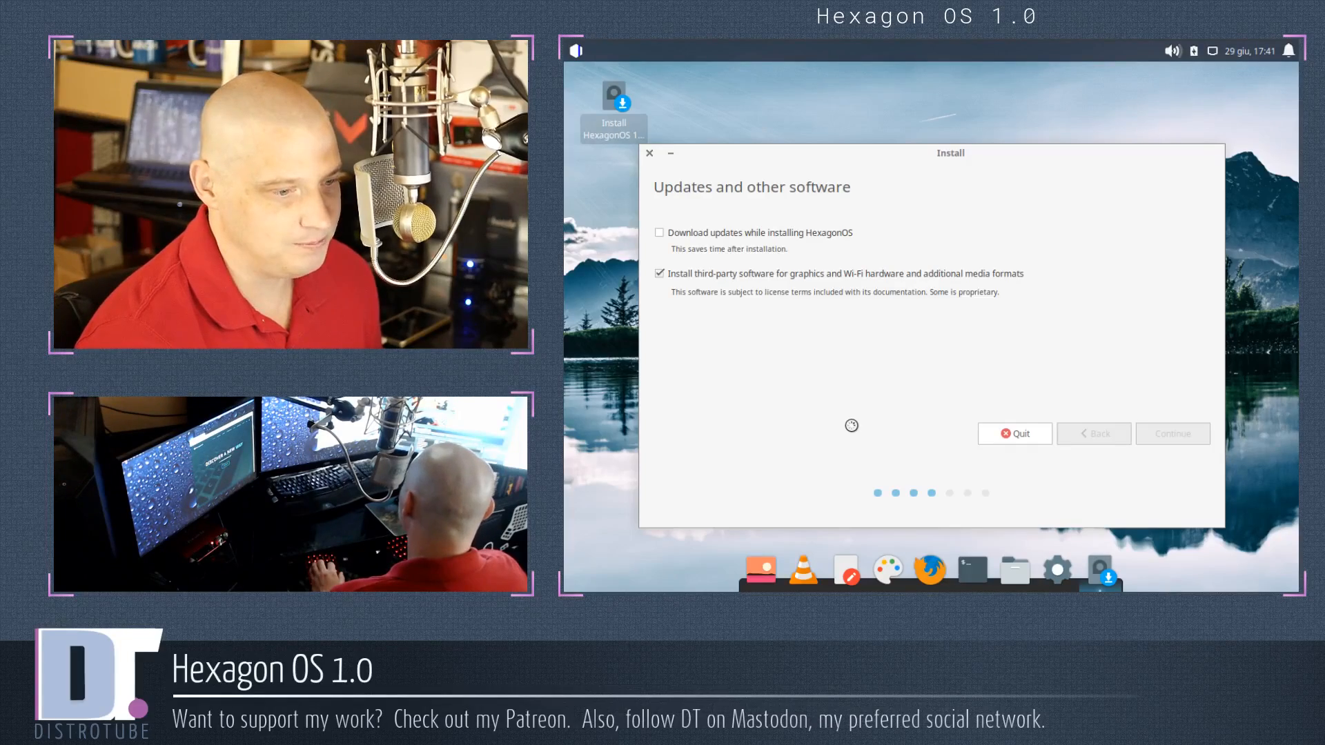
Install with 'Erase disk and install HexagonOS', confirm the disk changes, and keep Chicago
left_click(1171, 433)
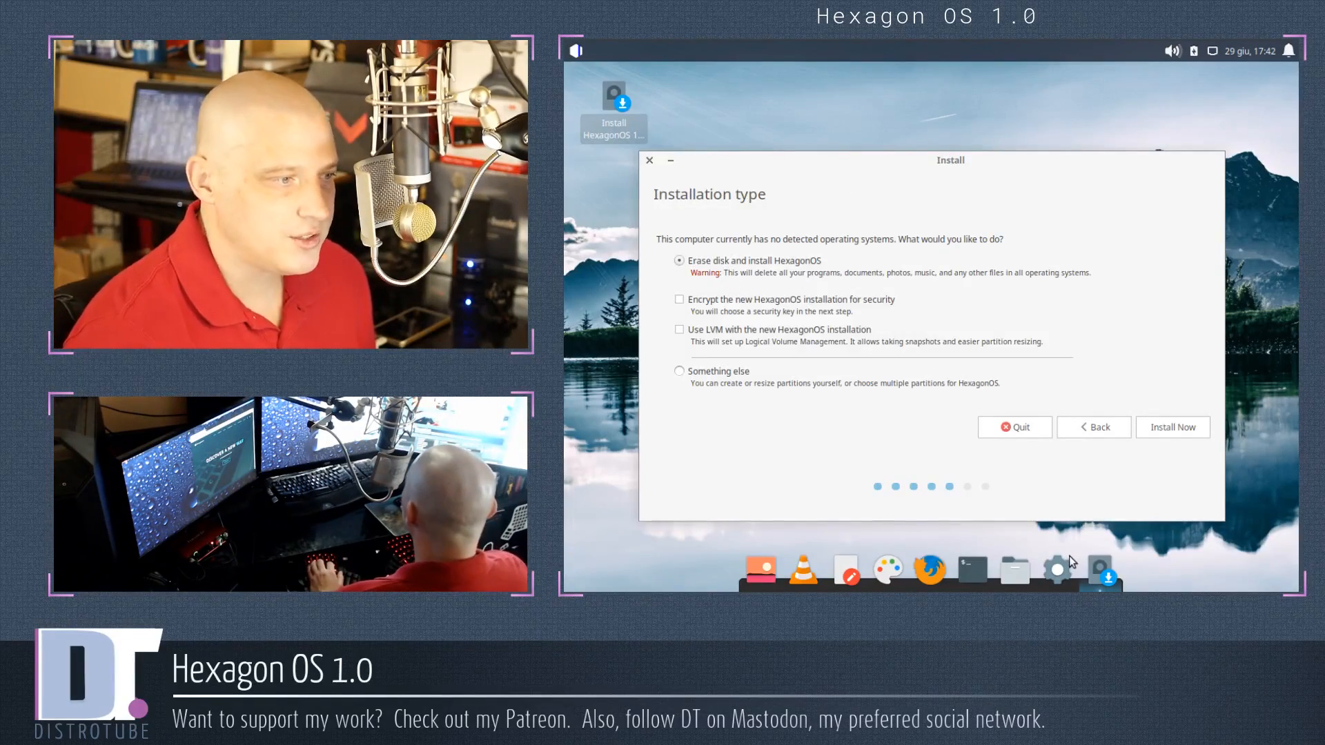
mouse_move(1060, 554)
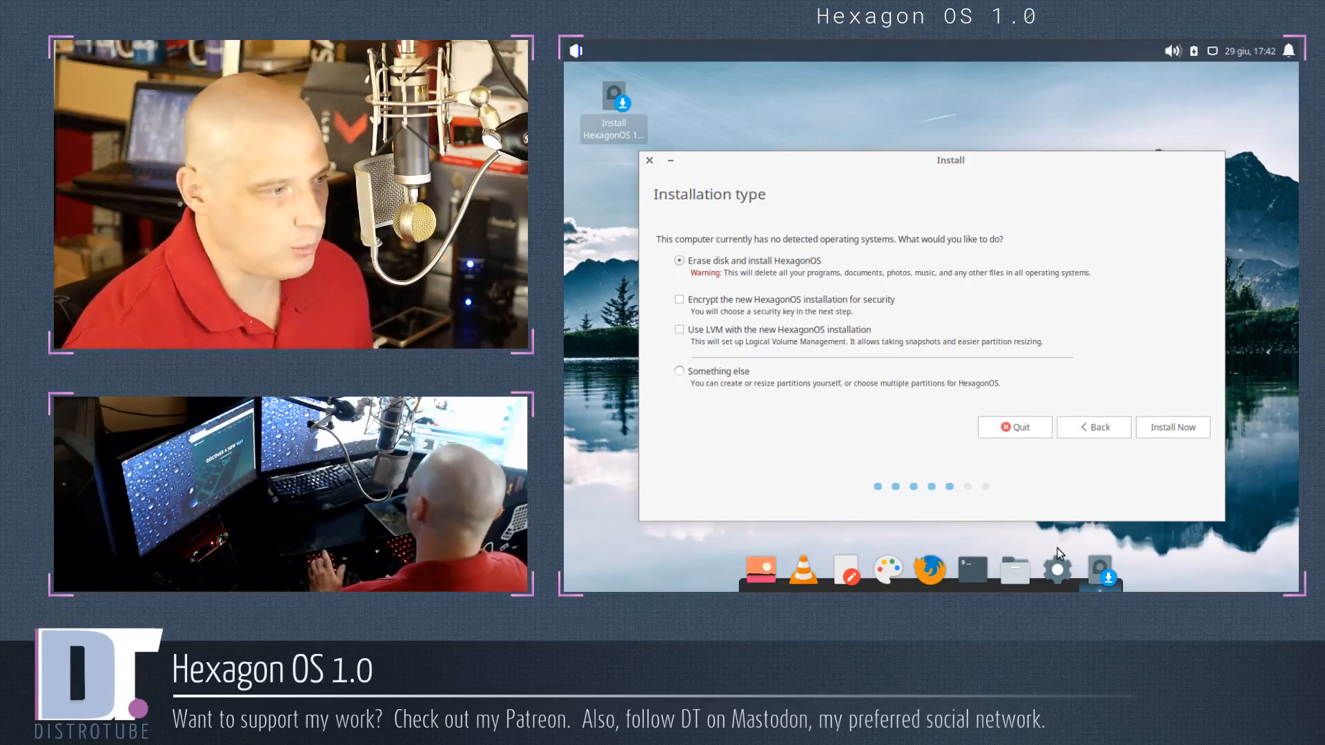
mouse_move(825, 496)
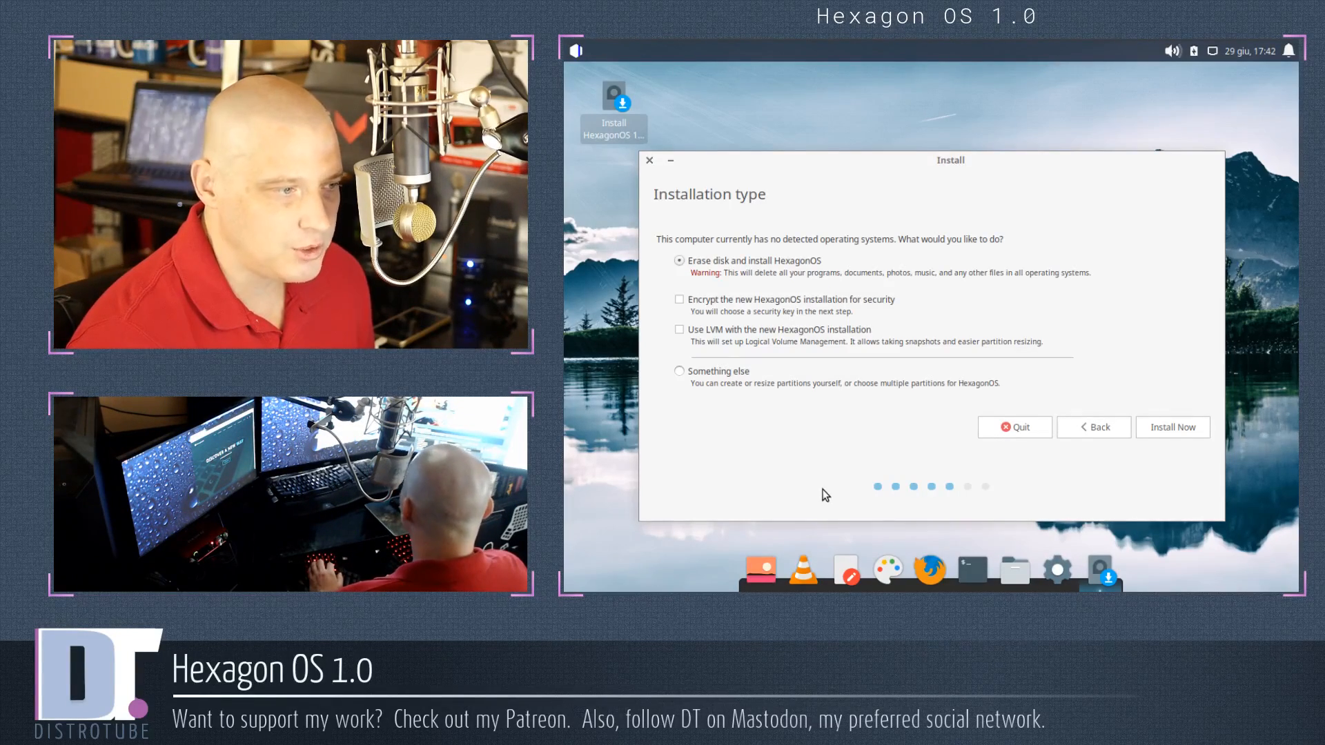
mouse_move(827, 497)
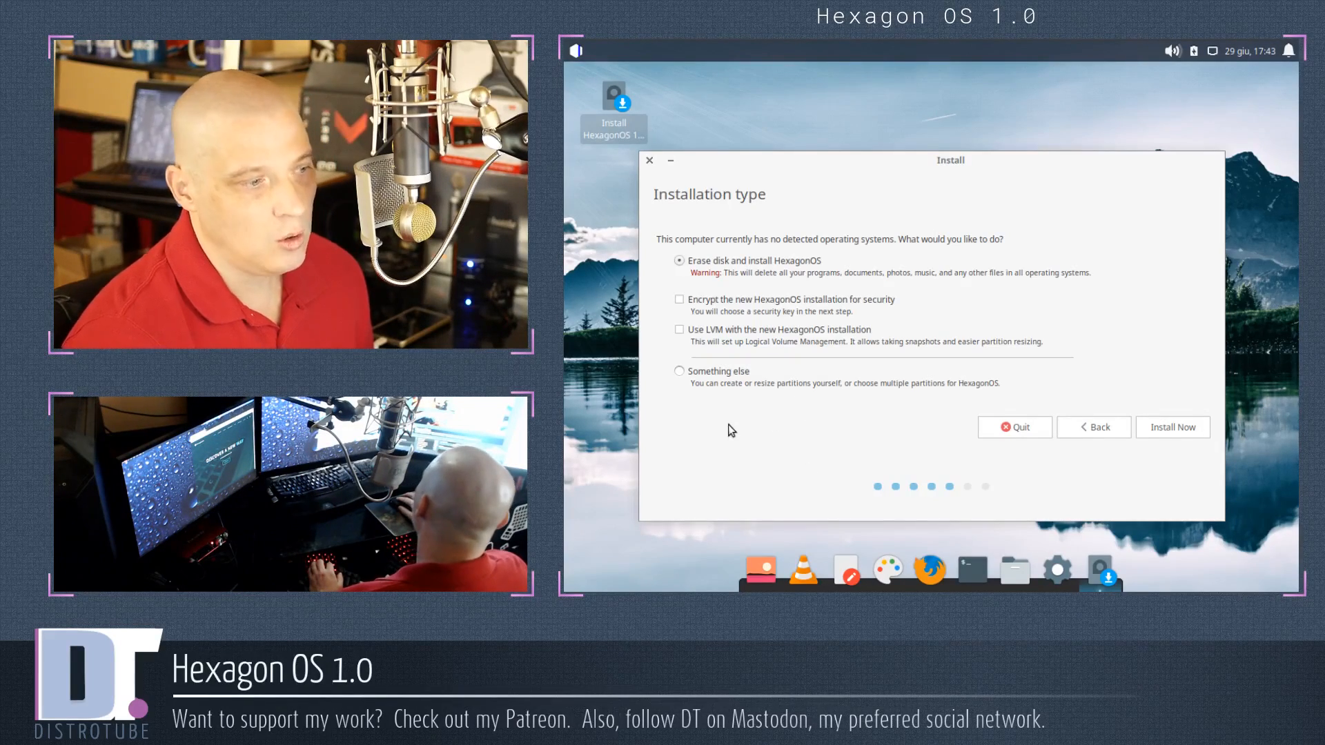
mouse_move(681, 376)
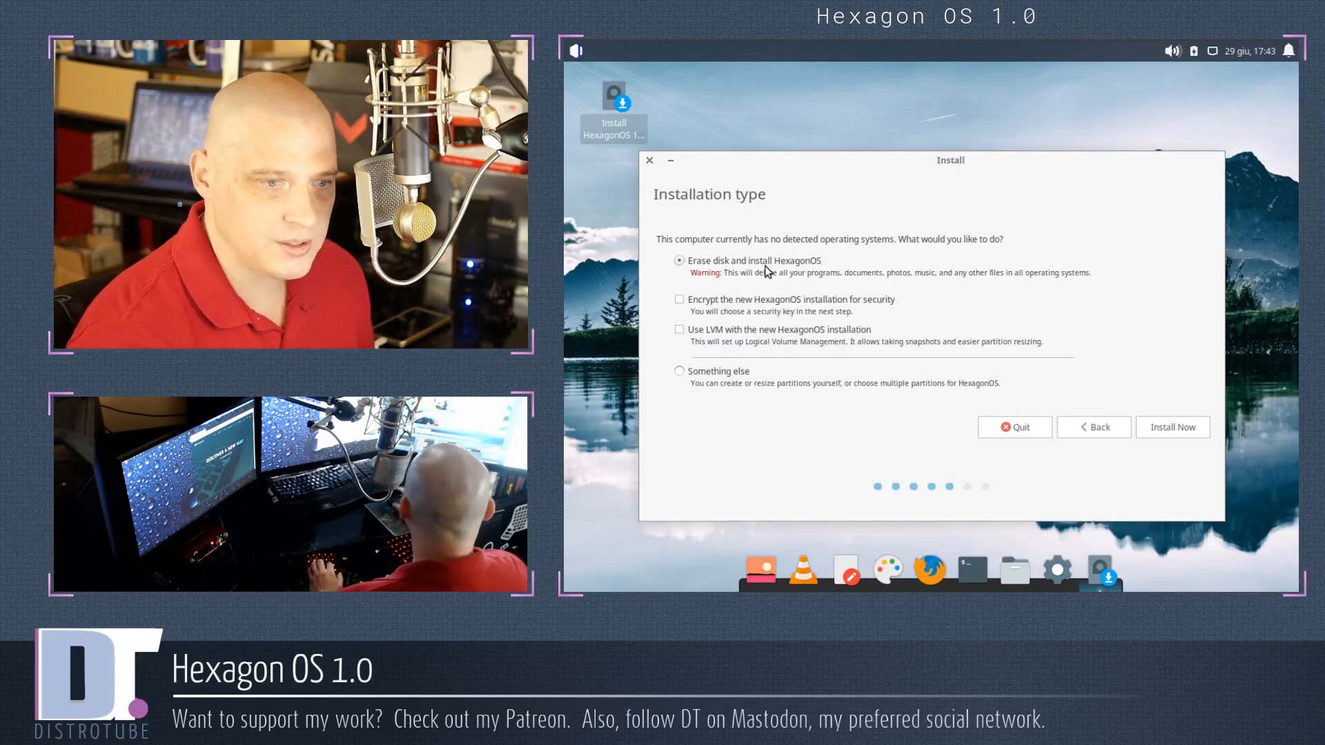
left_click(1171, 426)
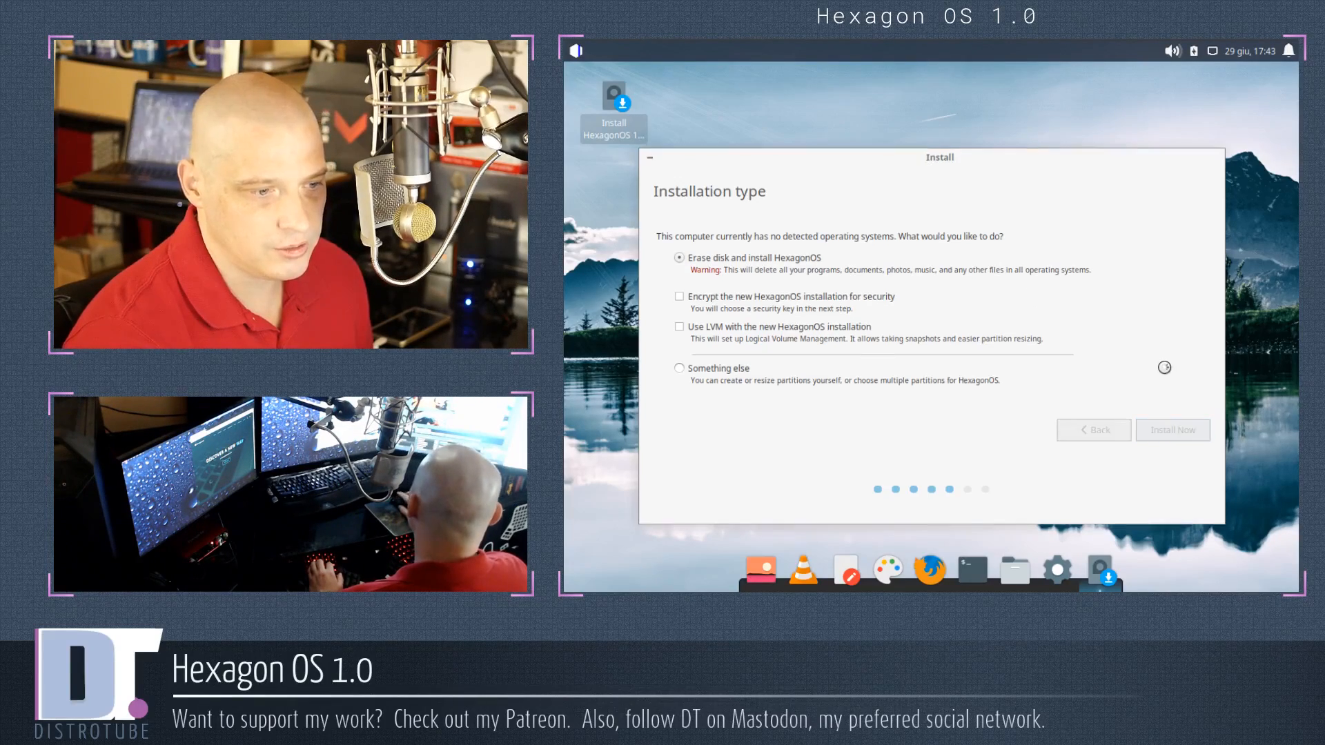
left_click(1170, 430)
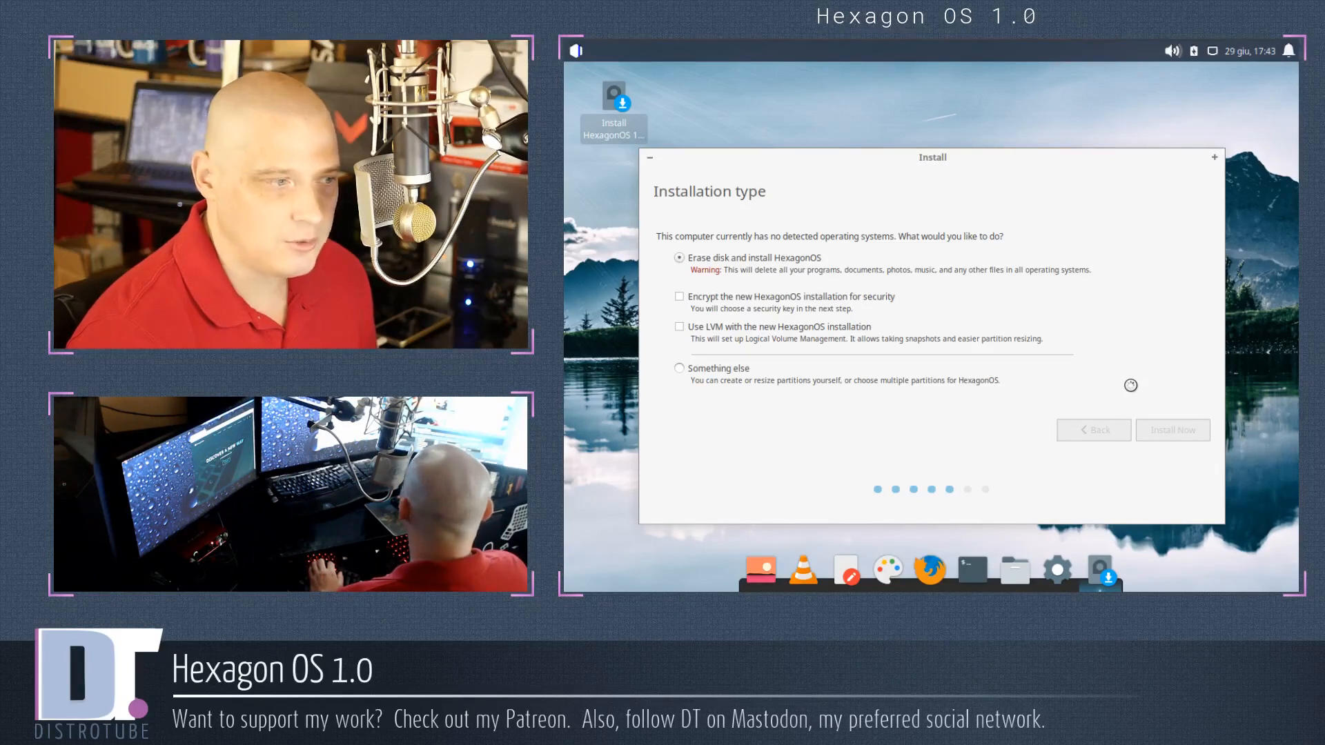
left_click(1172, 429)
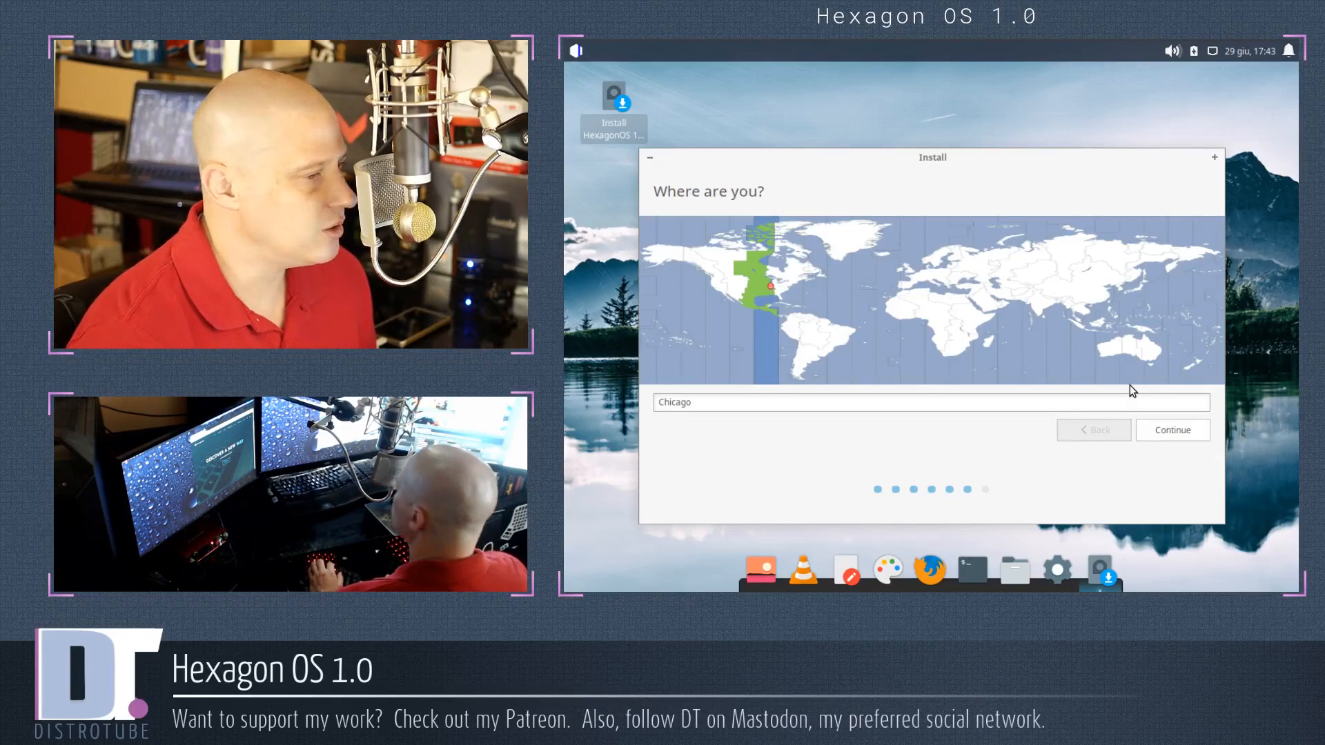
mouse_move(754, 332)
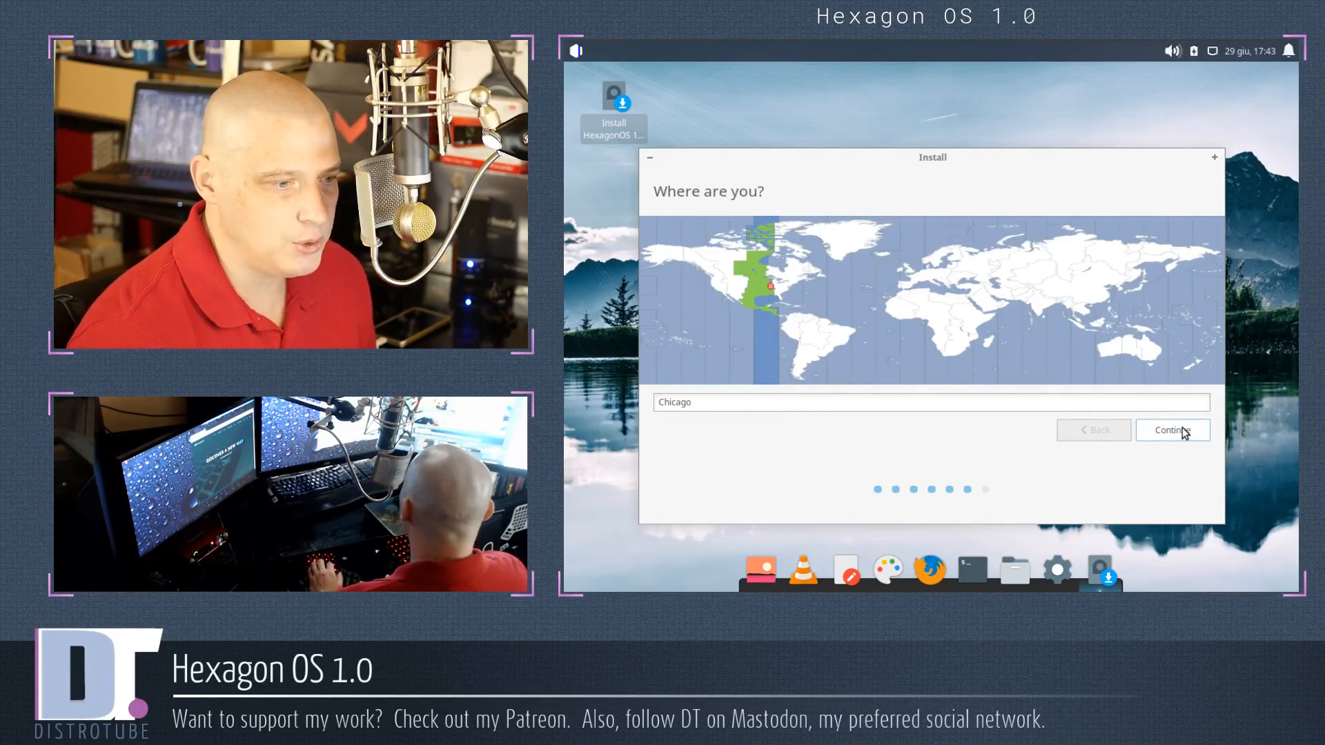
left_click(1171, 430)
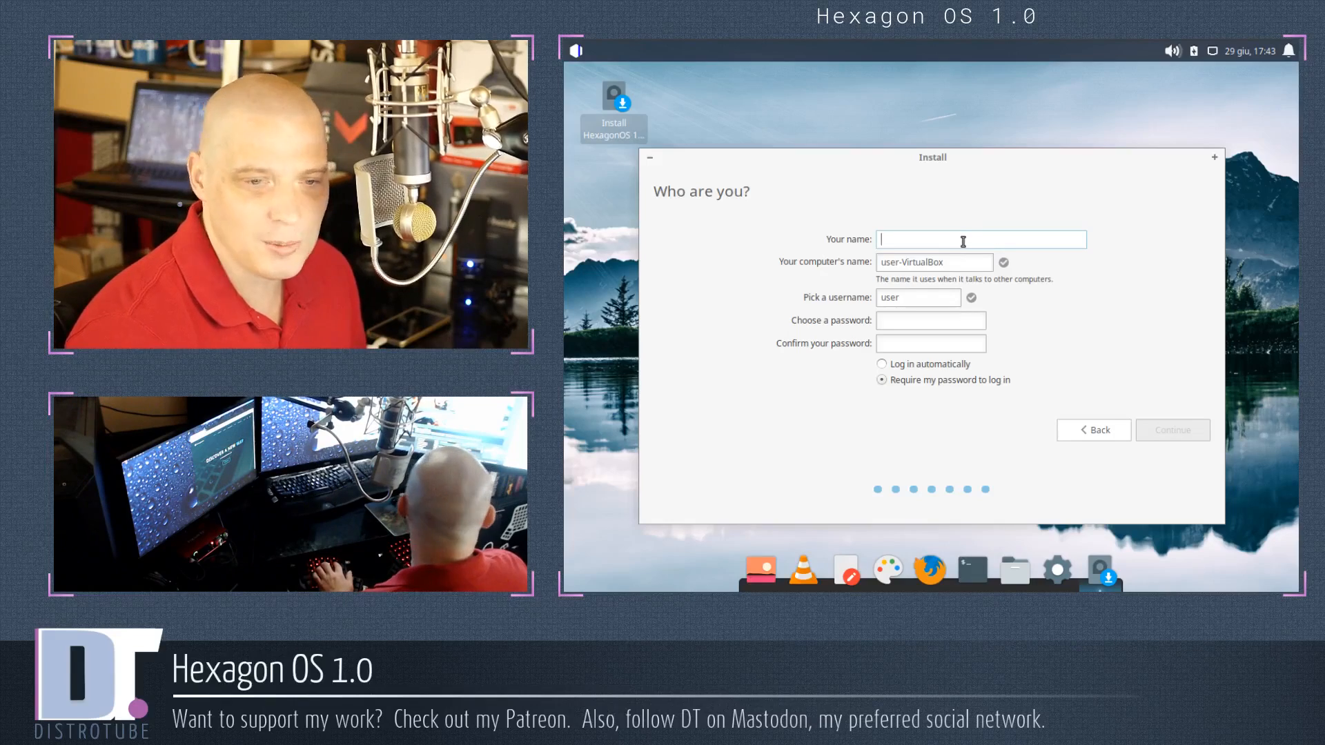
Create the user account named 'dt' with a password and submit it
type("dt")
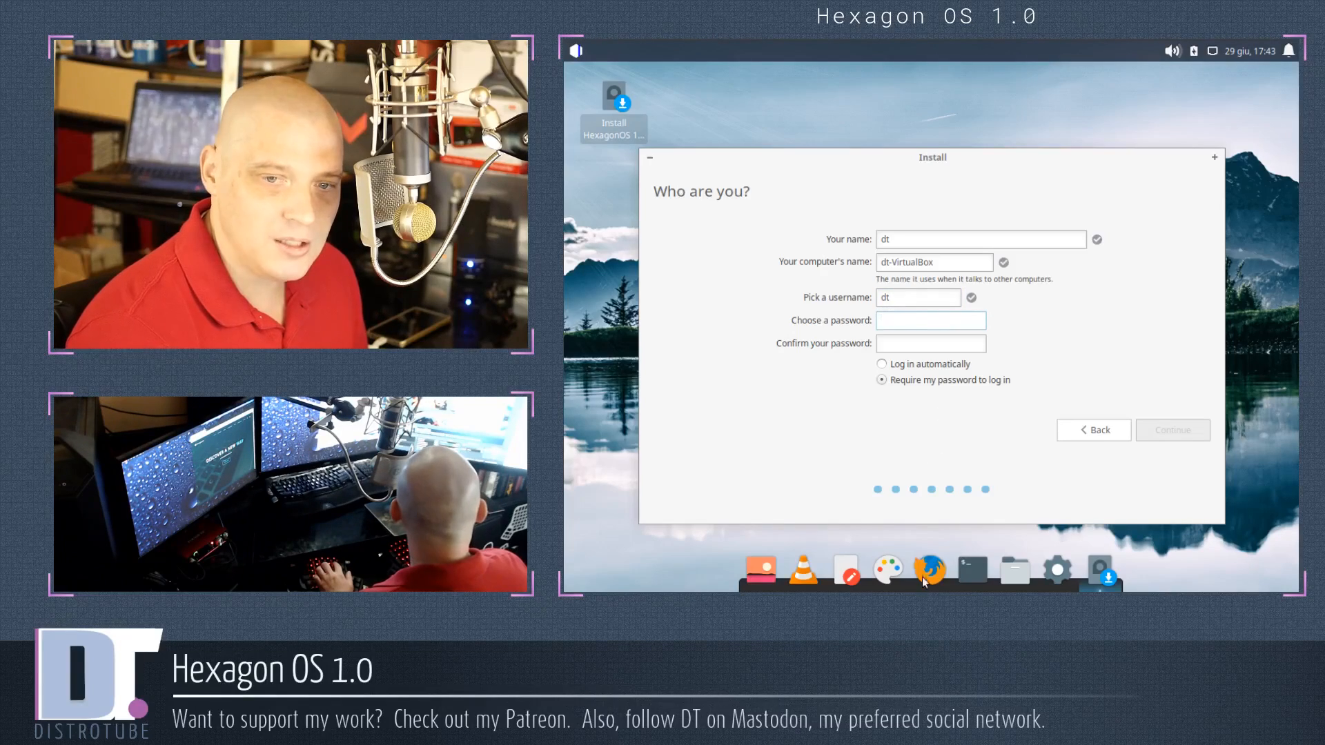
left_click(930, 320)
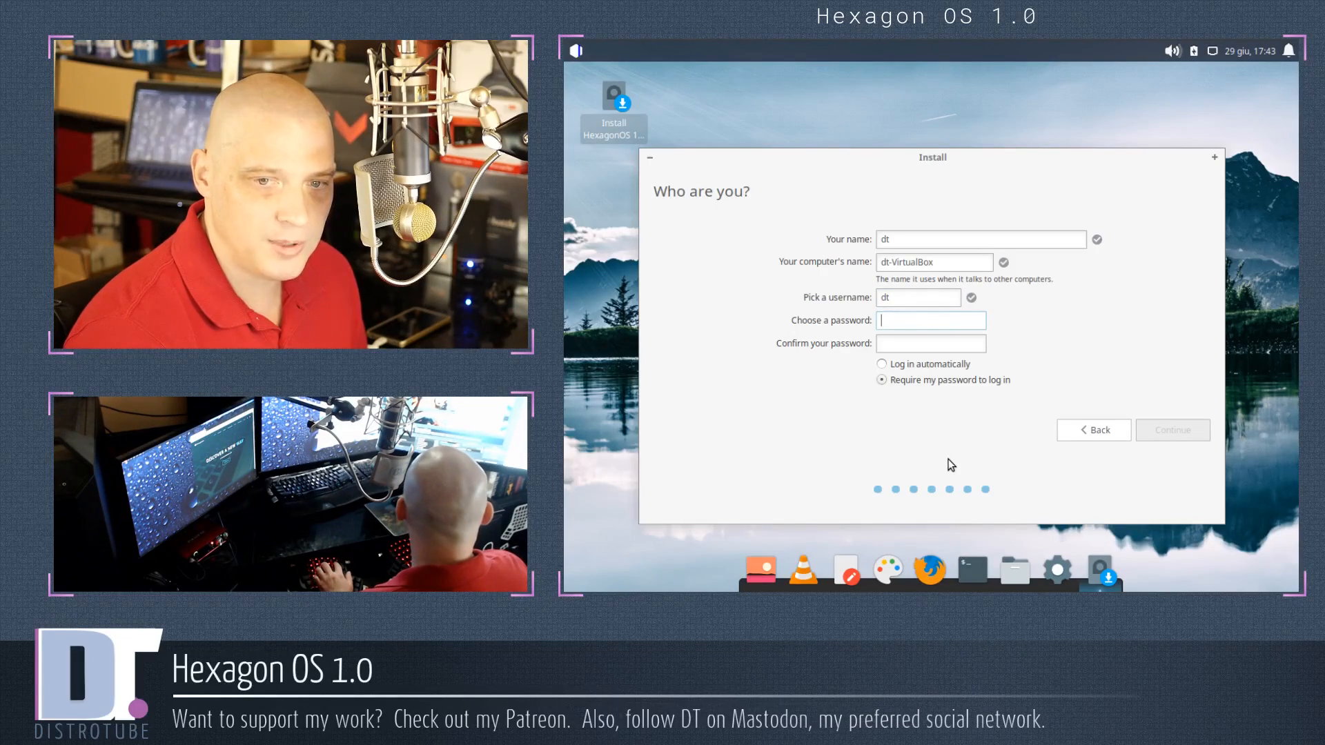
type("•")
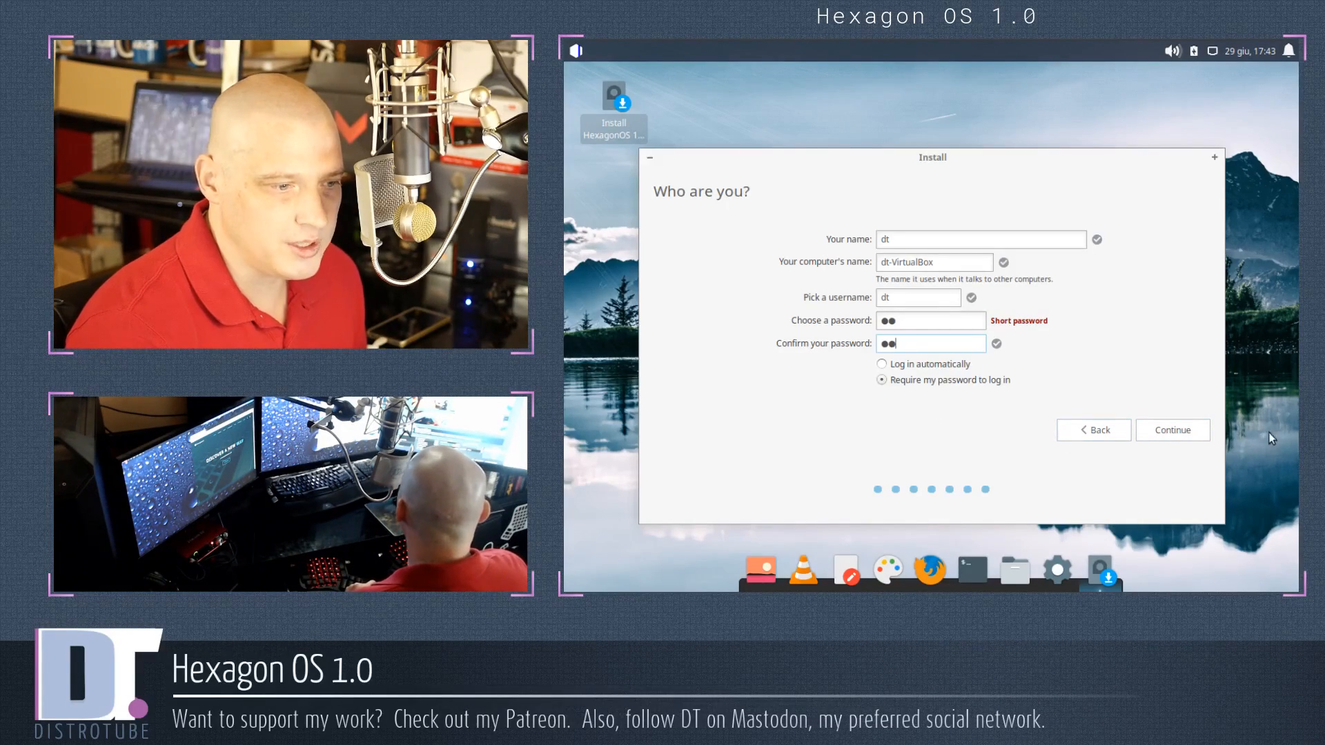
left_click(1170, 429)
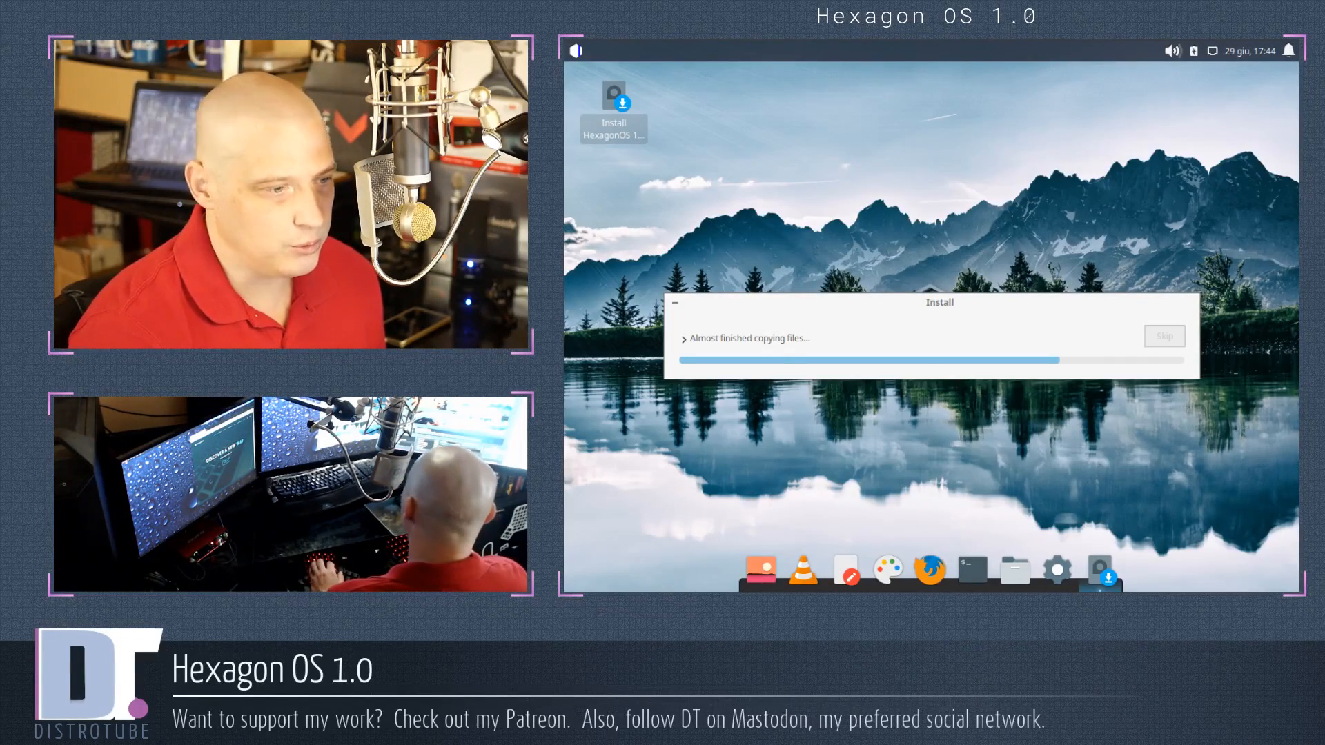
mouse_move(805, 436)
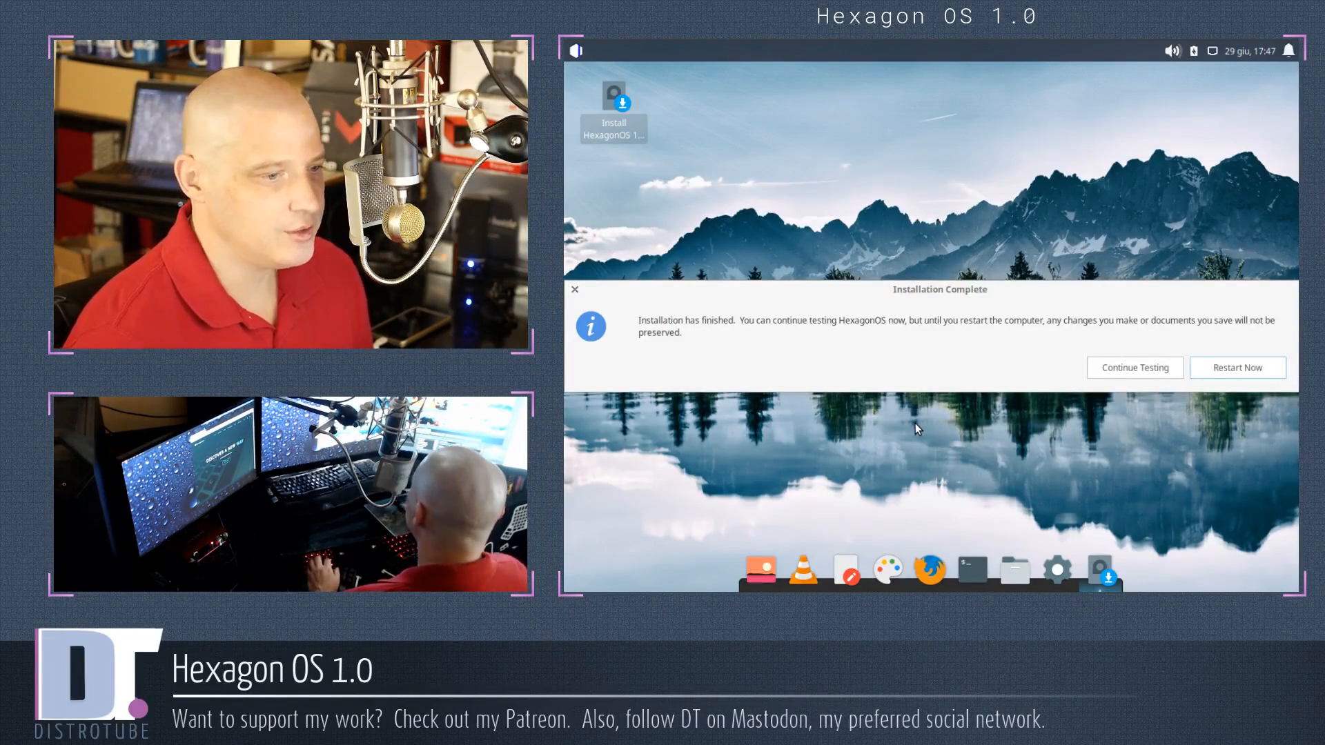
mouse_move(752, 322)
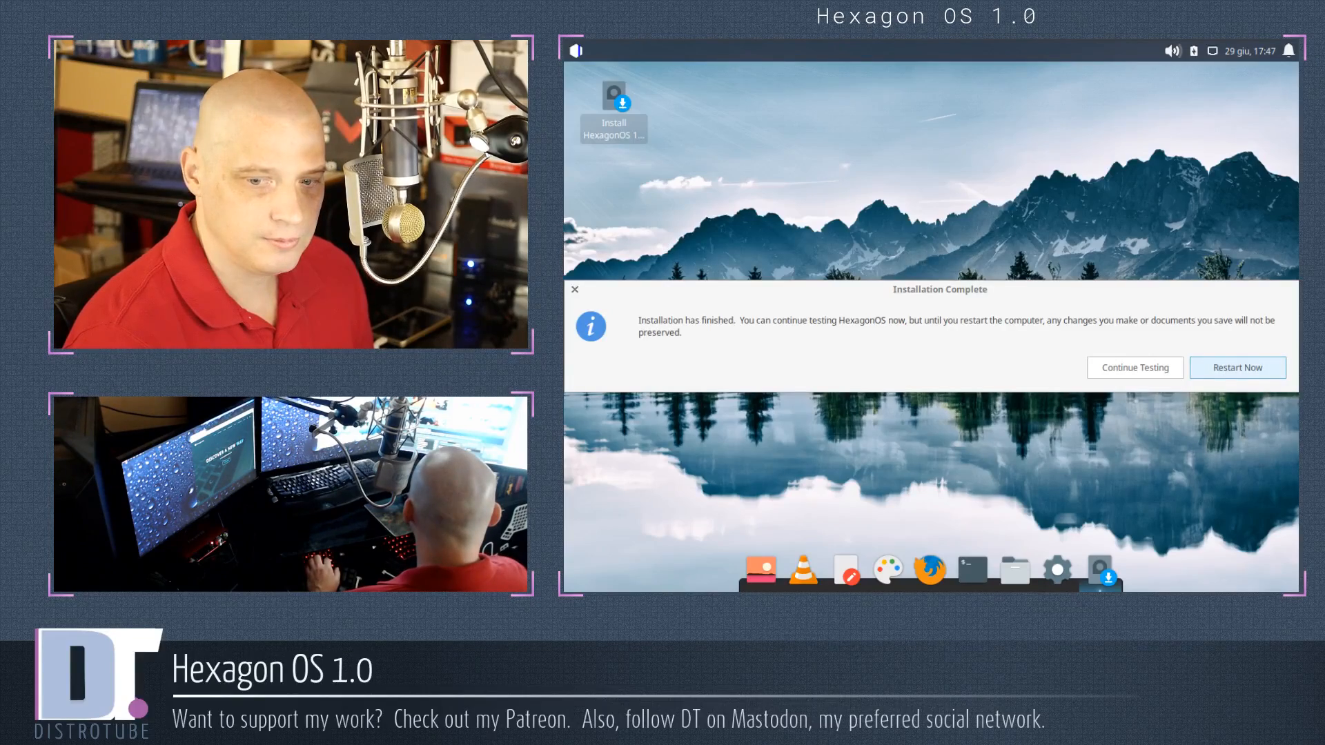
Restart into the installed Hexagon OS and log in as dt
left_click(1235, 366)
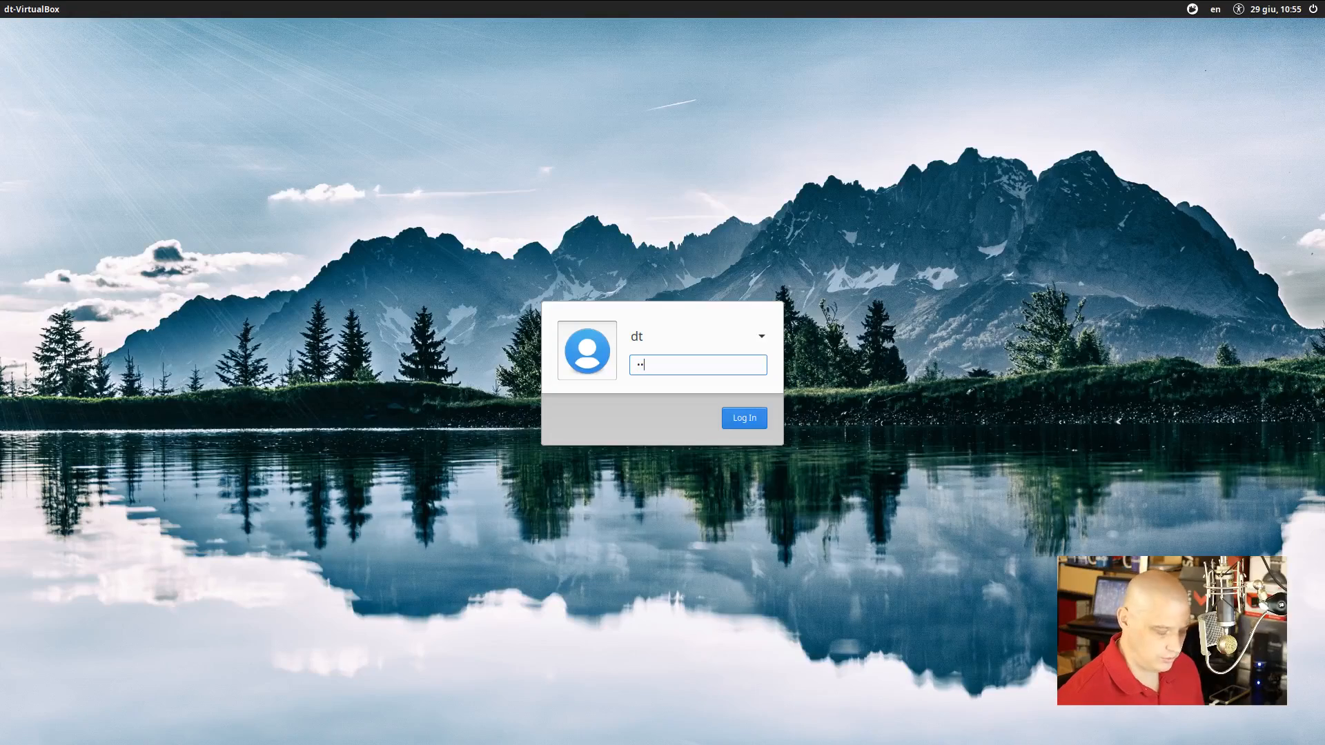
left_click(742, 418)
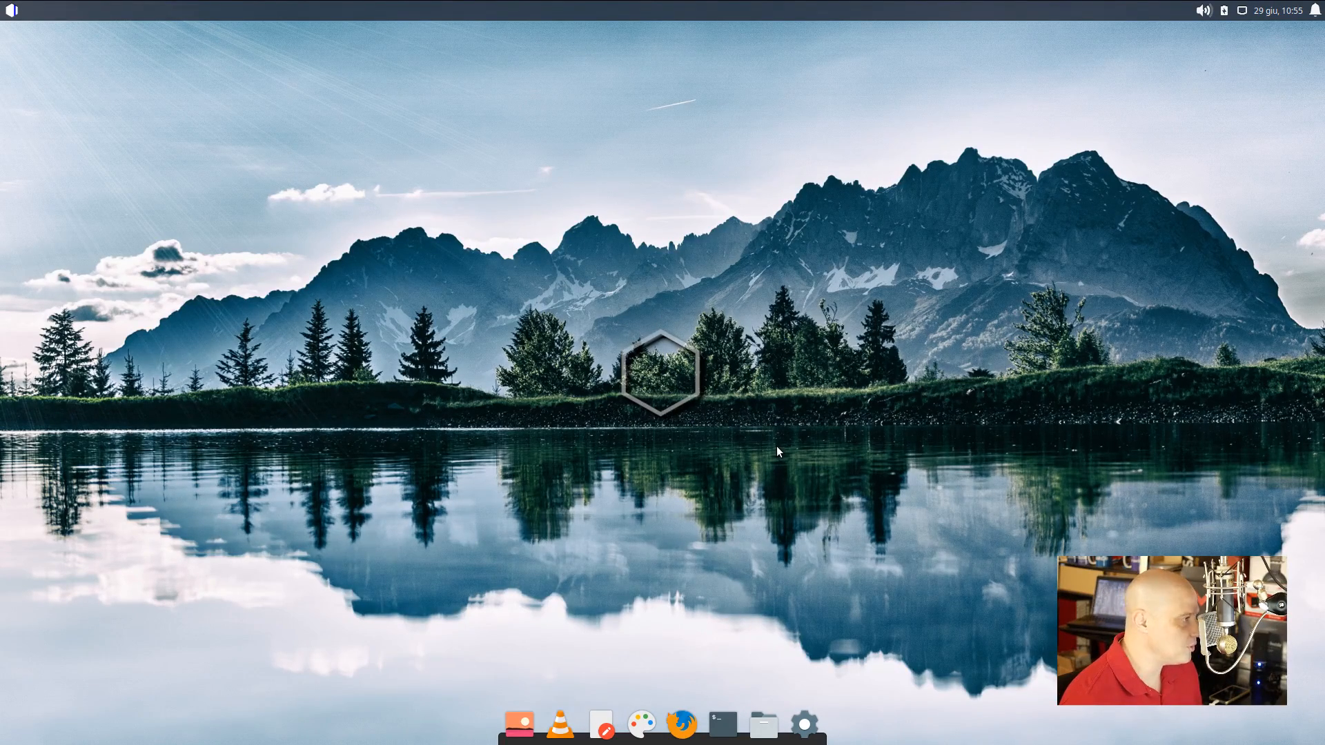
mouse_move(459, 144)
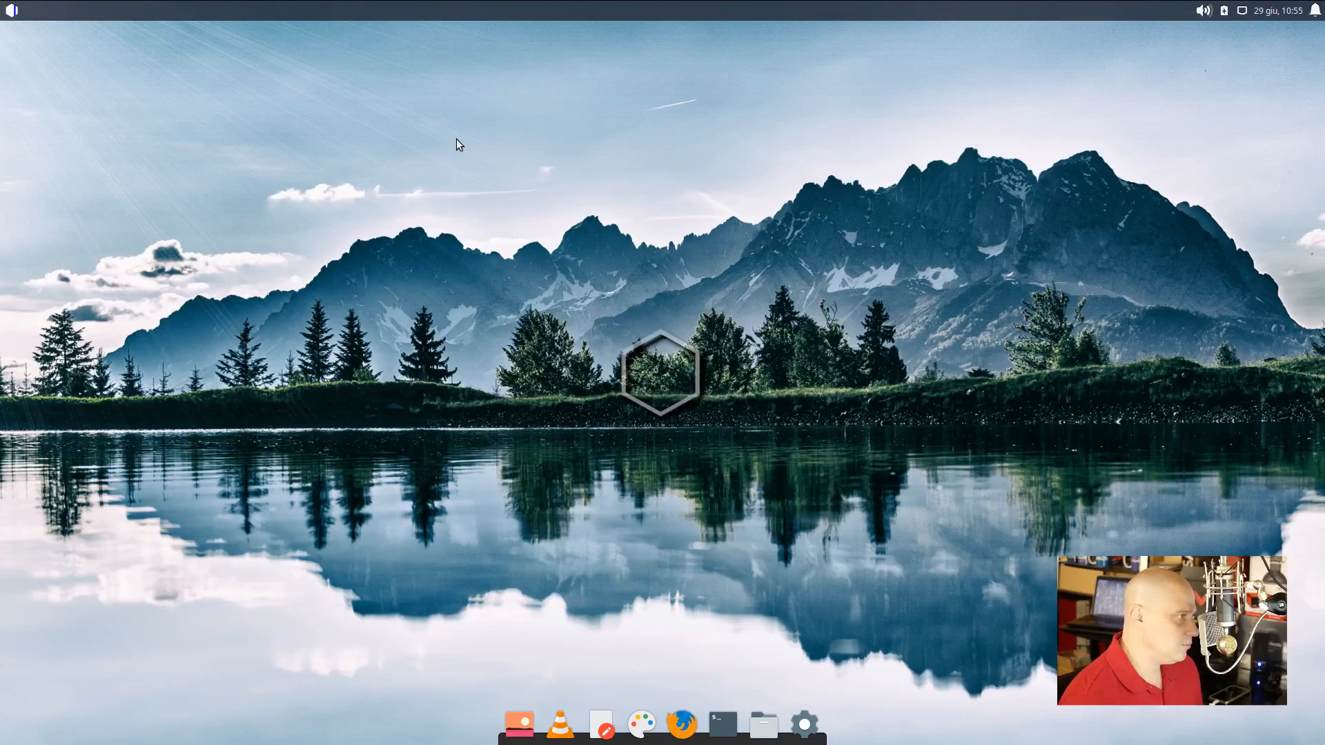
mouse_move(1051, 20)
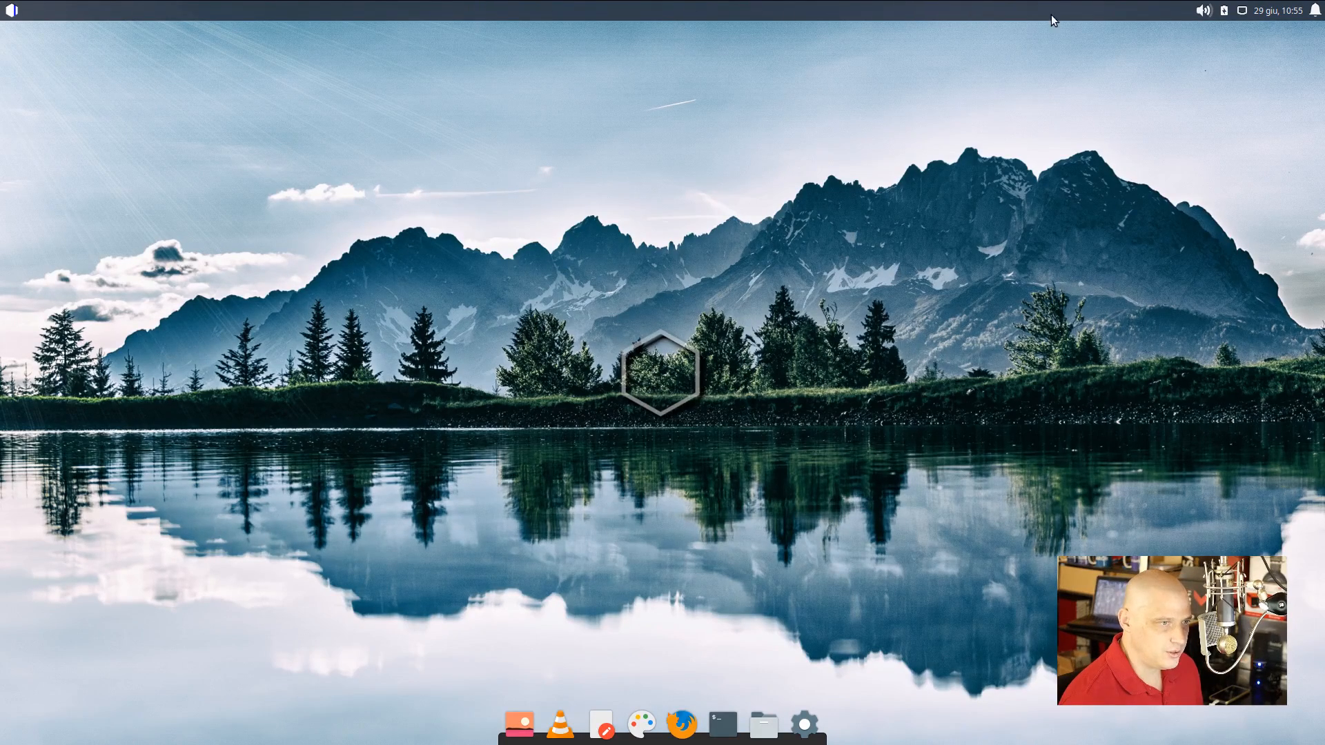
left_click(11, 11)
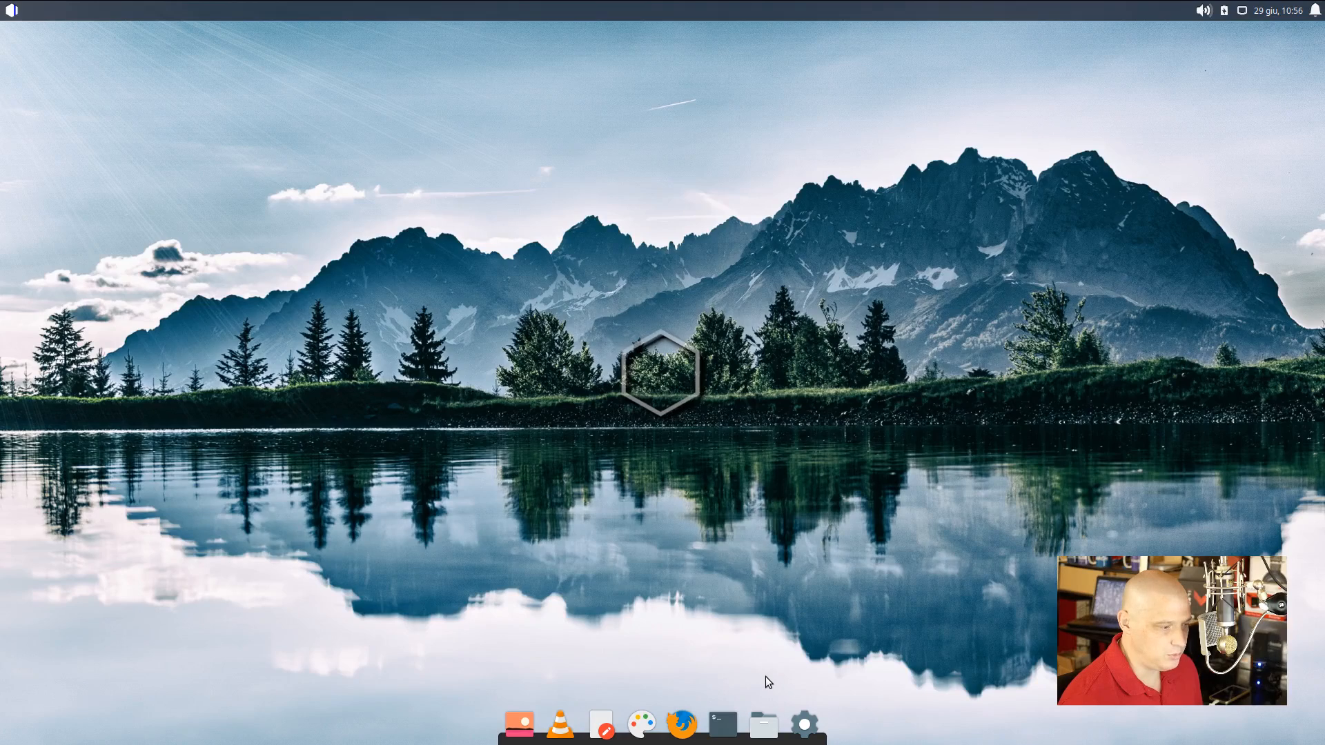
mouse_move(681, 723)
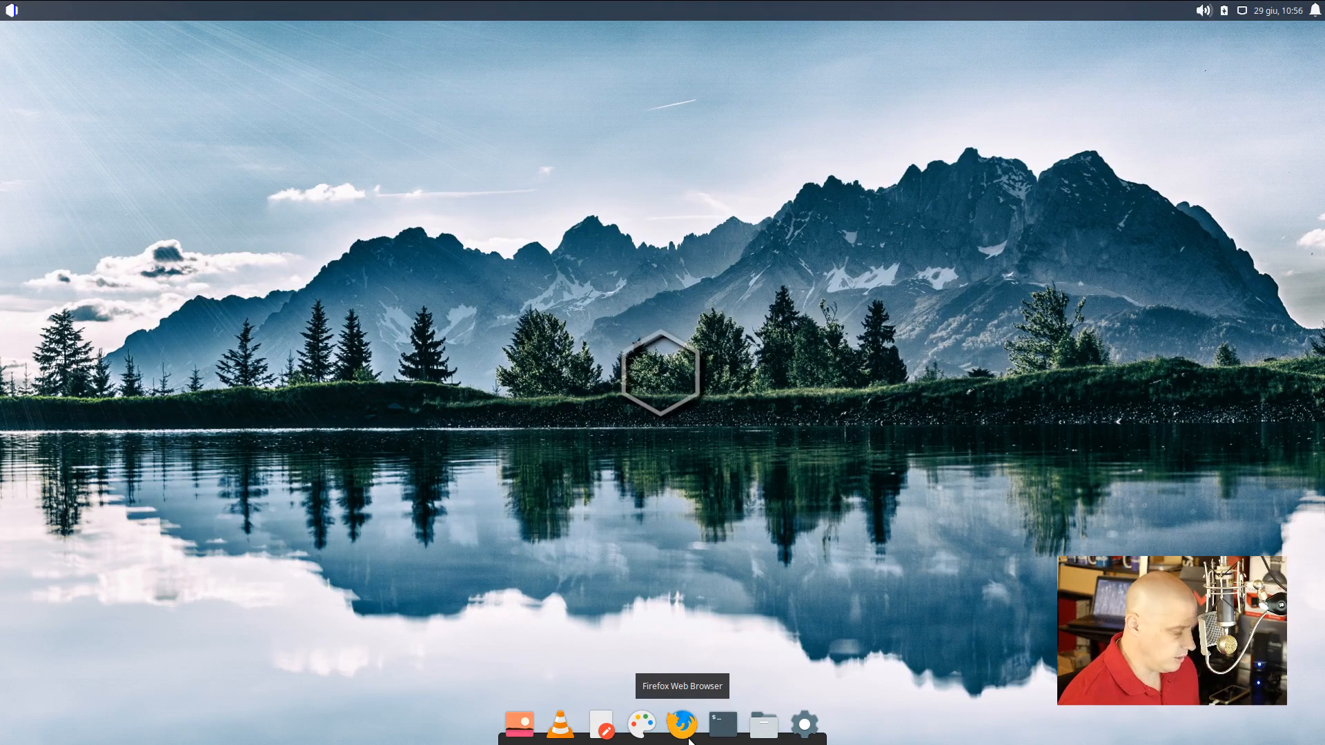
right_click(681, 723)
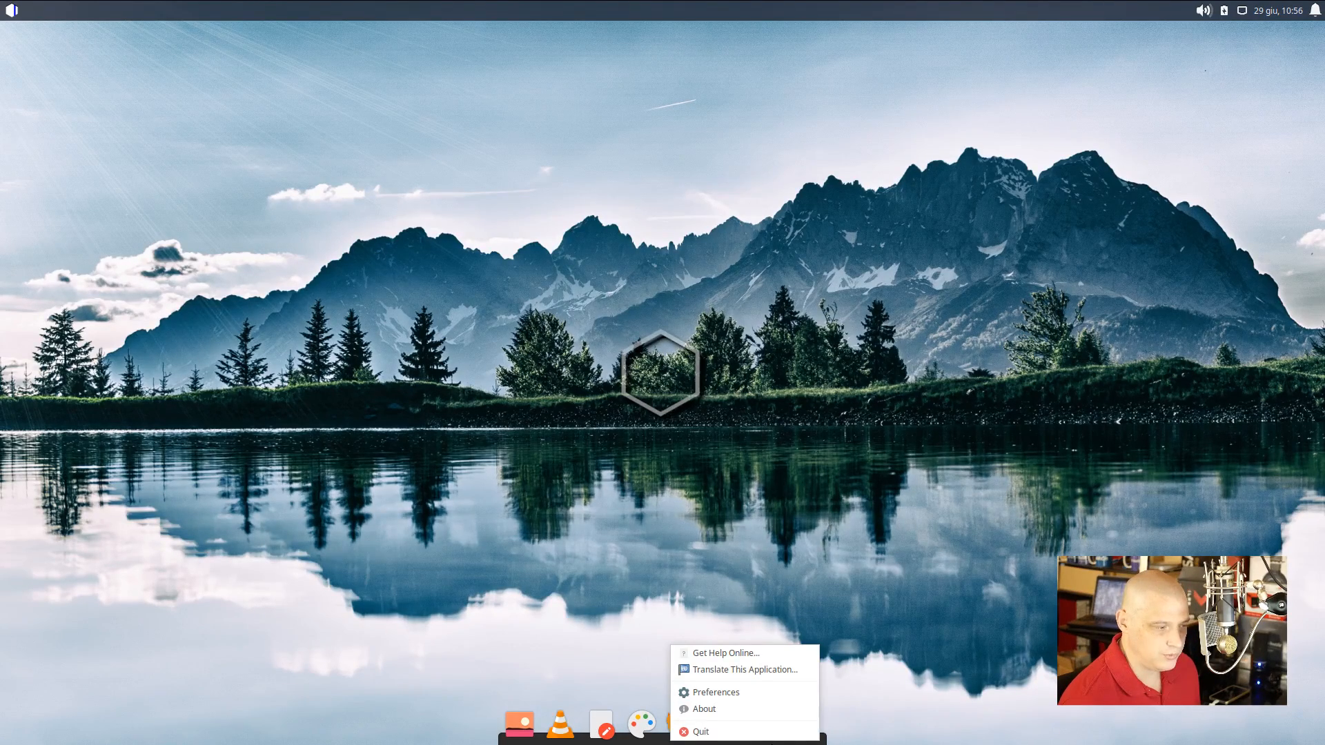
mouse_move(693, 714)
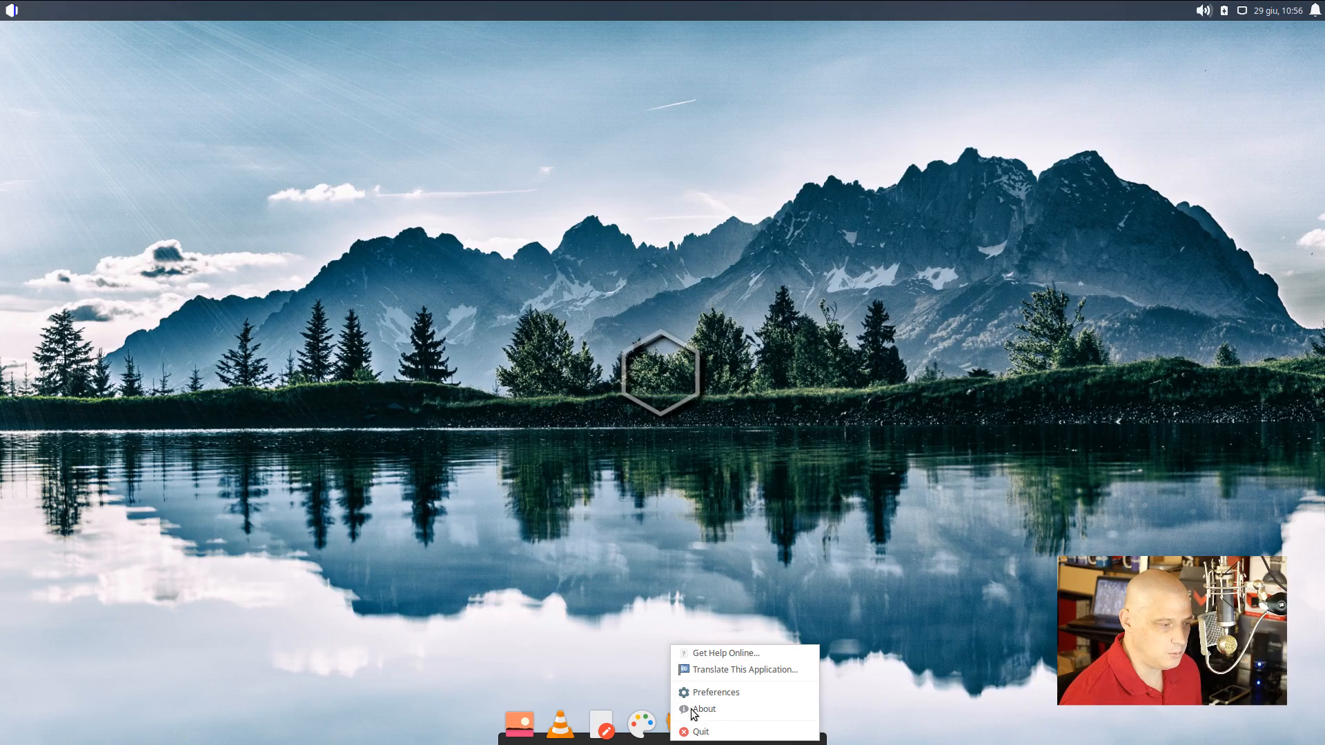
left_click(704, 709)
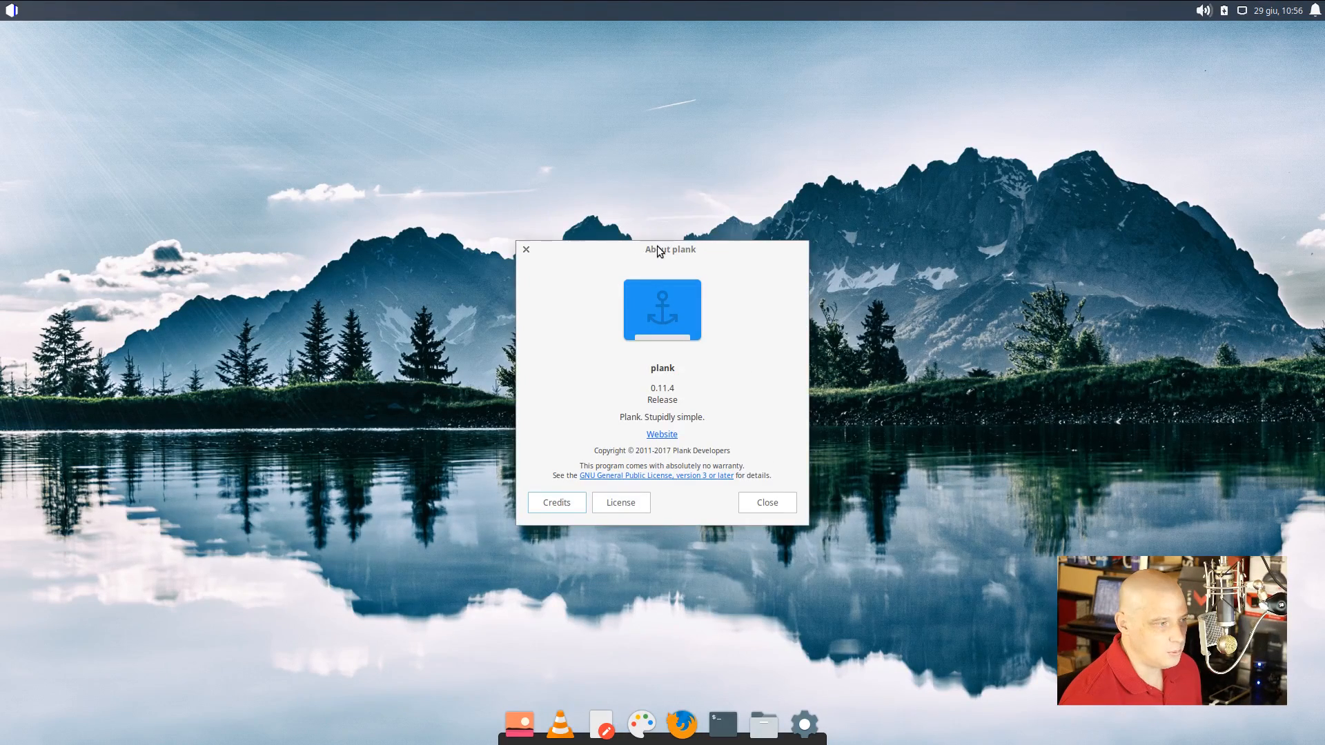
mouse_move(803, 312)
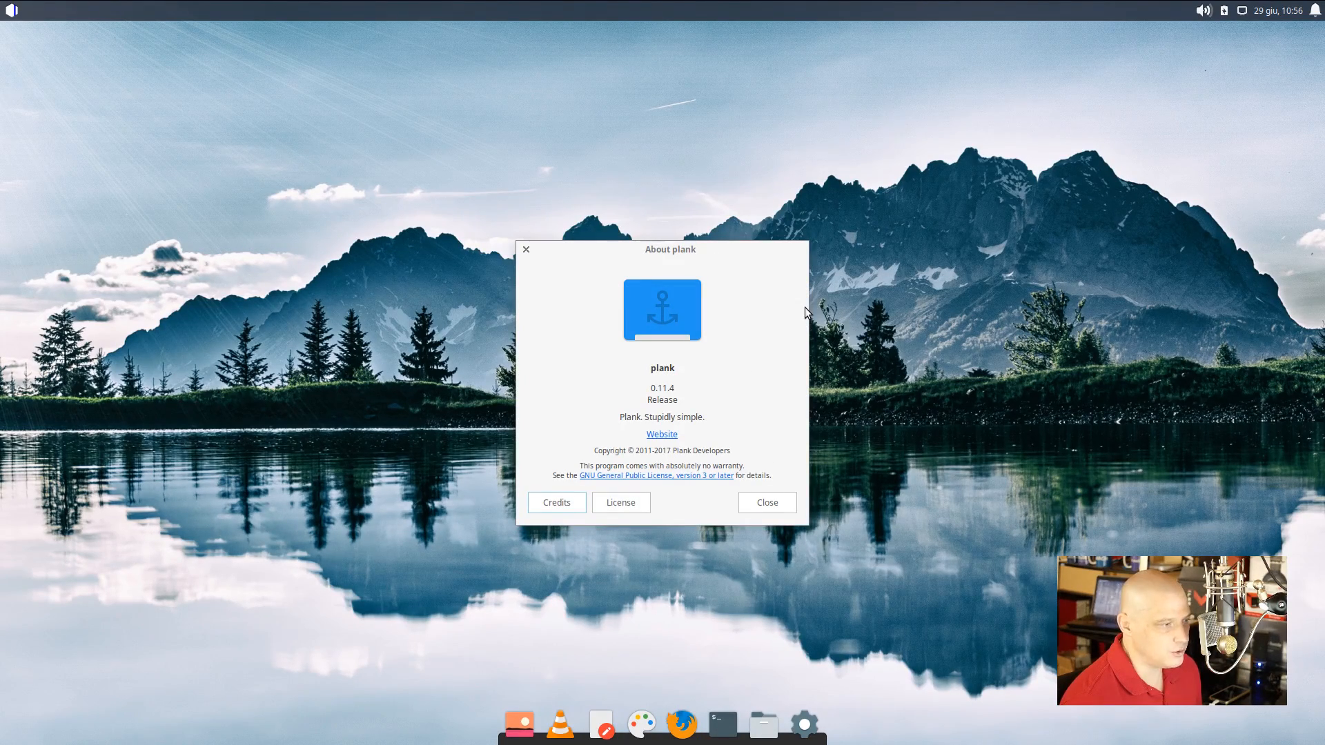
mouse_move(709, 486)
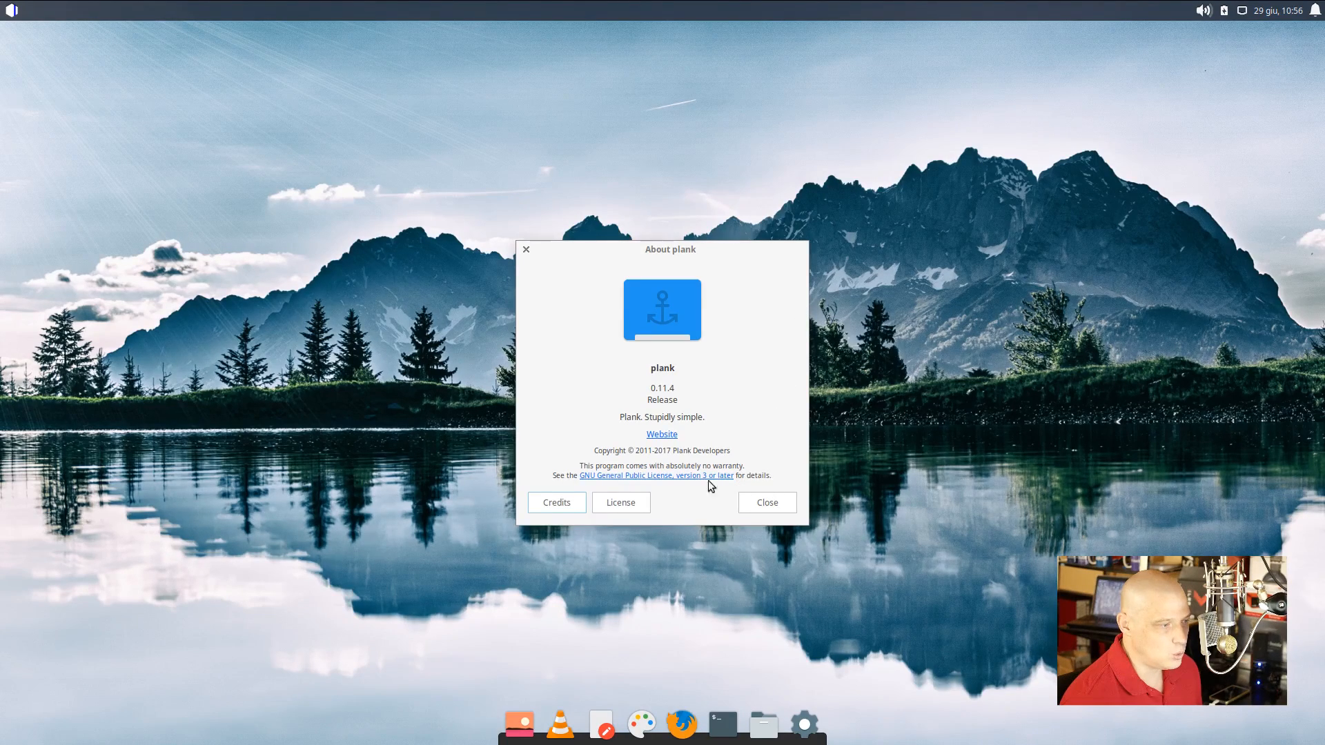
left_click(765, 502)
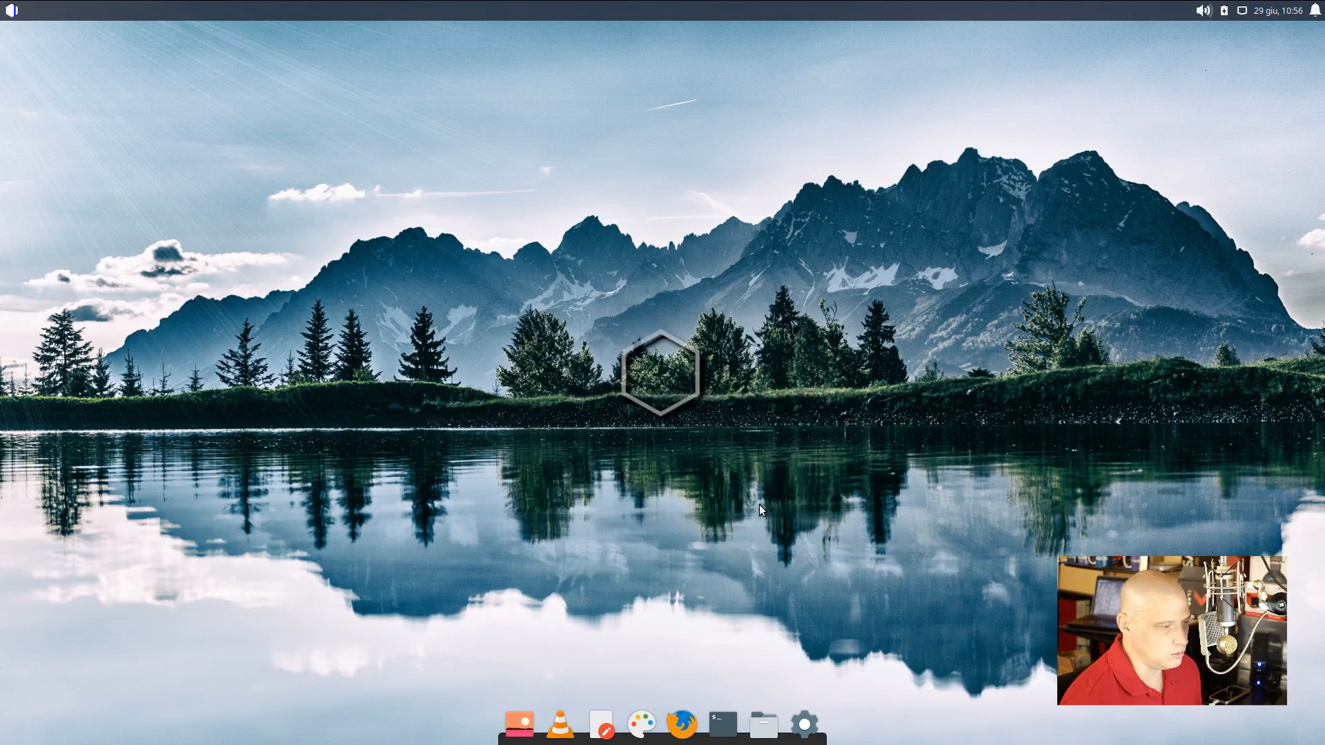
mouse_move(539, 327)
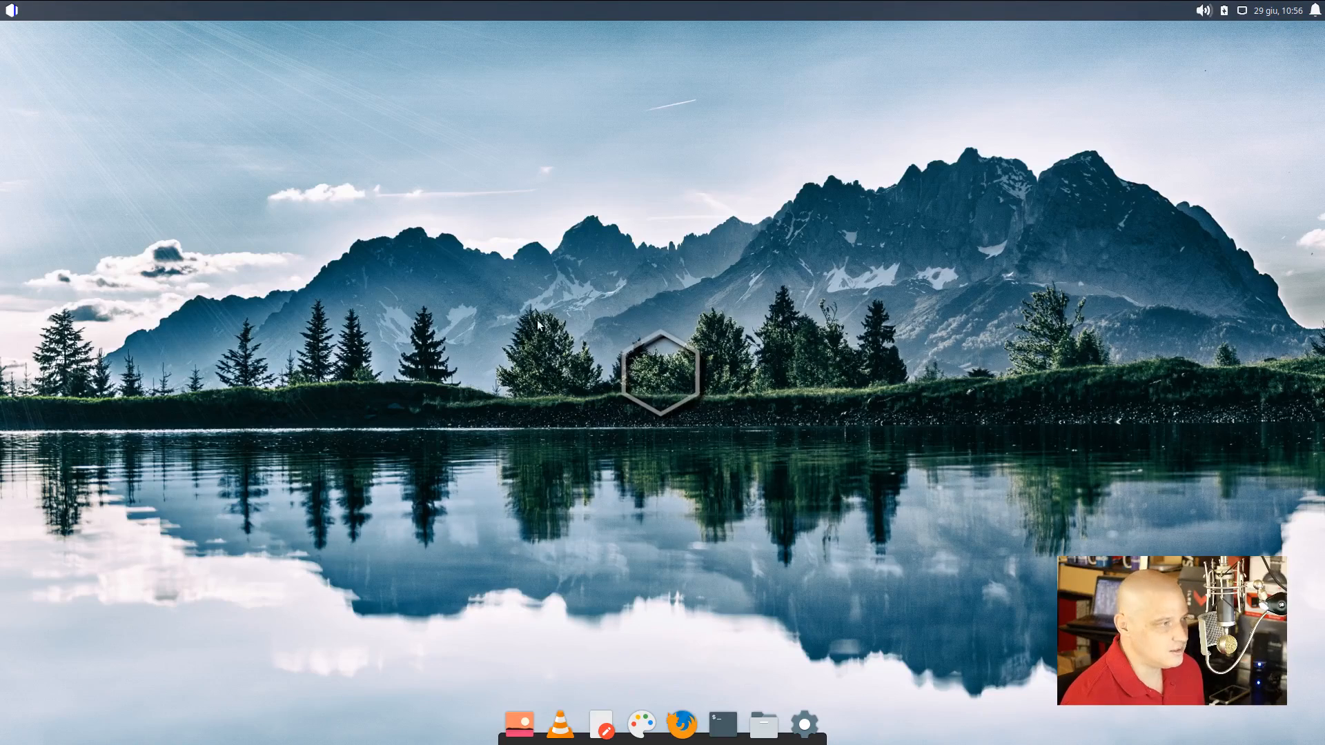
mouse_move(283, 199)
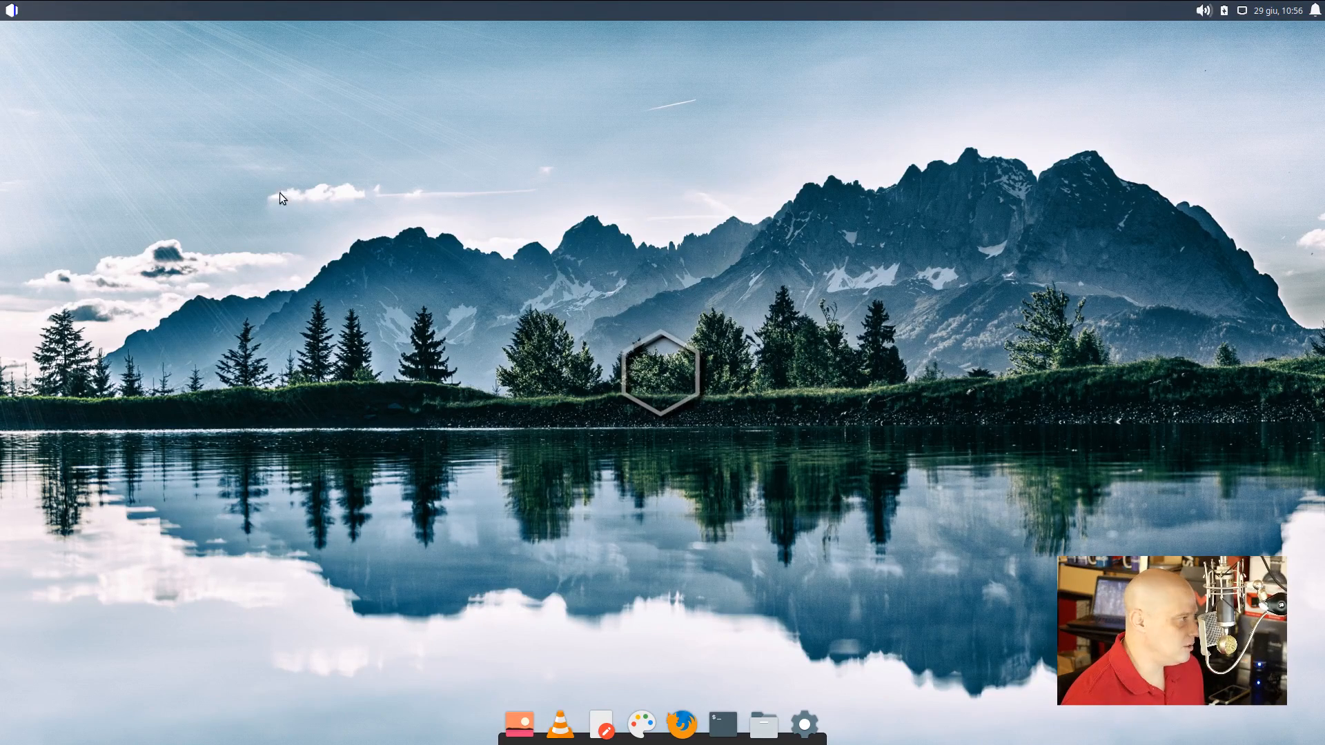
View About Hexagon (version 1.0) from the Whisker menu's Accessories, then close it
left_click(11, 10)
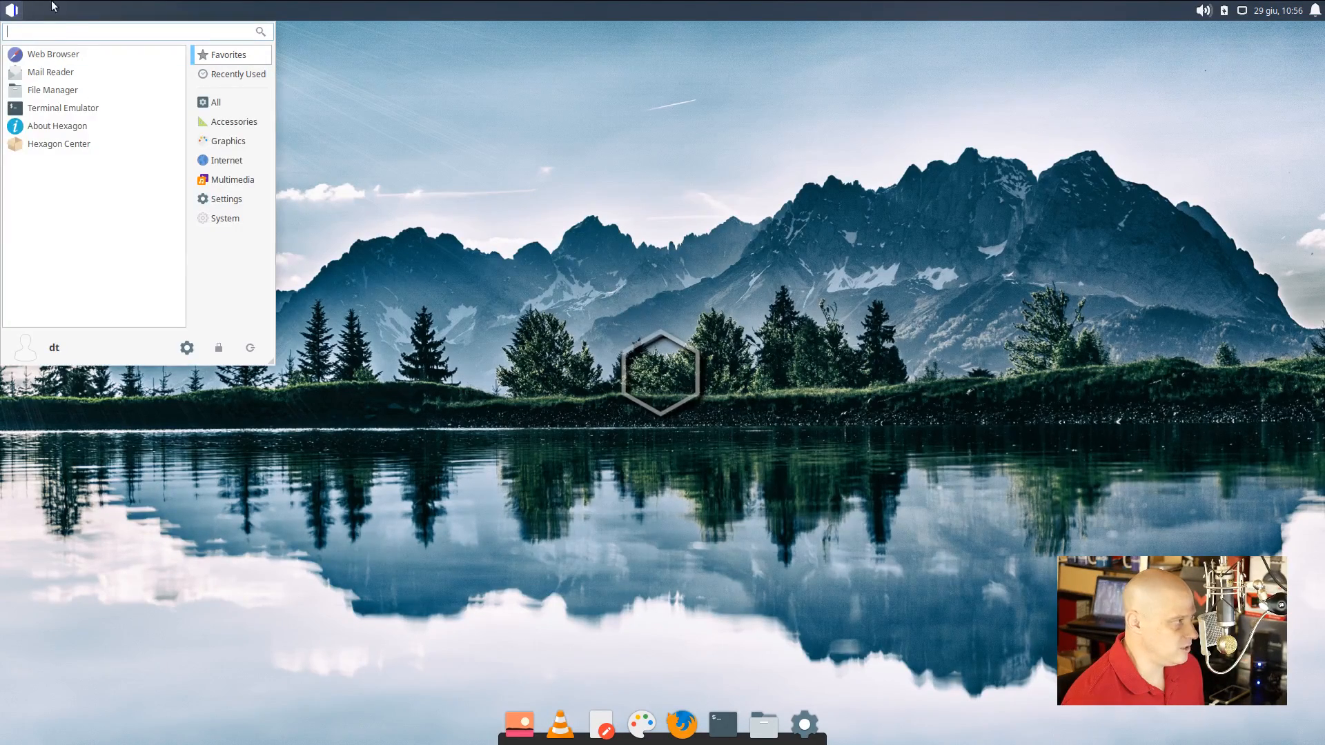
mouse_move(233, 120)
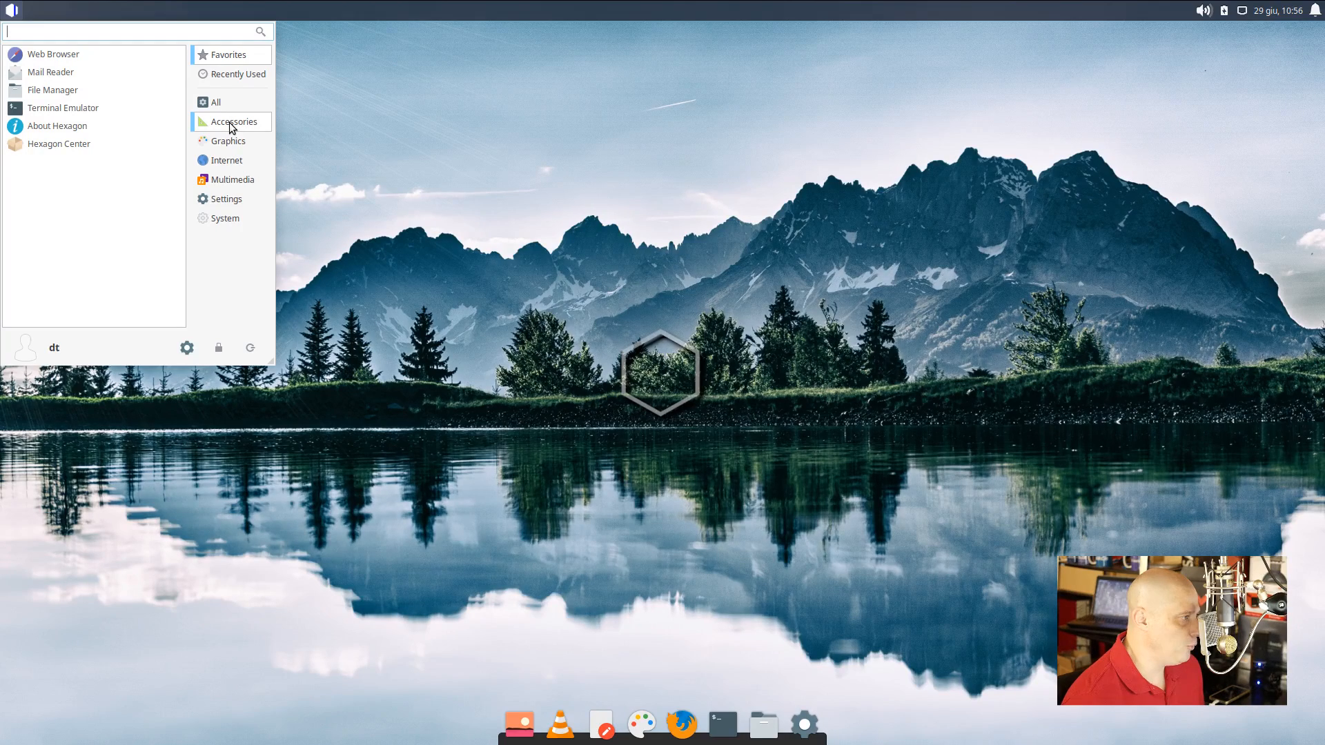
left_click(233, 120)
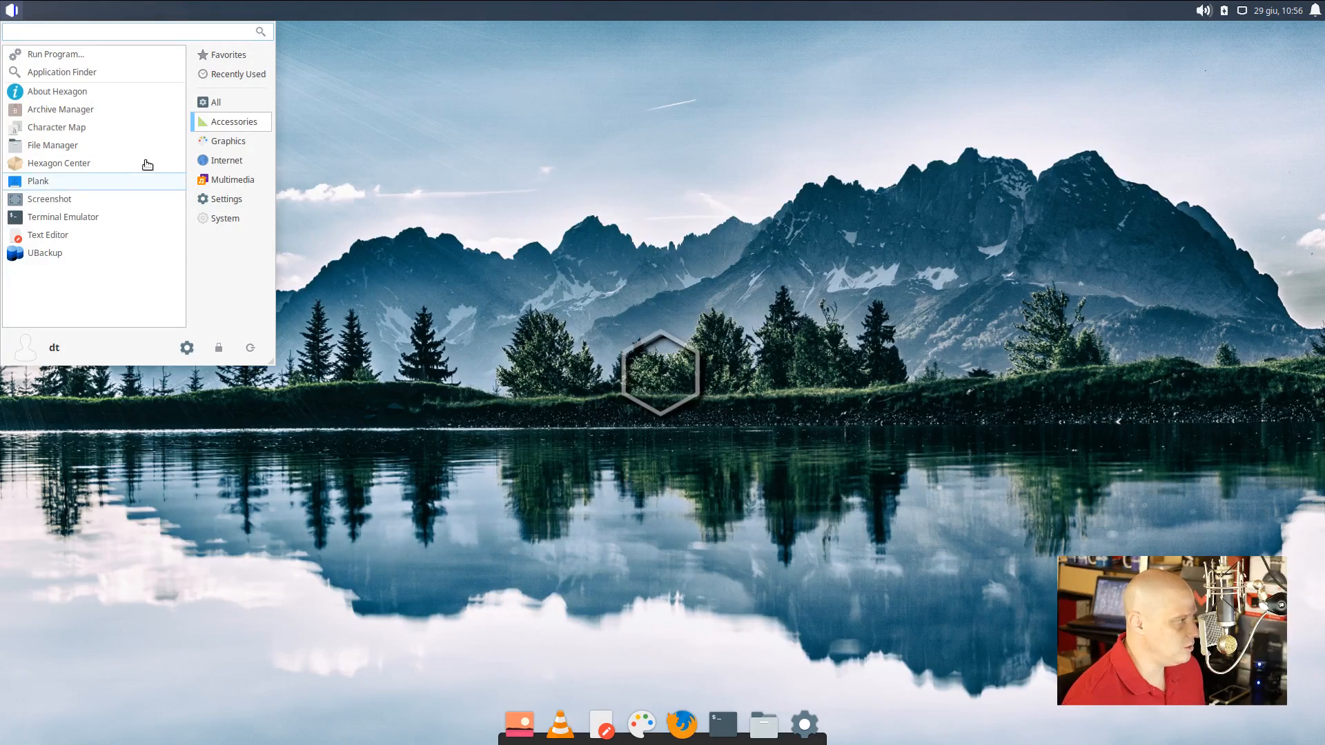
mouse_move(57, 91)
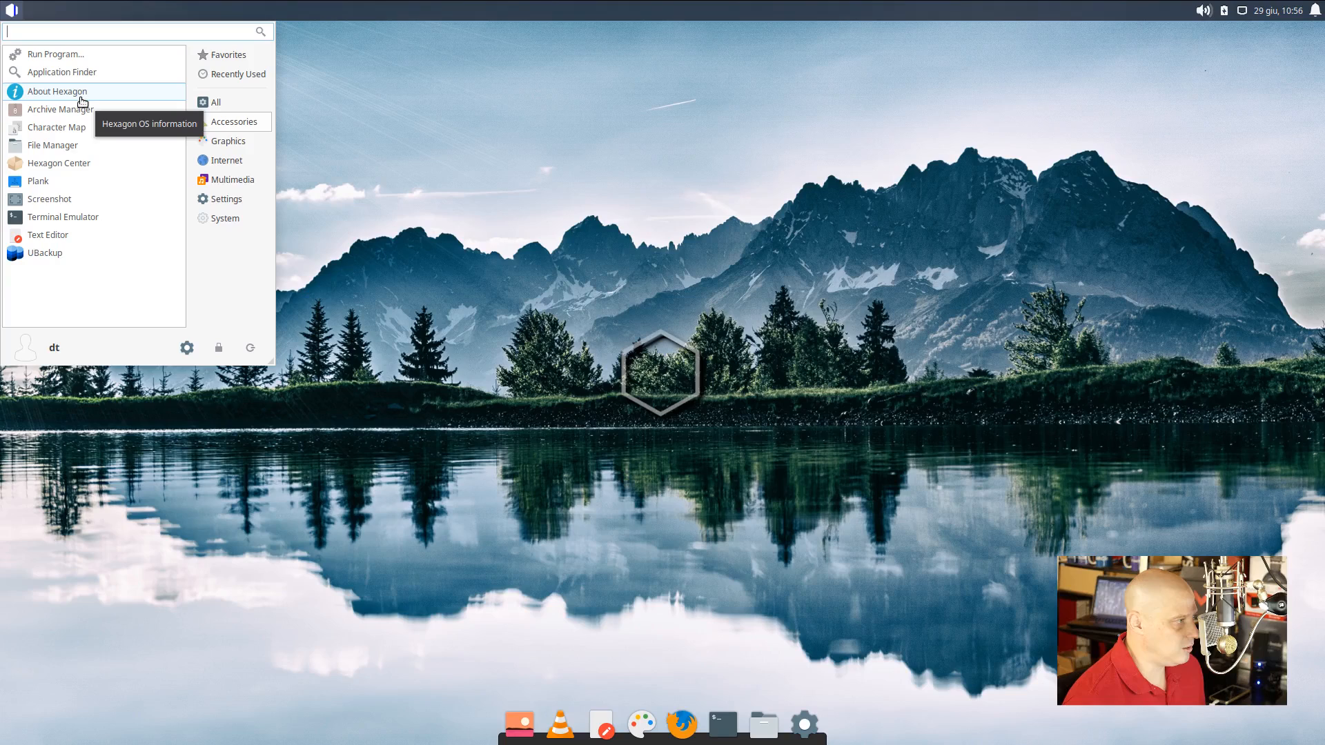
left_click(57, 91)
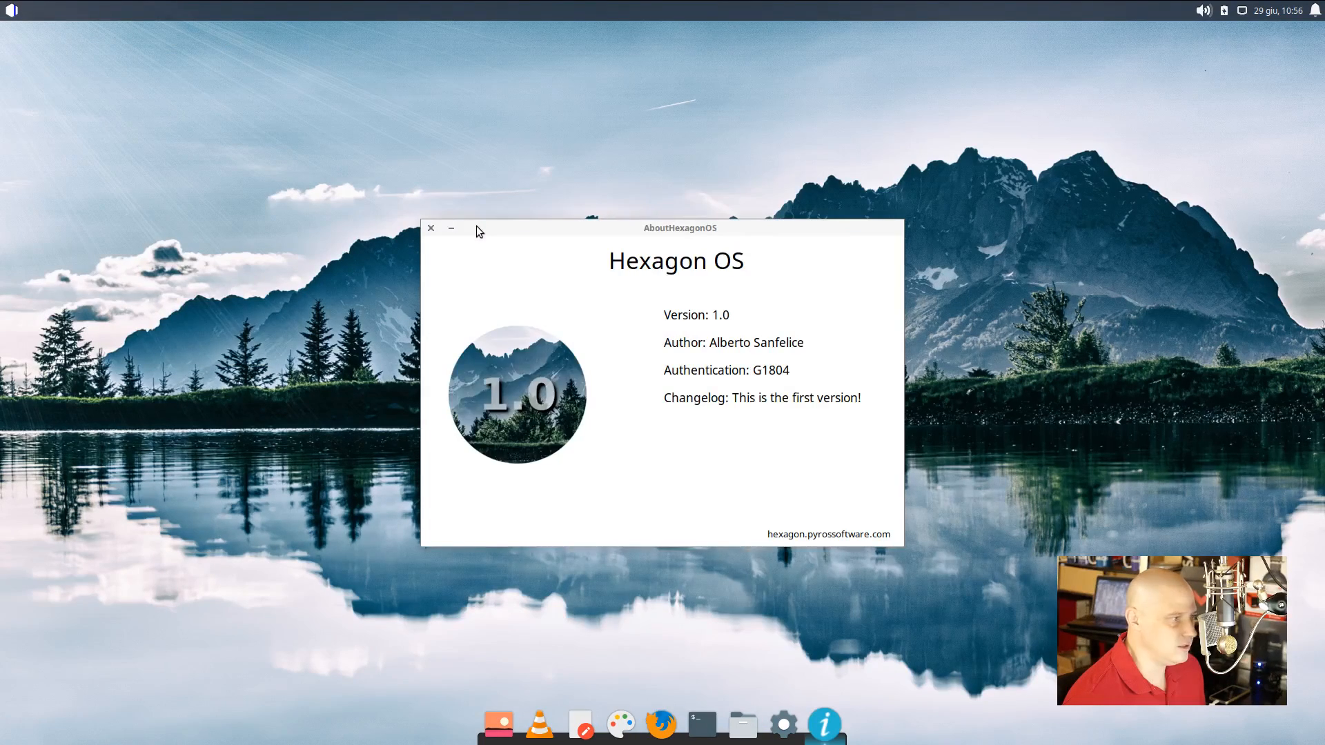
mouse_move(439, 248)
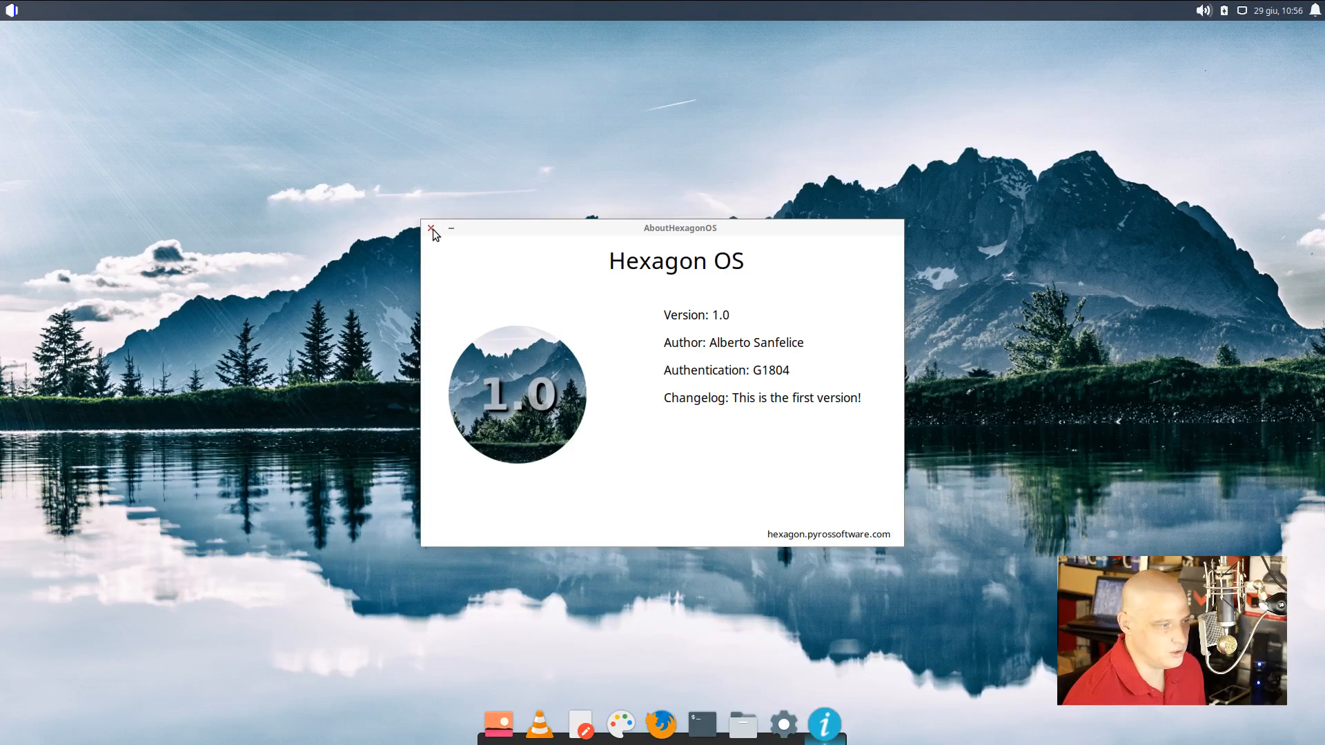
left_click(12, 11)
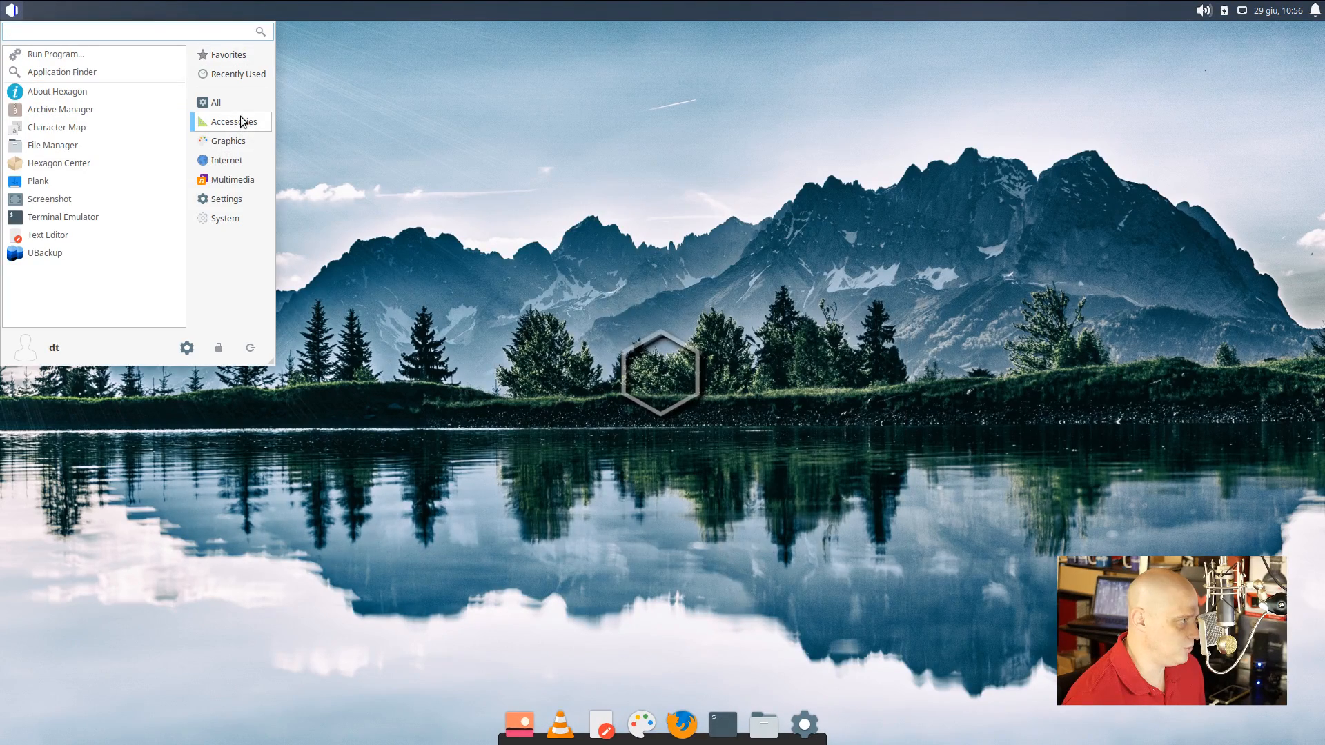
mouse_move(118, 120)
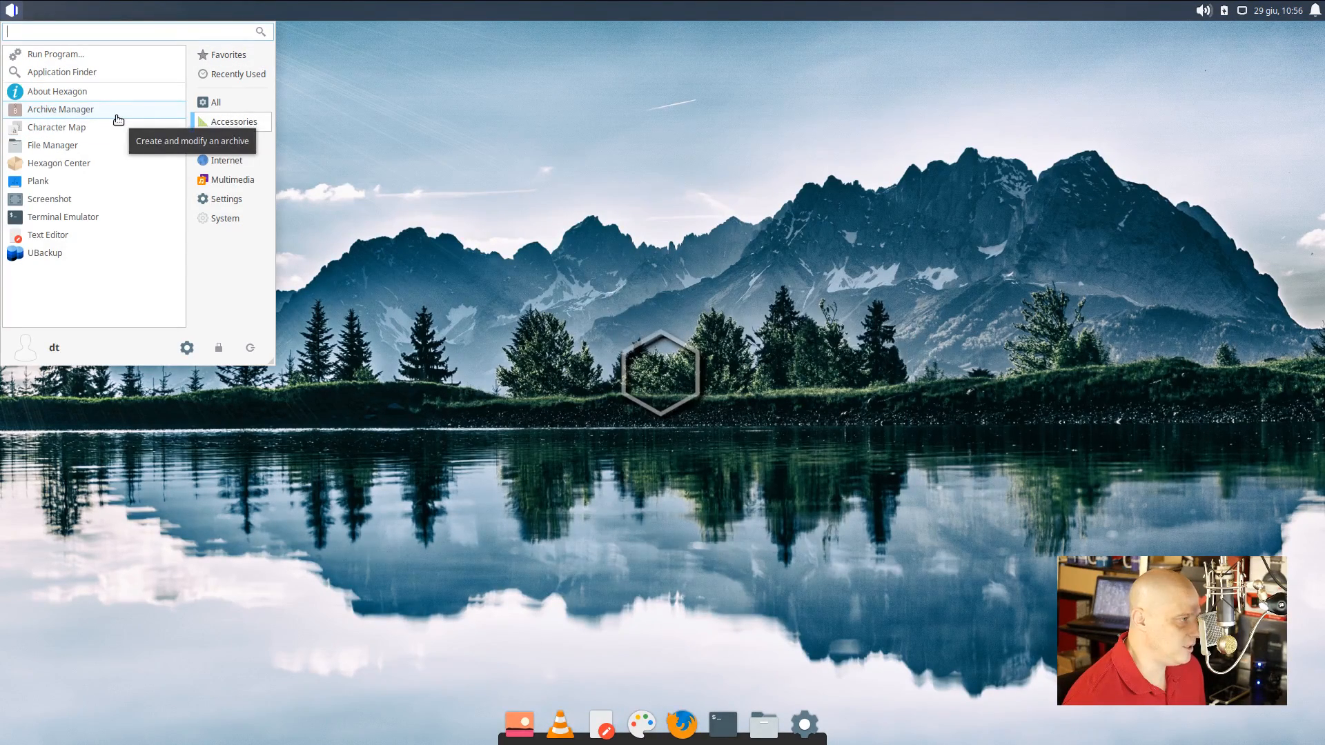
mouse_move(99, 153)
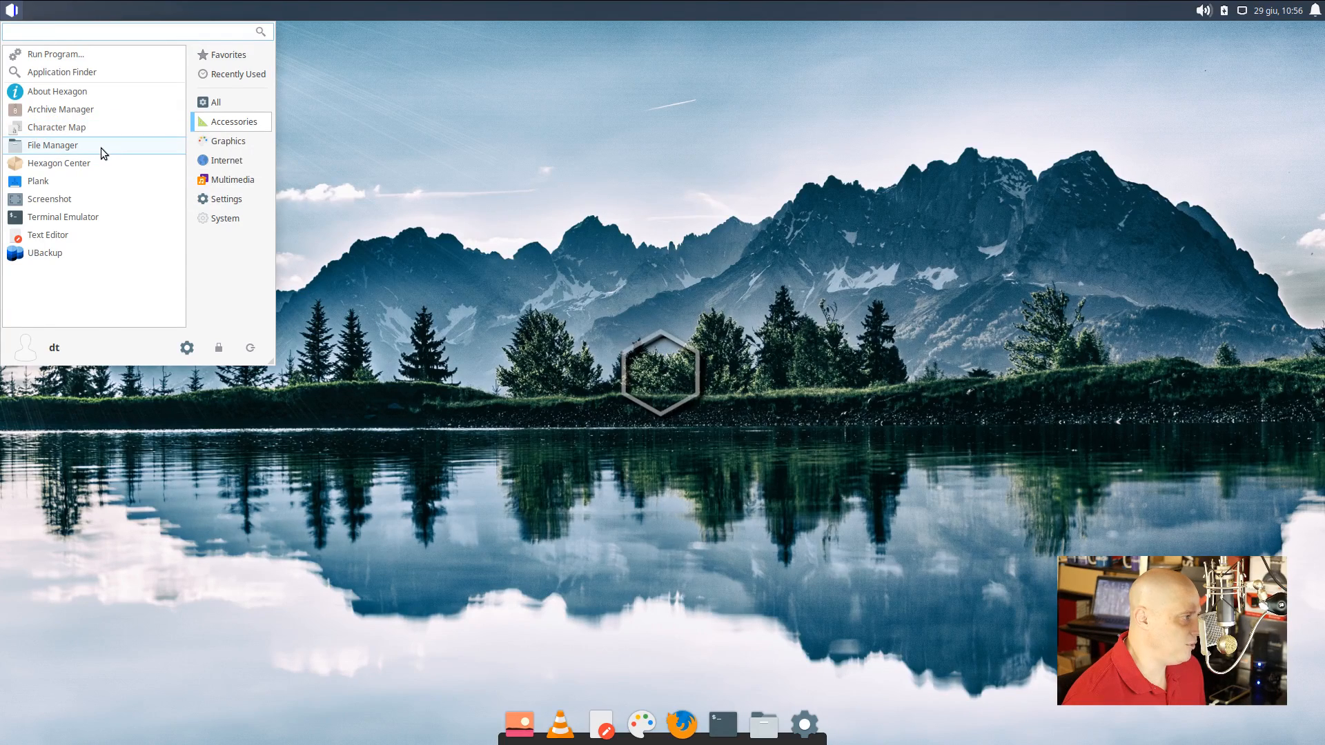
Open the home folder in Thunar and view and close its Help > About dialog
left_click(52, 144)
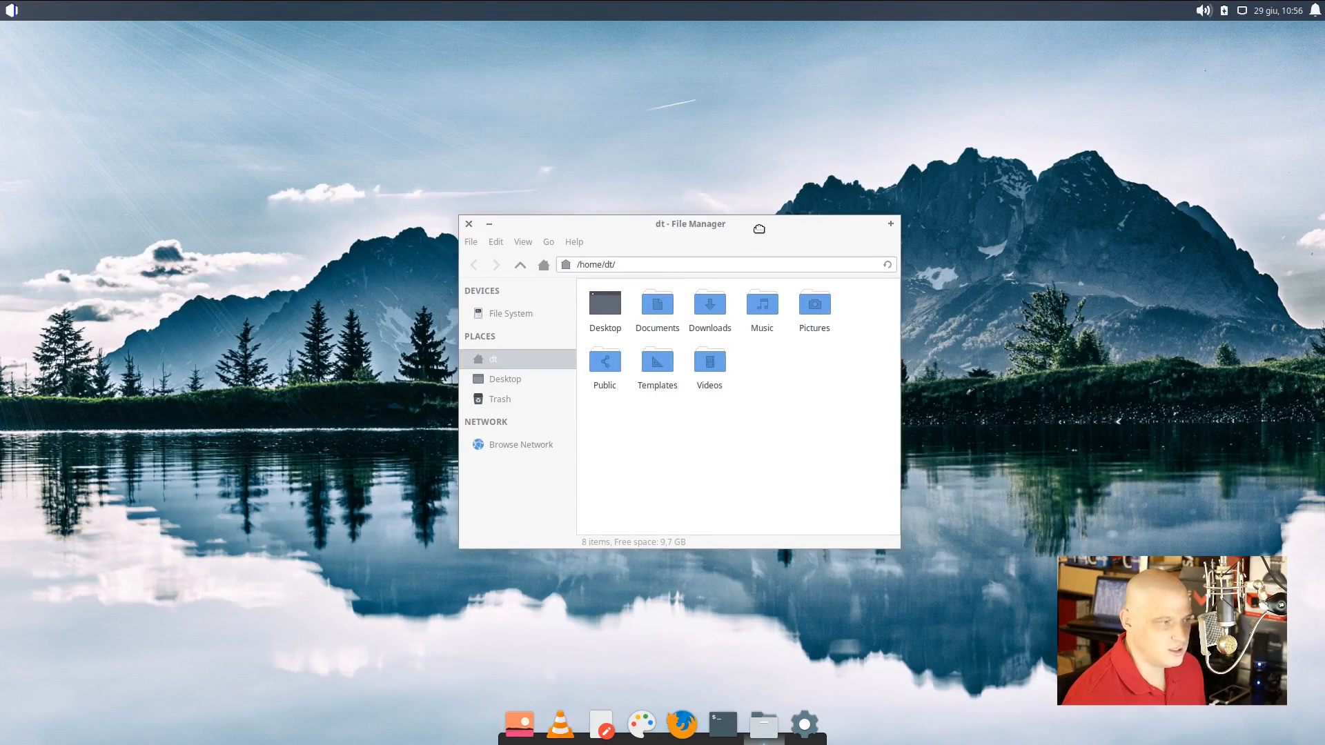
left_click(739, 234)
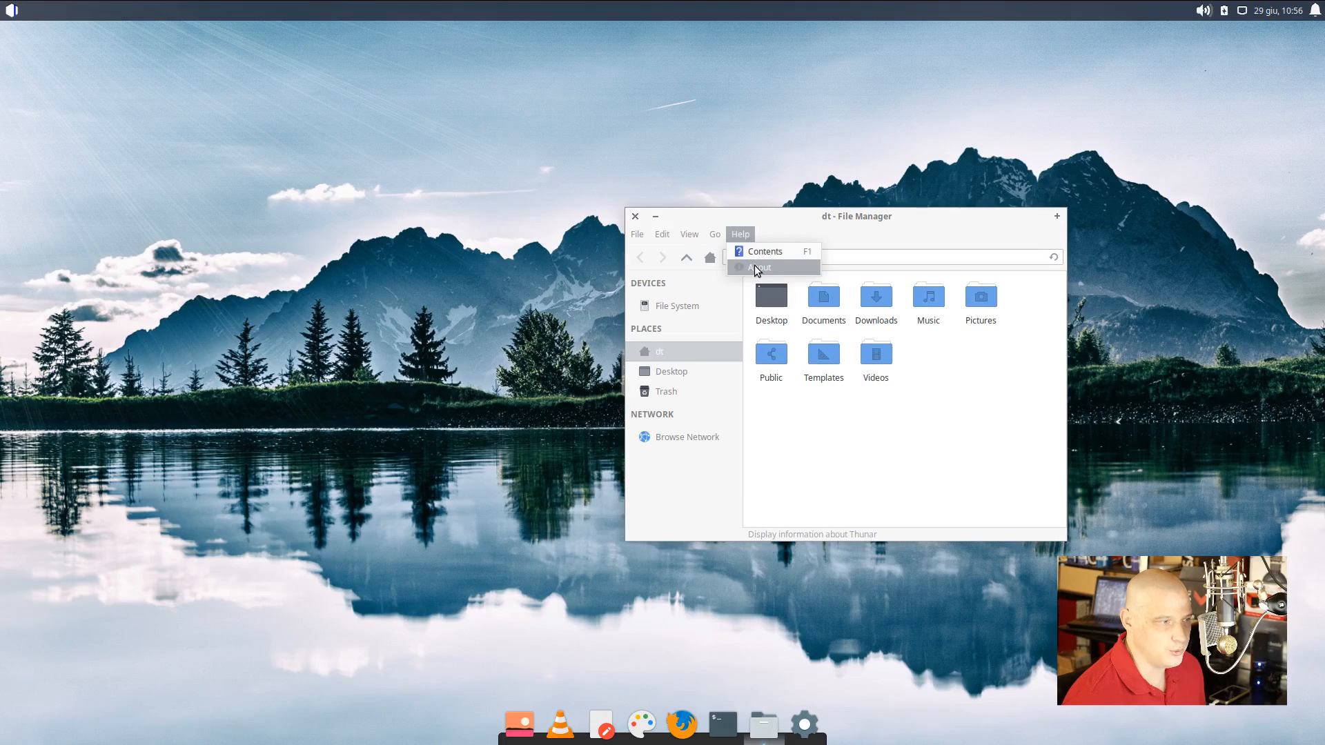
left_click(759, 267)
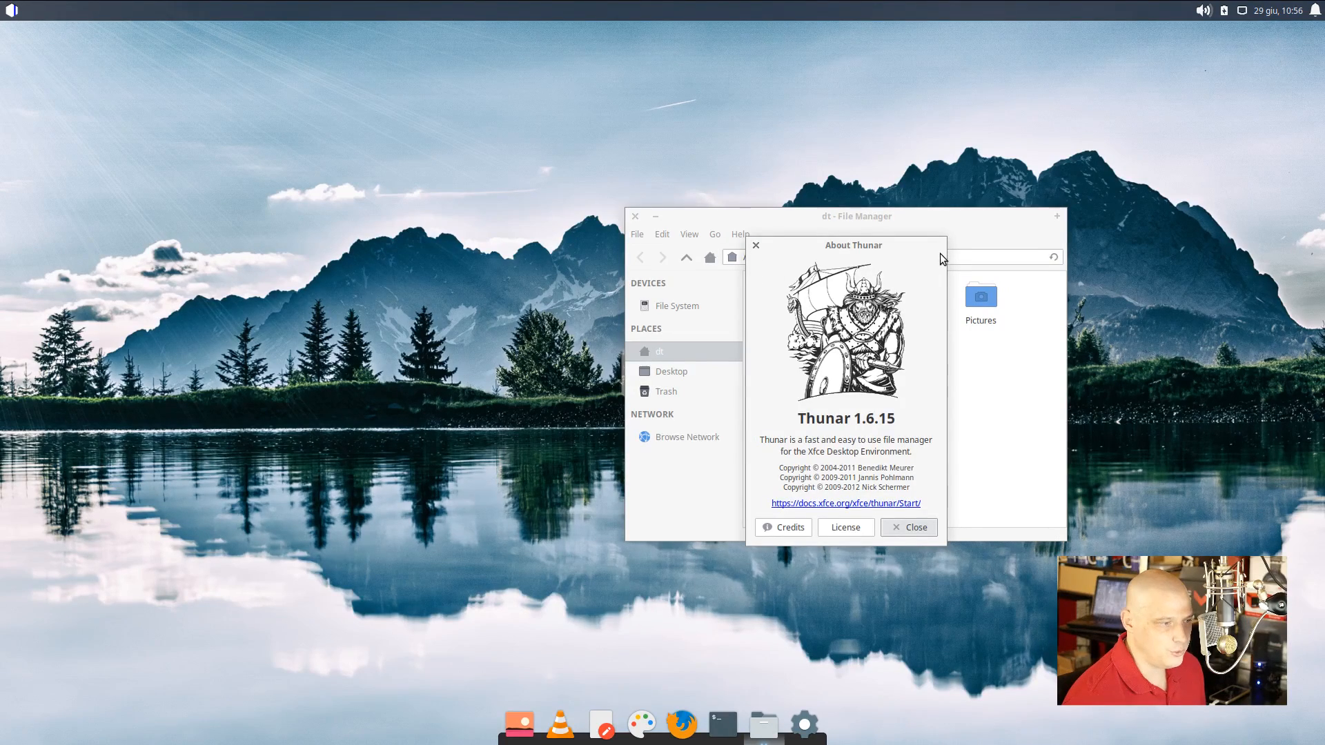
mouse_move(790, 237)
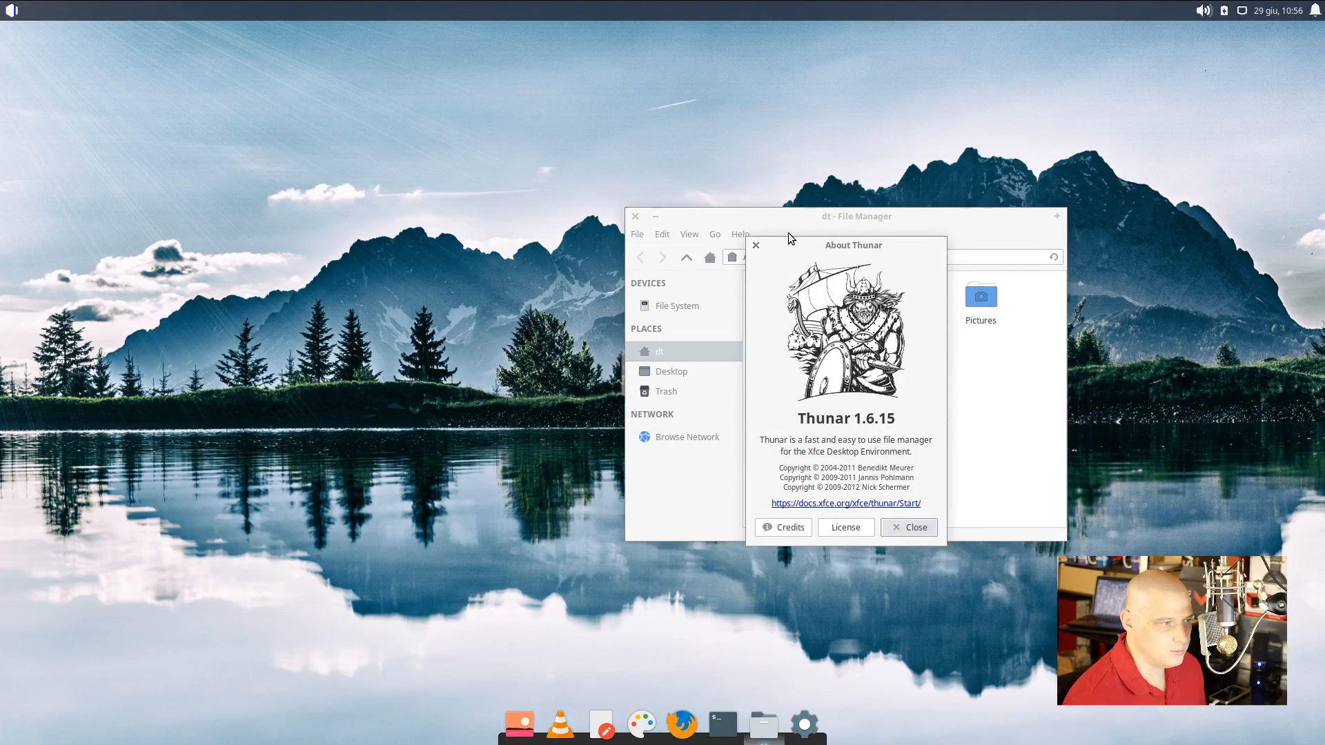
left_click(908, 527)
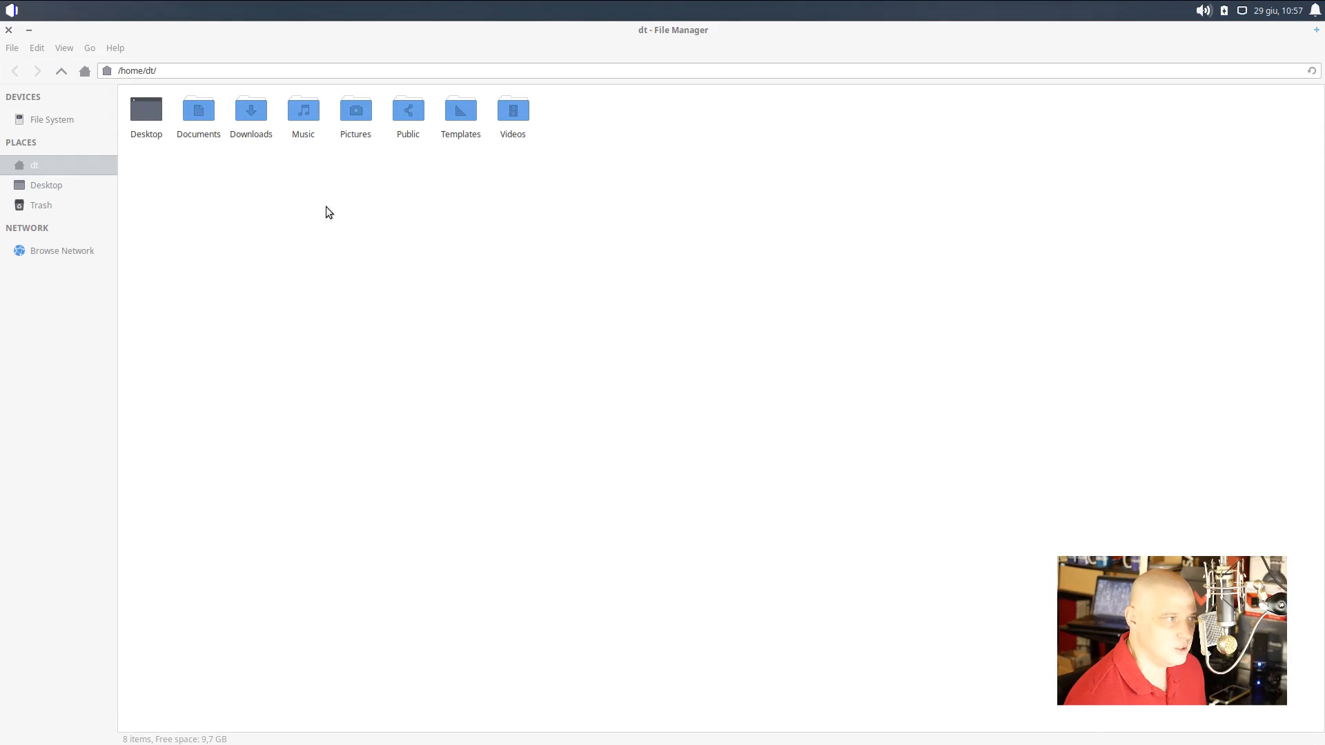
mouse_move(1106, 163)
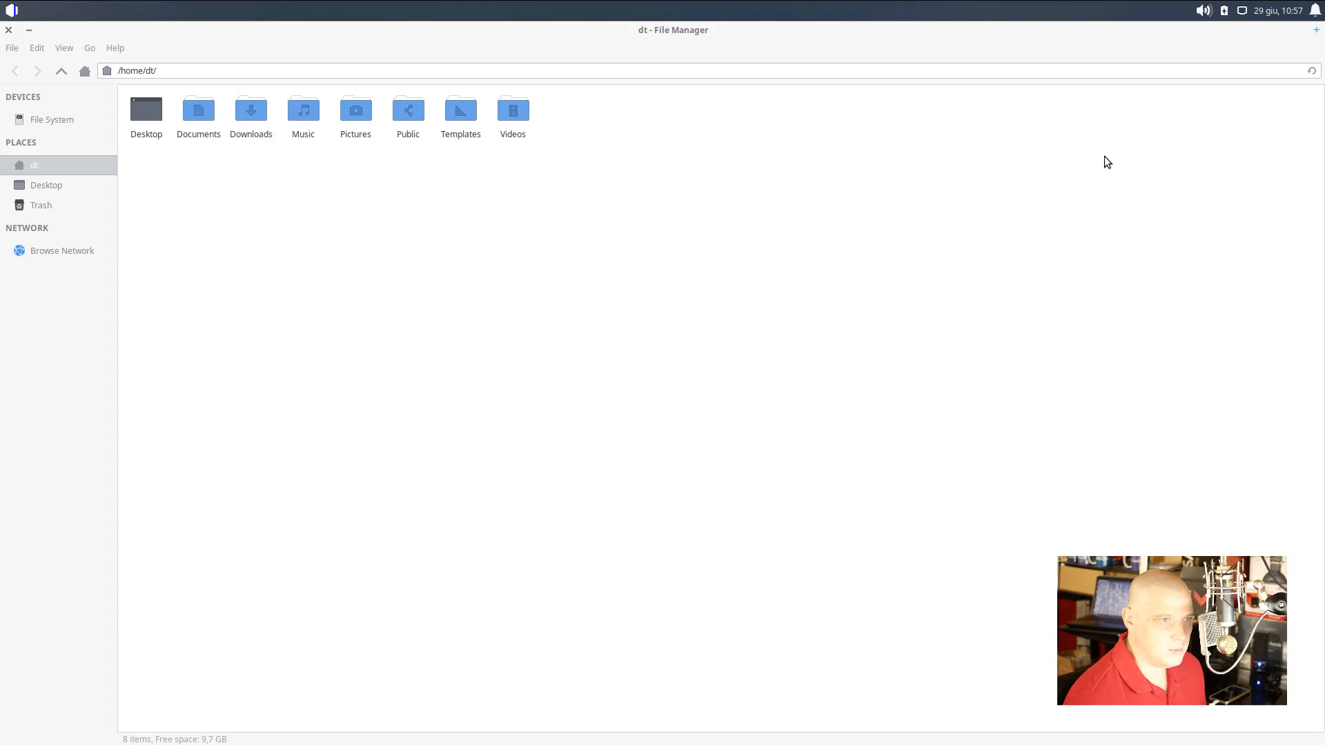
mouse_move(1158, 106)
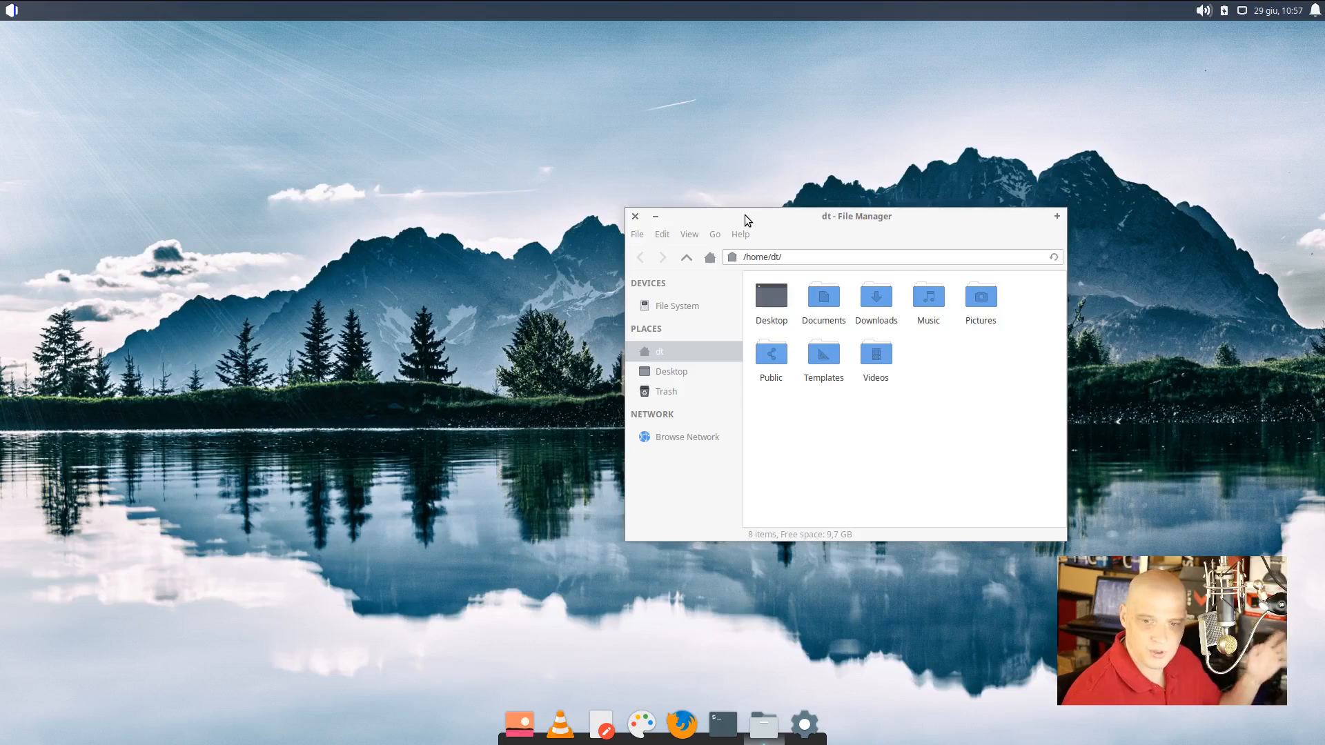
mouse_move(793, 226)
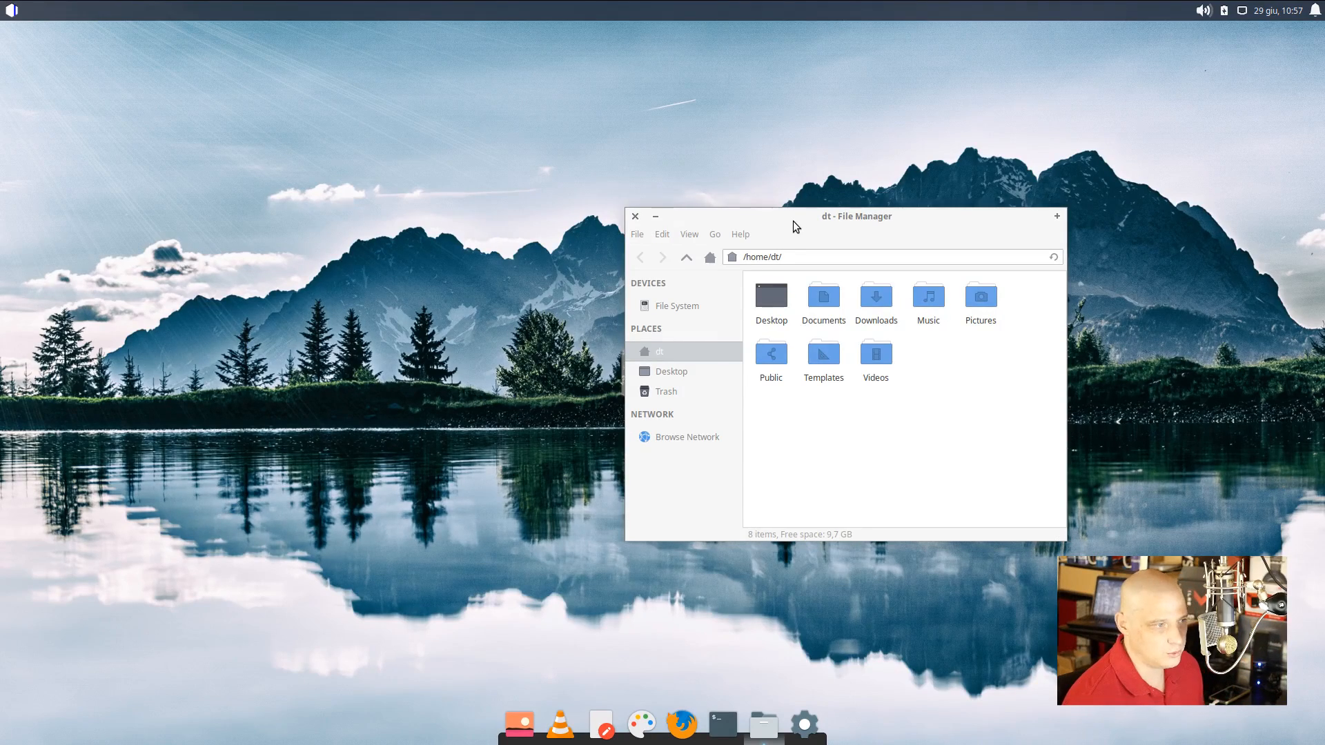
mouse_move(105, 6)
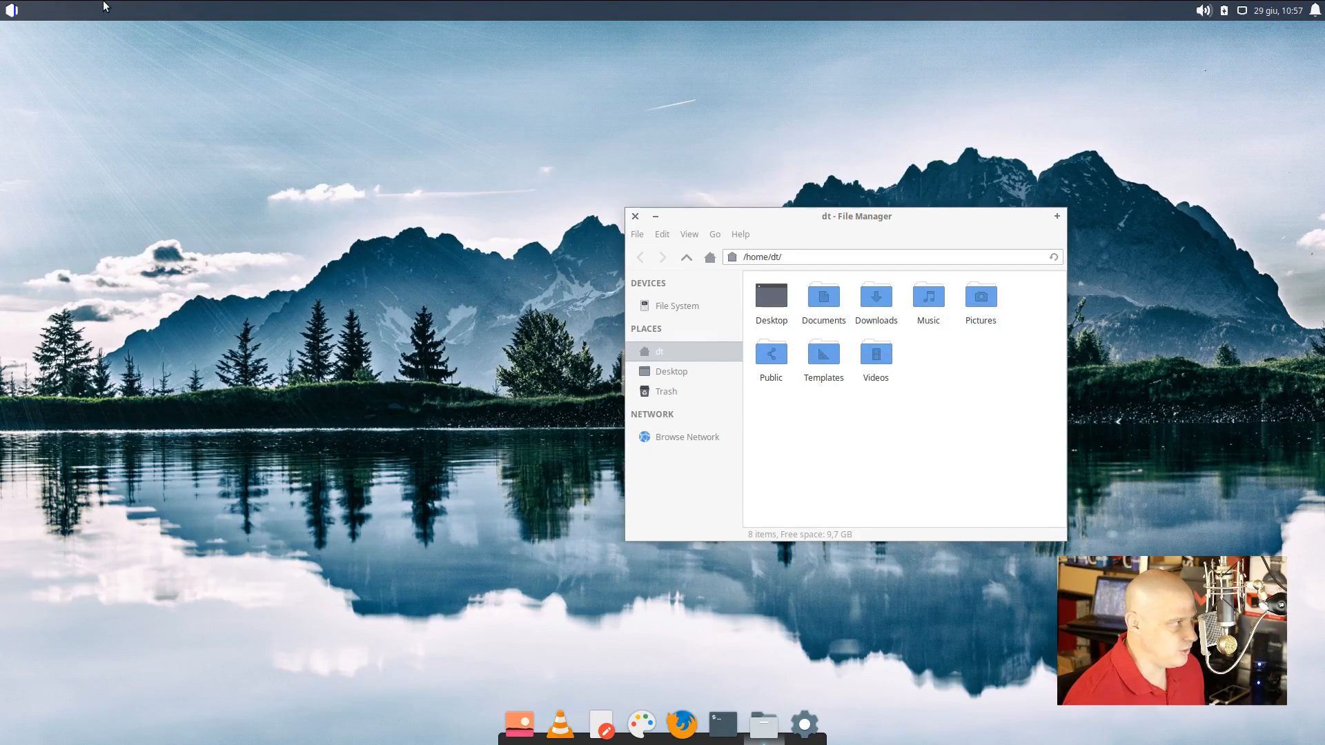
mouse_move(328, 424)
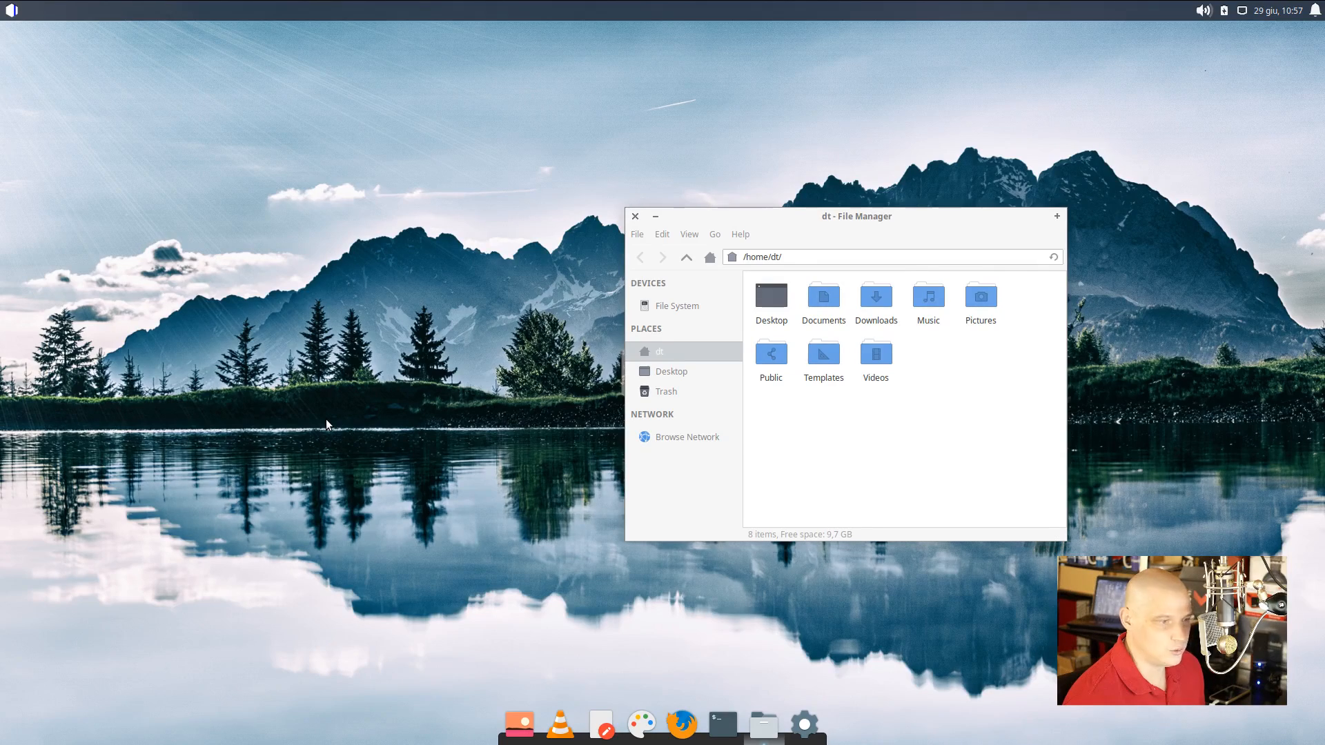
mouse_move(121, 177)
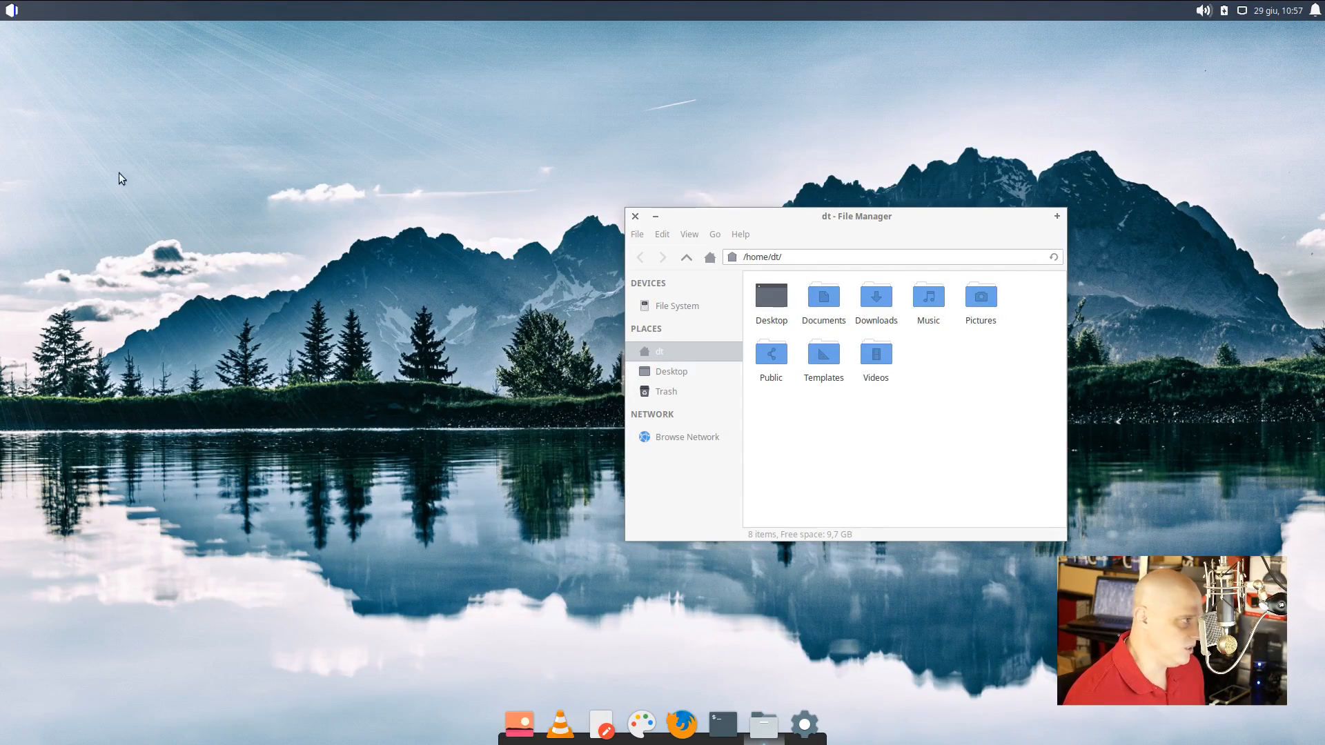
Dismiss the applications menu and close the Thunar window, leaving a clear desktop
left_click(10, 10)
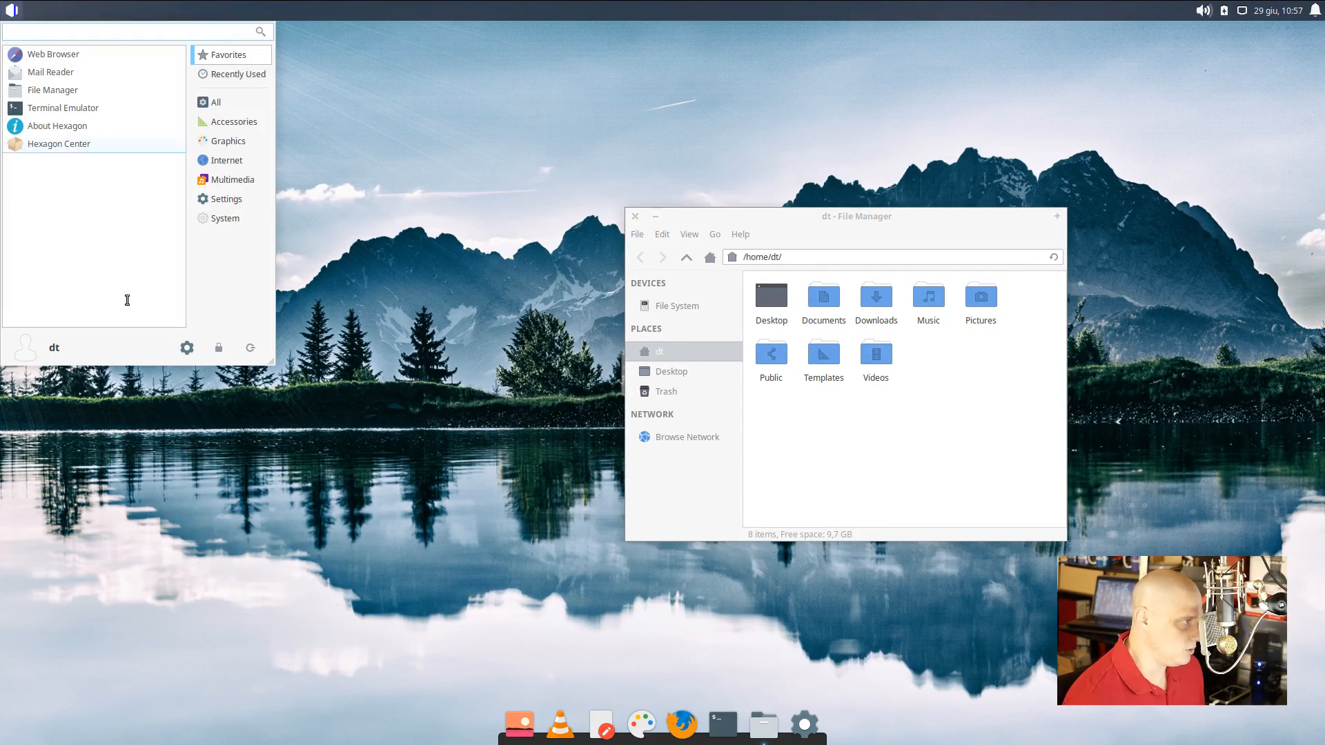
left_click(431, 177)
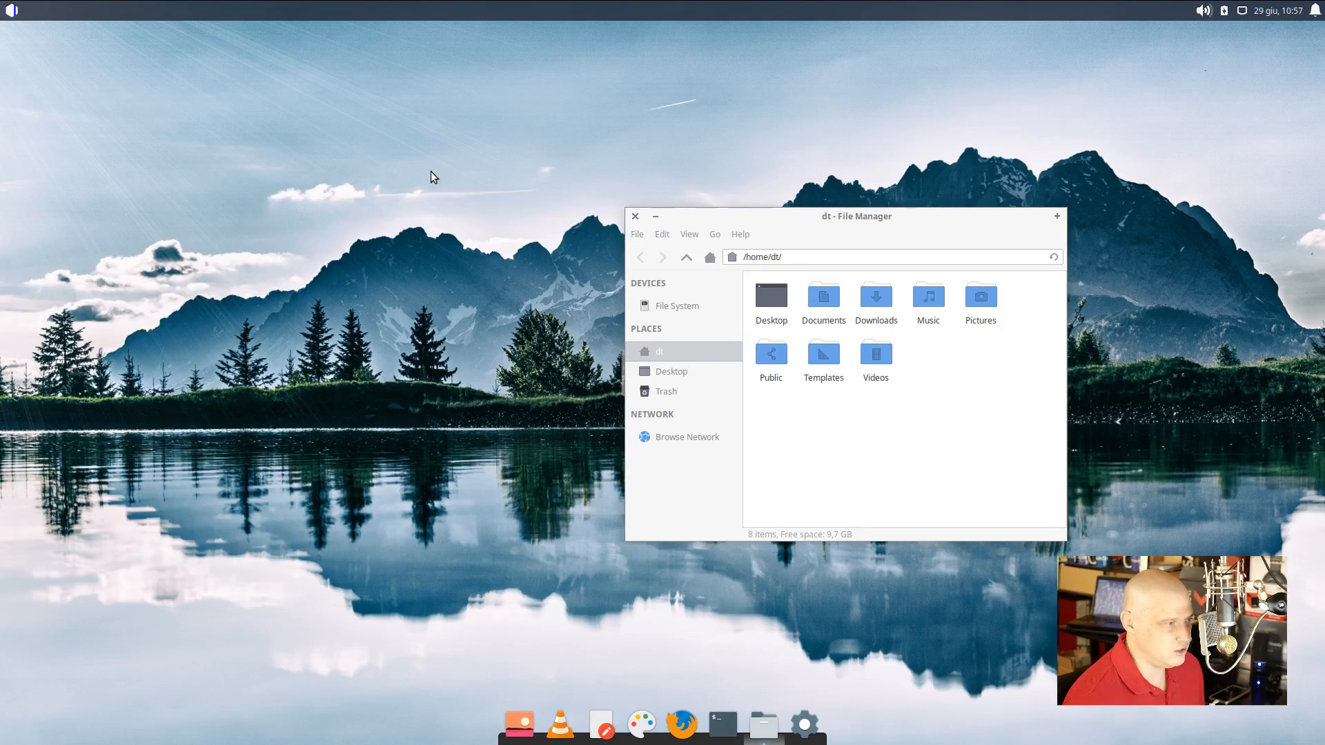
mouse_move(786, 175)
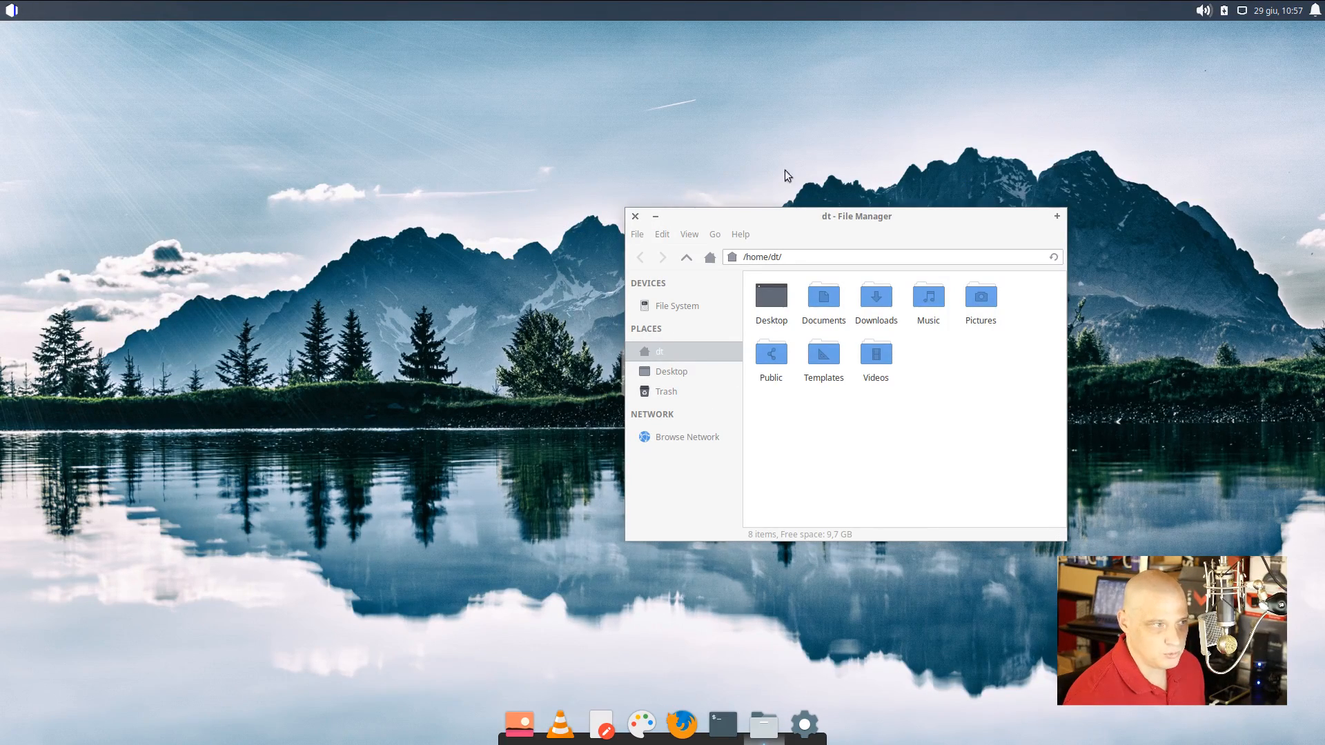
mouse_move(731, 221)
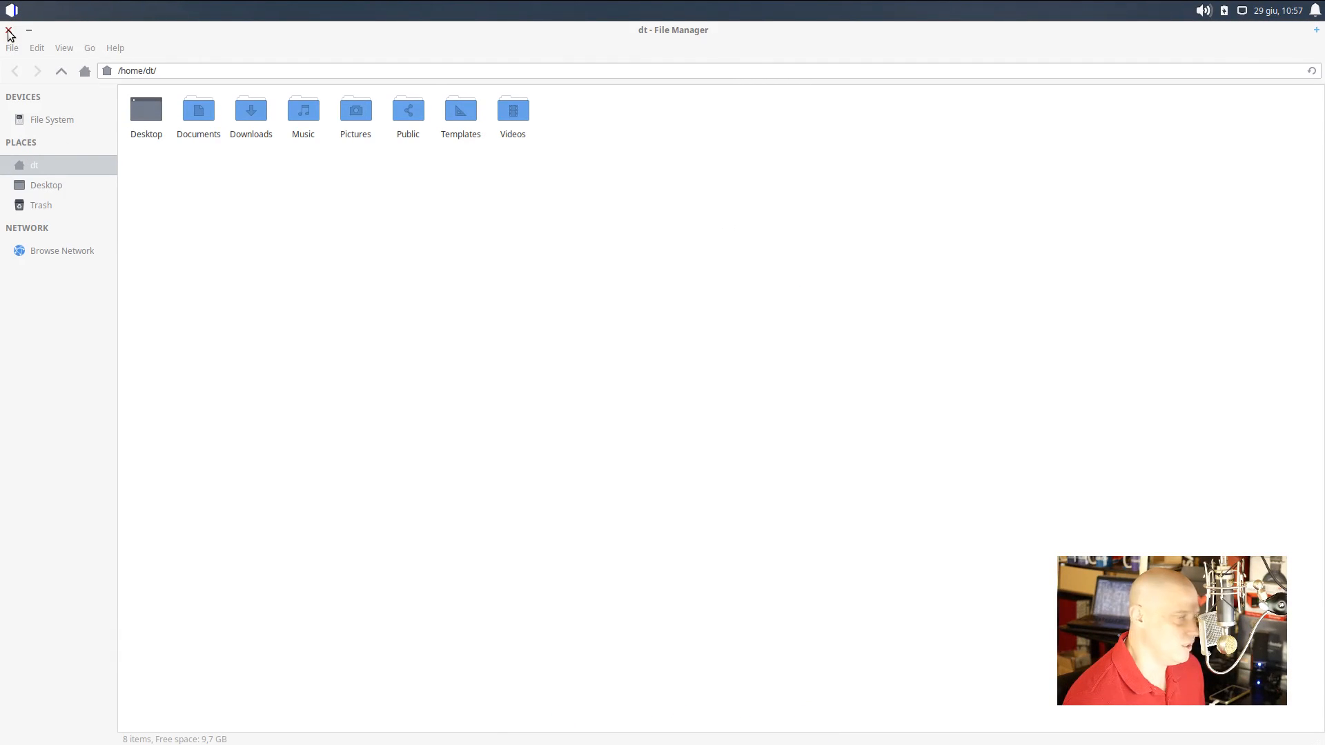
left_click(8, 31)
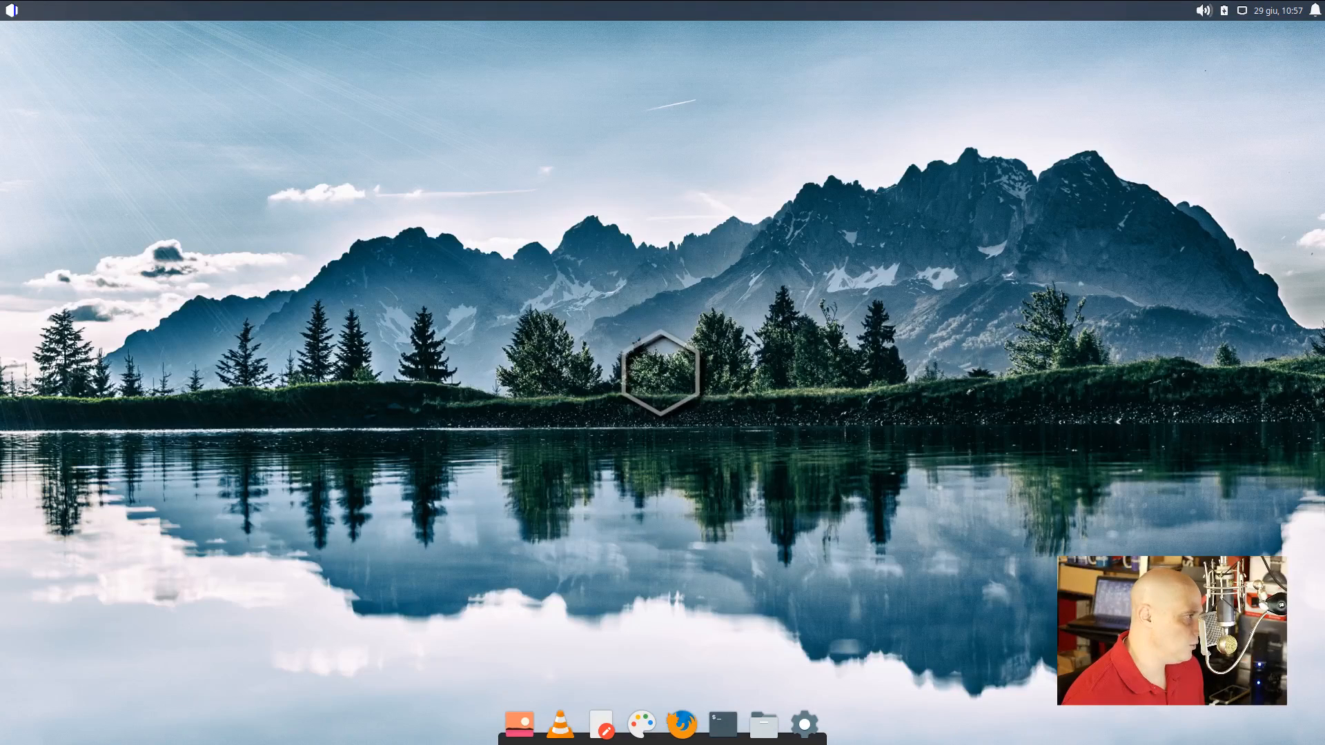
mouse_move(24, 16)
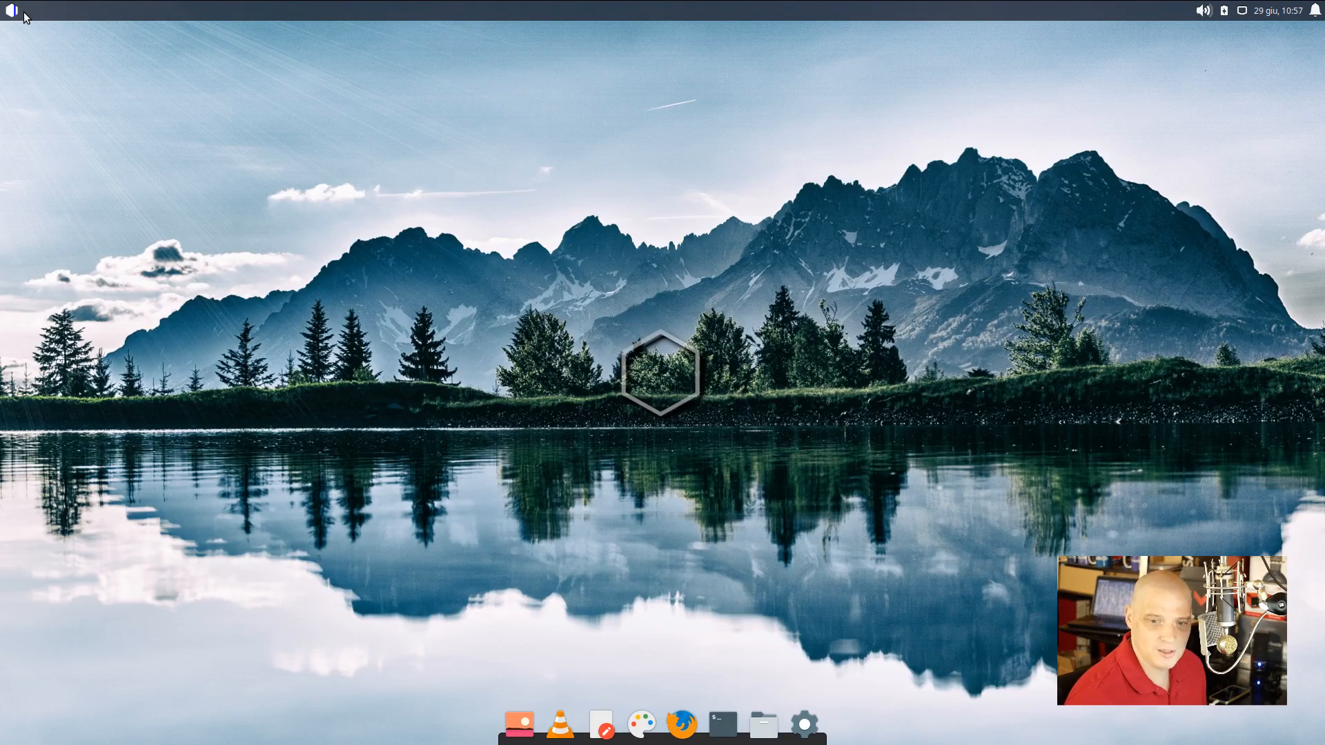
Launch Hexagon Center from the Whisker menu's Accessories category
left_click(12, 11)
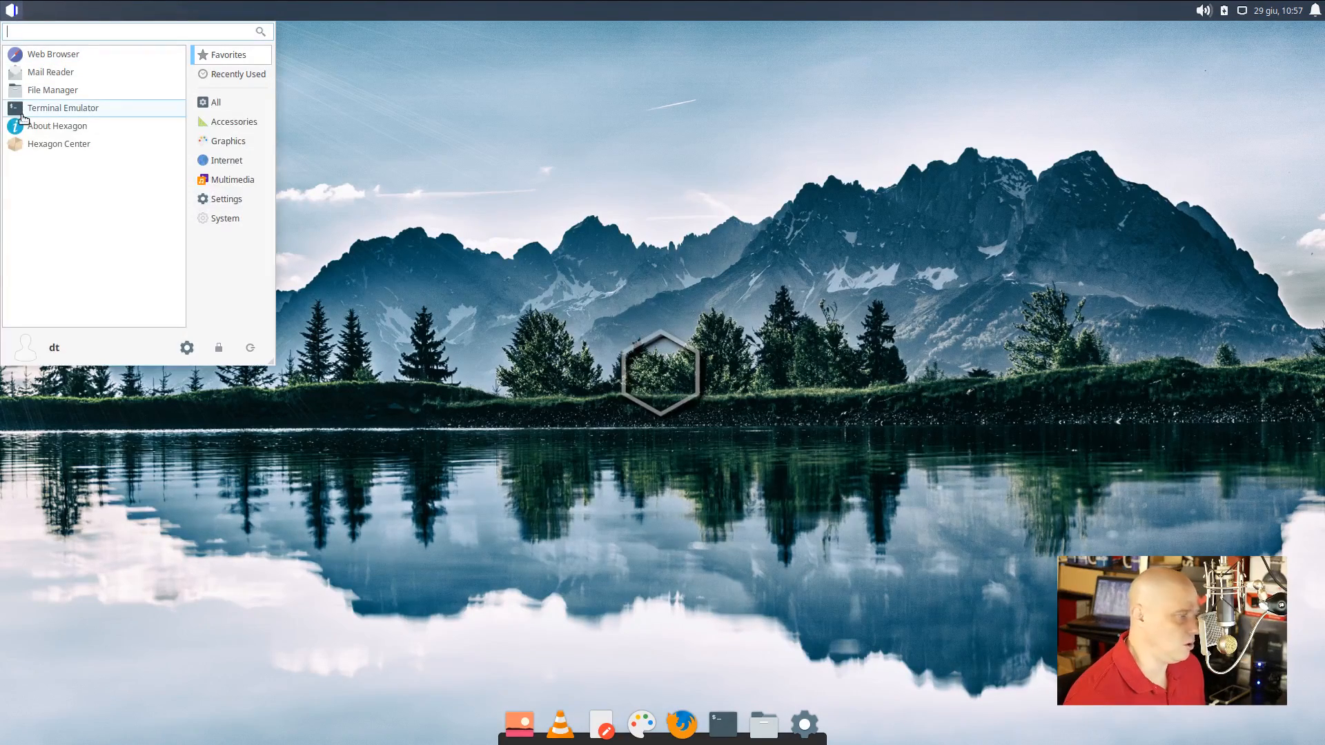
mouse_move(63, 108)
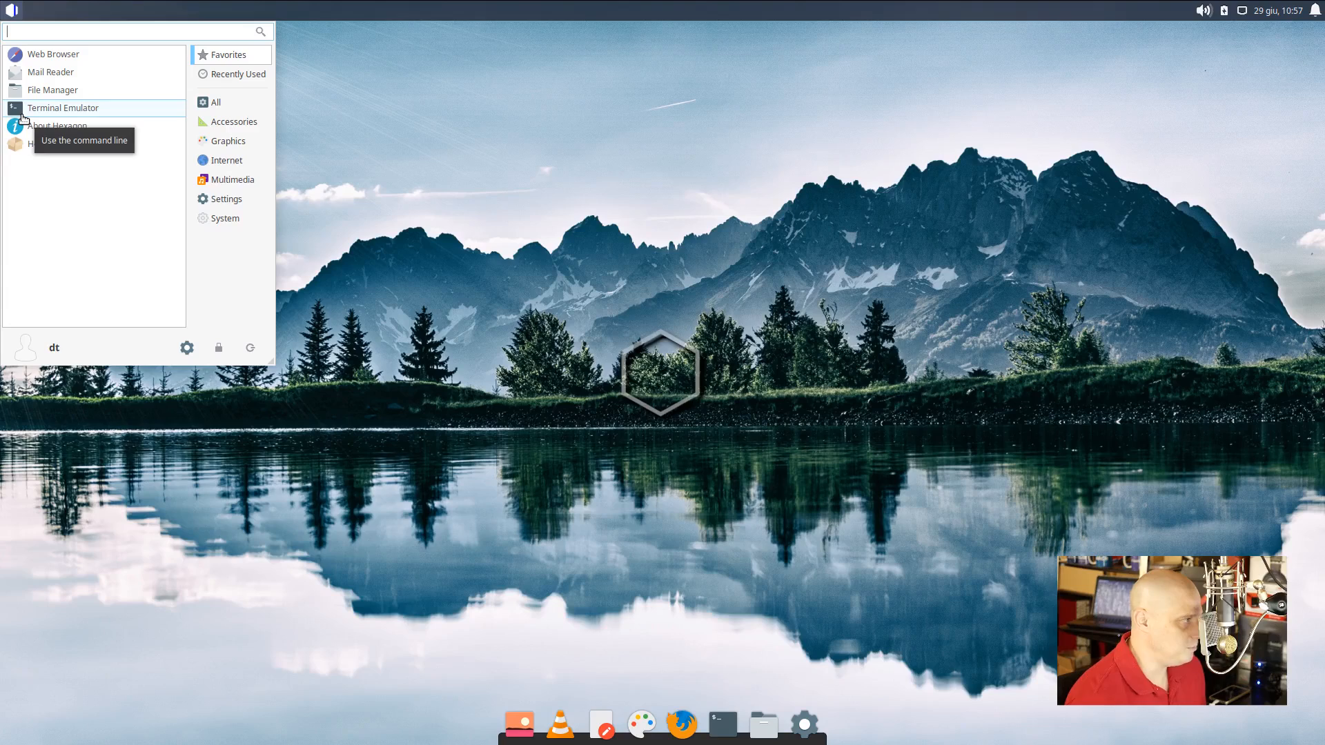
left_click(234, 120)
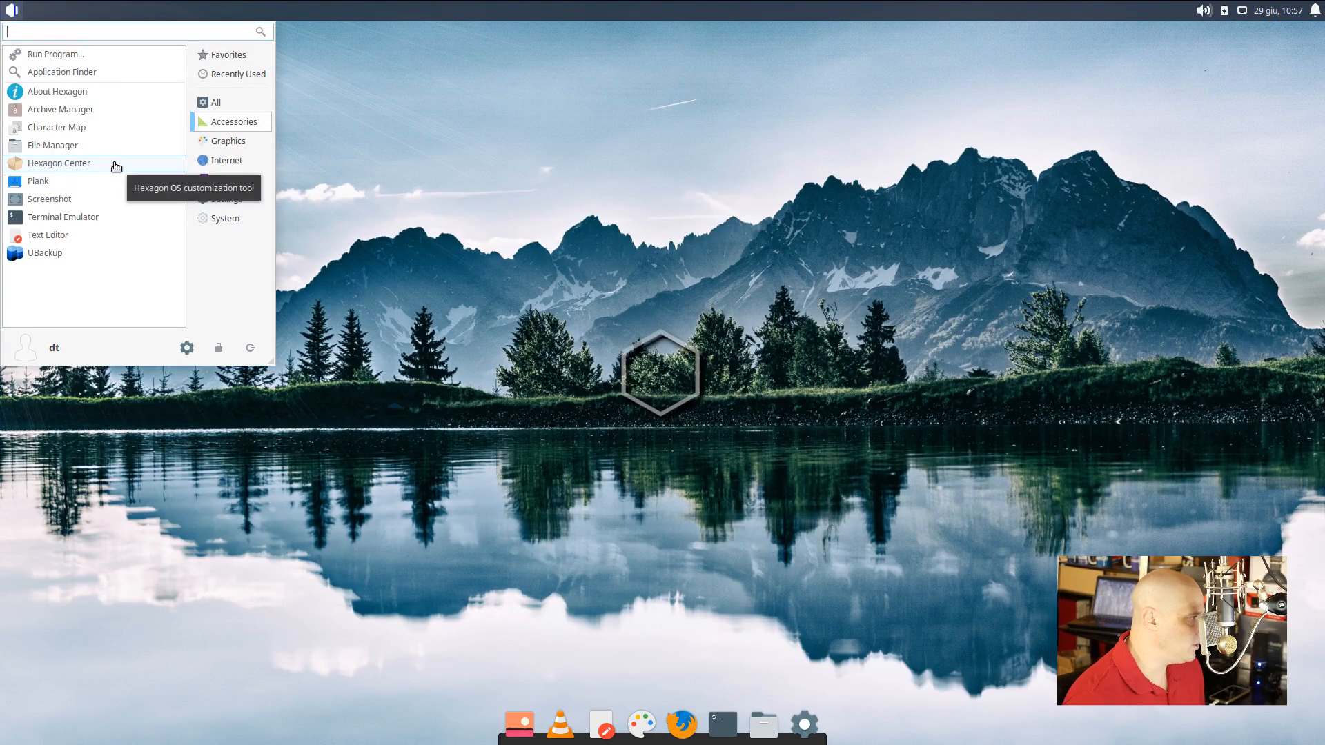
left_click(59, 163)
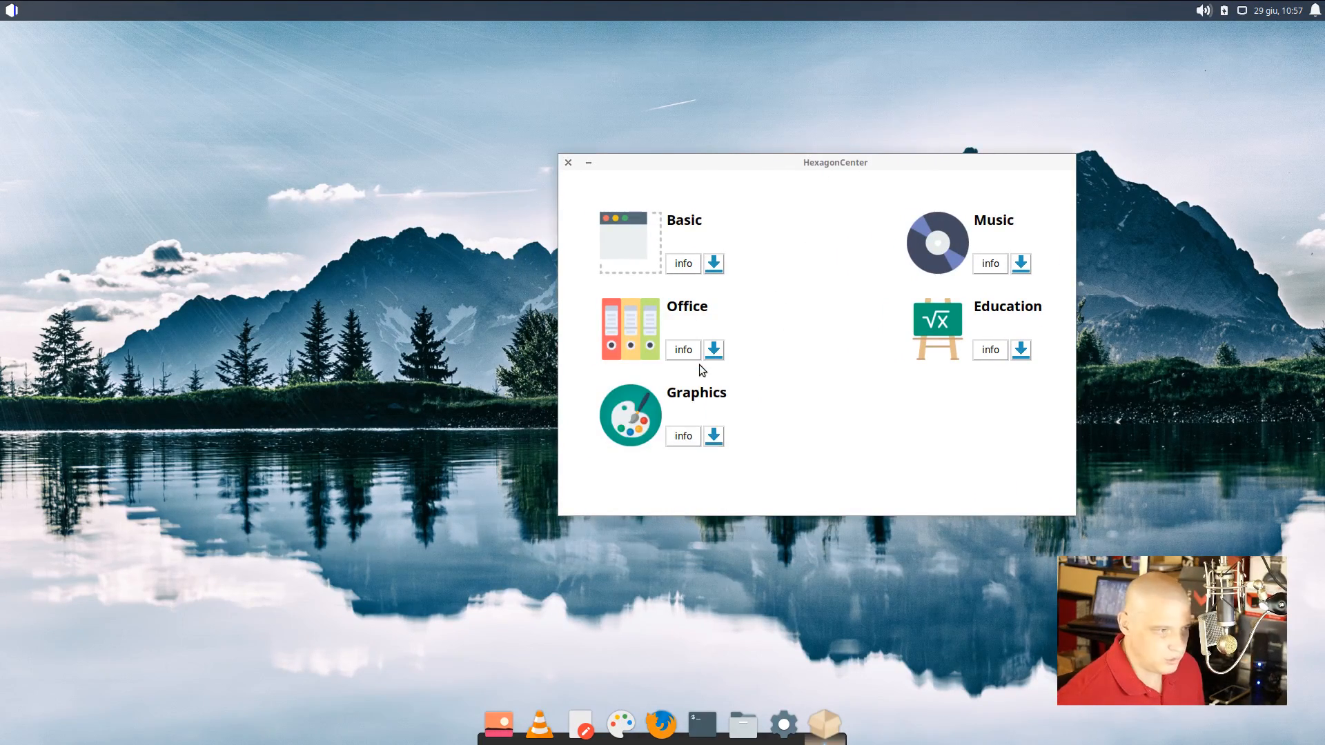
mouse_move(663, 224)
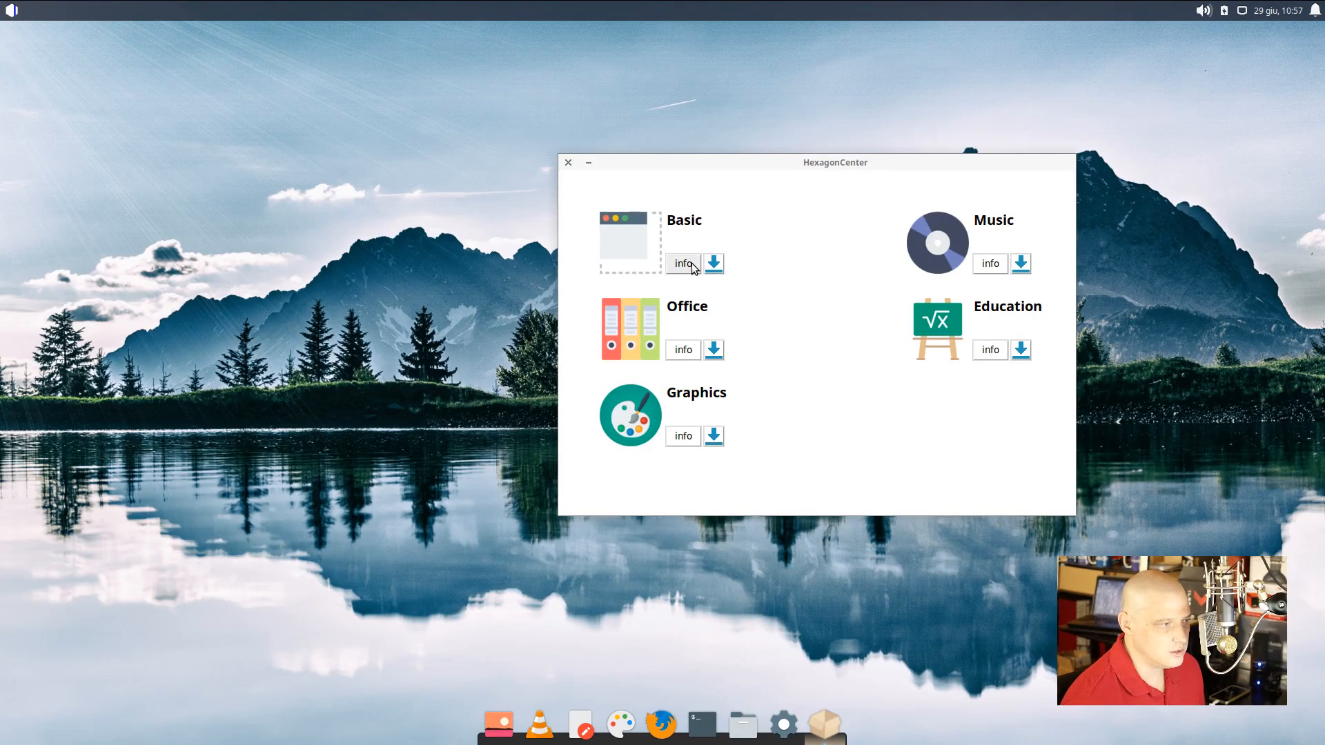
left_click(682, 263)
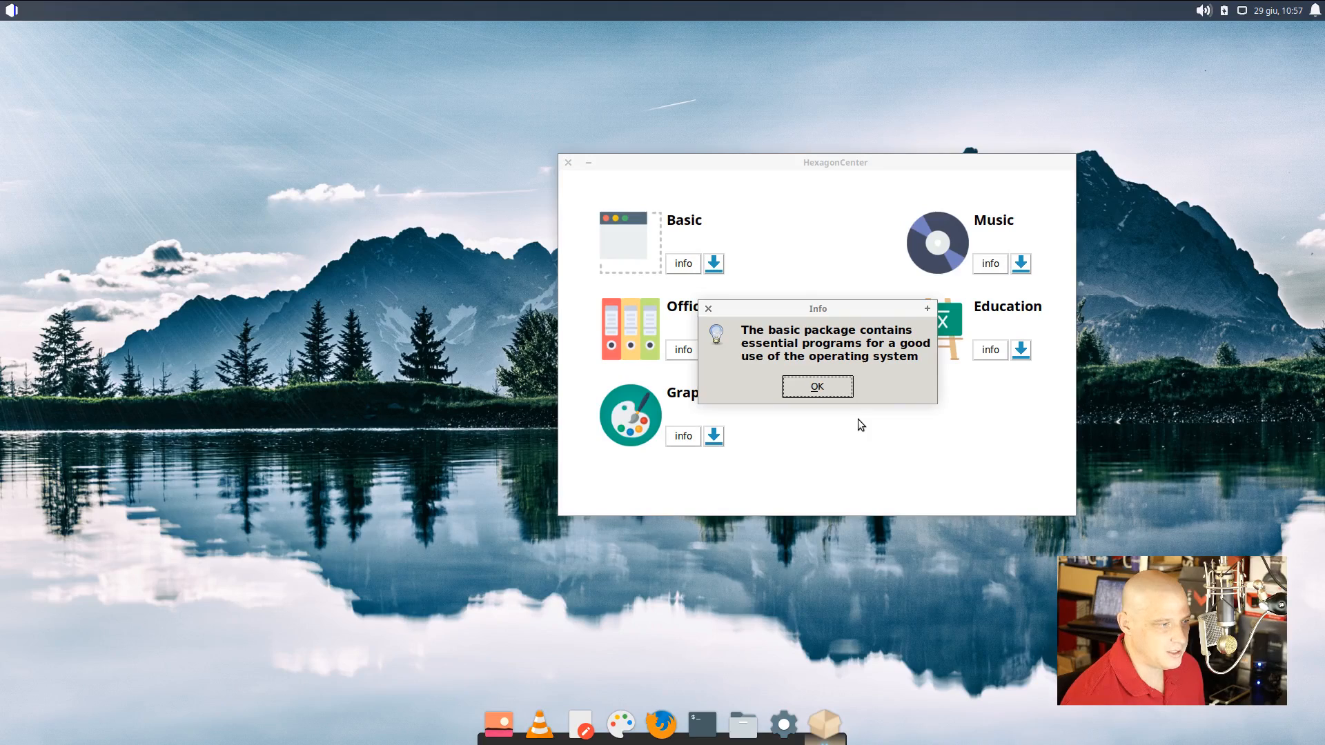
mouse_move(832, 333)
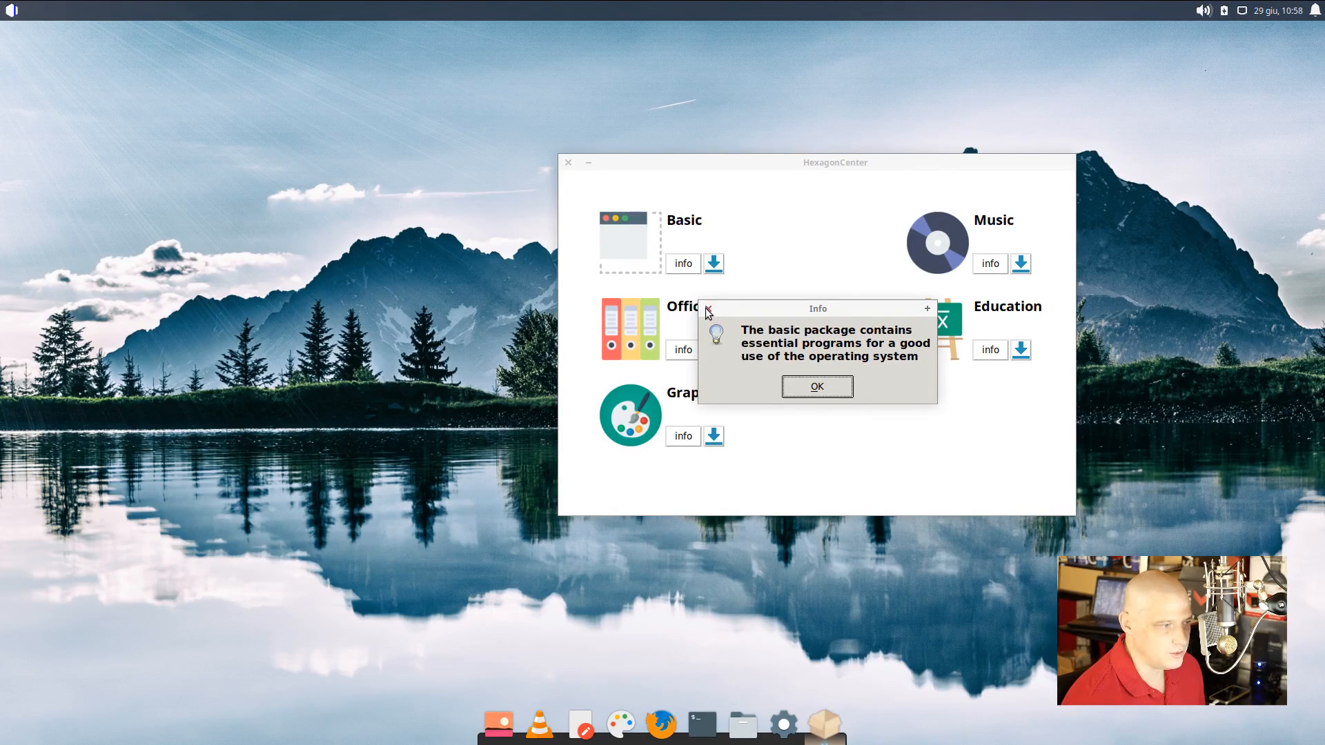
left_click(815, 386)
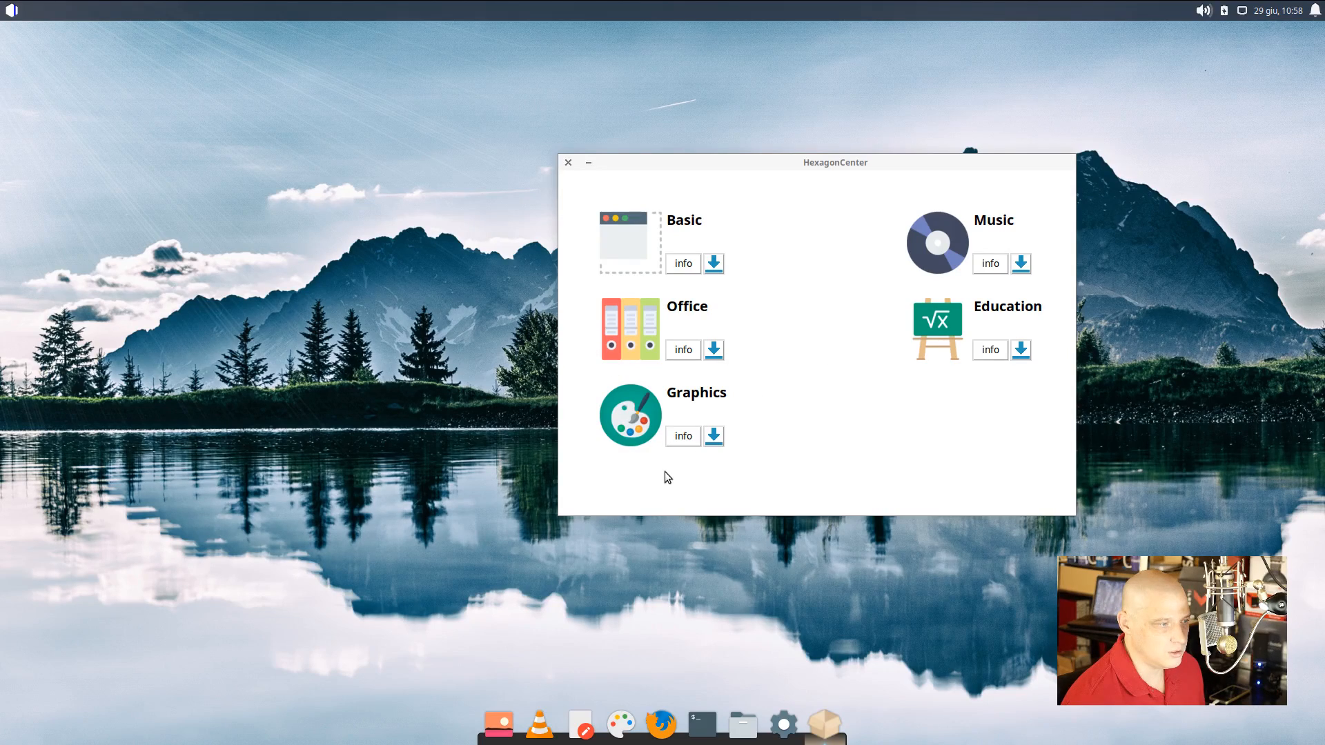
left_click(683, 350)
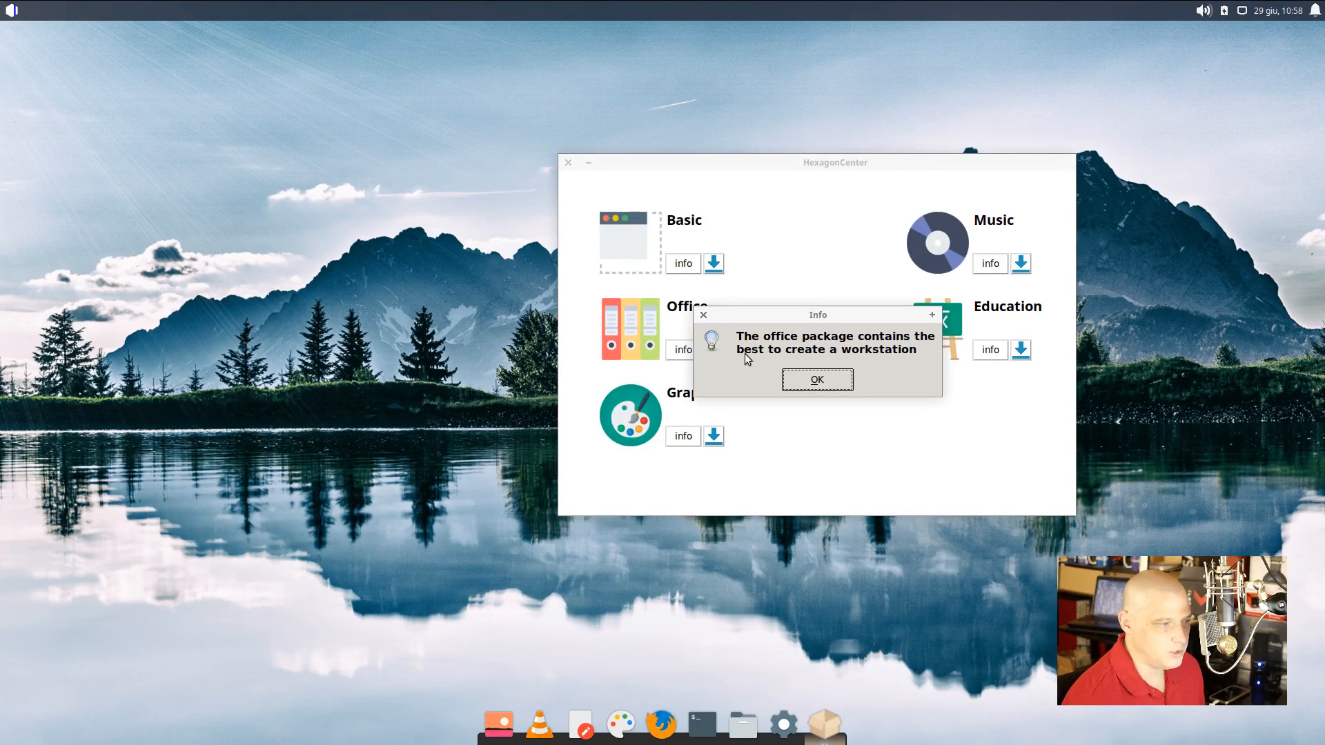
left_click(816, 380)
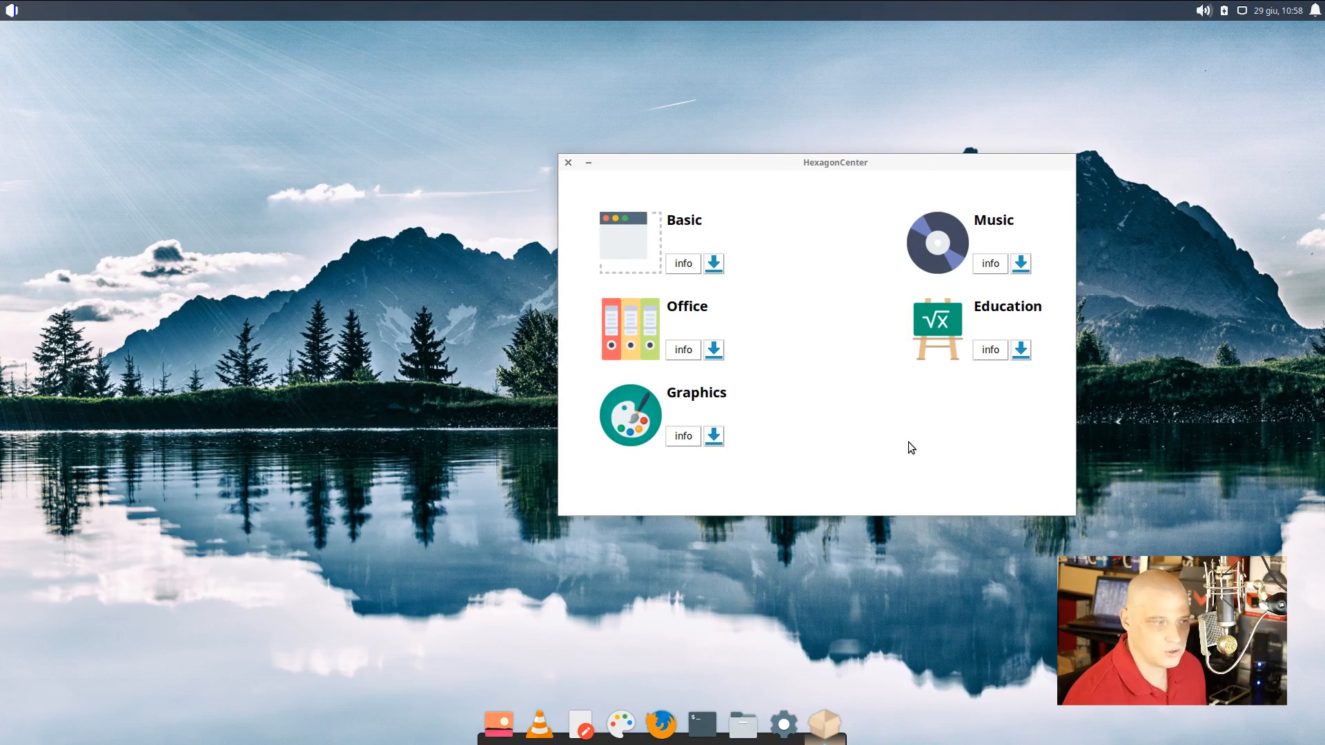
mouse_move(625, 207)
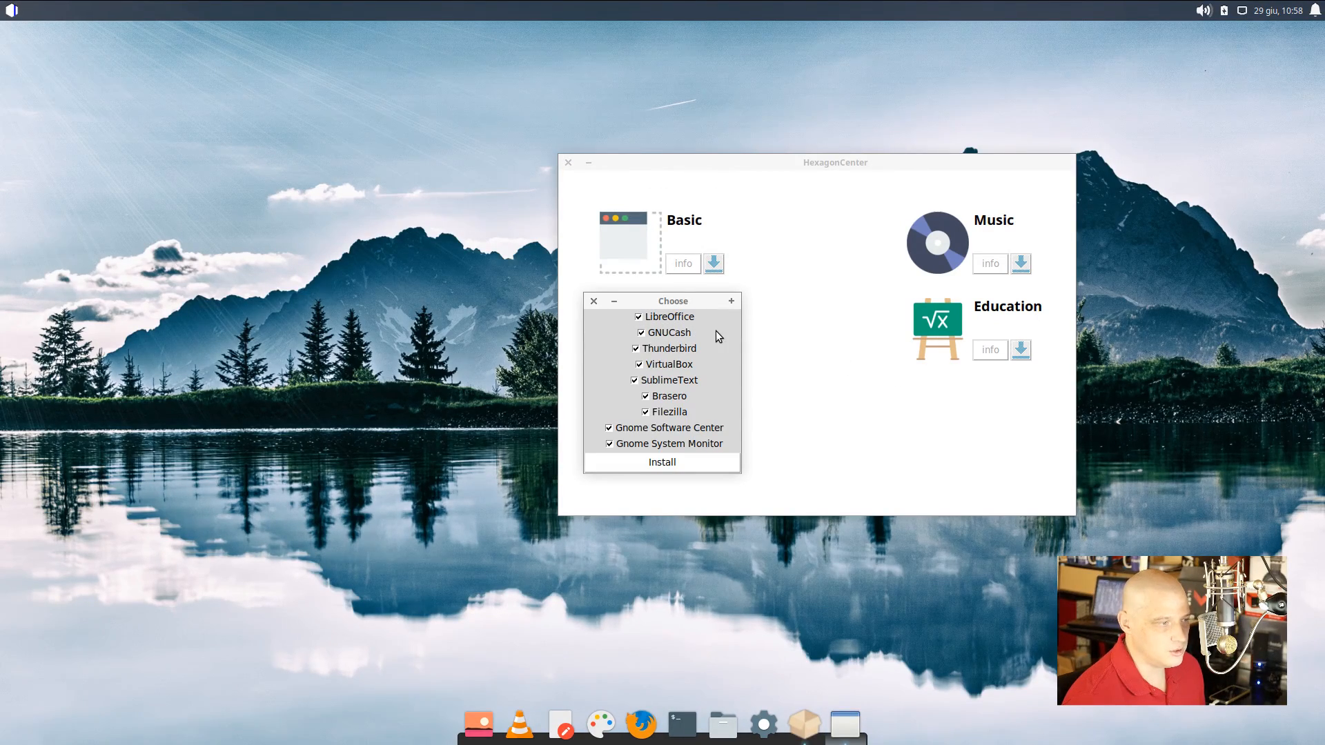
mouse_move(703, 391)
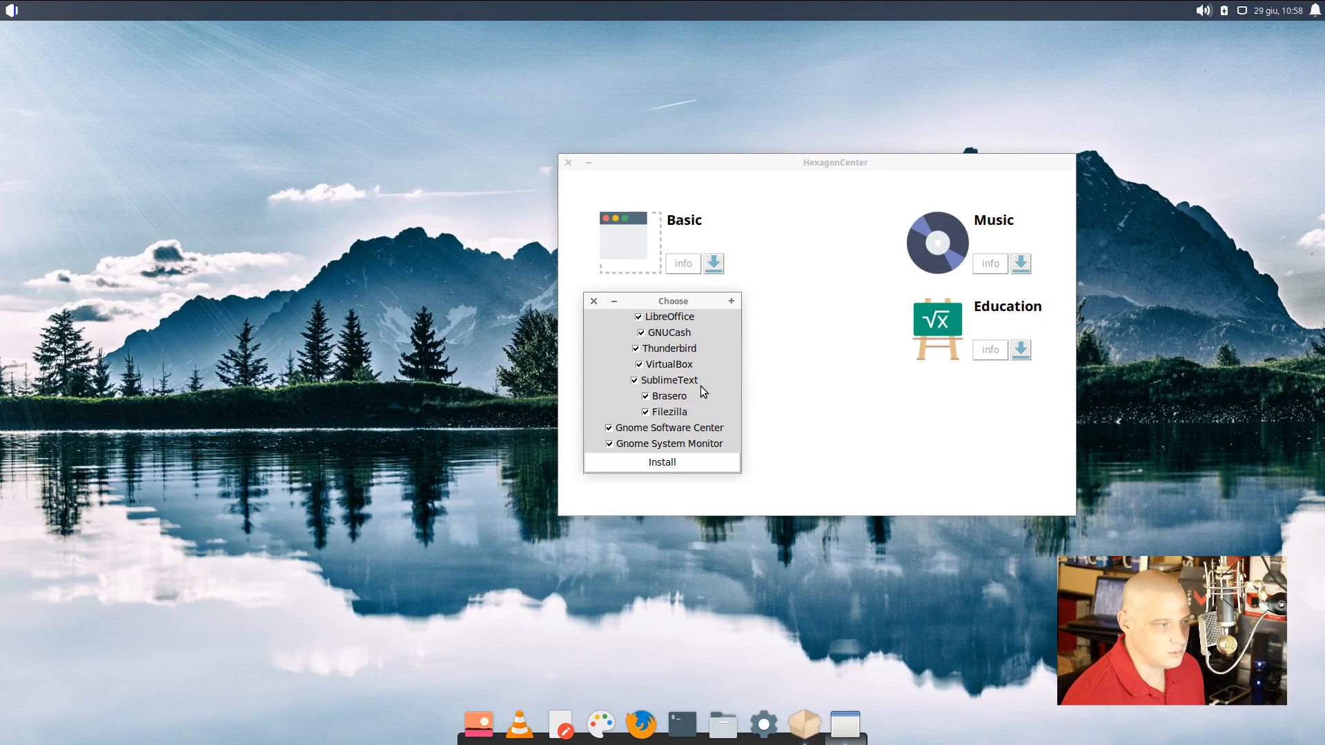
mouse_move(731, 425)
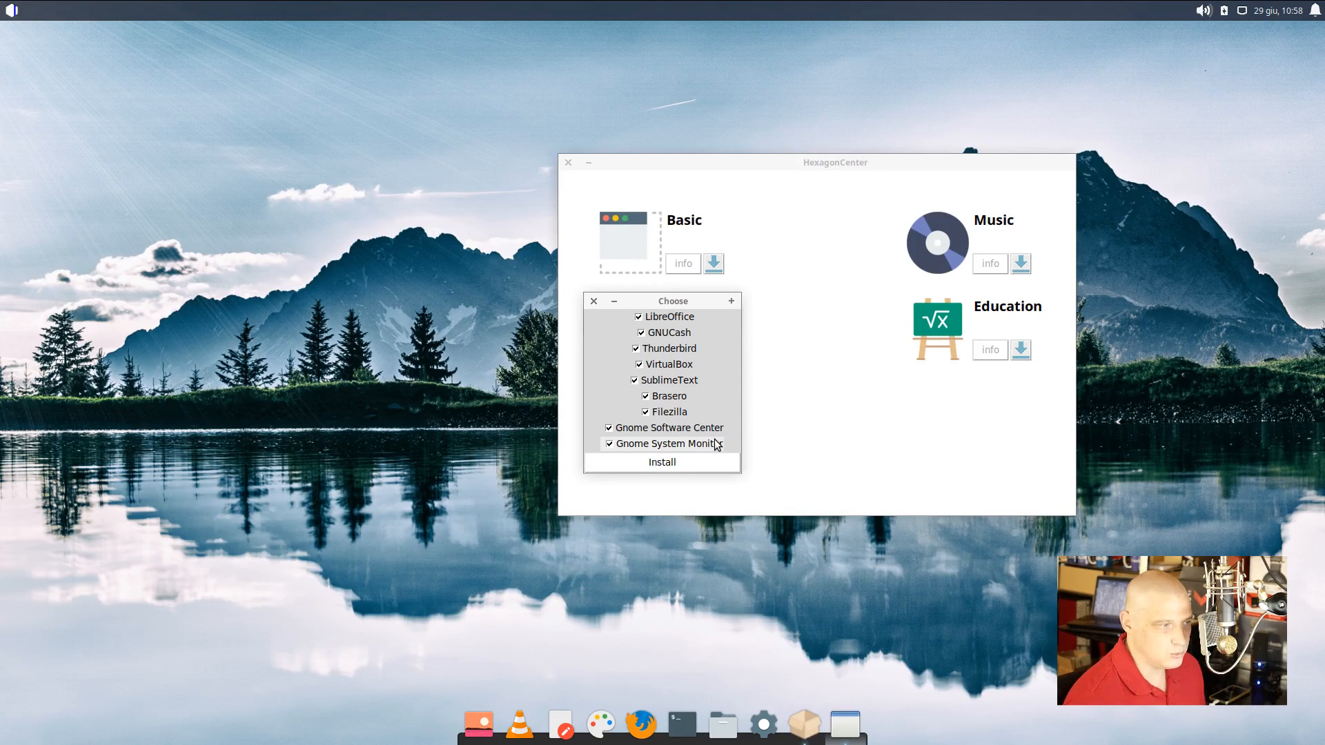
mouse_move(680, 386)
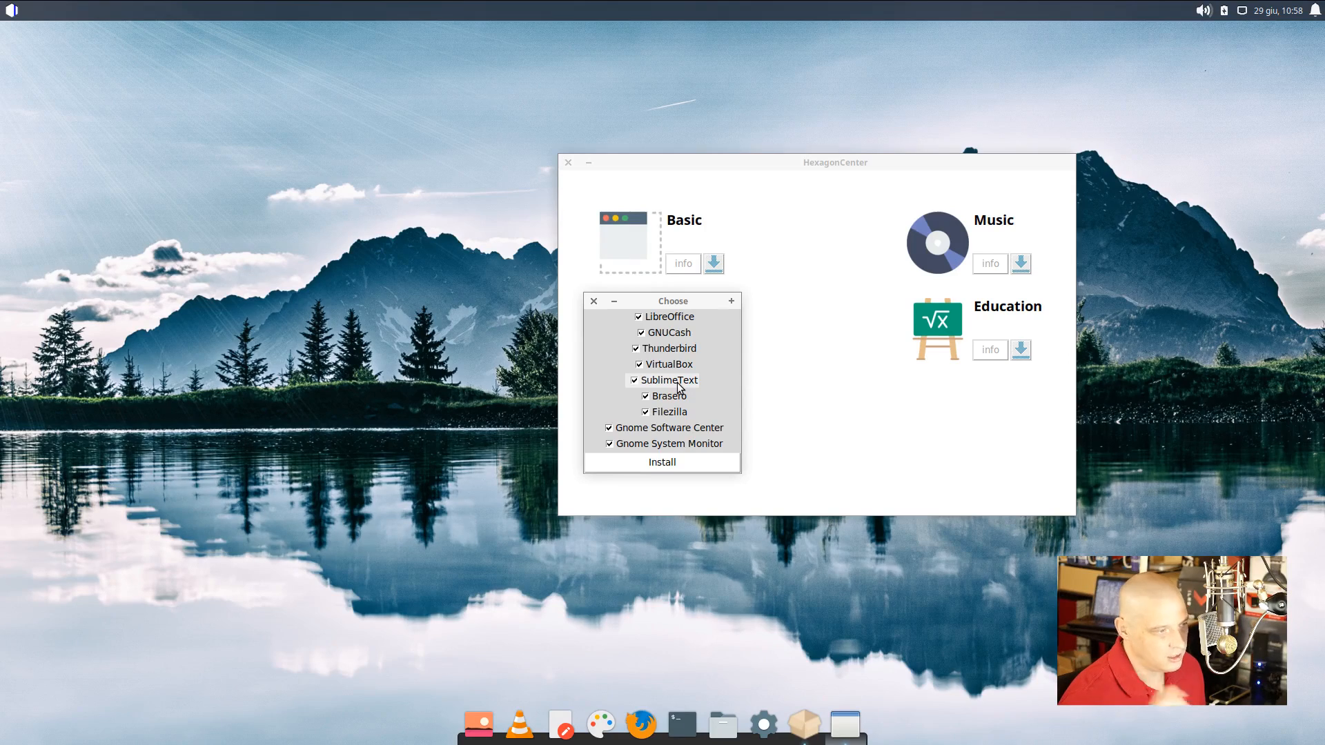
Dismiss the Office bundle's package list without installing, then close Hexagon Center
left_click(594, 301)
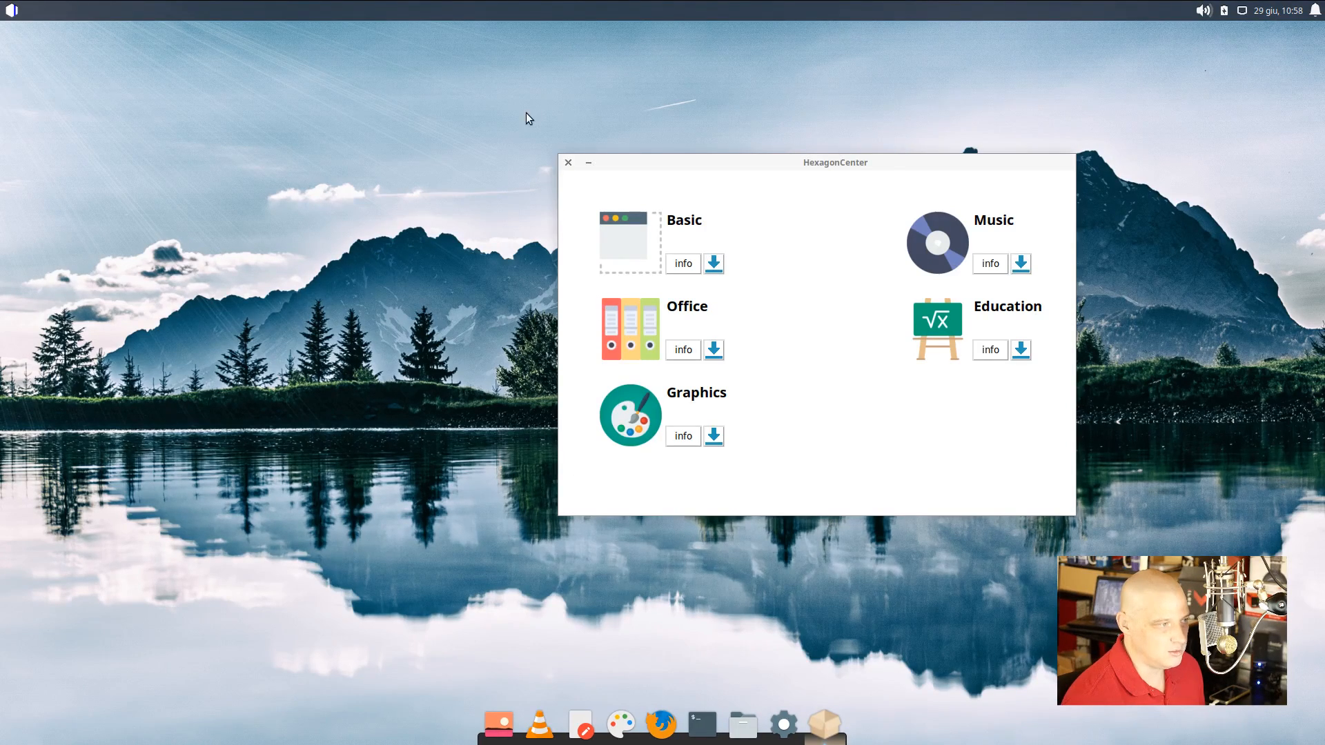
left_click(569, 162)
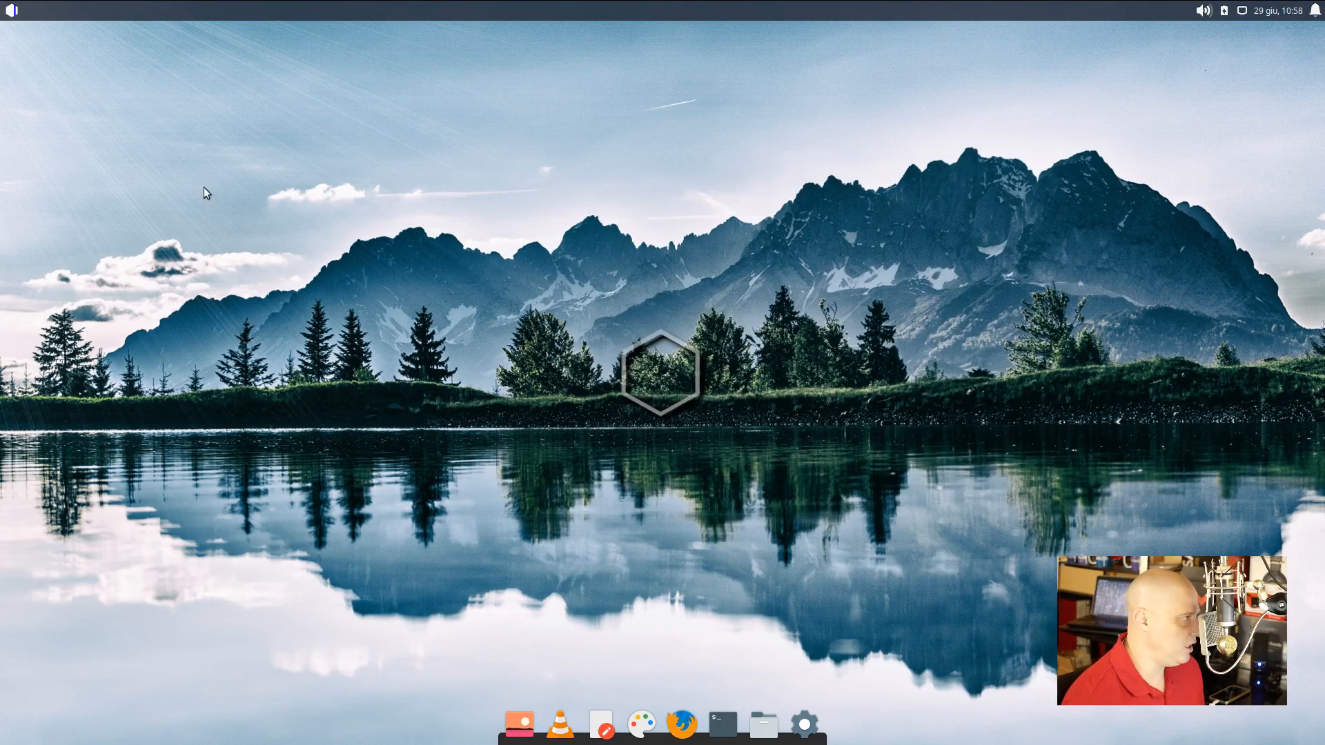
Launch Terminal Emulator and confirm in its About dialog it is xfce4-terminal 0.8.7.4
left_click(11, 11)
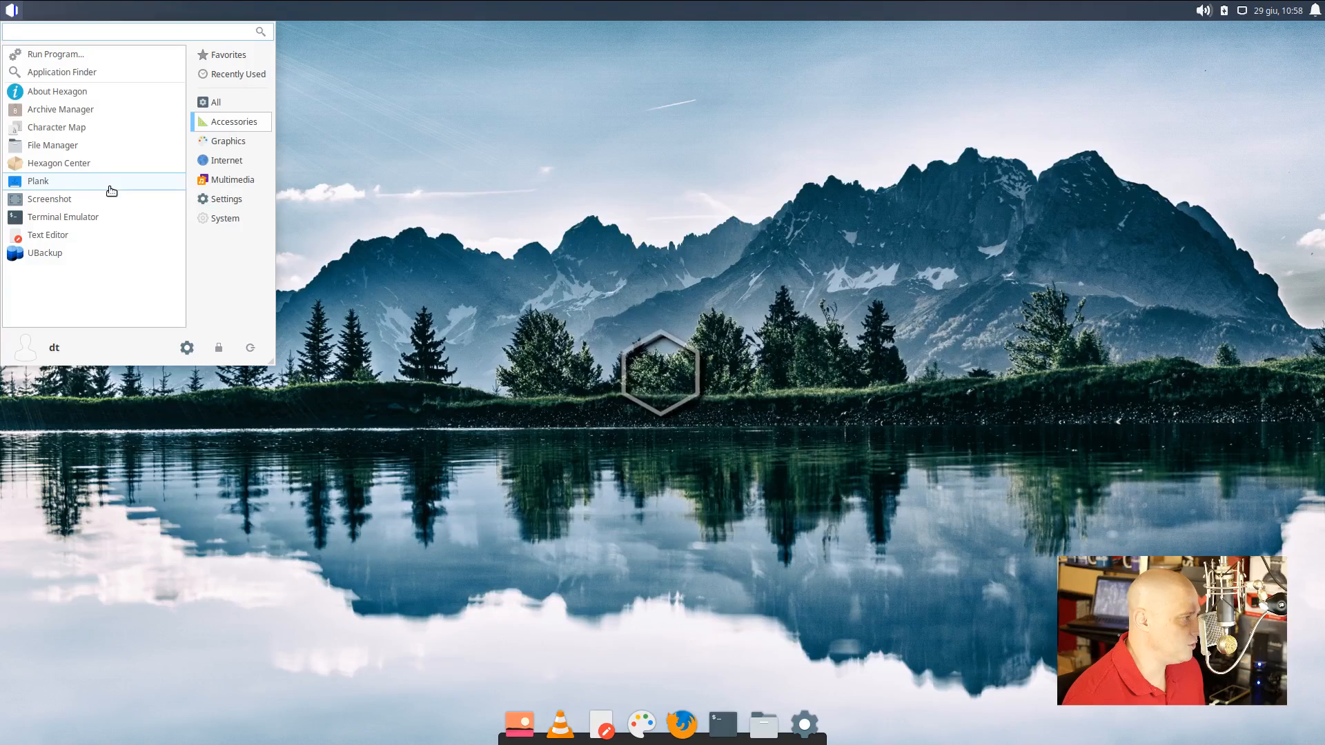
mouse_move(275, 309)
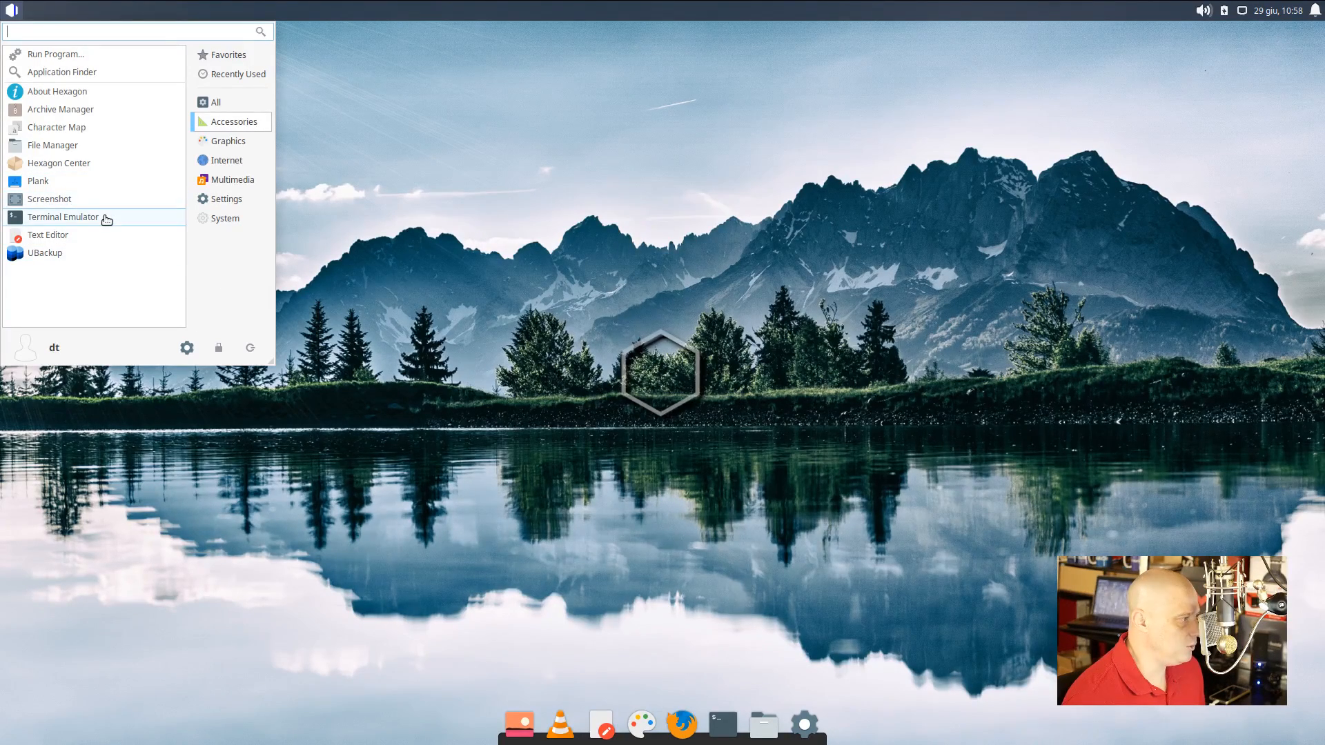
left_click(63, 217)
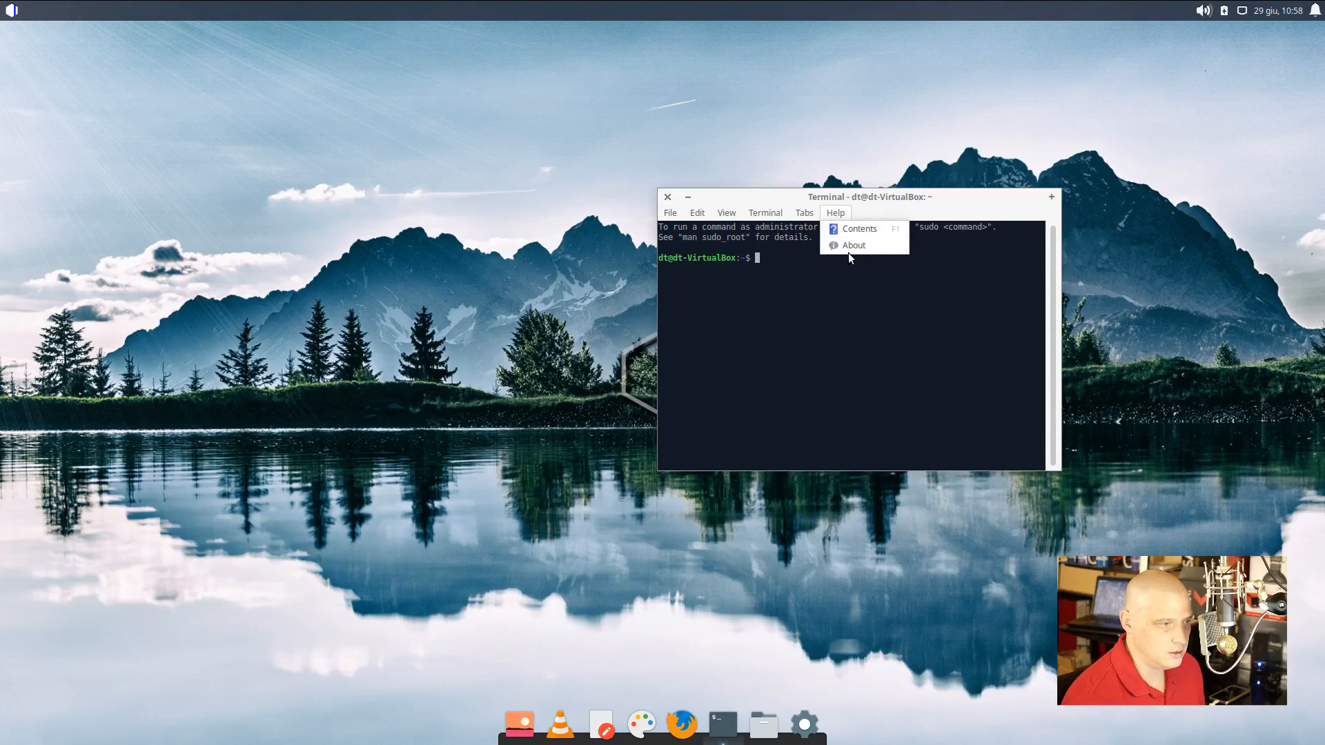
left_click(853, 245)
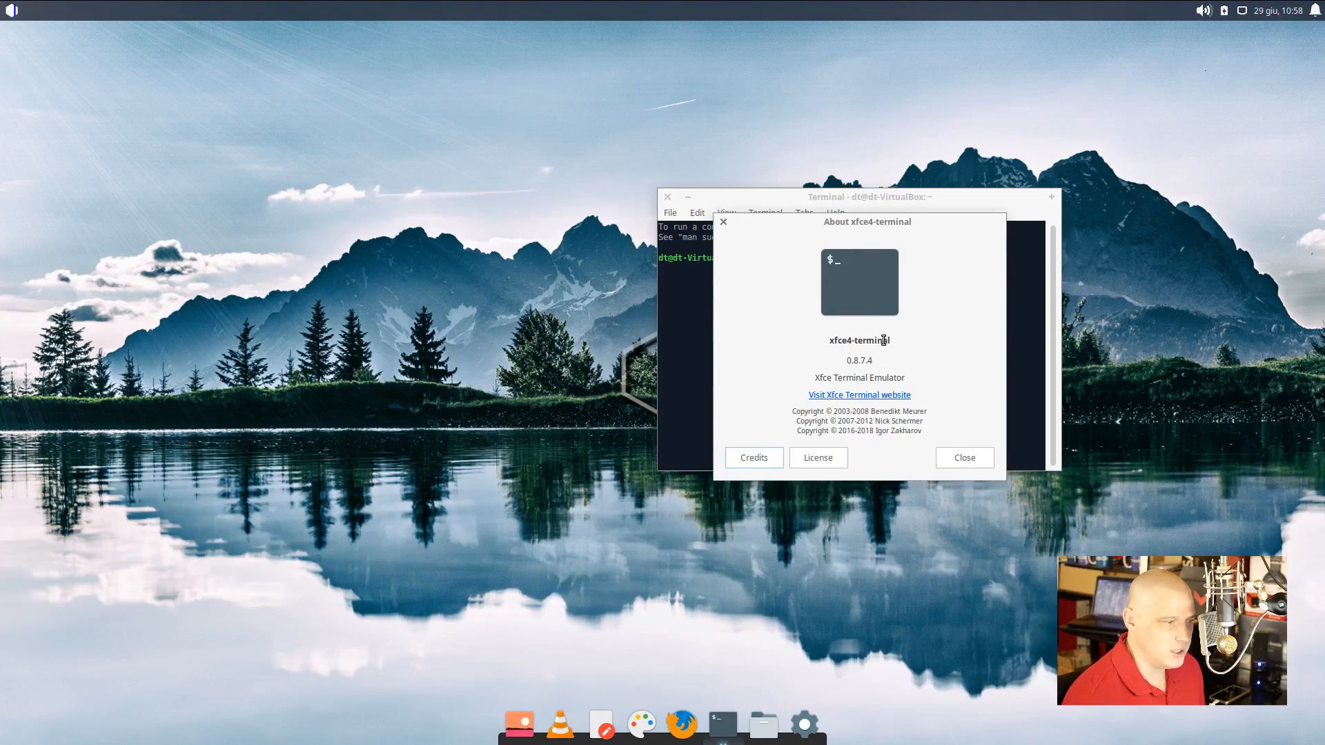
left_click(963, 457)
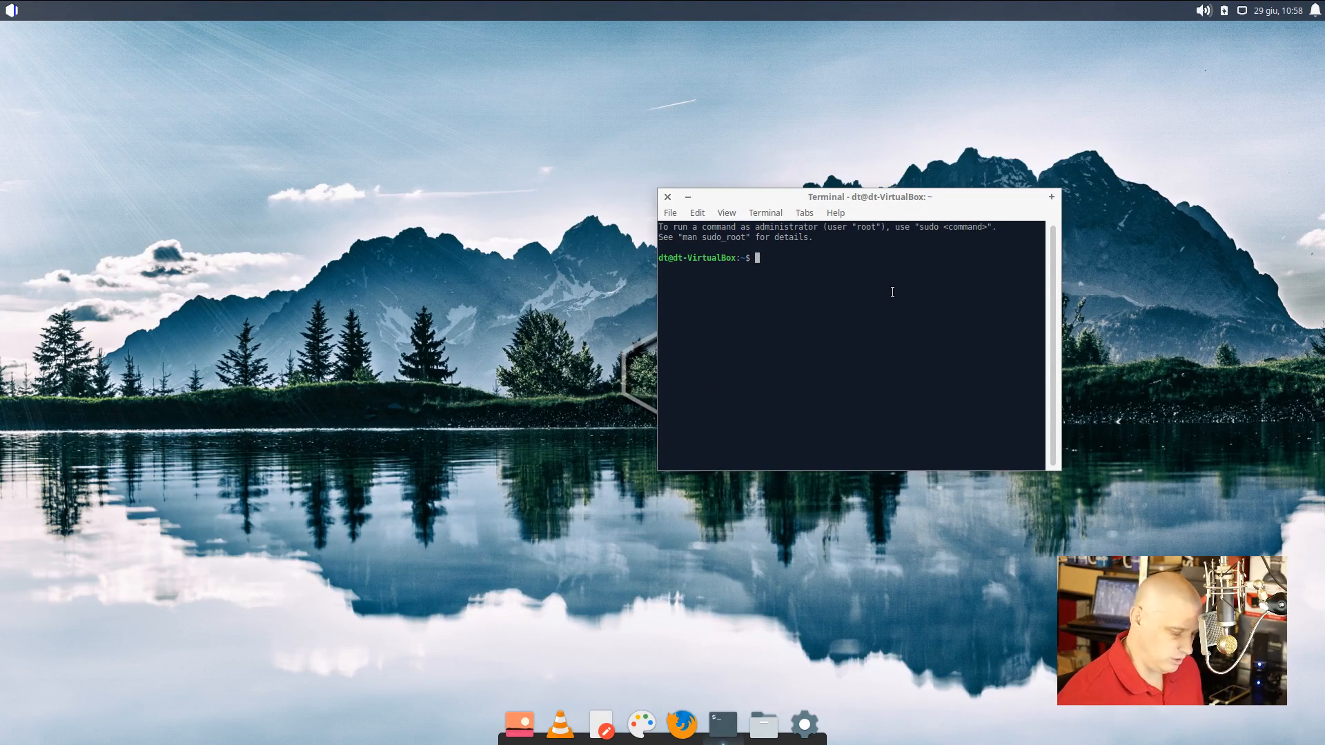
Run uname -a to show the Linux 4.15.0-50-generic x86_64 kernel details
type("uname")
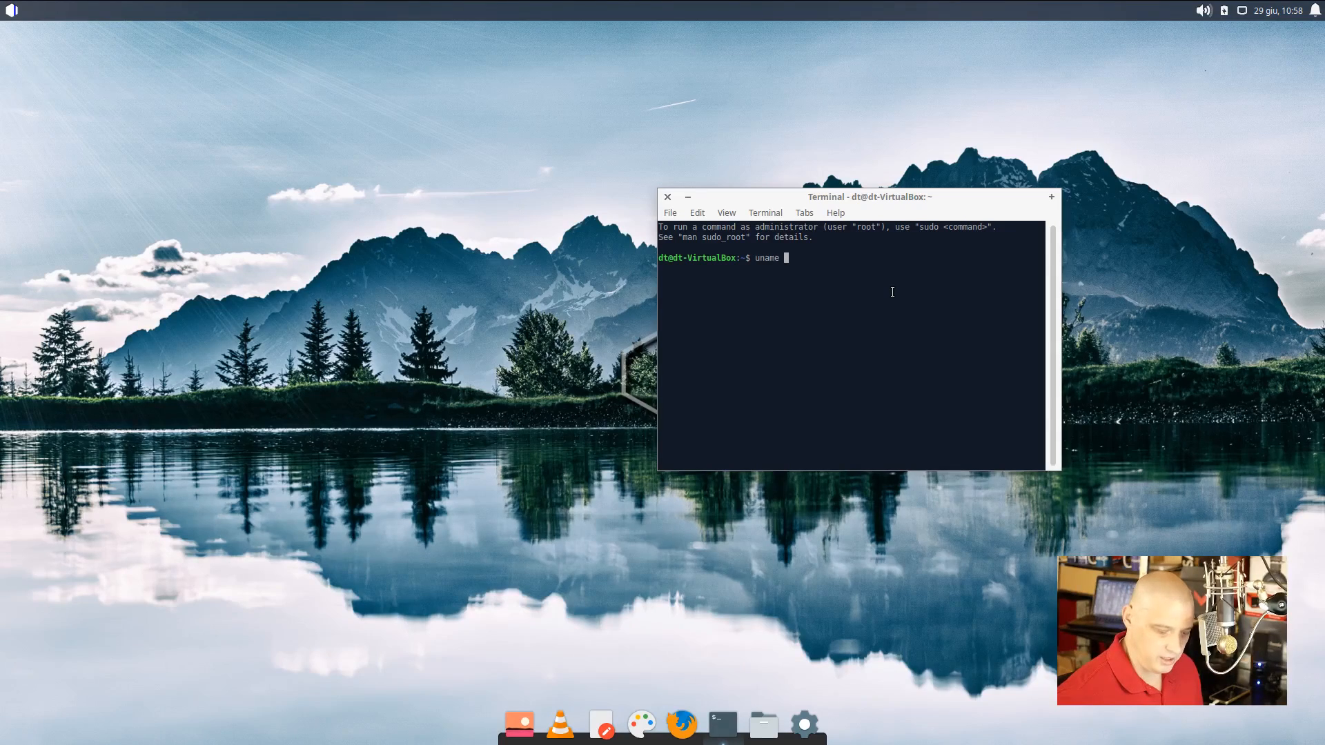
type("-a")
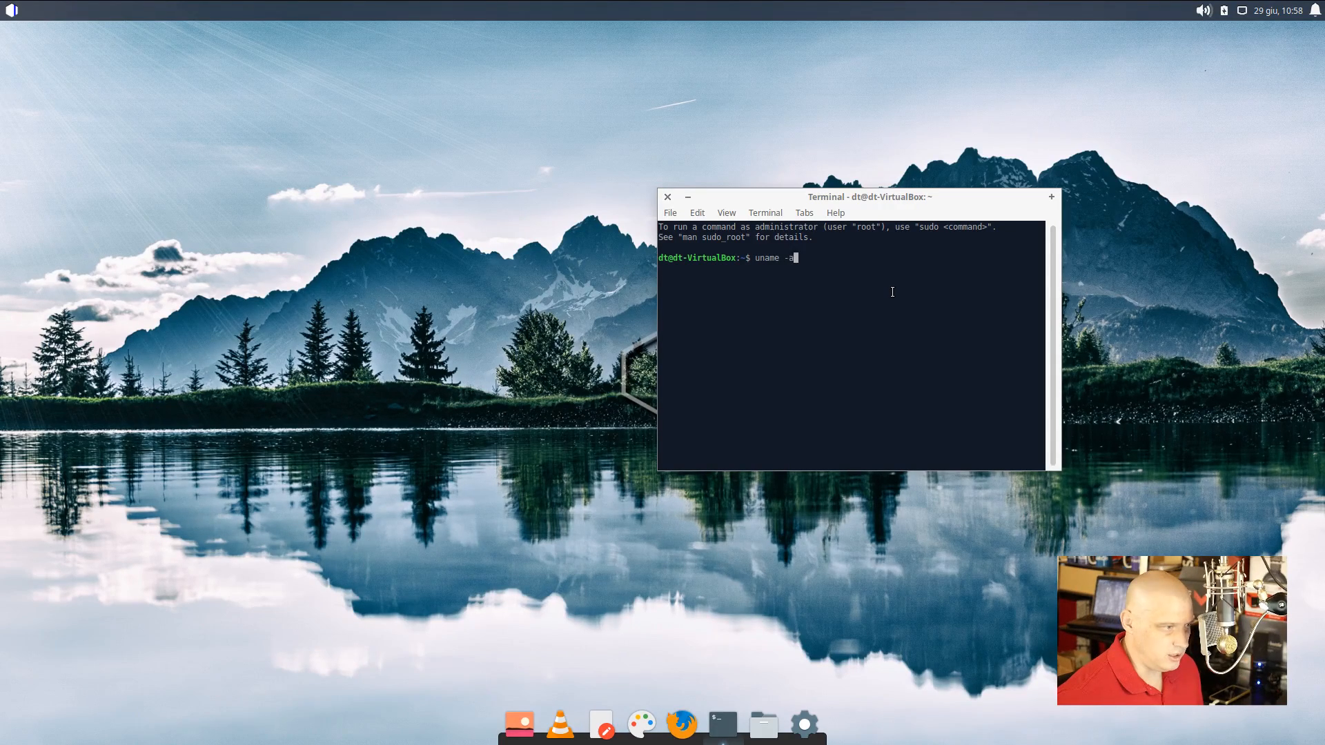
key("Return")
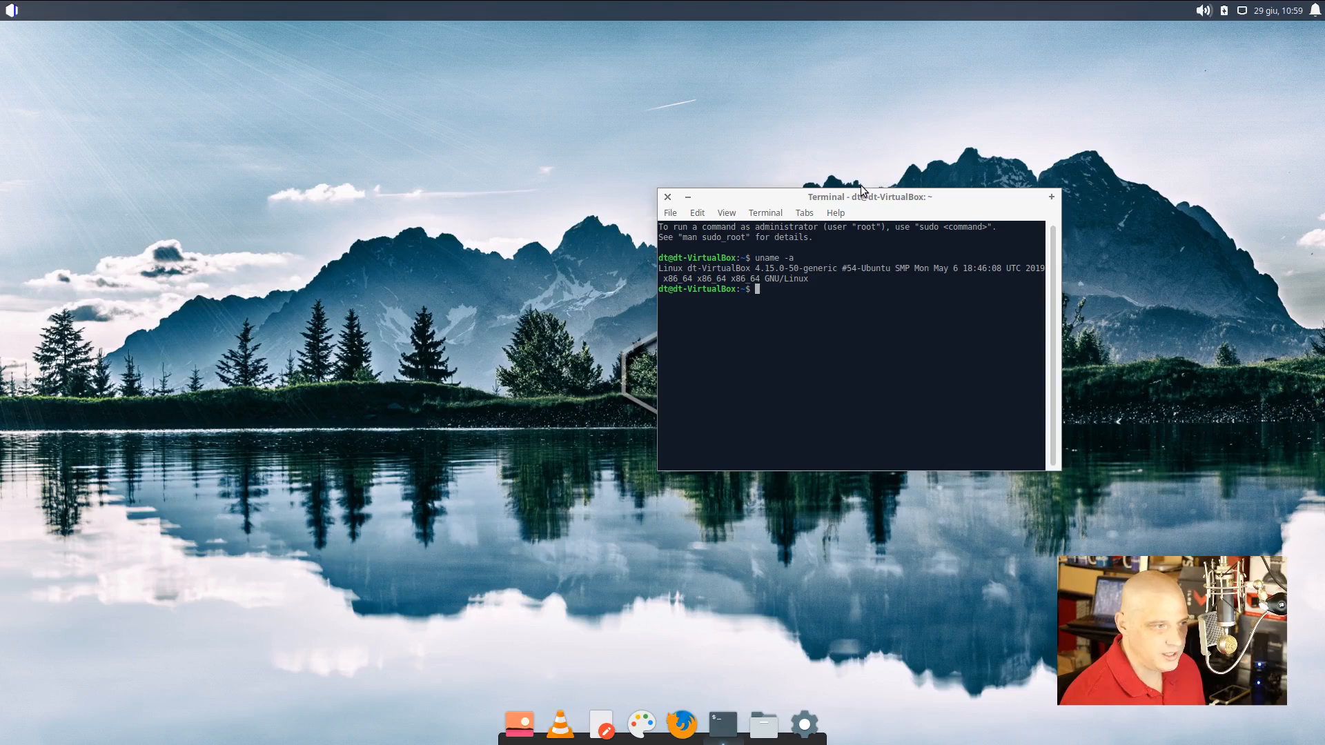
mouse_move(821, 321)
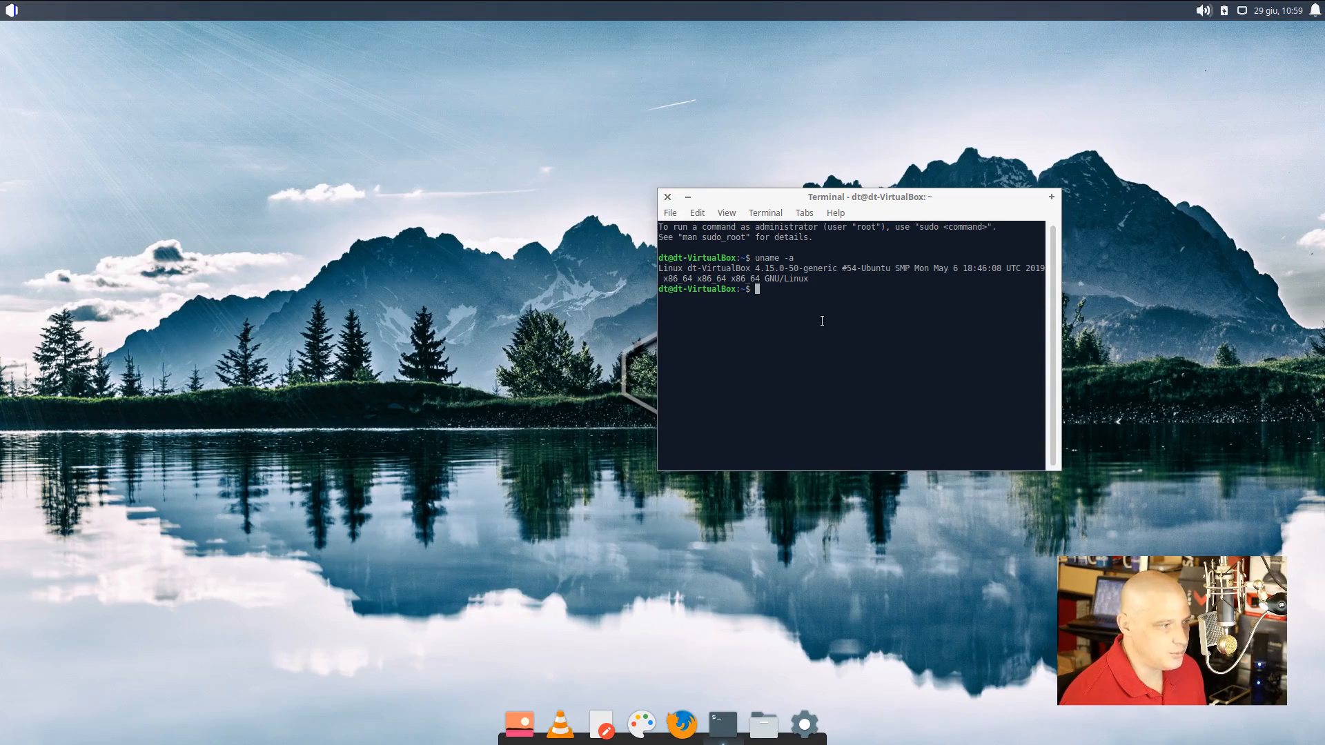
Try htop, find it missing, and install htop 2.1.0-3 with sudo apt install htop
type("htop")
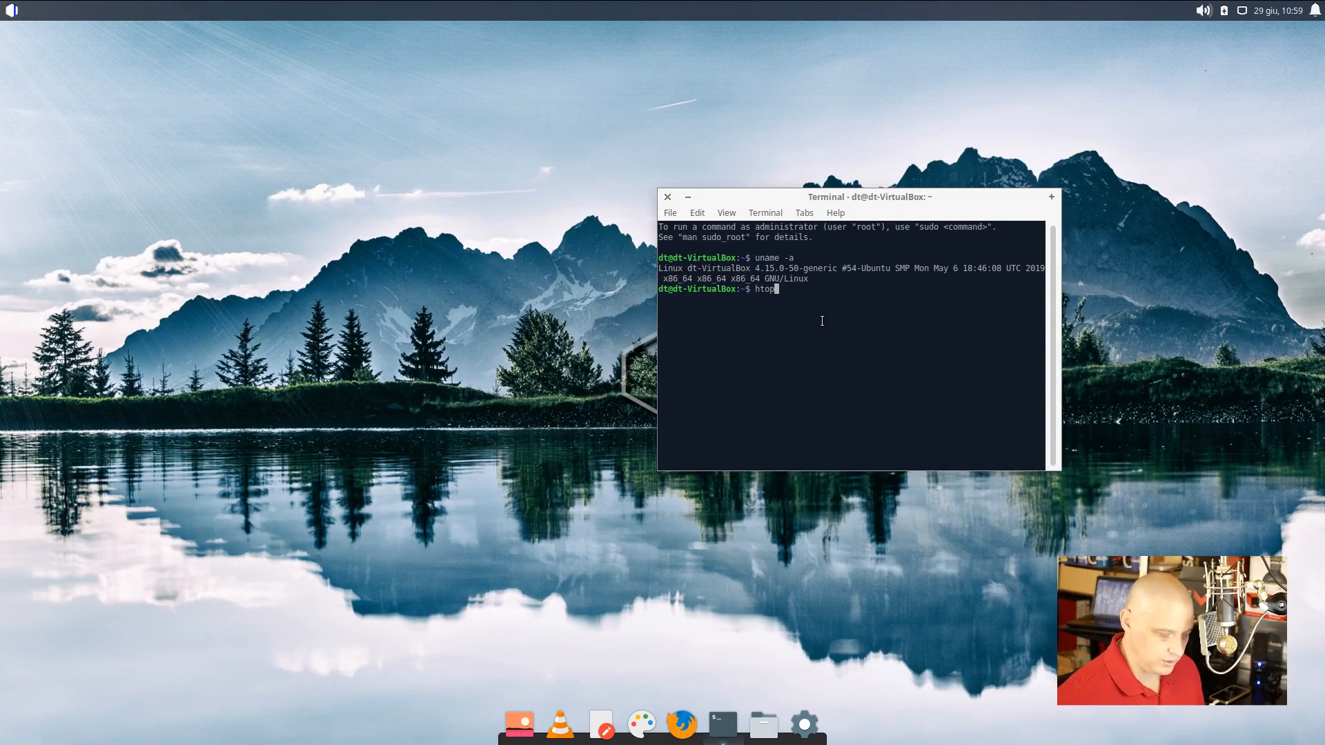
key("Return")
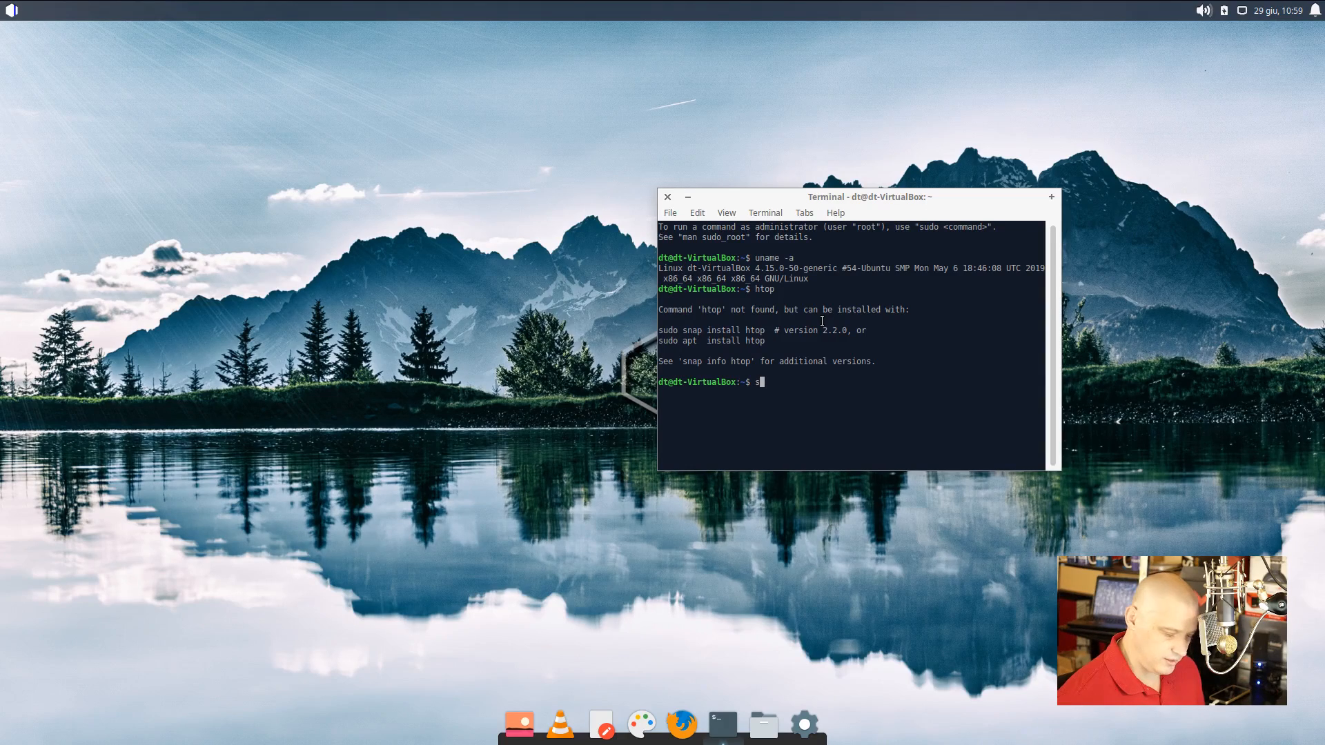
type("sudoa")
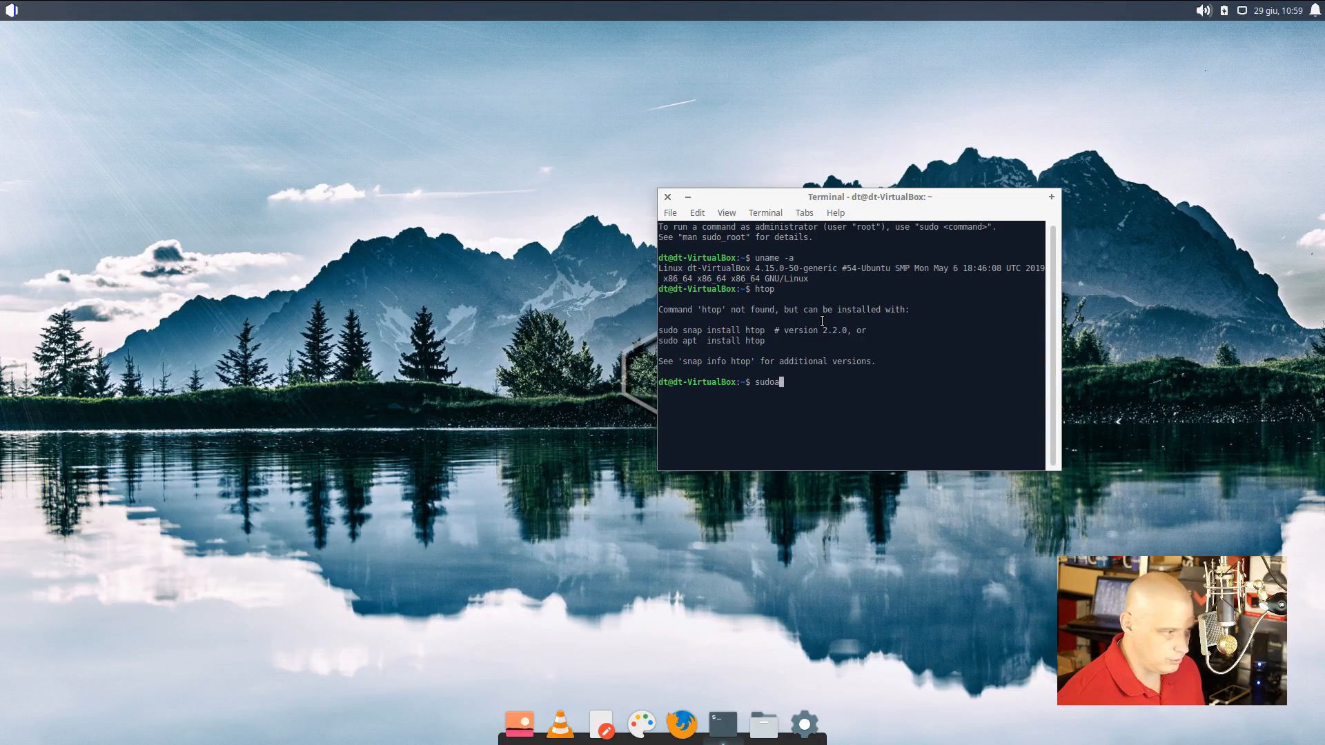
key("Backspace")
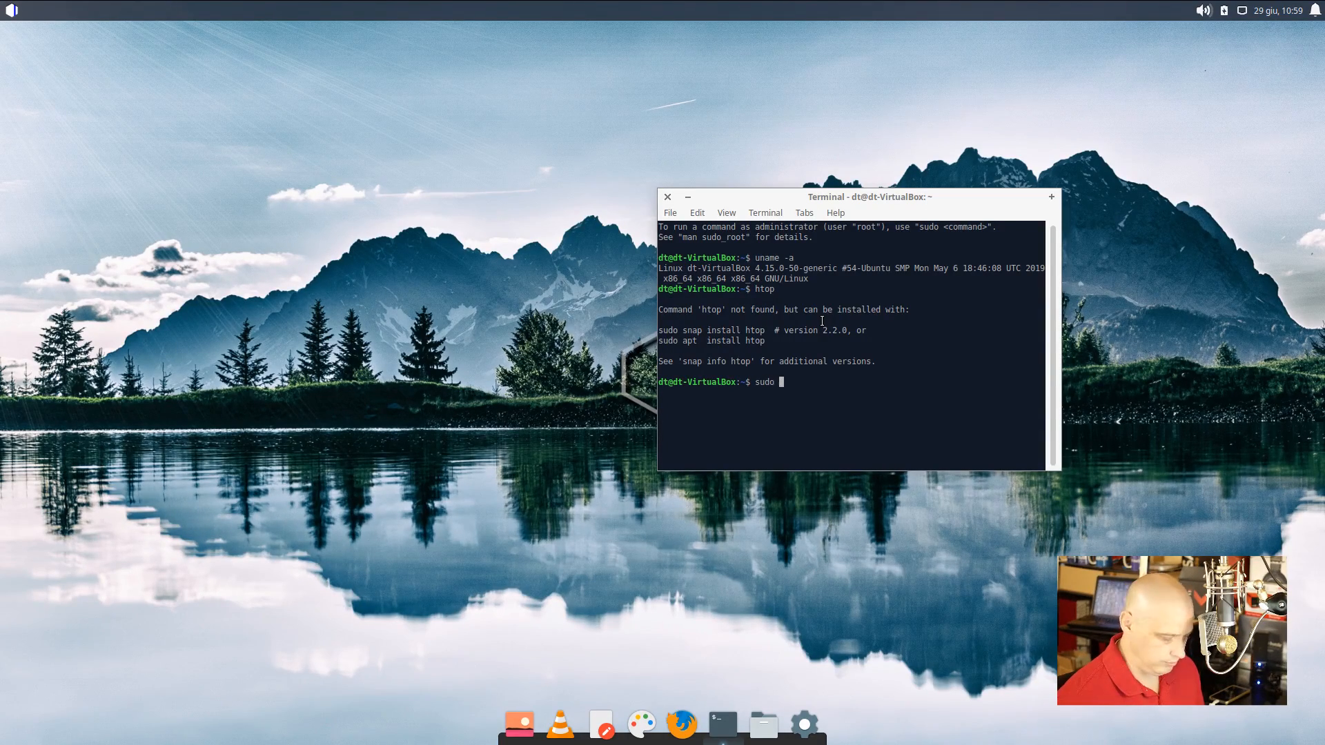
type("apt install h")
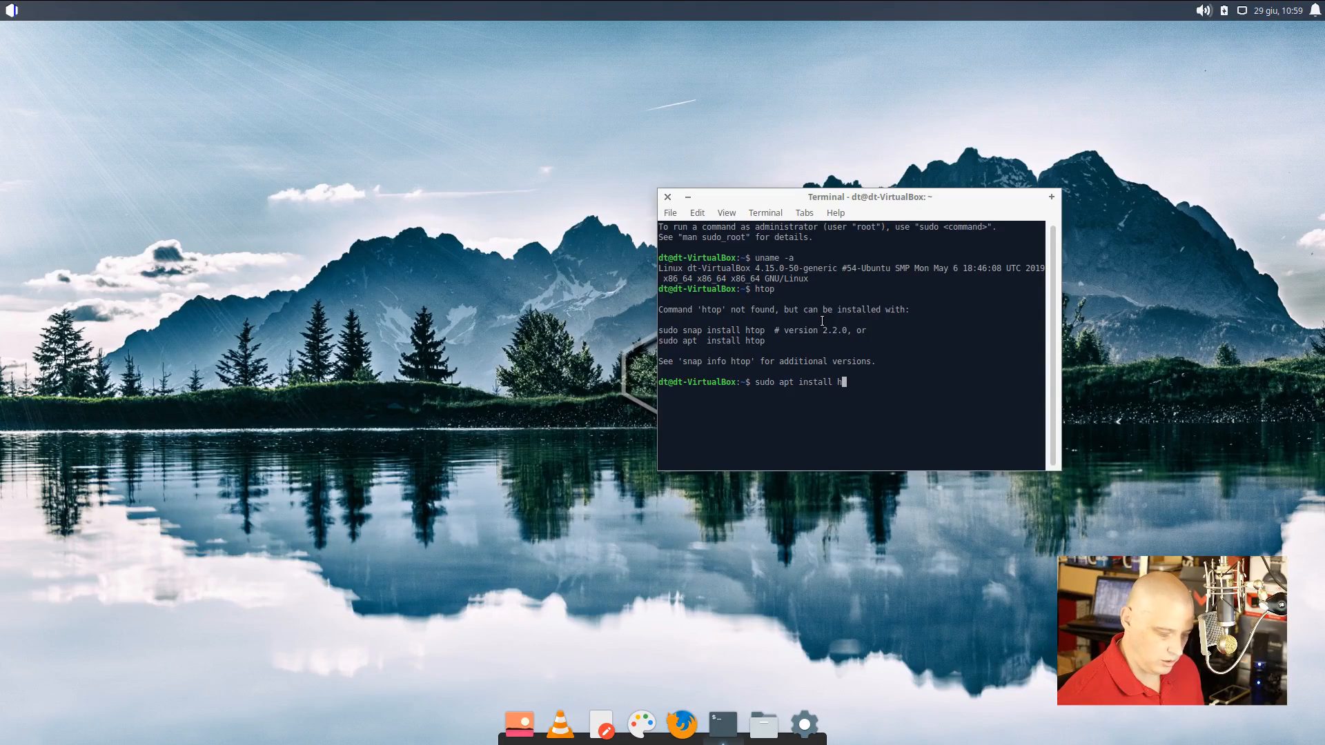
key("Return")
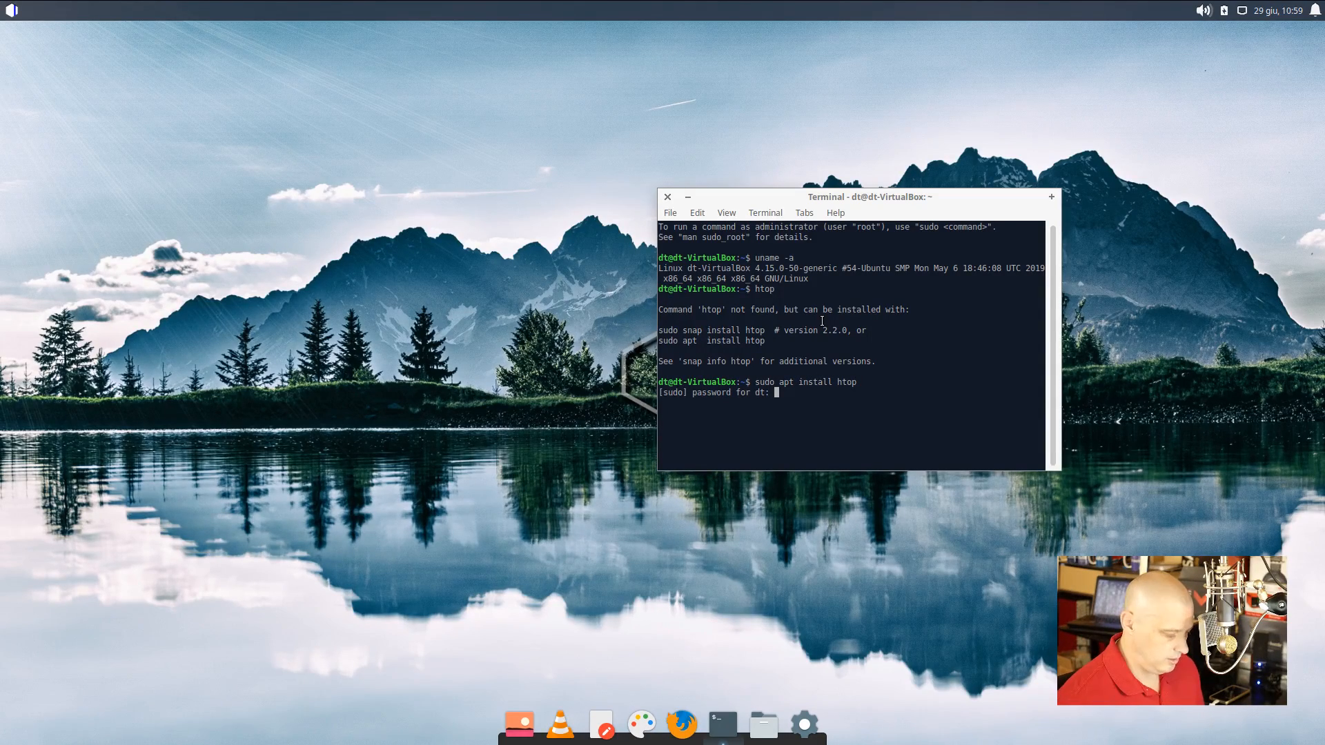
key("Return")
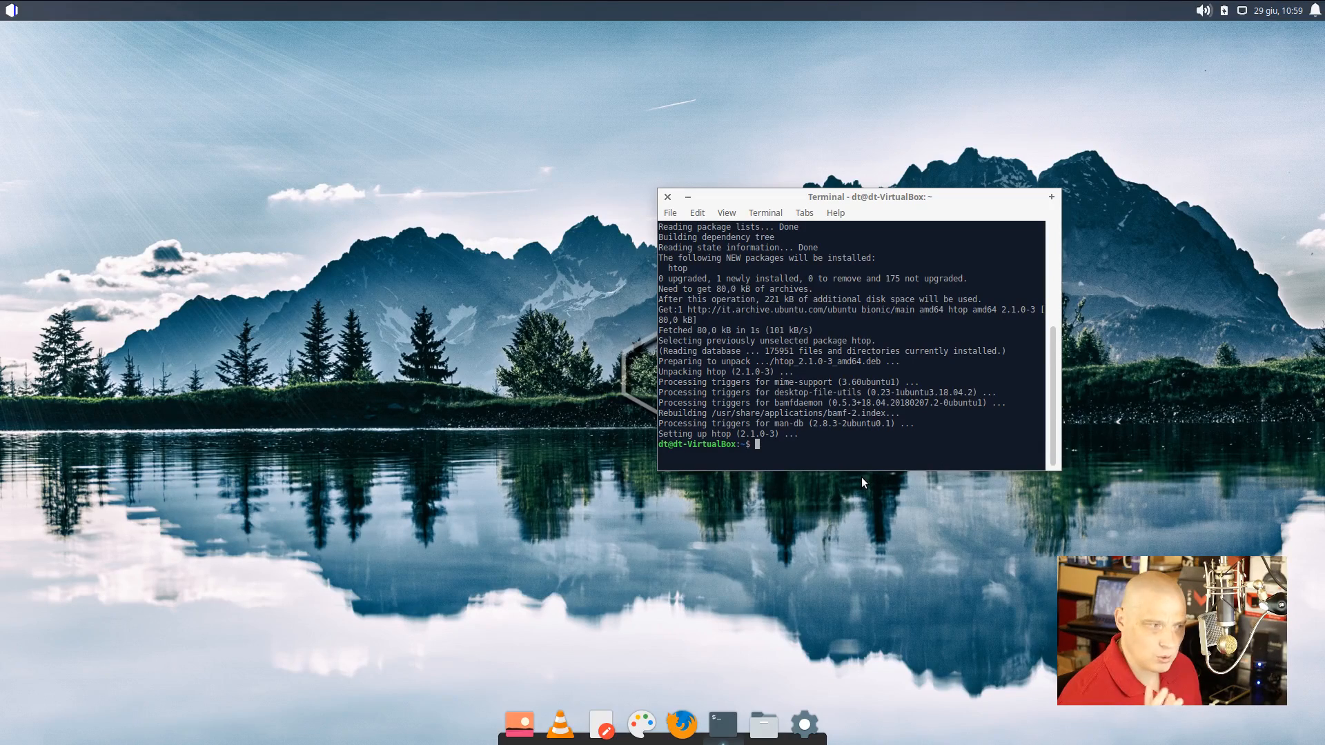
mouse_move(894, 366)
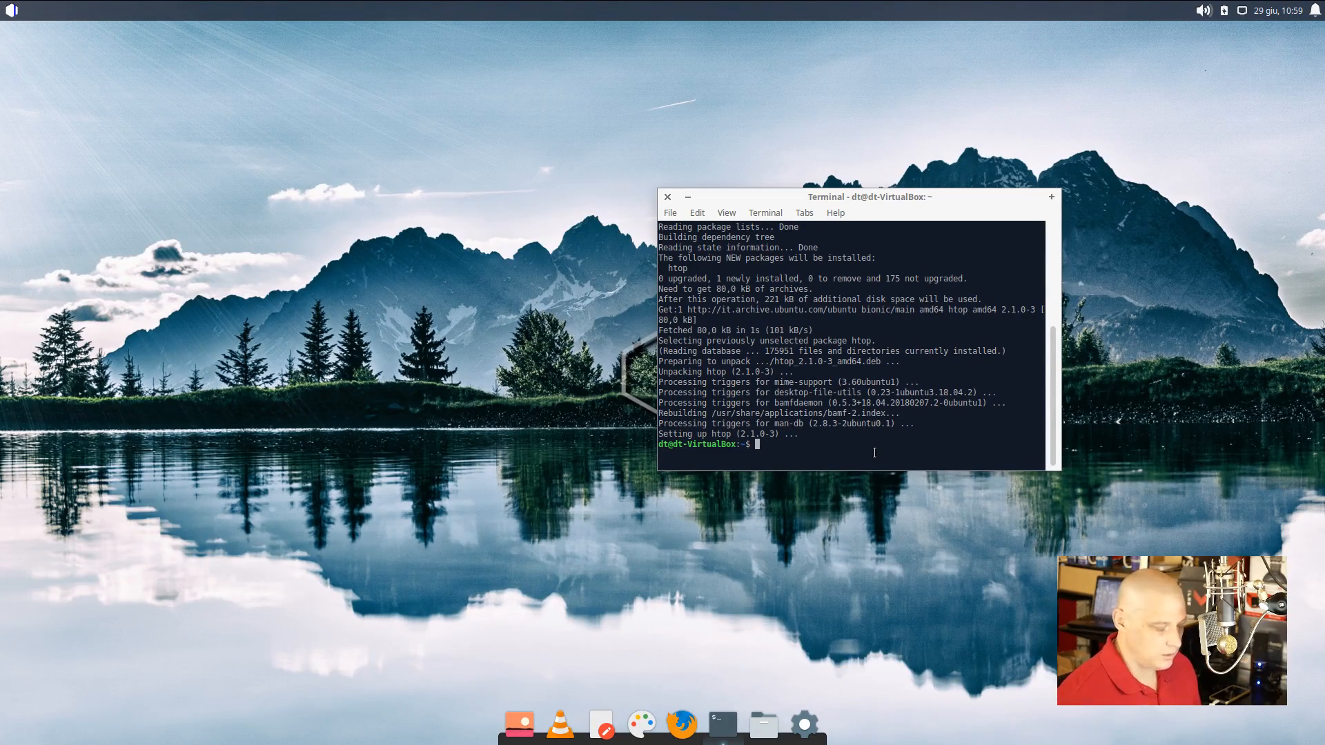
Launch htop to view CPU and memory meters and the process list
type("htop")
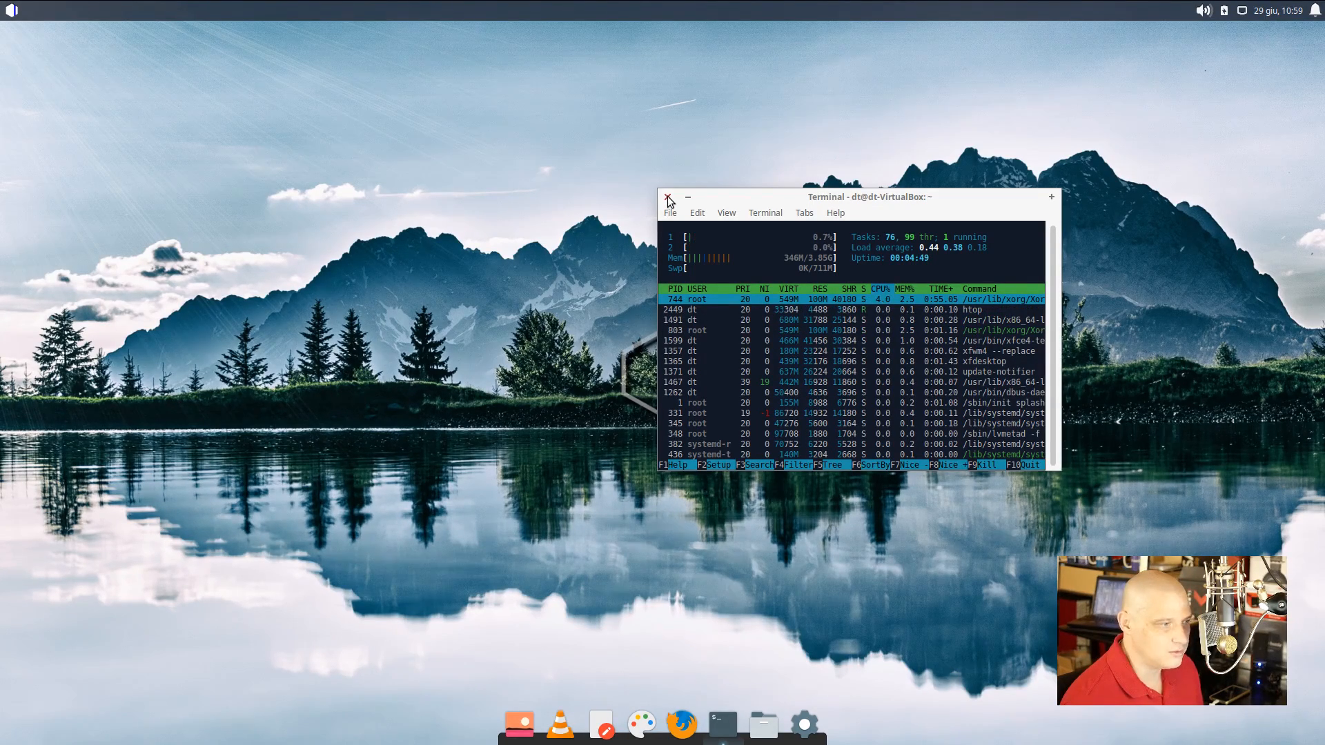
Close the htop terminal and launch a blank text editor document from the dock
left_click(669, 197)
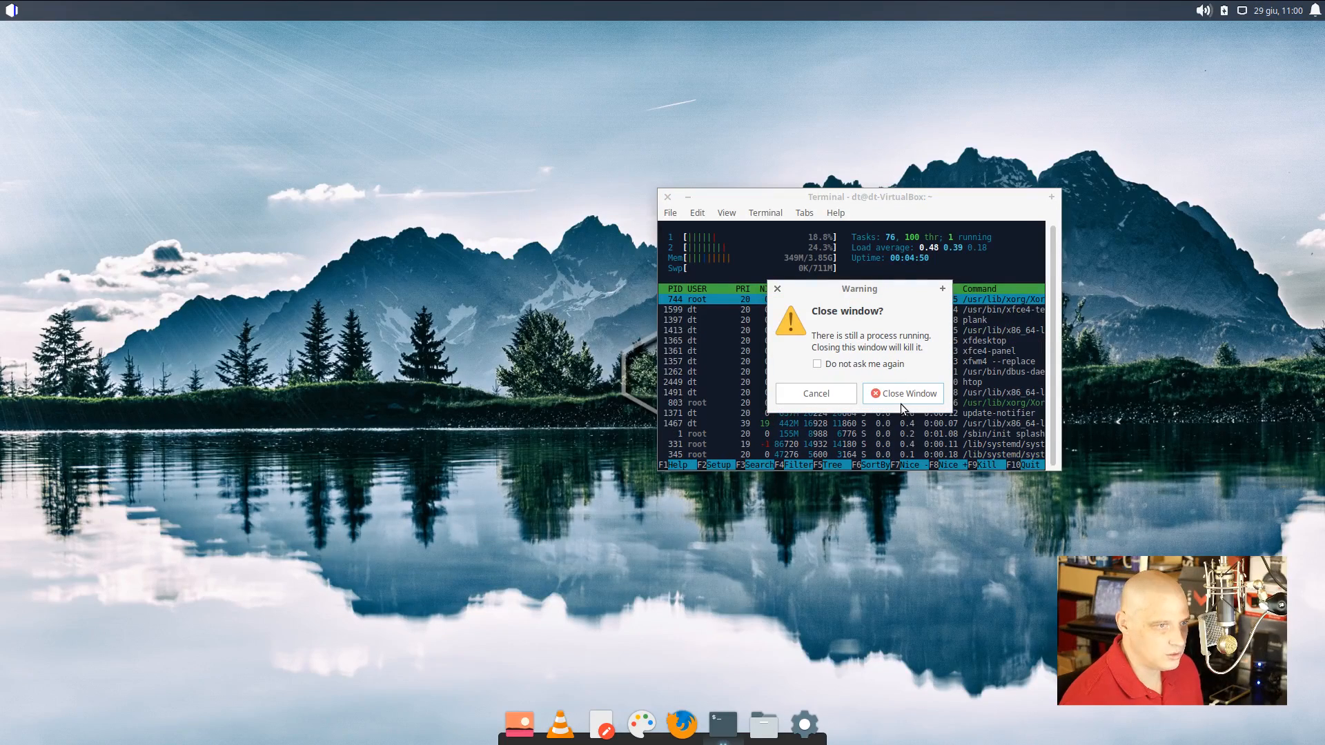
left_click(902, 392)
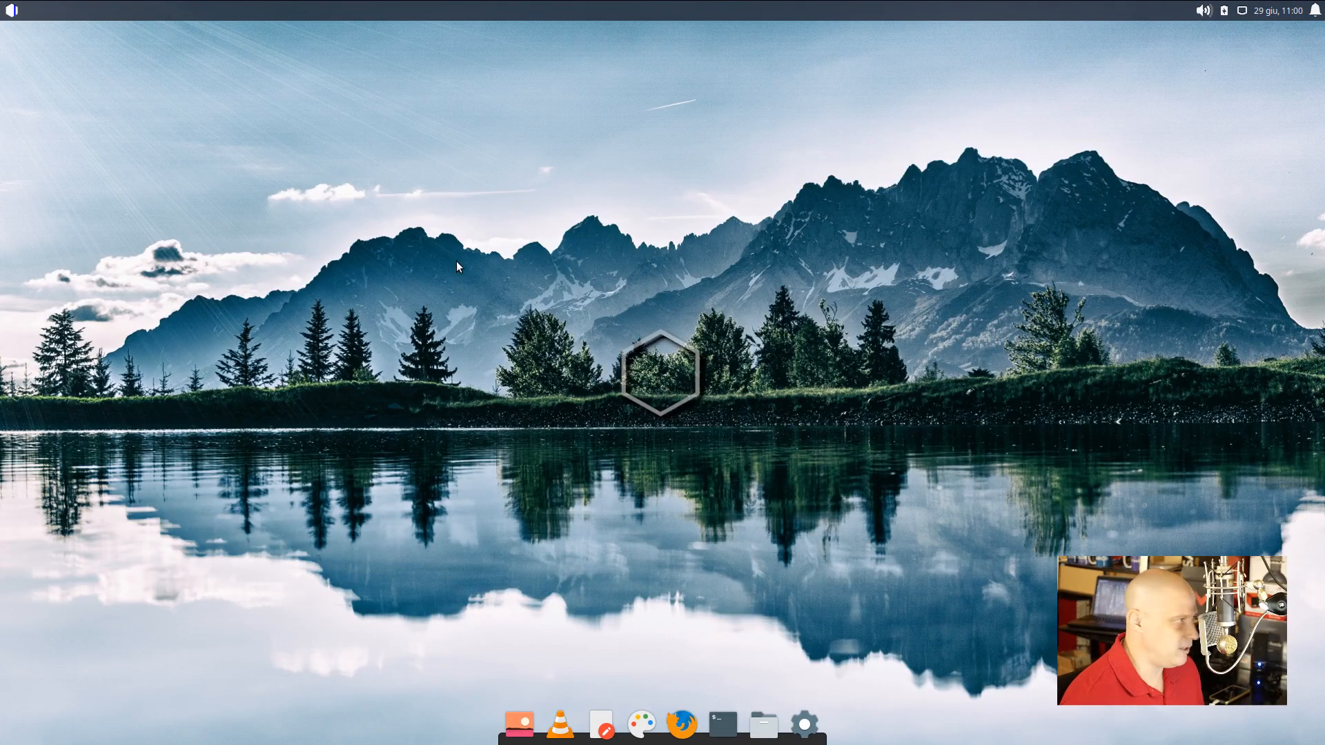
left_click(11, 11)
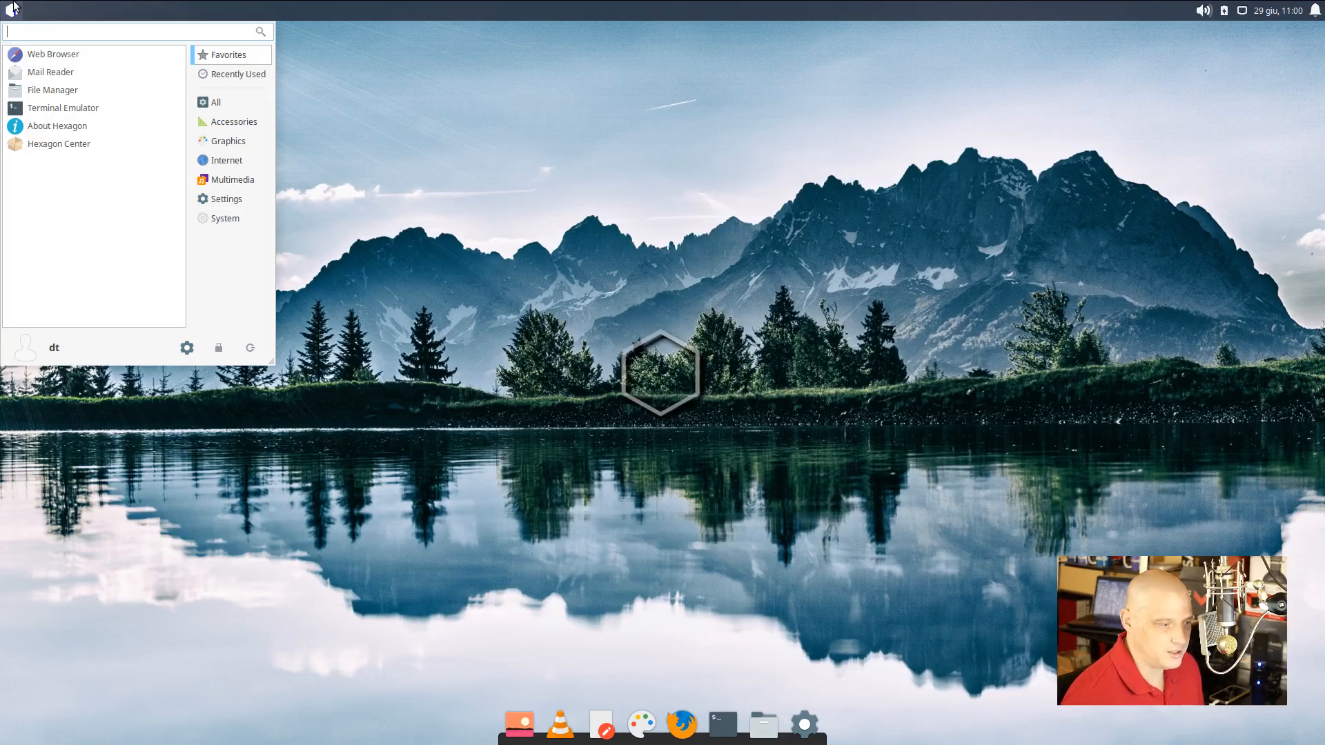
left_click(232, 121)
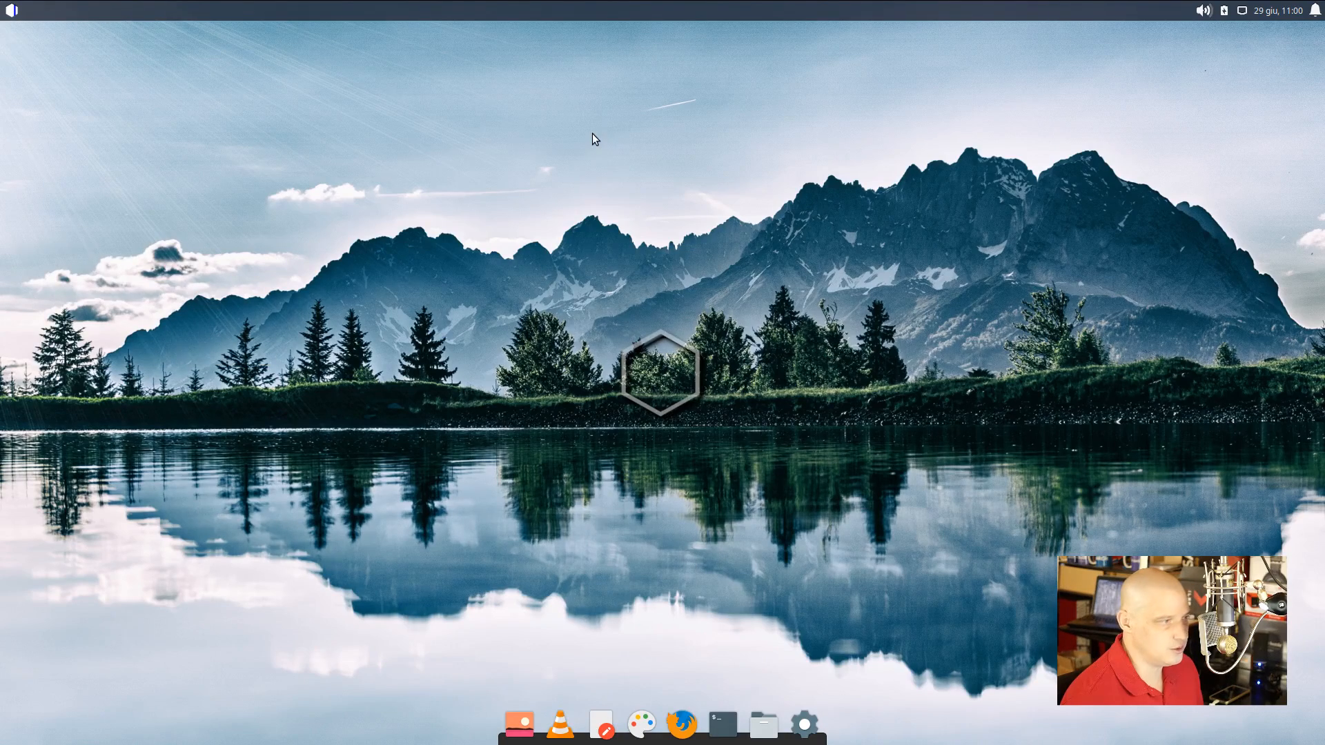
left_click(602, 724)
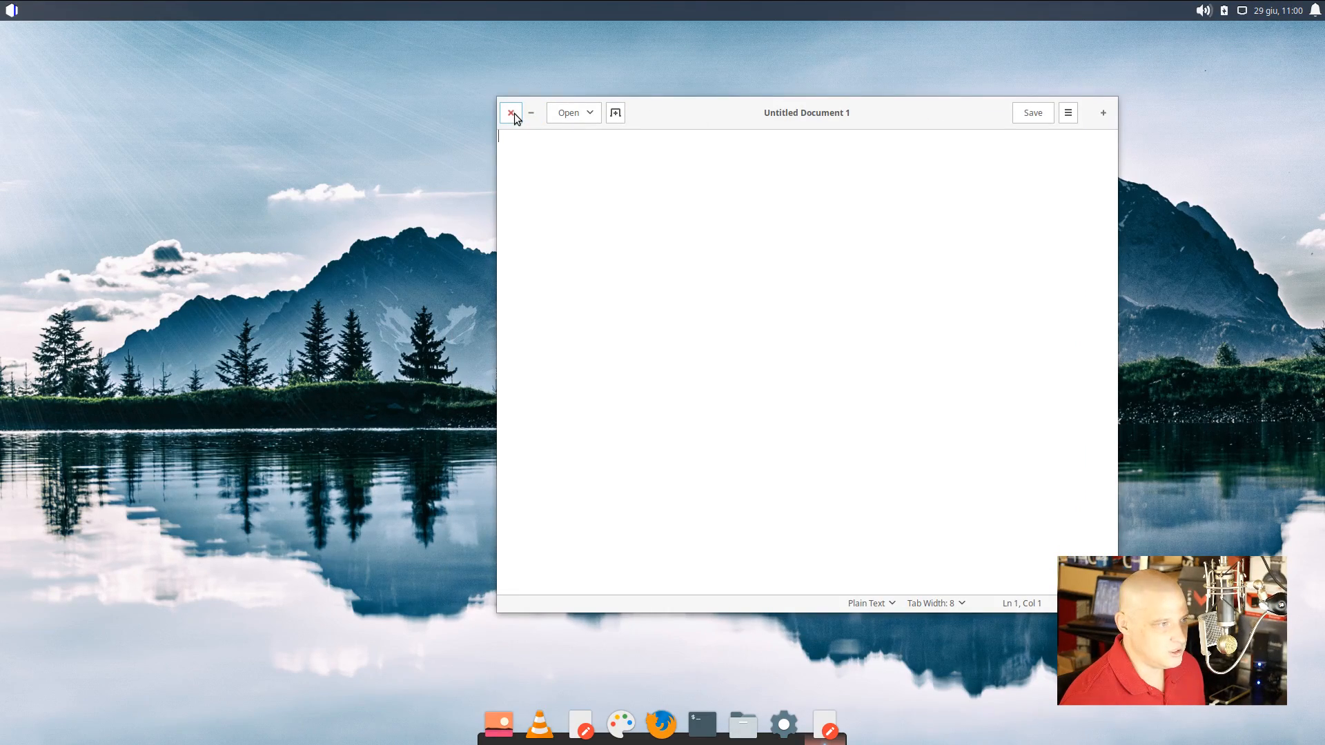
Close the empty text editor and browse the menu's Graphics, then Accessories categories
left_click(510, 113)
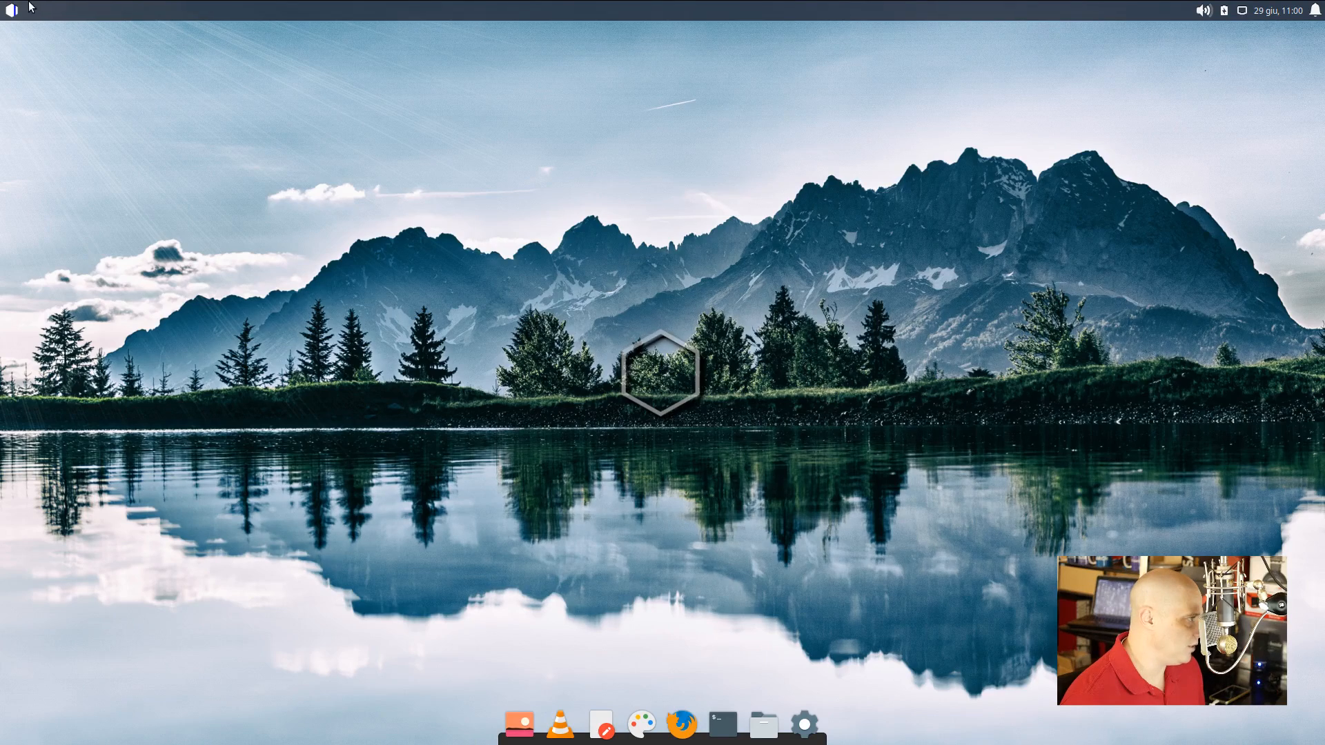
left_click(12, 10)
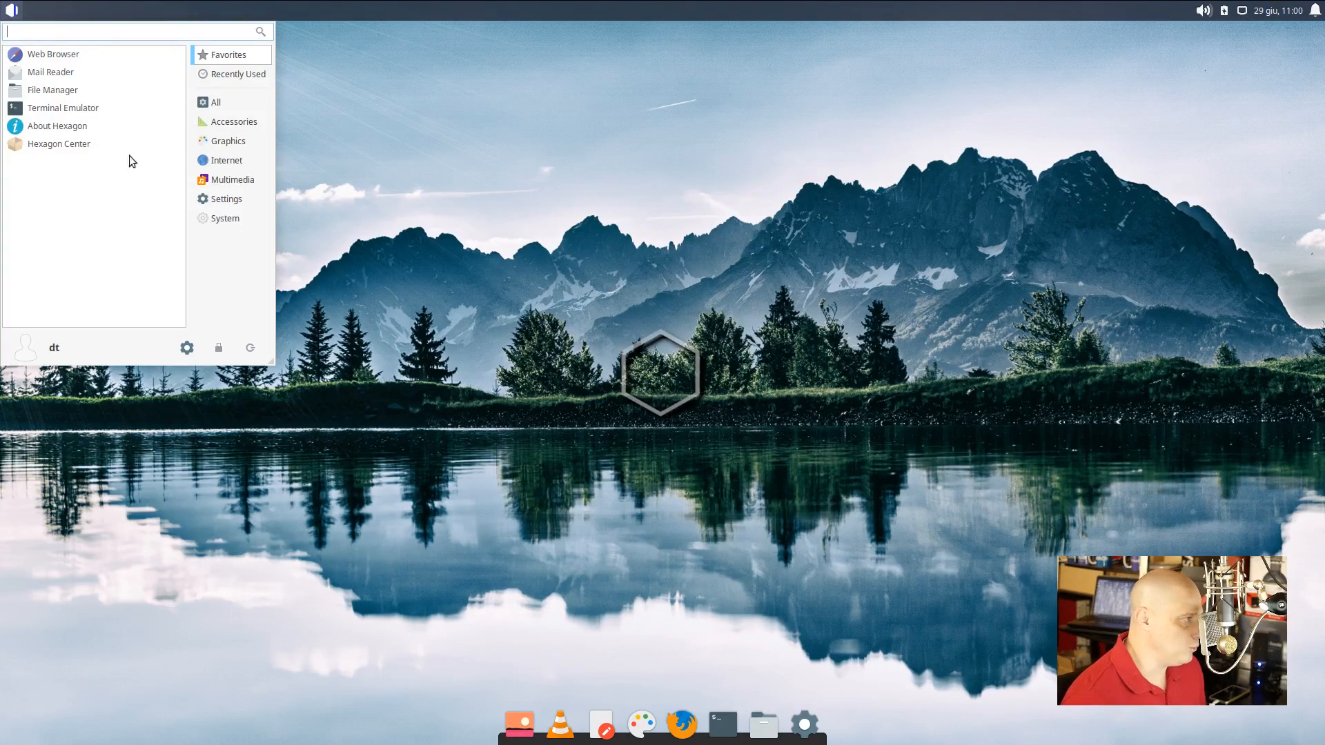
mouse_move(315, 258)
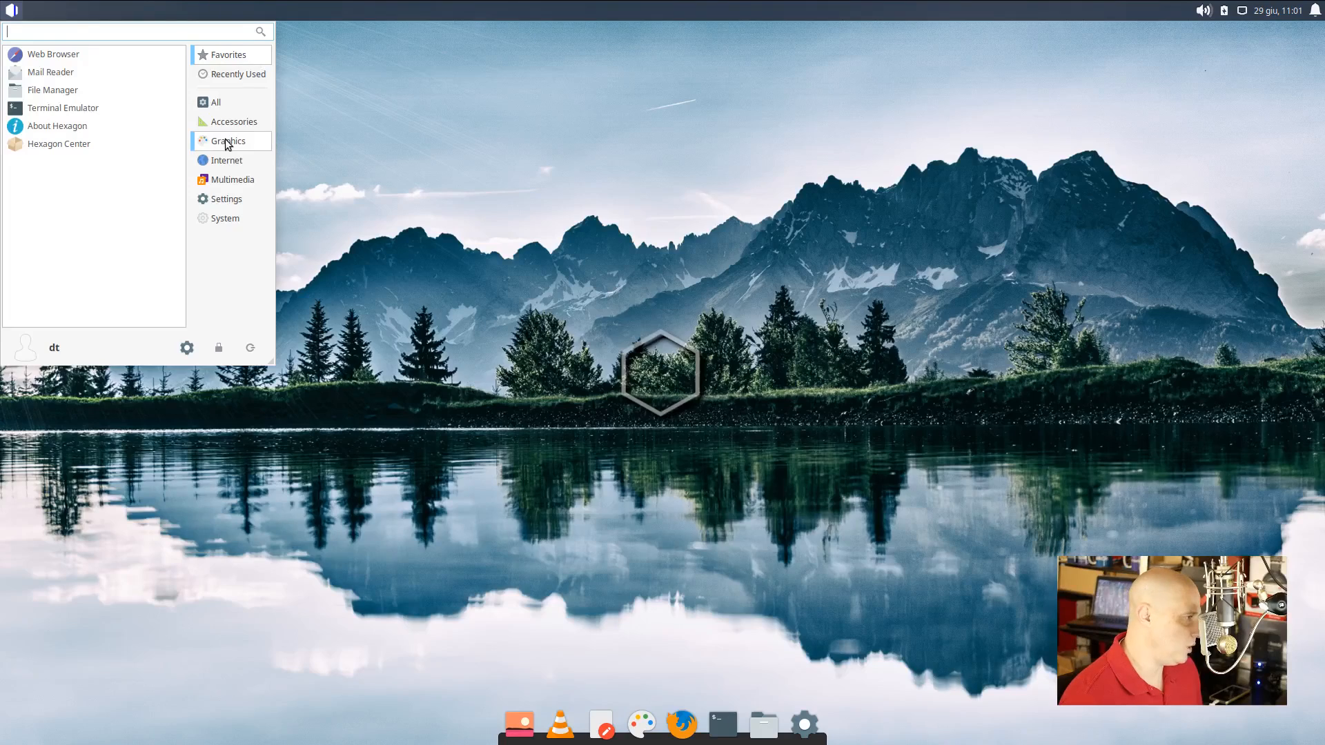
left_click(229, 140)
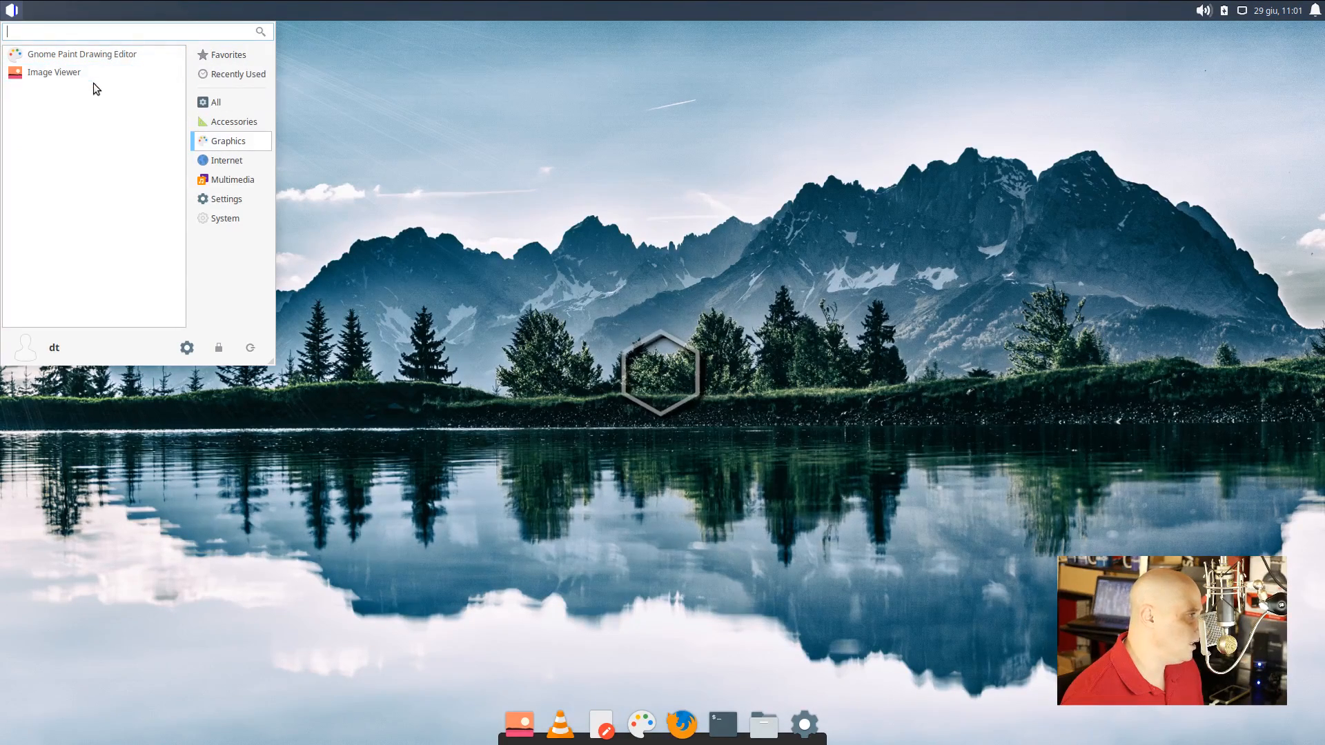
mouse_move(78, 133)
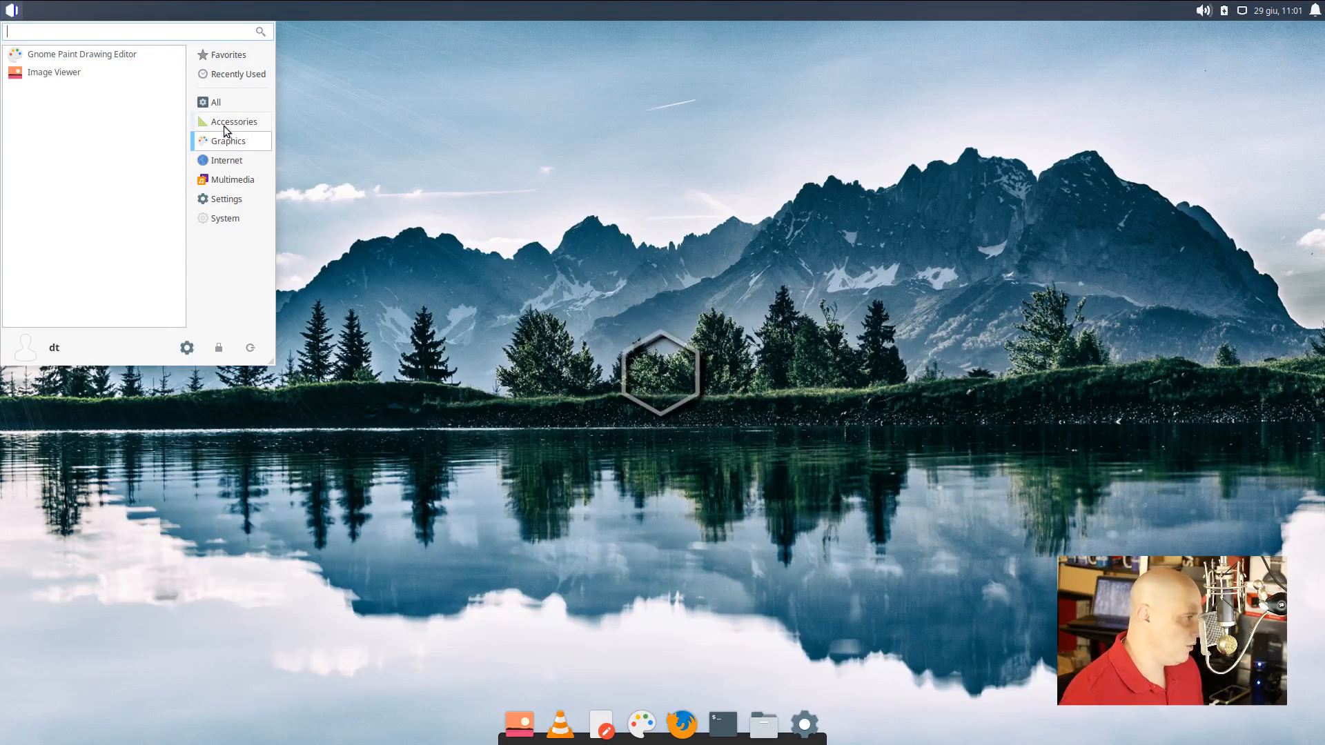
left_click(233, 121)
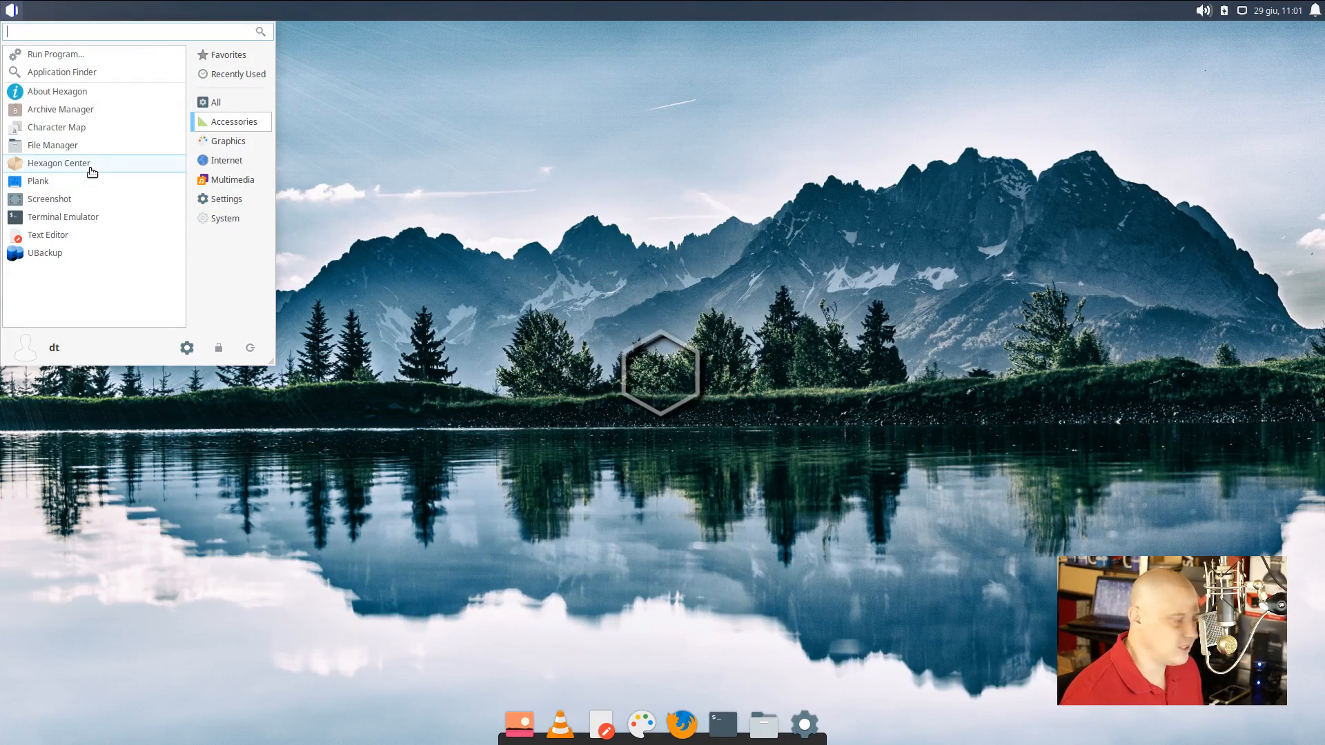
Relaunch Hexagon Center with the sudo password, view the Graphics bundle list, and close it
left_click(60, 163)
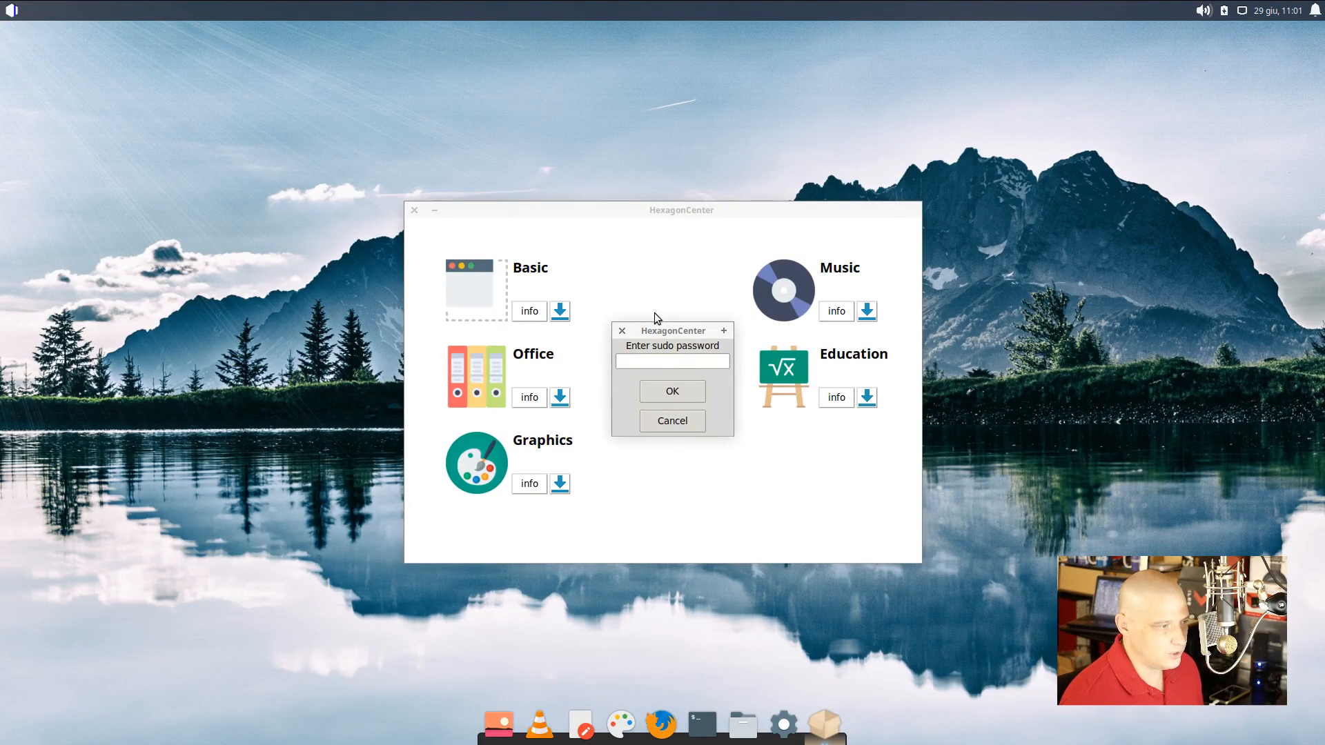
type("**")
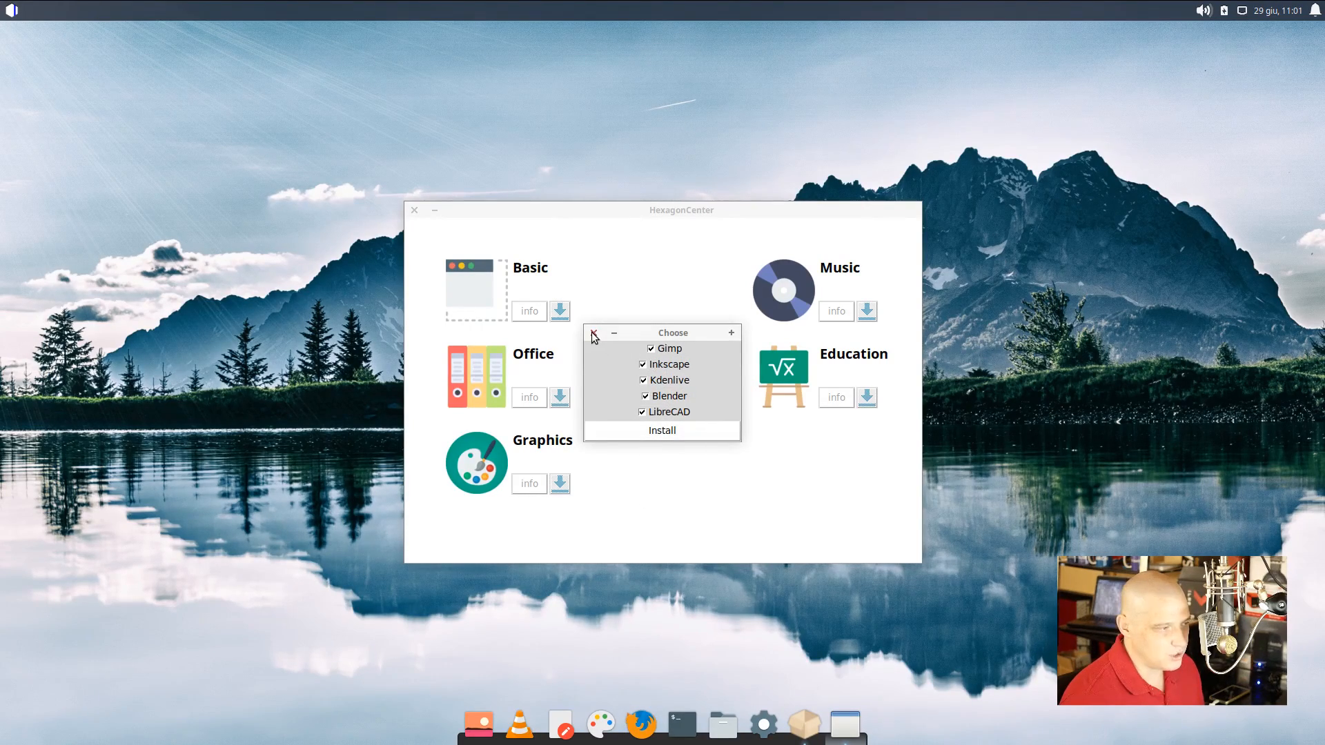
left_click(415, 210)
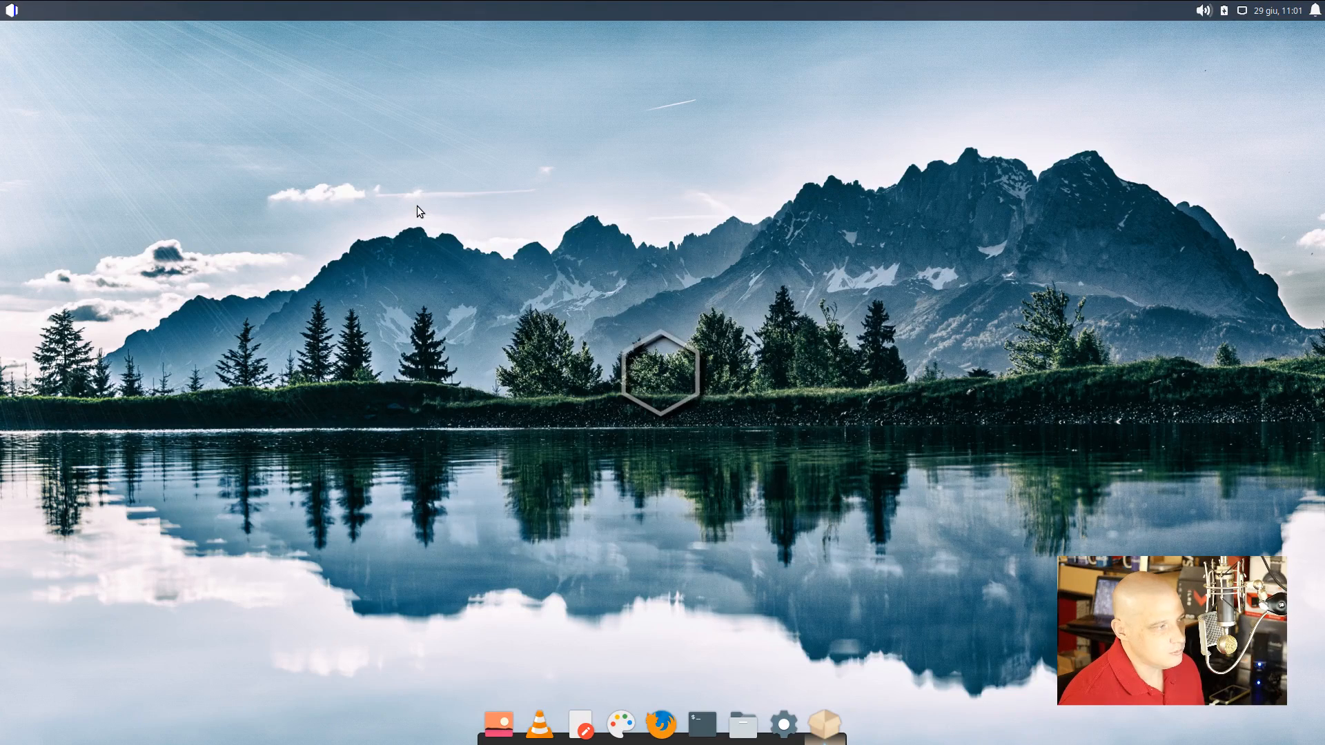
left_click(12, 9)
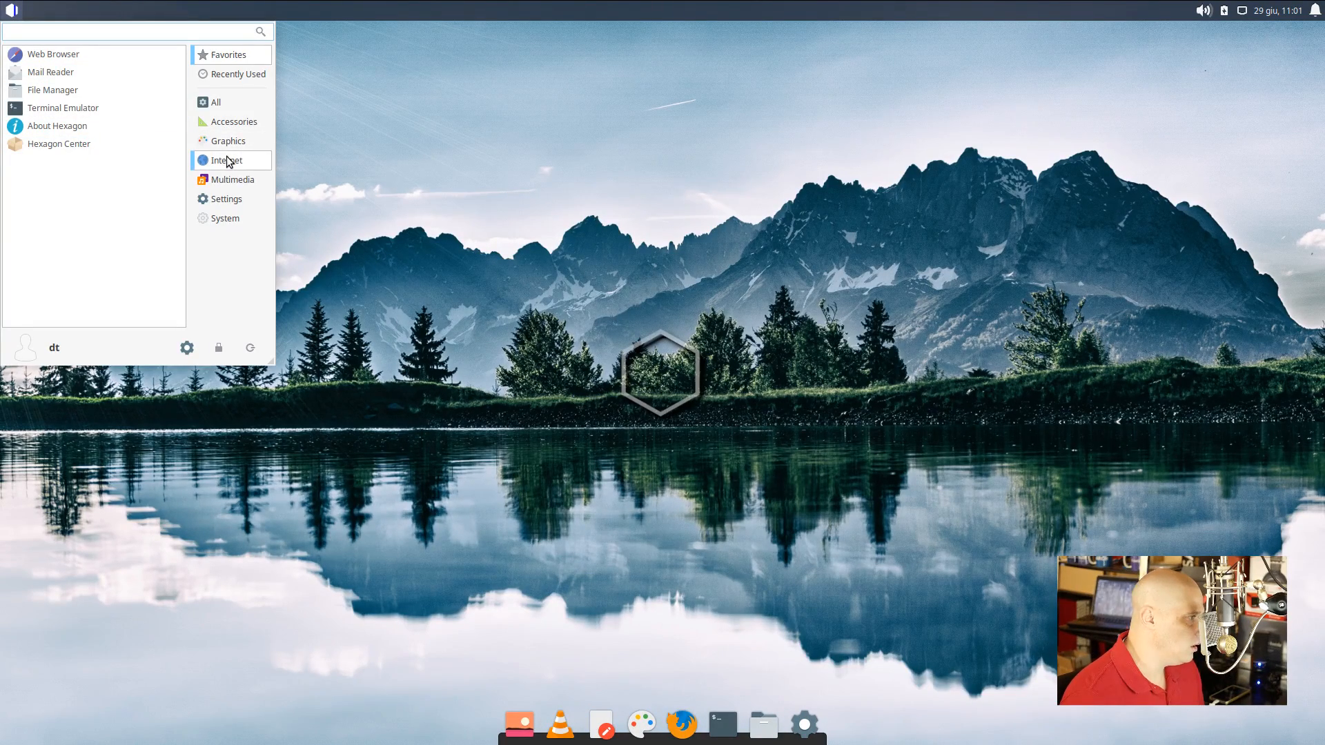
left_click(114, 60)
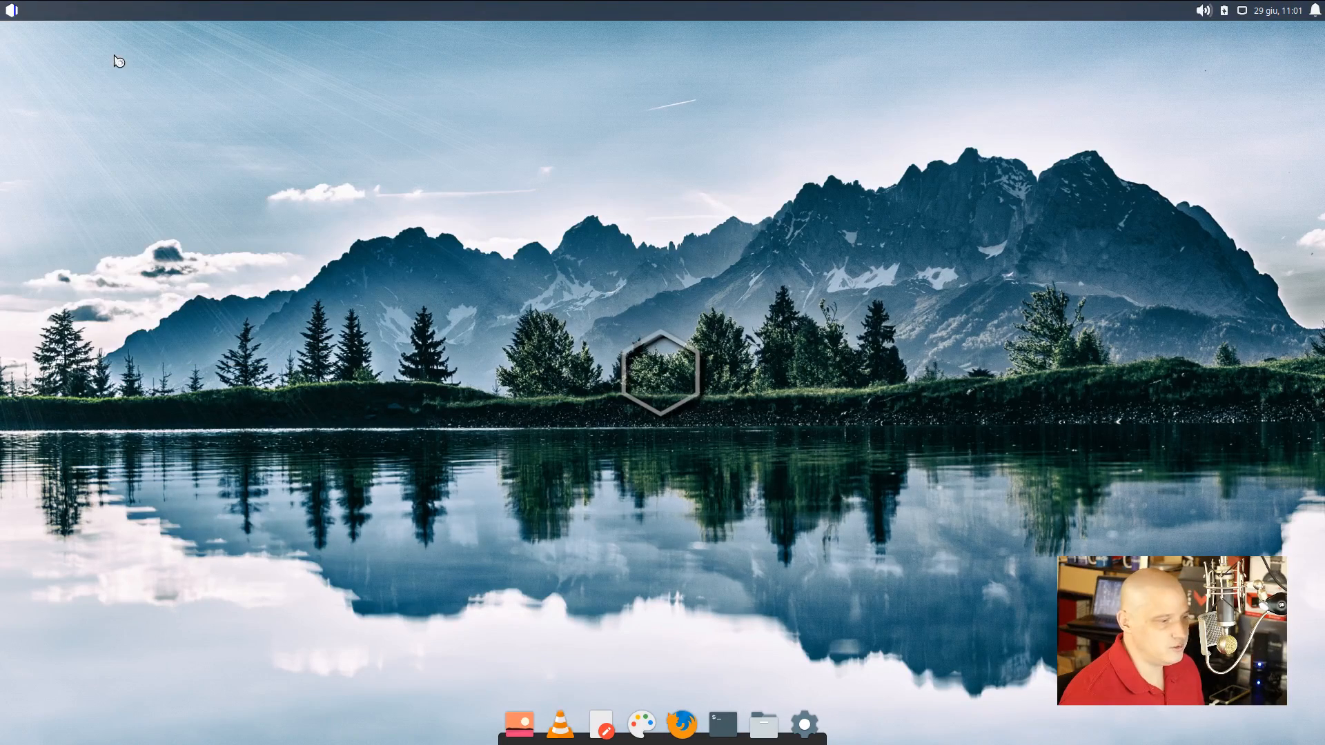
mouse_move(1055, 123)
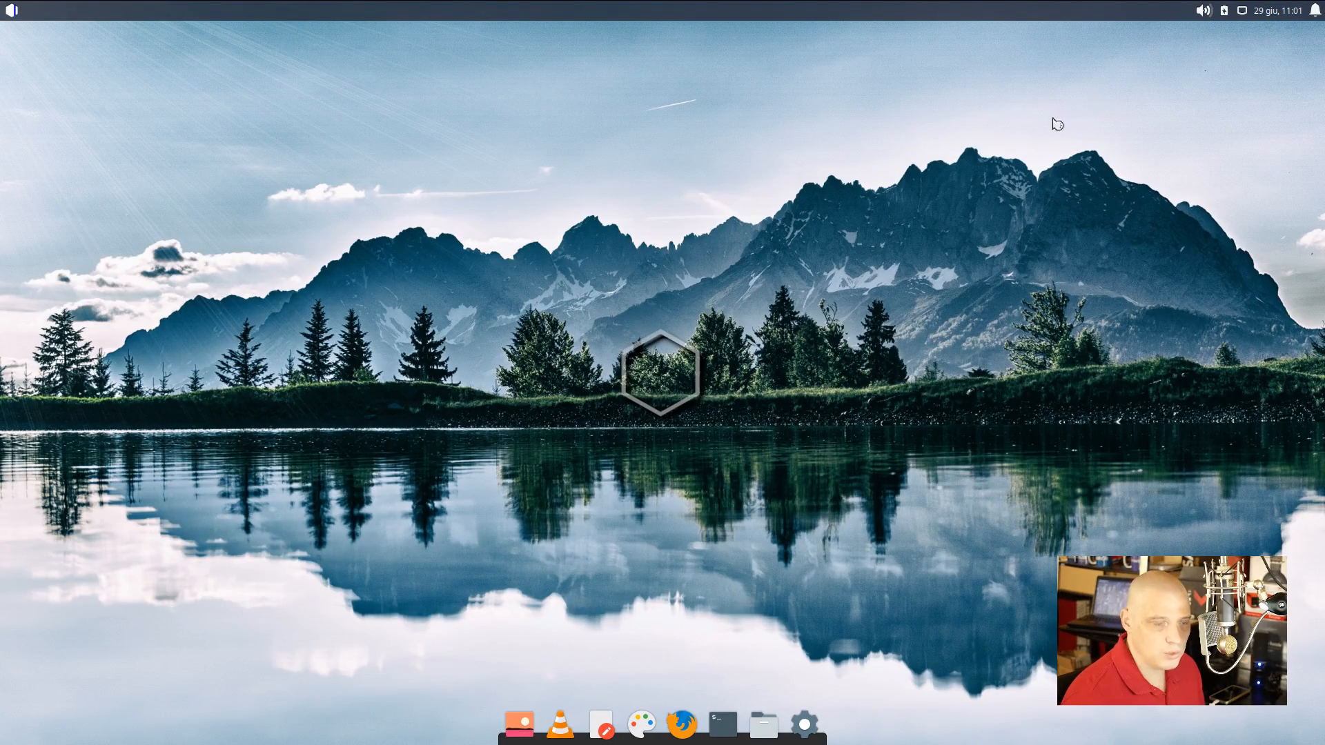
left_click(681, 723)
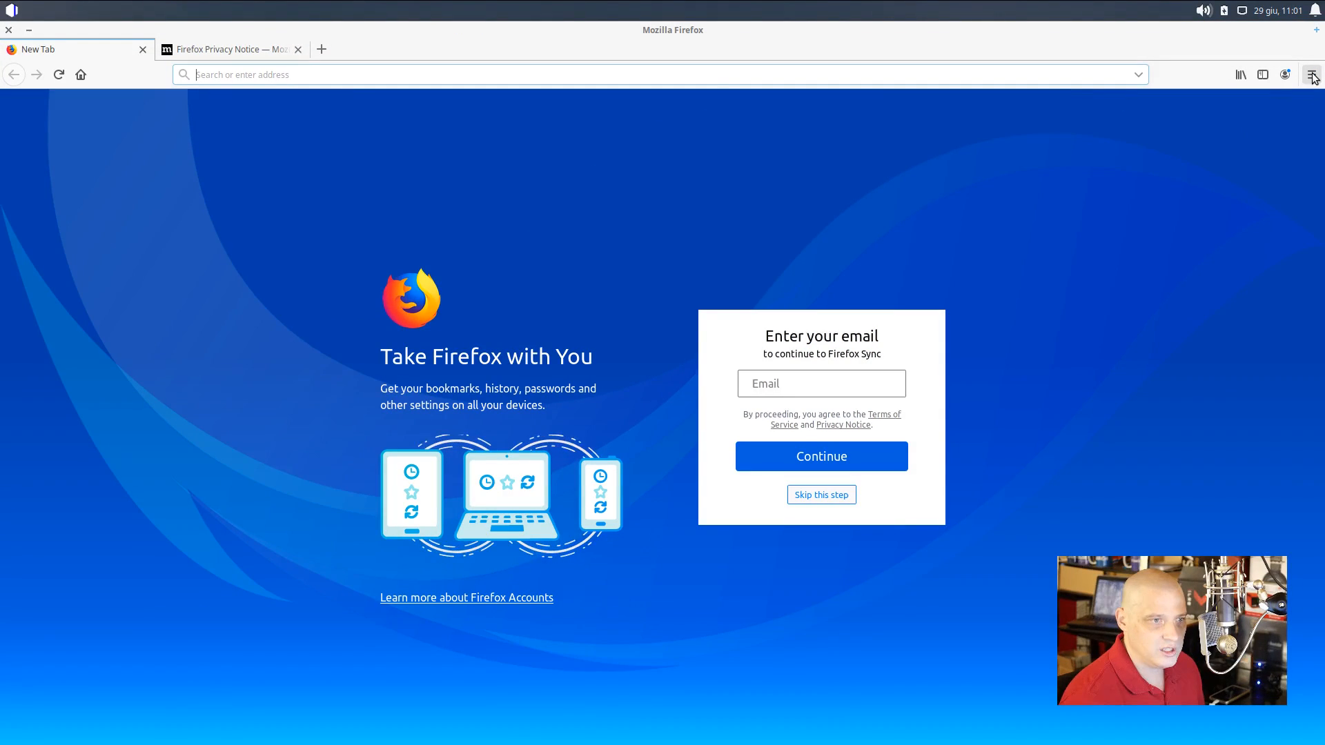
left_click(1313, 75)
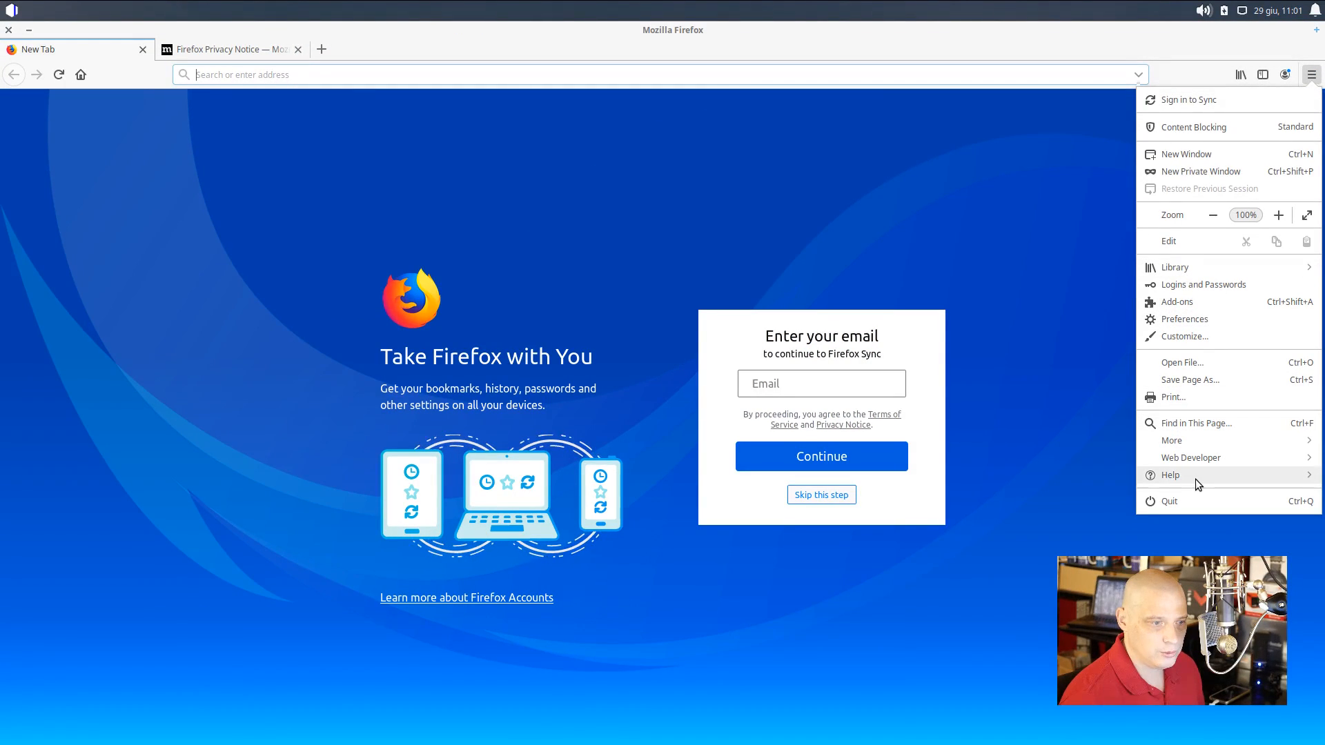
left_click(1170, 474)
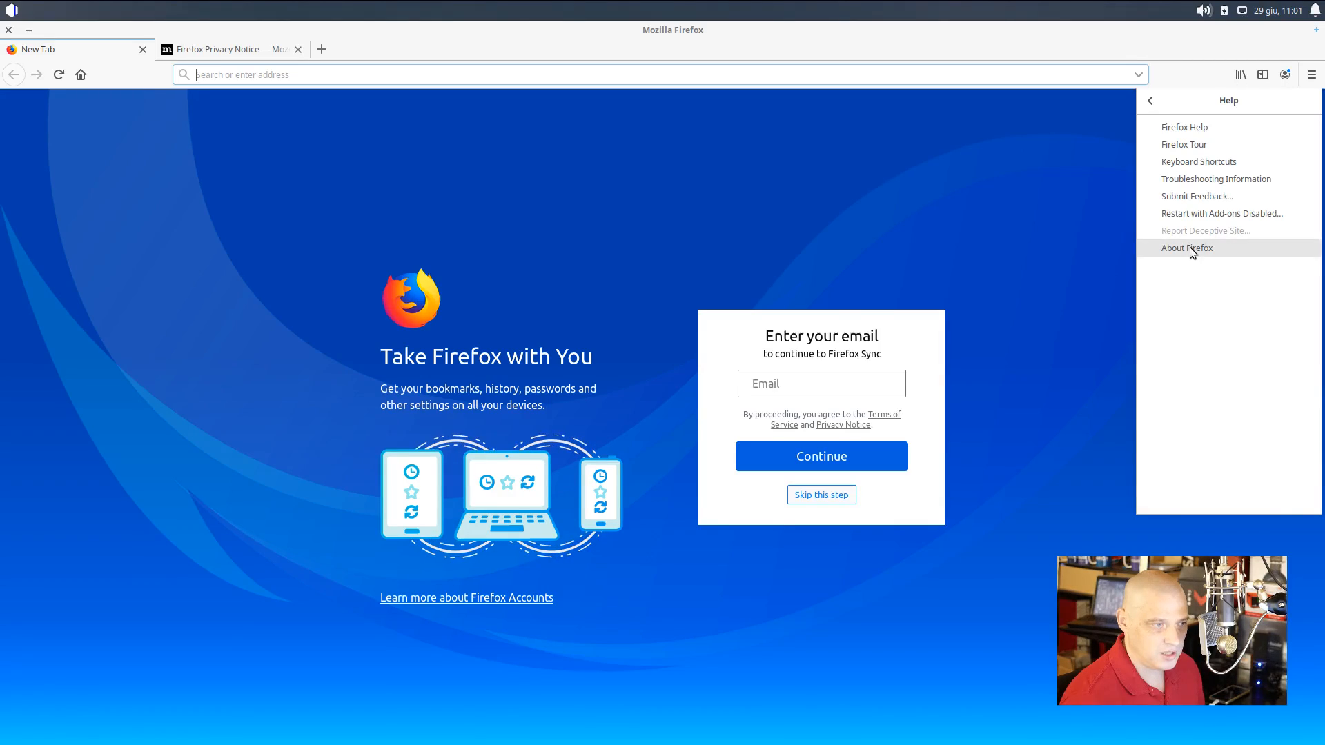
left_click(1186, 248)
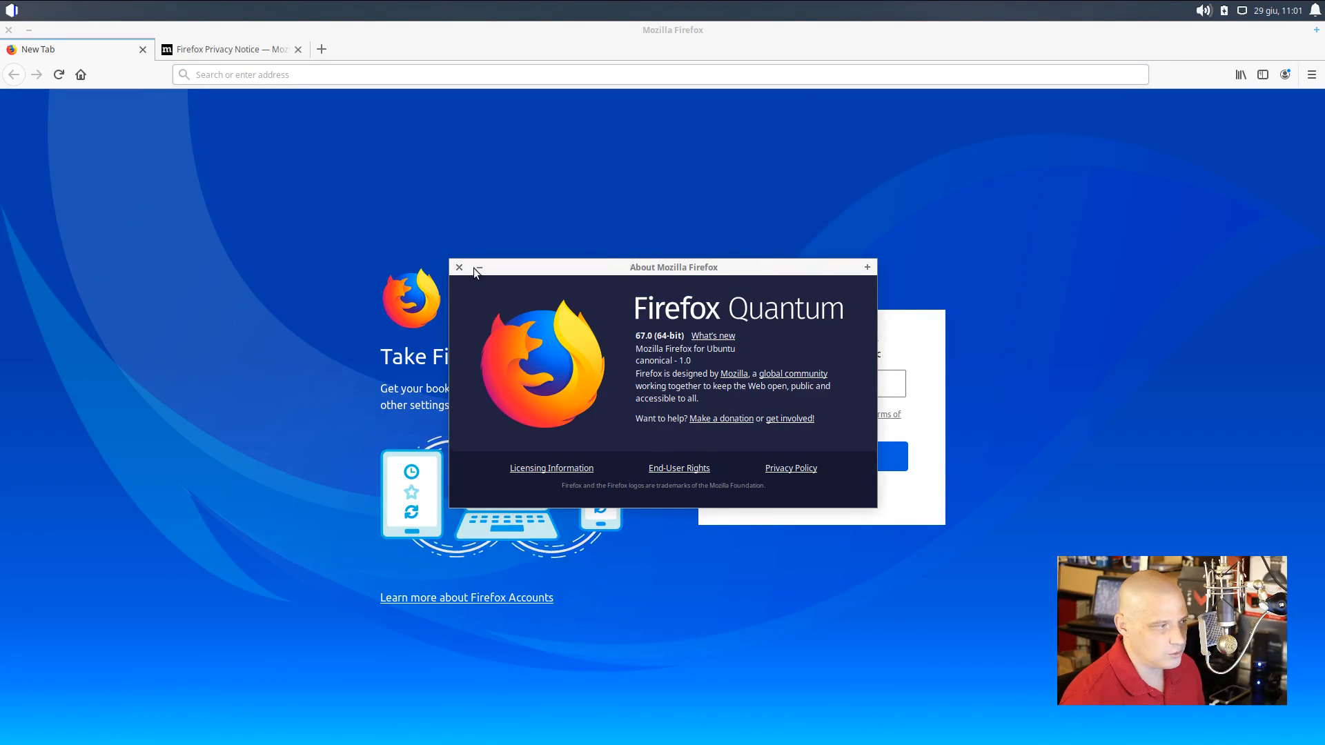
left_click(459, 267)
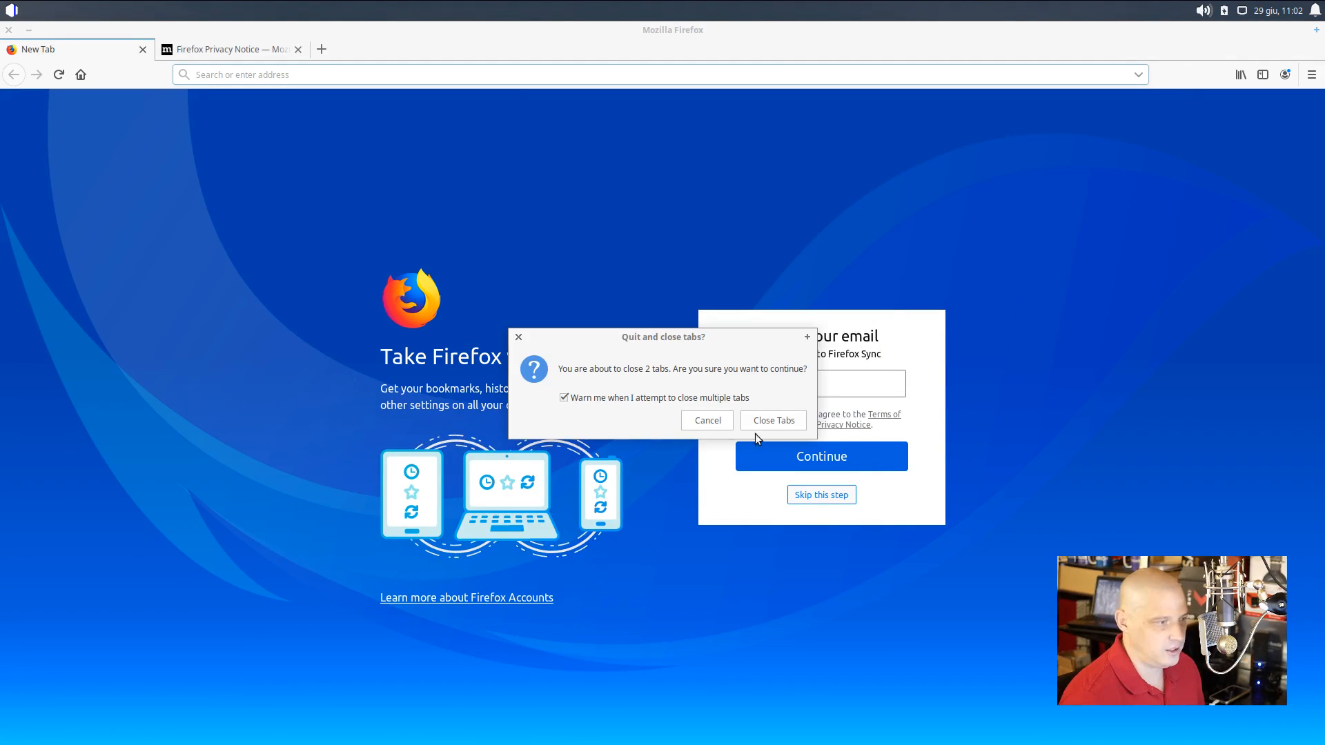
left_click(771, 420)
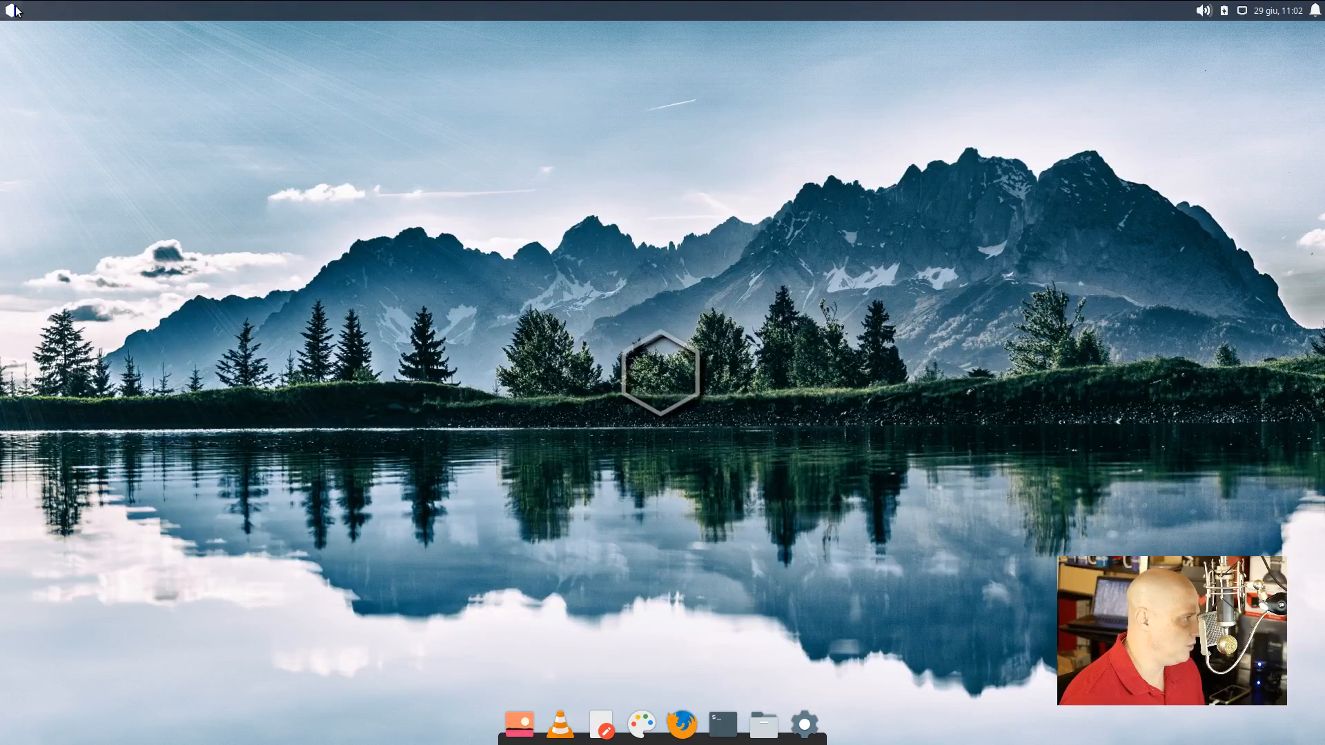
Browse the Whisker menu's Multimedia category and start an app search with 'd'
left_click(12, 10)
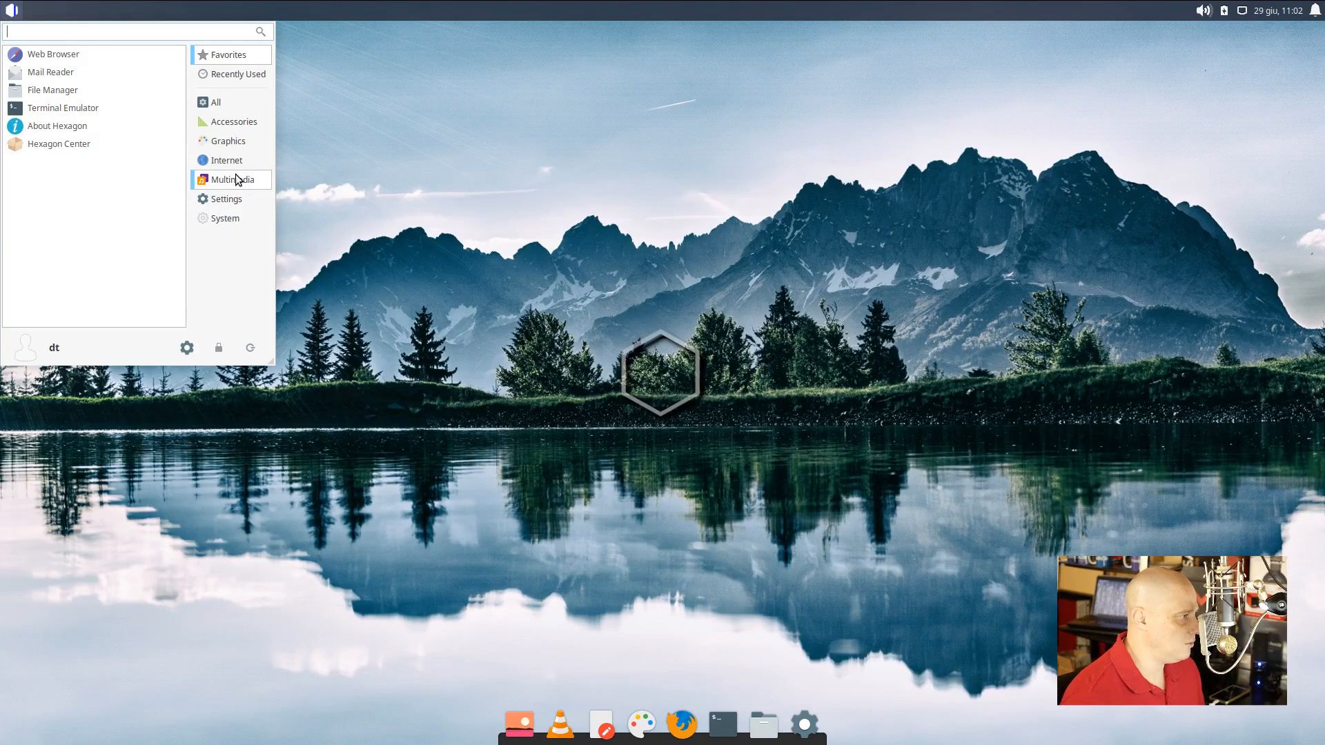
left_click(232, 180)
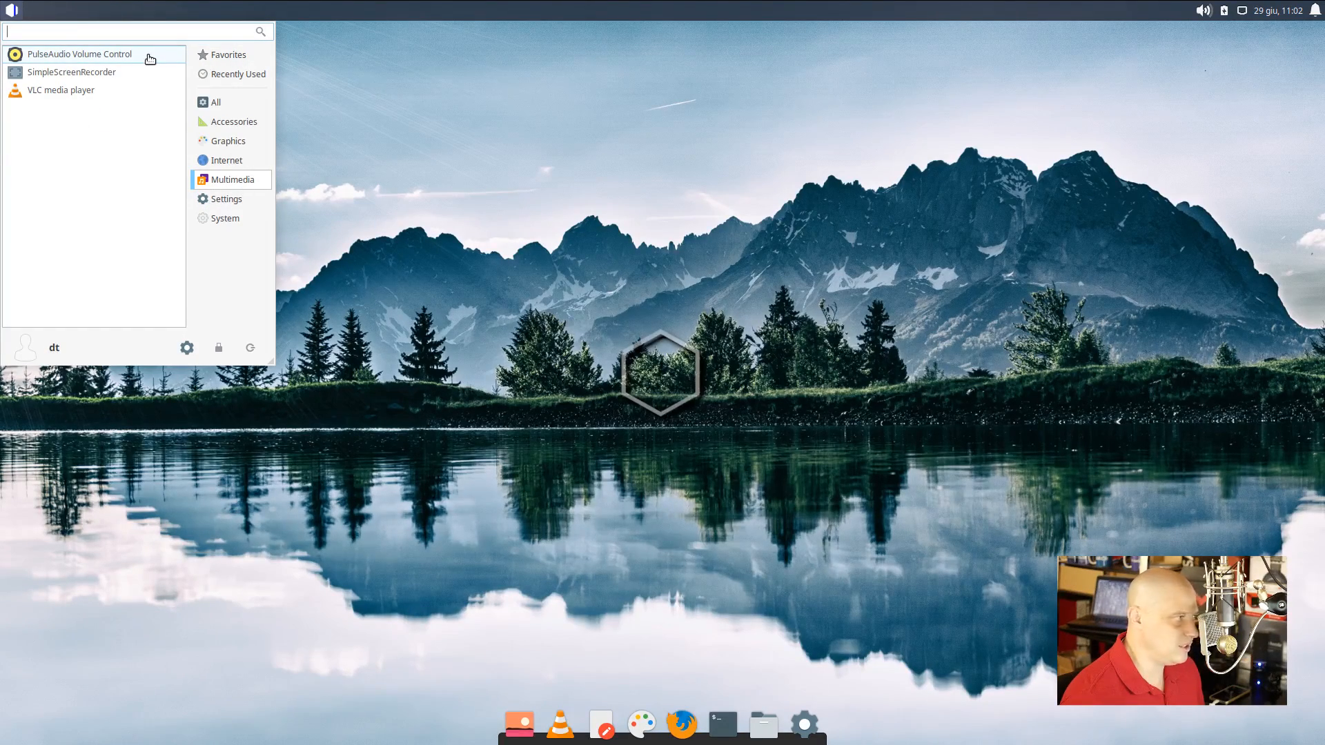
mouse_move(118, 83)
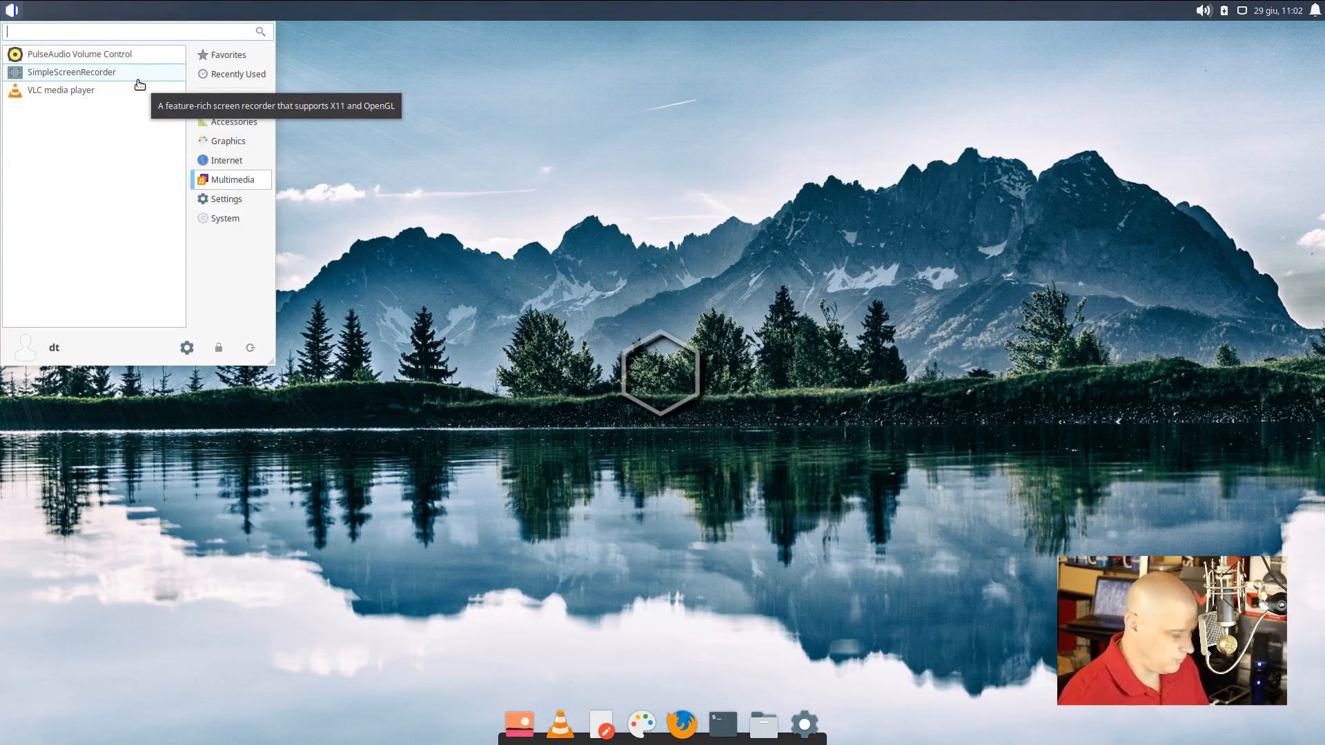
type("d")
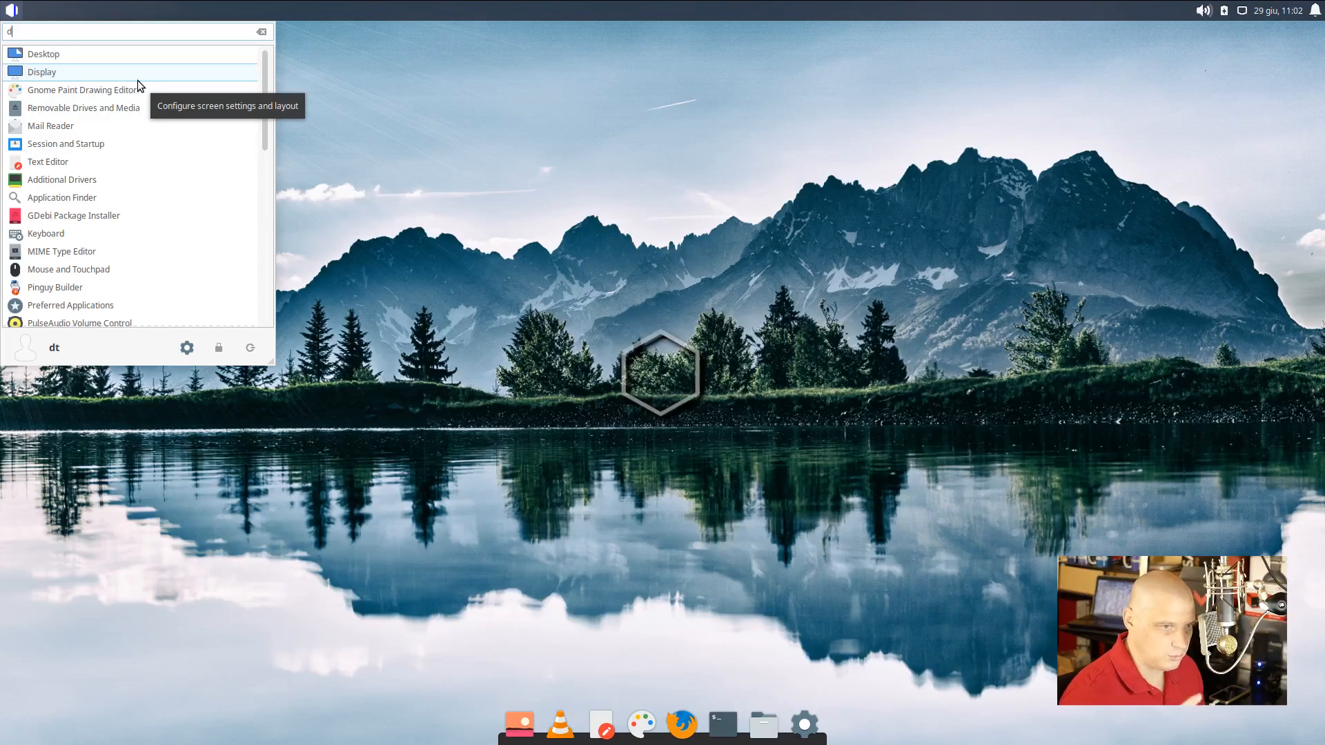
mouse_move(300, 113)
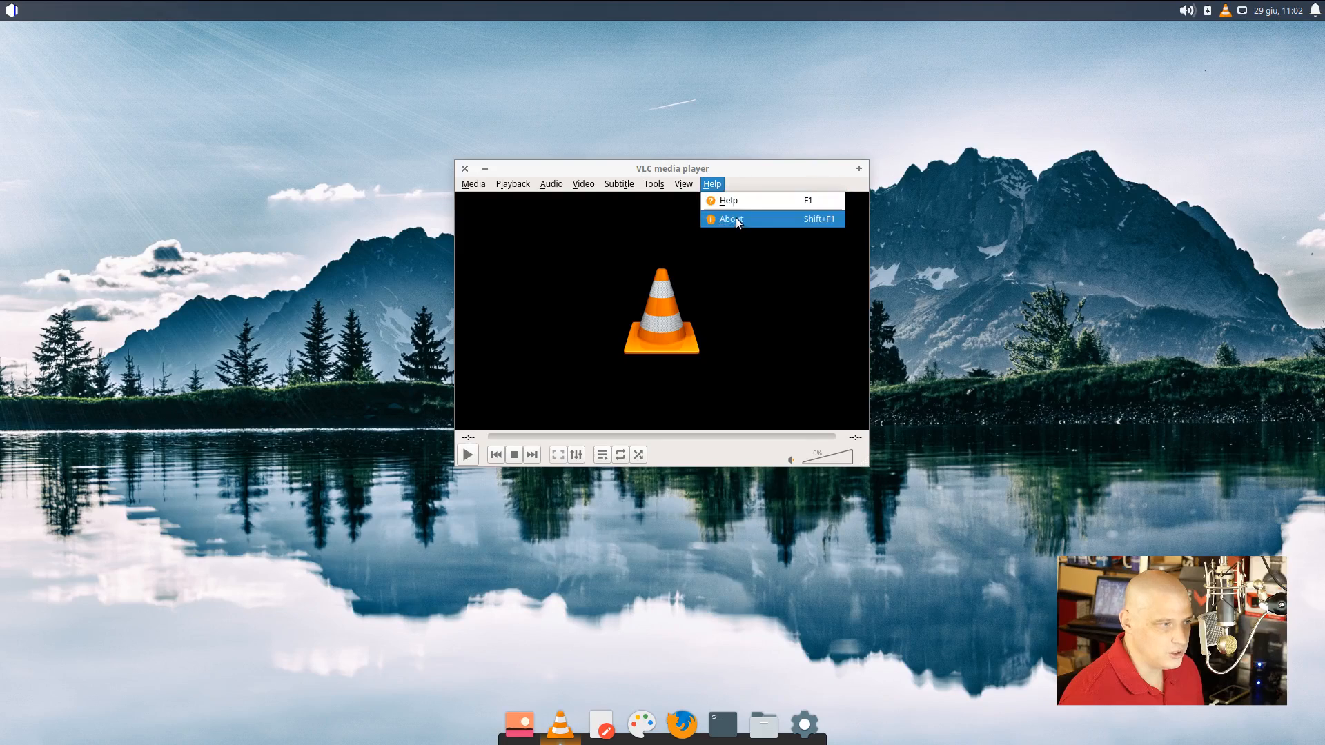
Check VLC's version (3.0.4 Vetinari) in its About window, then quit VLC
left_click(729, 218)
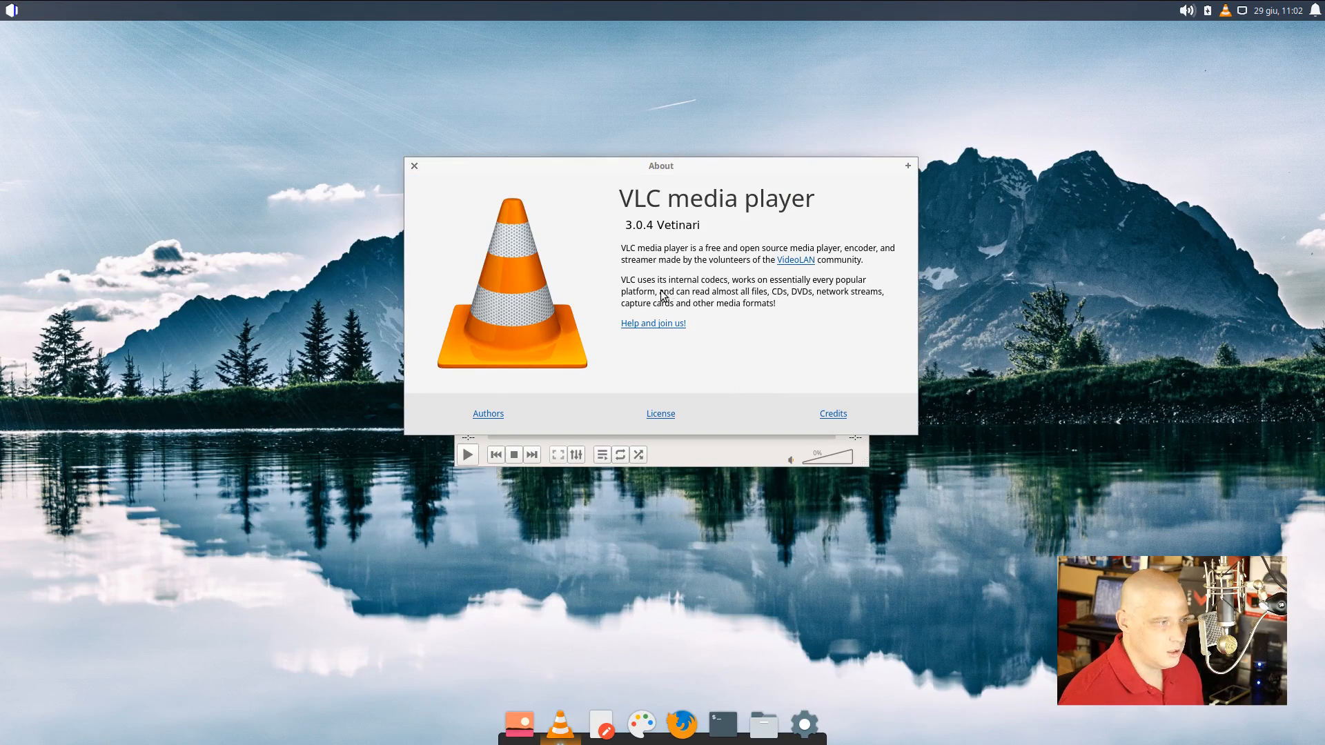
mouse_move(865, 189)
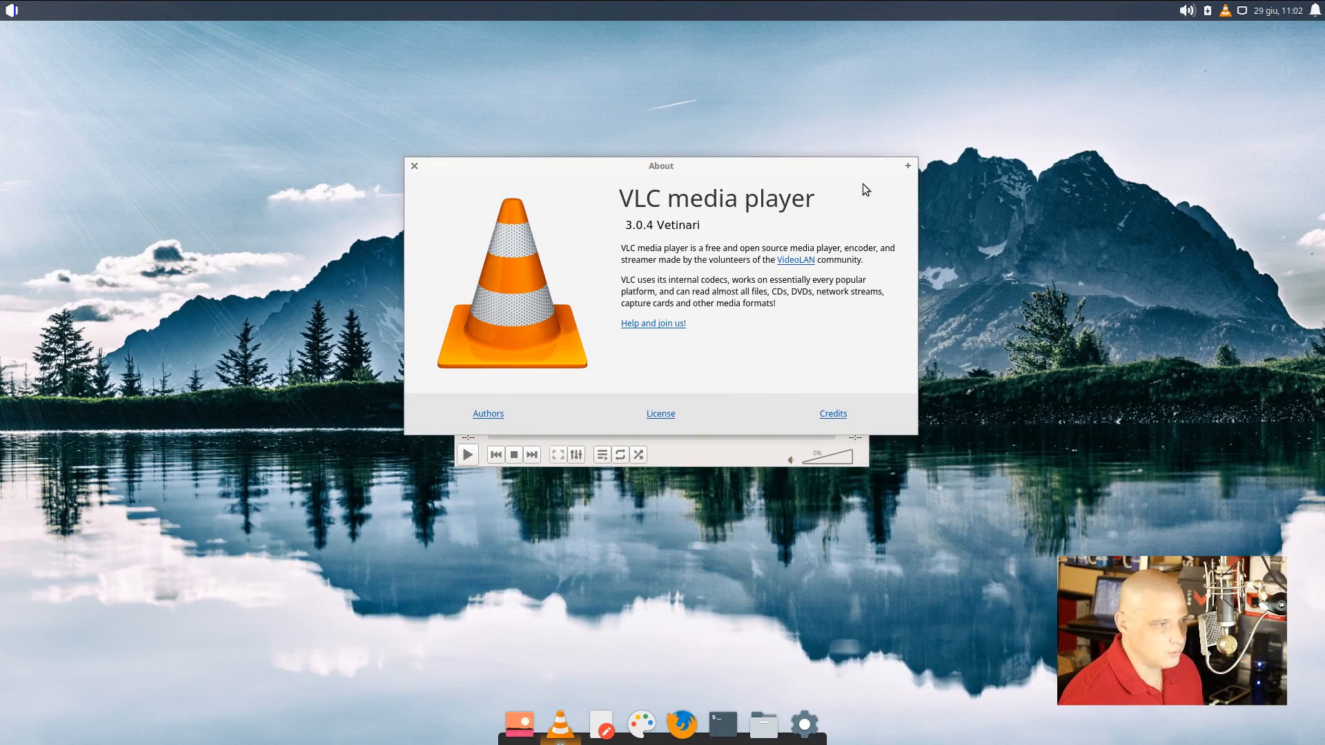
left_click(414, 166)
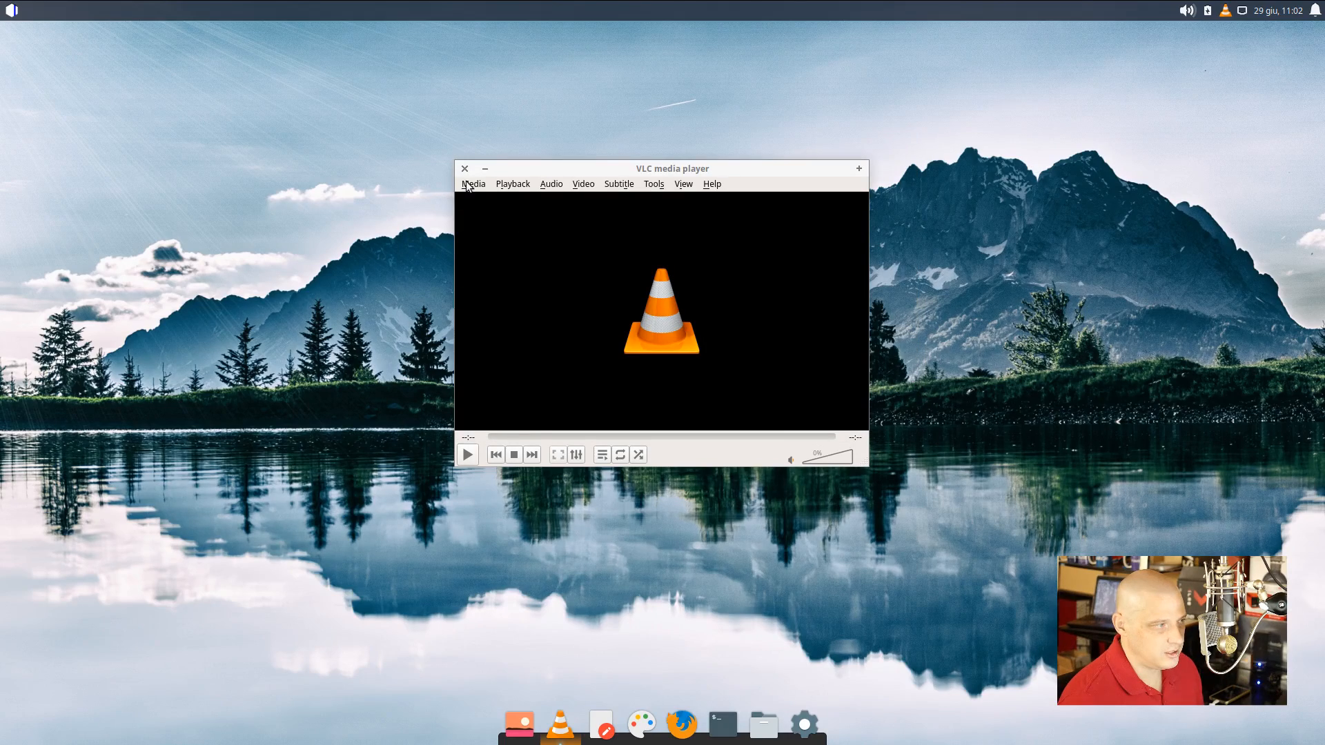
left_click(12, 10)
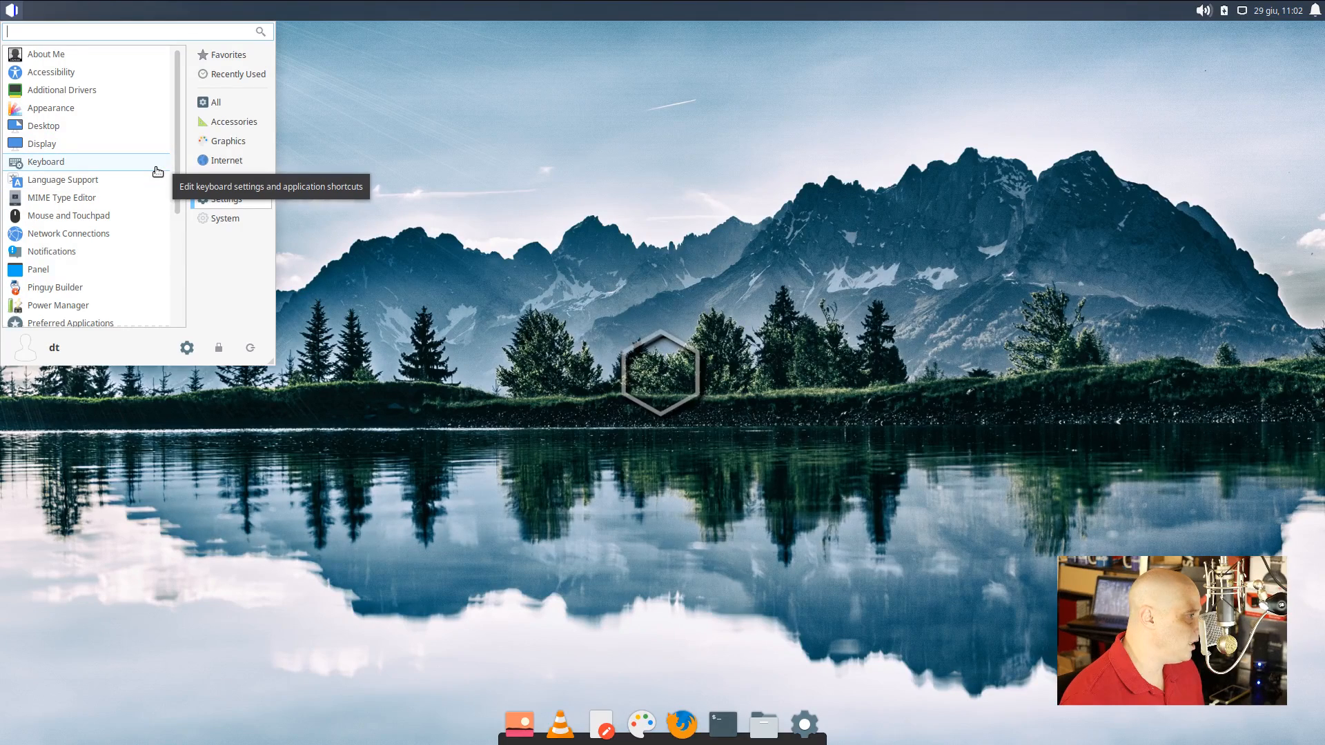
Authenticate to start Pinguy Builder, acknowledge its backup warning, then close the builder
scroll("down", 3)
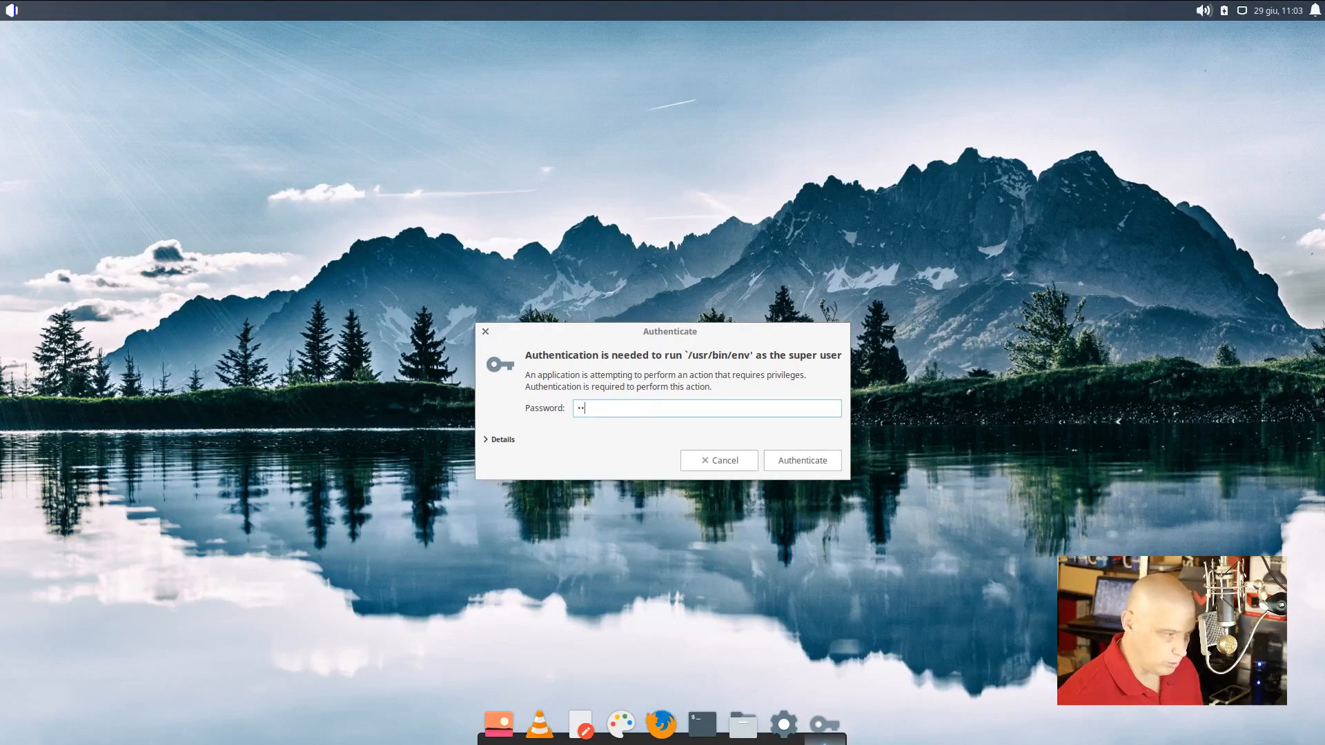
left_click(801, 461)
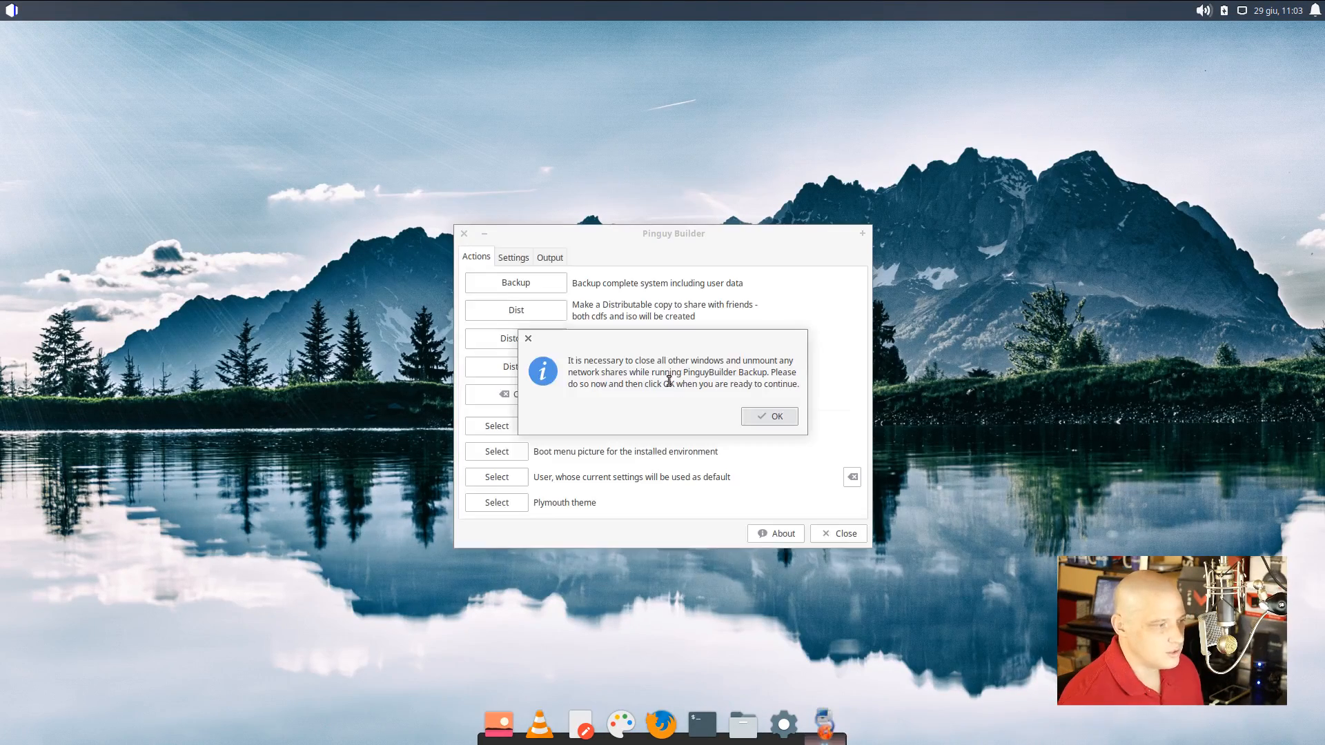
mouse_move(772, 429)
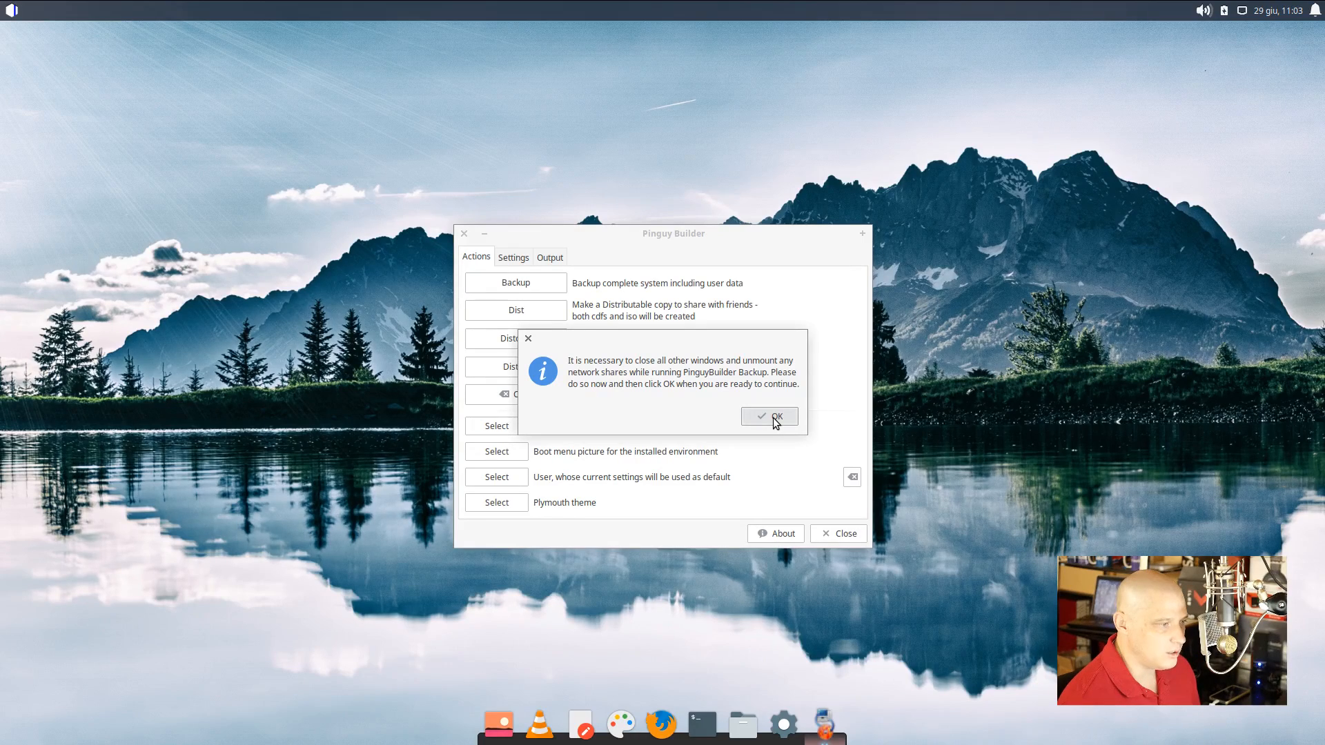
left_click(768, 416)
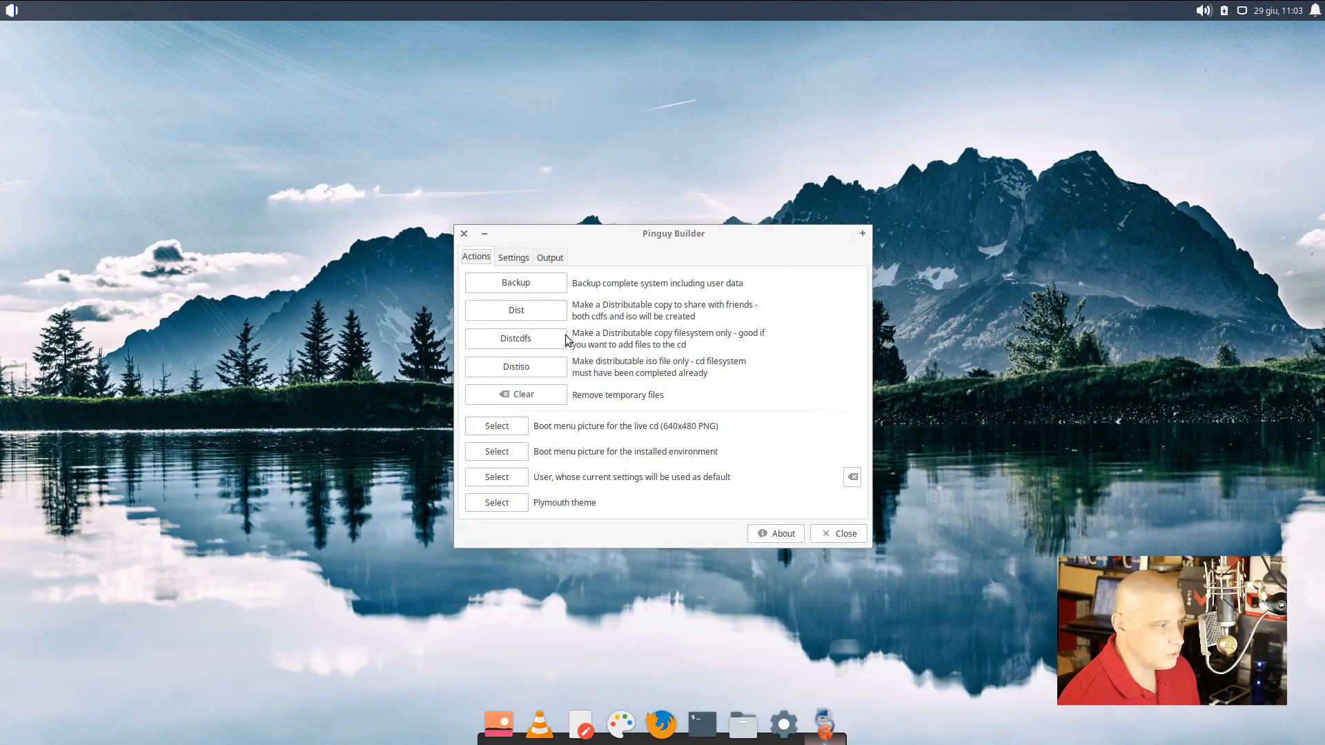
left_click(837, 534)
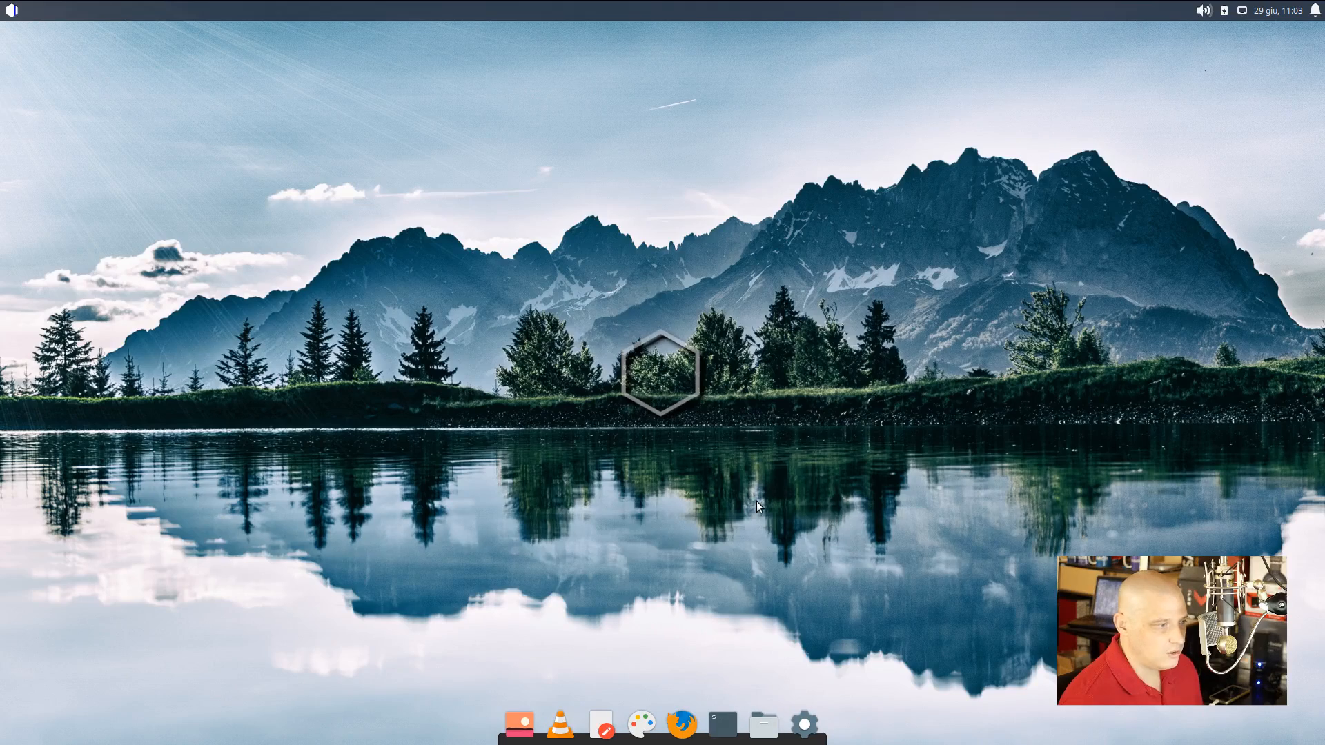
mouse_move(23, 6)
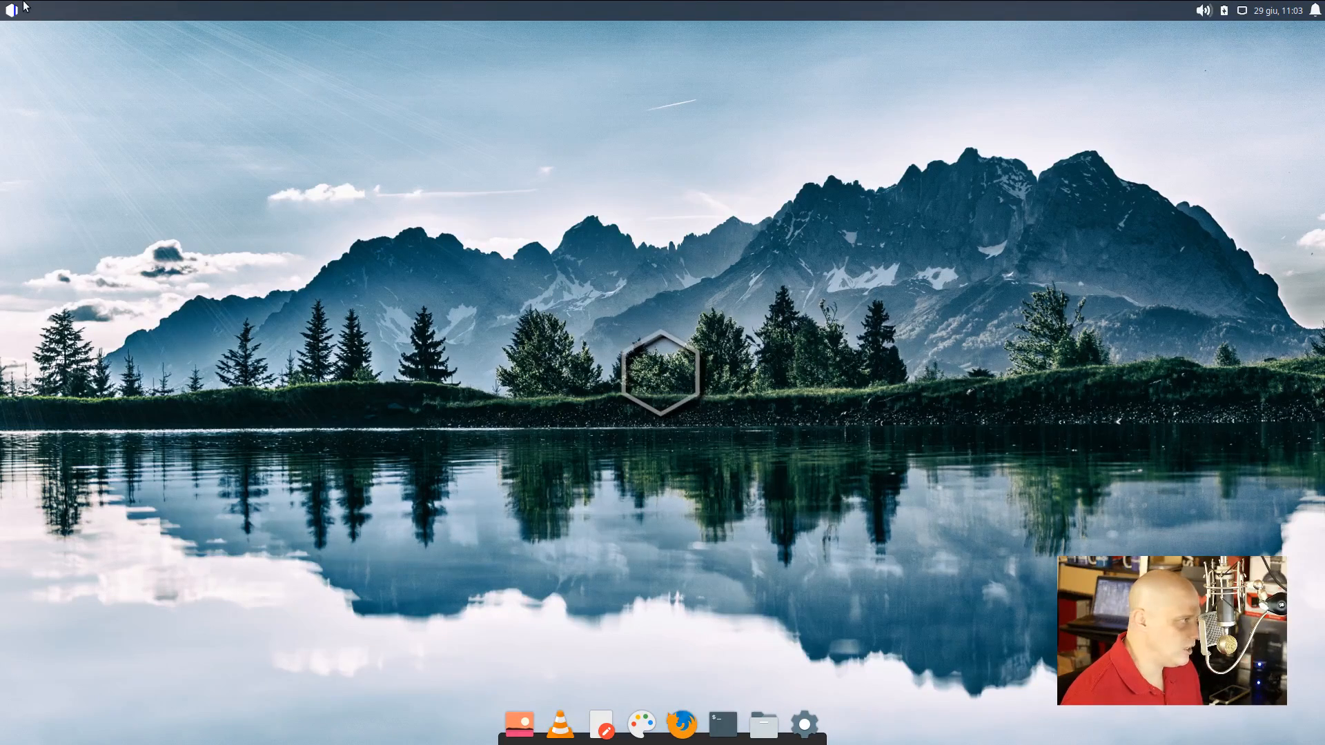
Browse the Settings category in the applications menu and search 'software' to find Software Updater
left_click(11, 10)
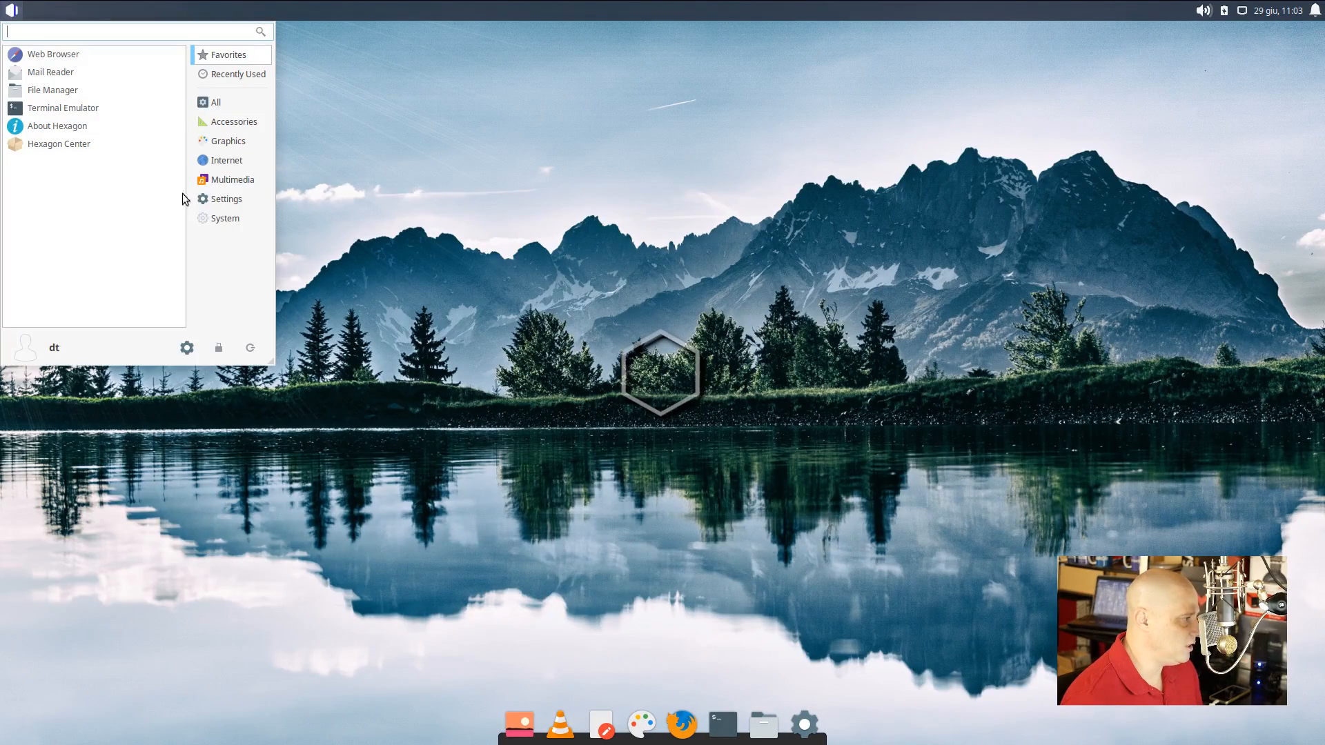
left_click(226, 199)
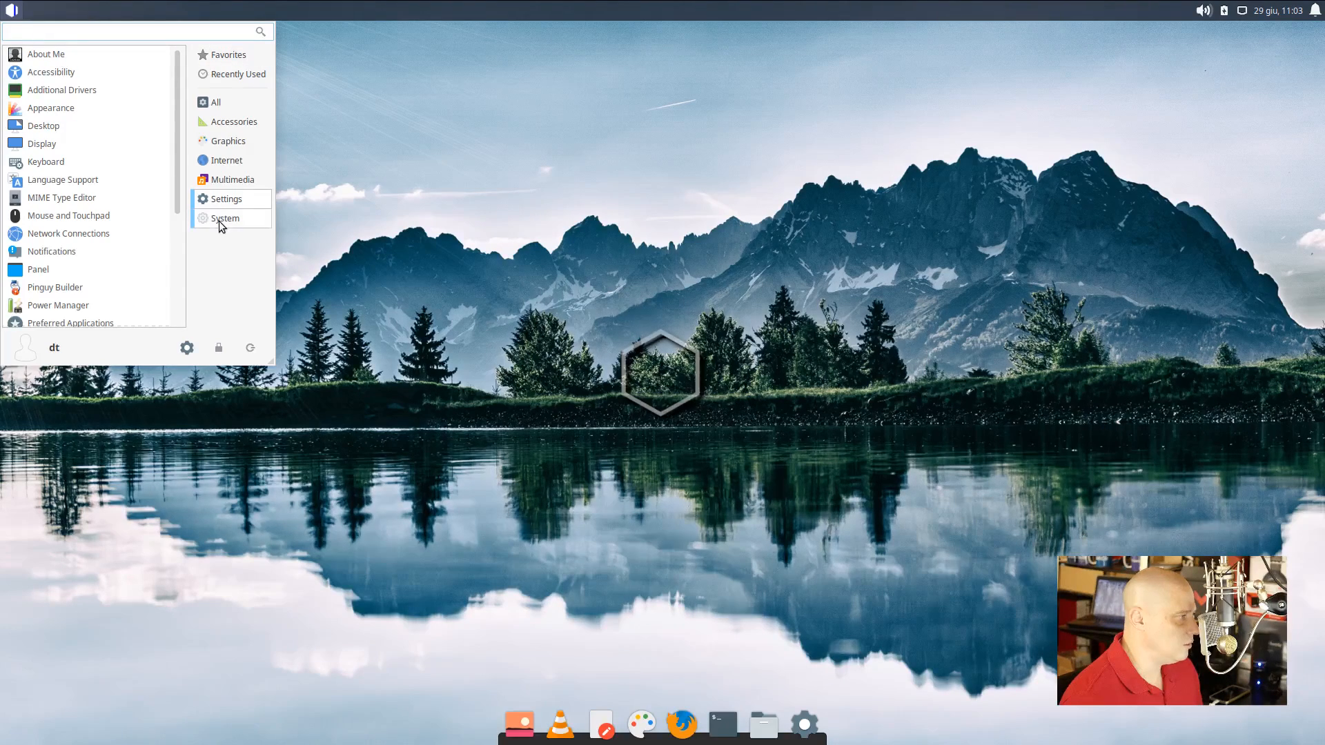
scroll("down", 3)
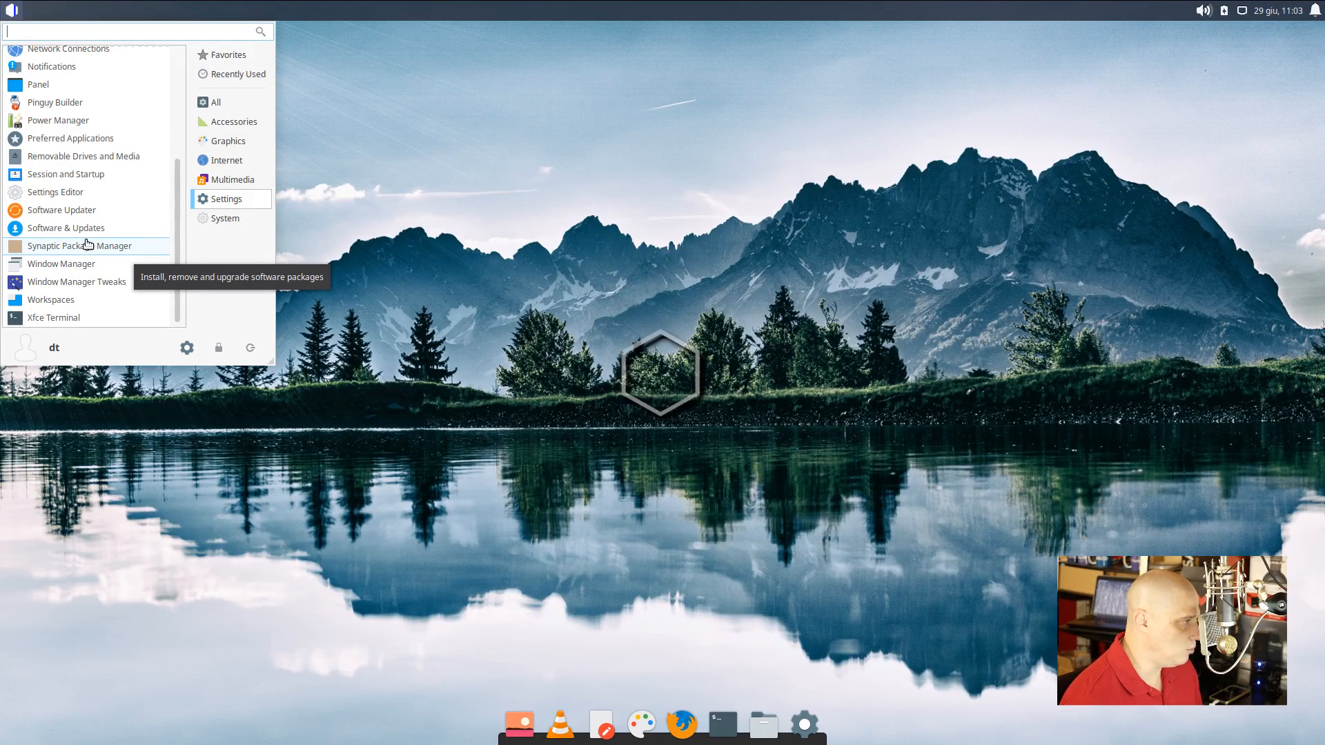
mouse_move(67, 227)
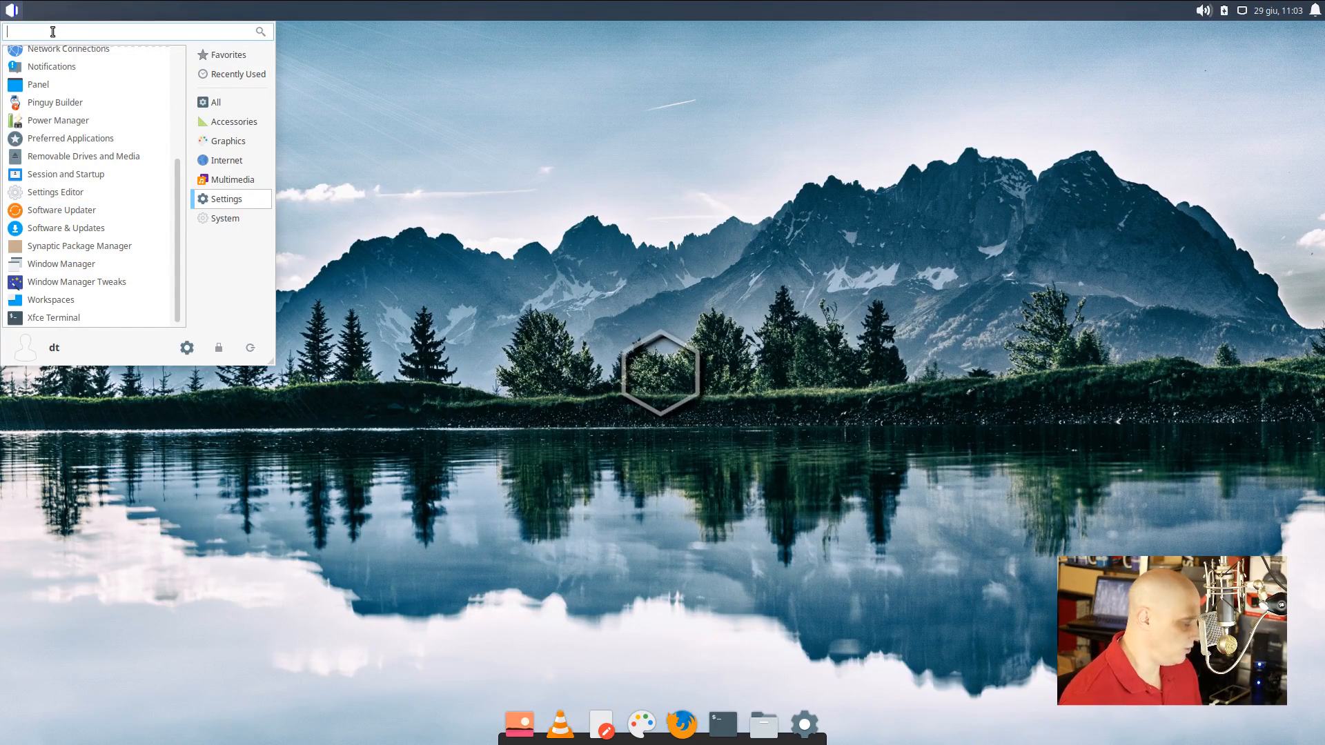
type("softwar")
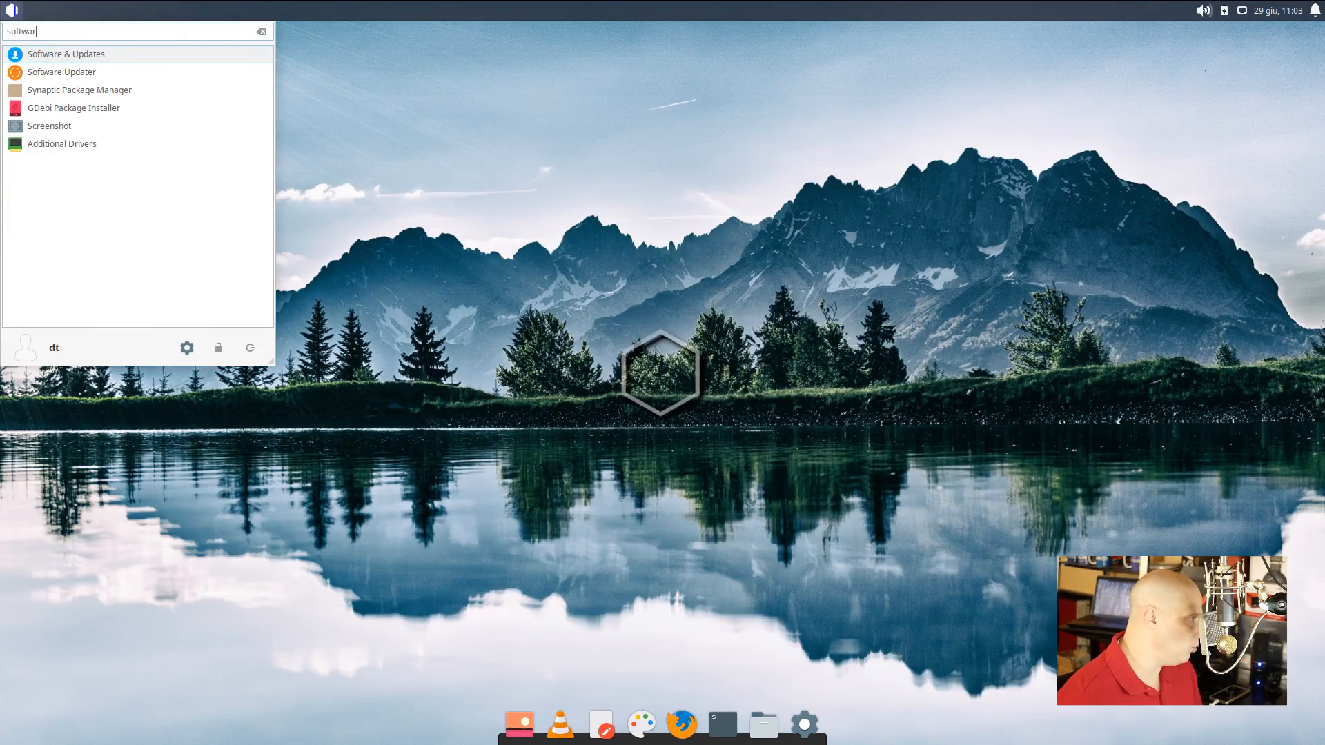
type("e")
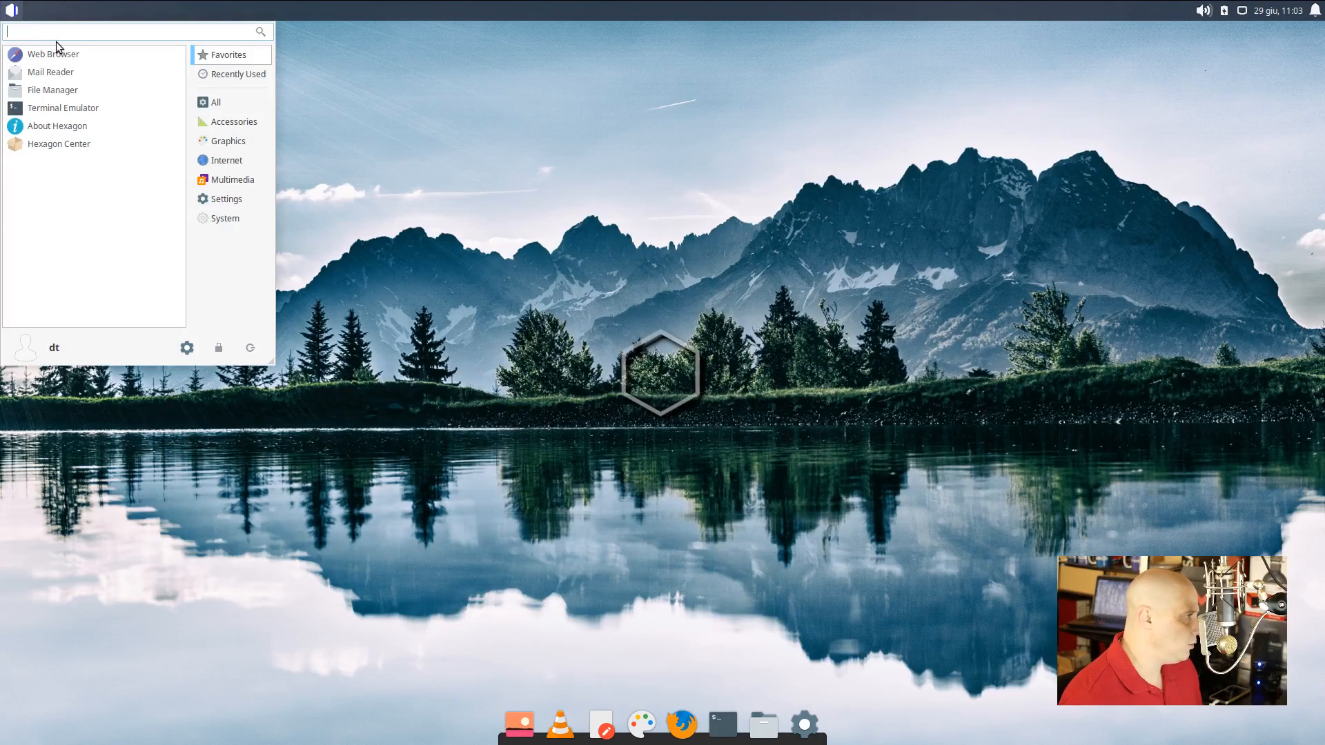
type("softwar")
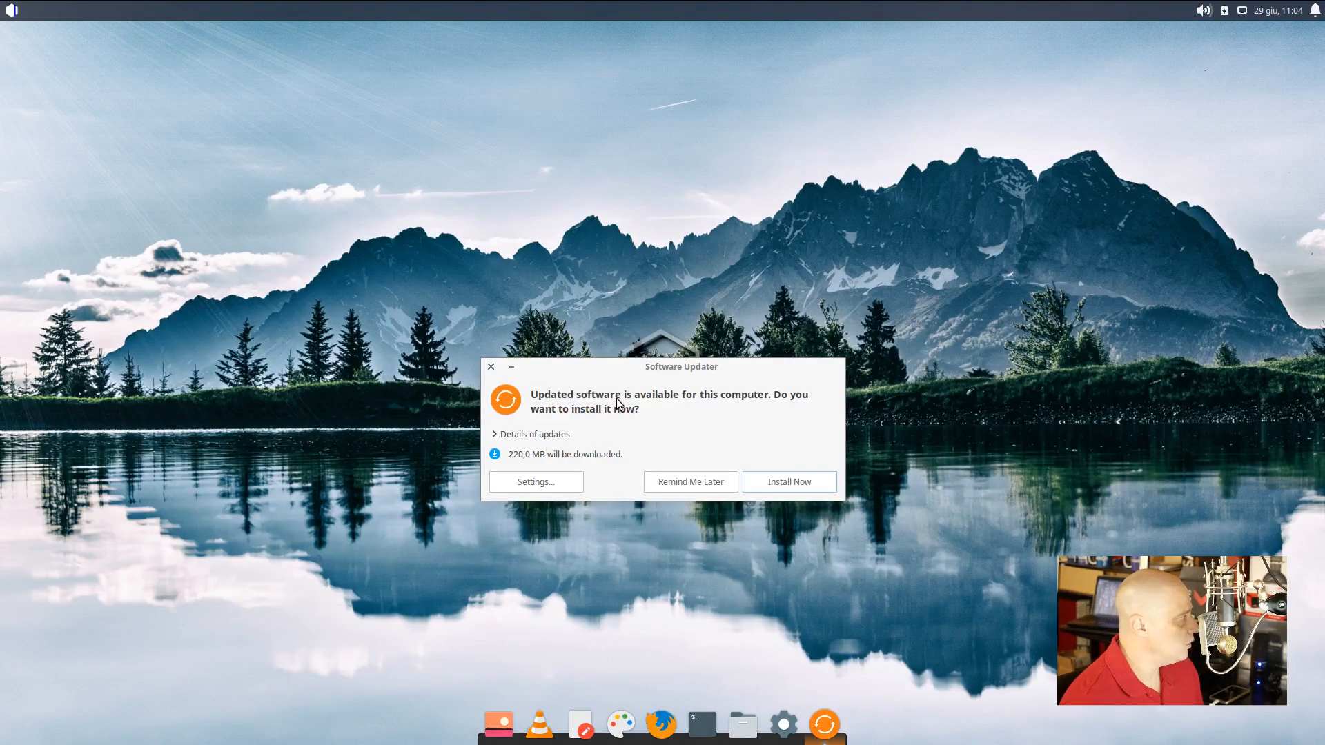
mouse_move(586, 401)
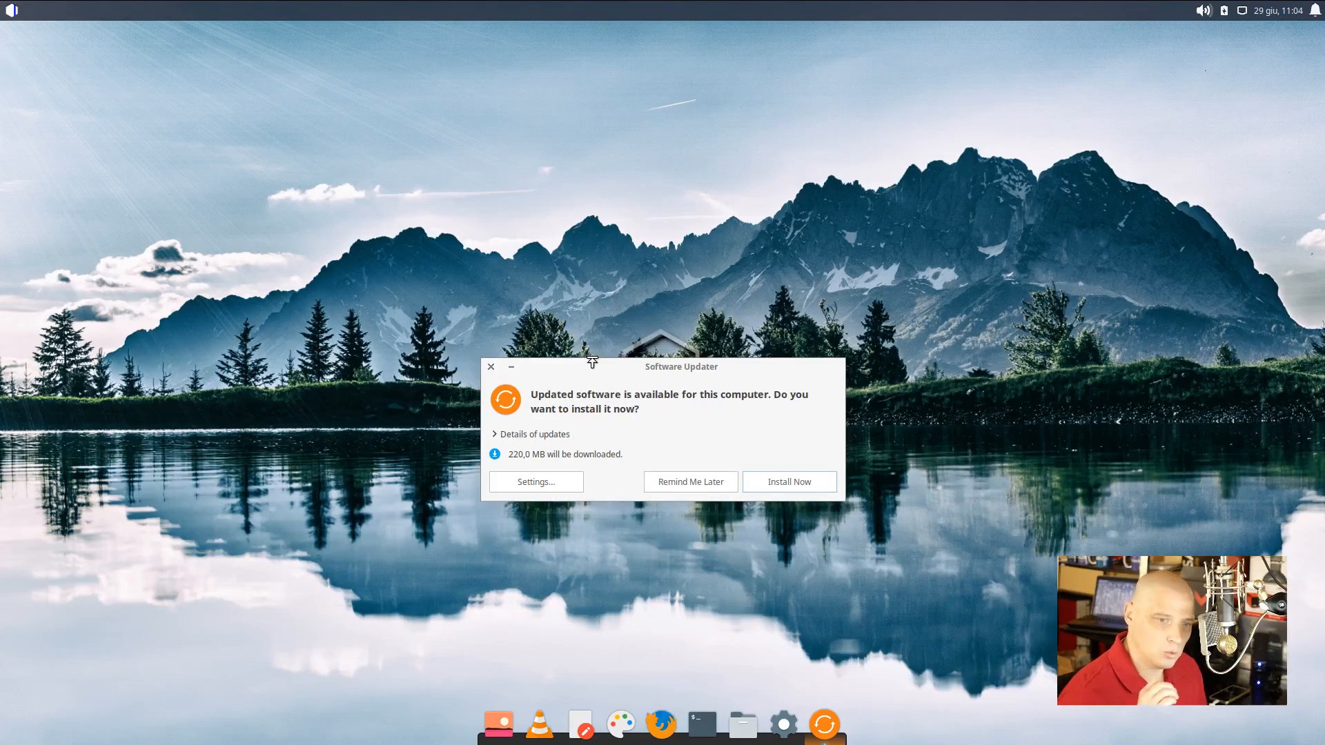
mouse_move(636, 462)
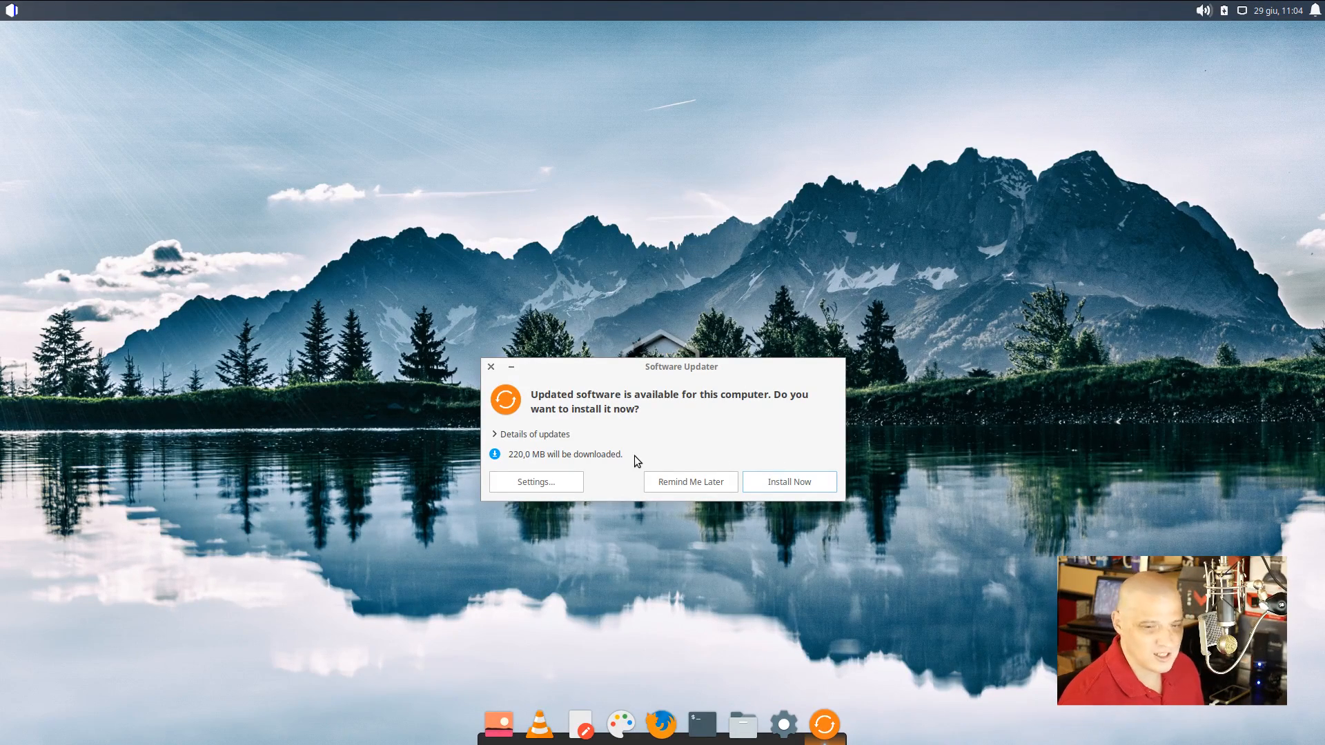
mouse_move(588, 476)
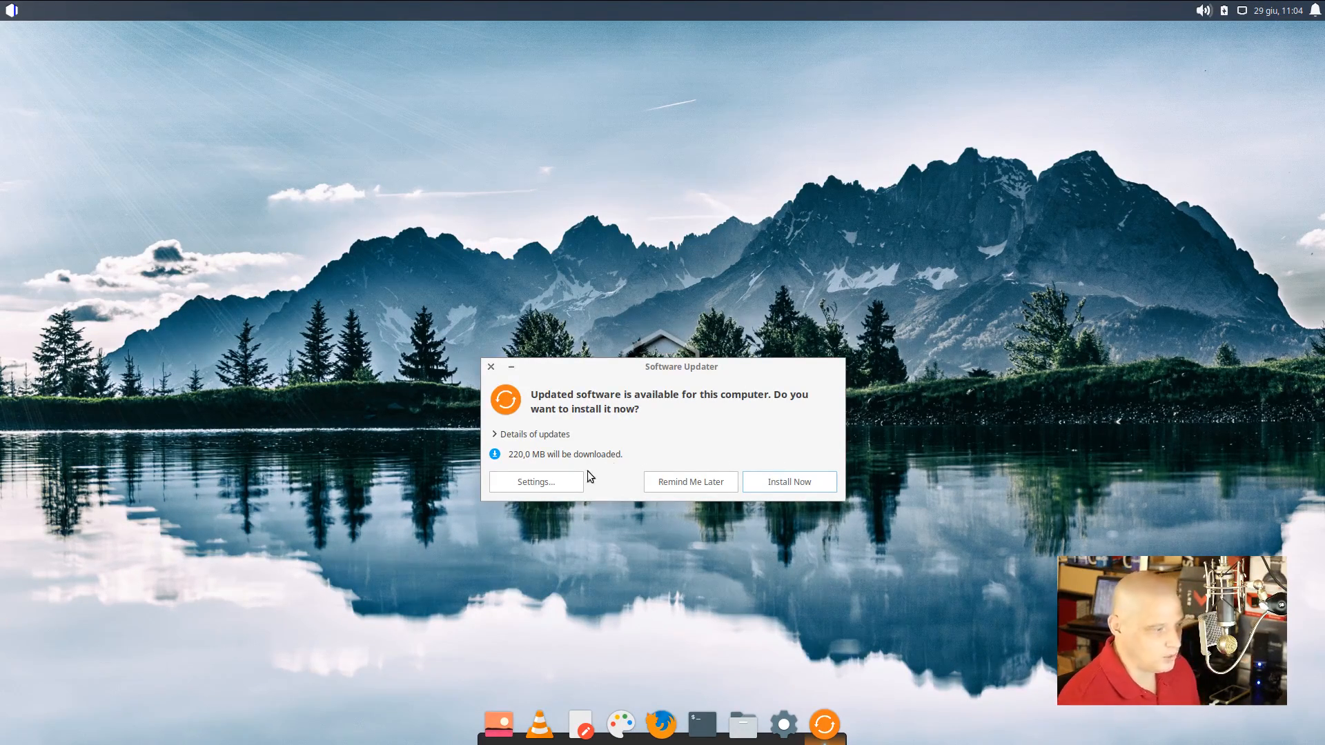
Expand the update details and scroll through the pending package list
left_click(534, 433)
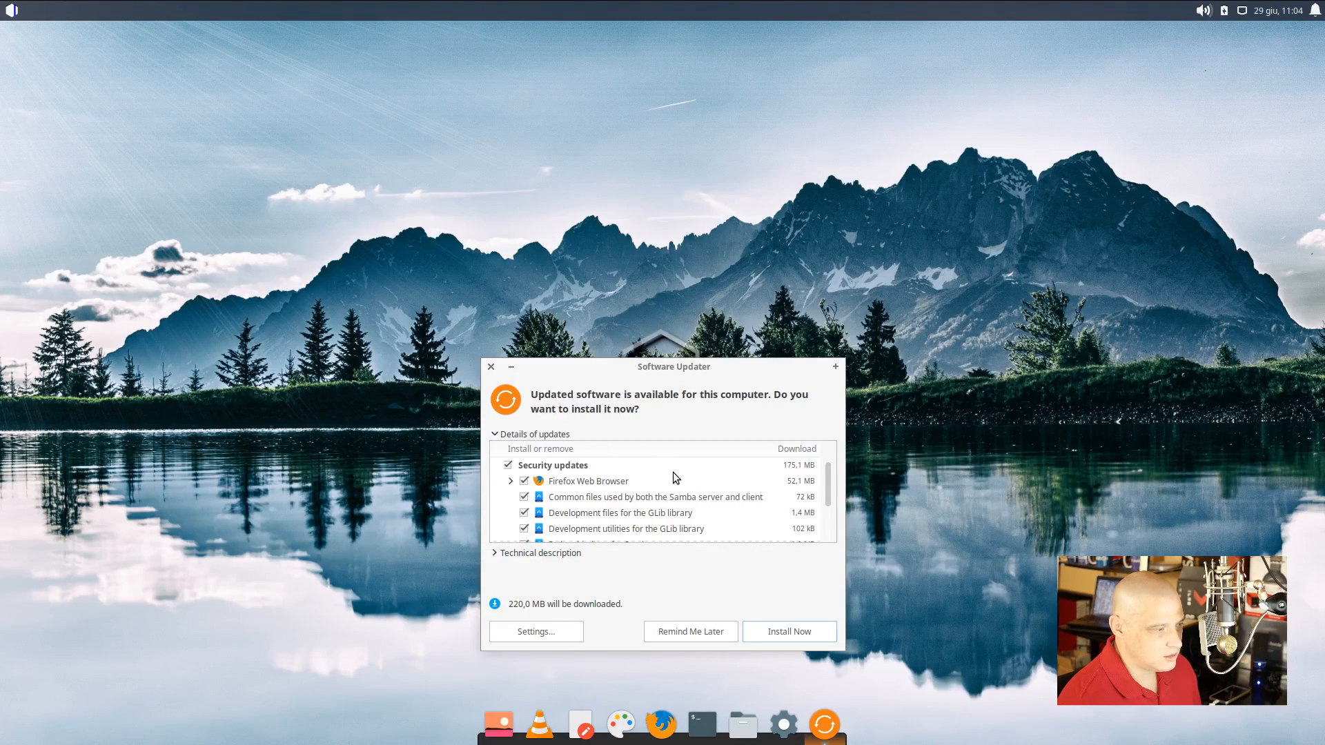
scroll("down", 3)
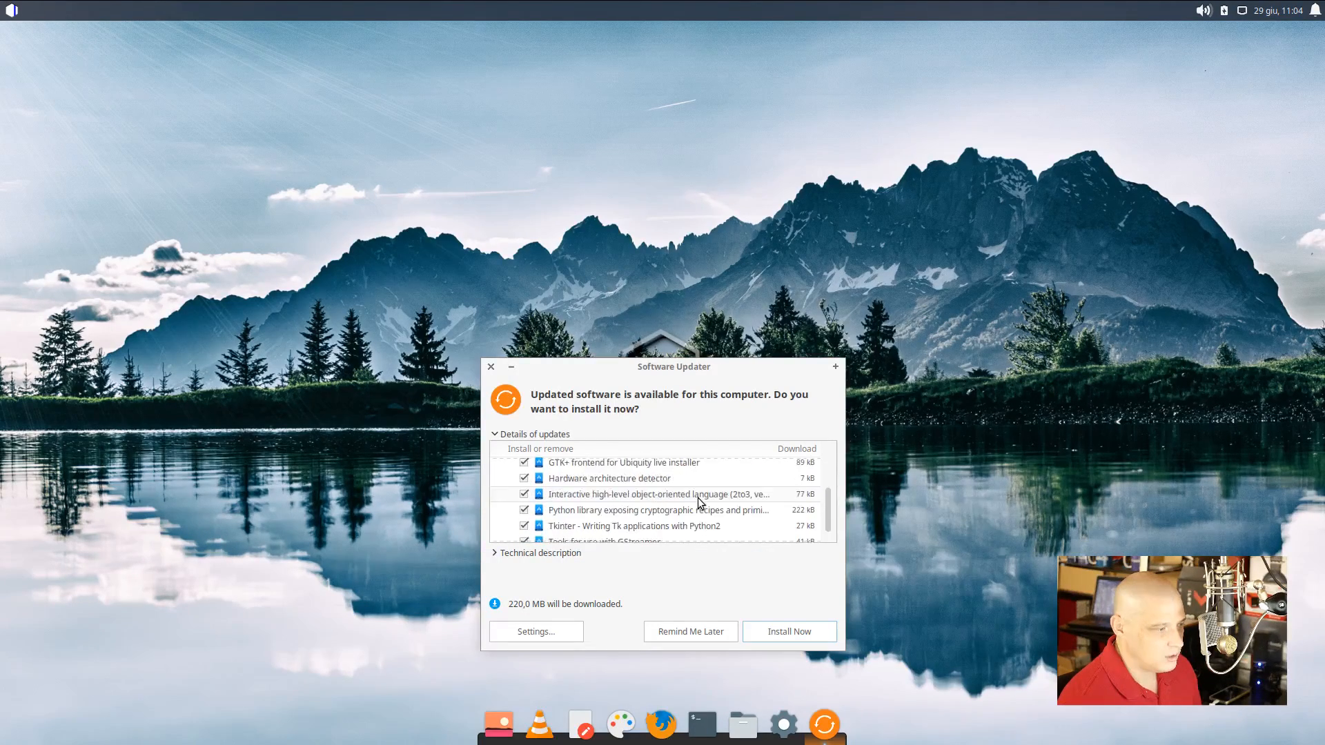
scroll("down", 3)
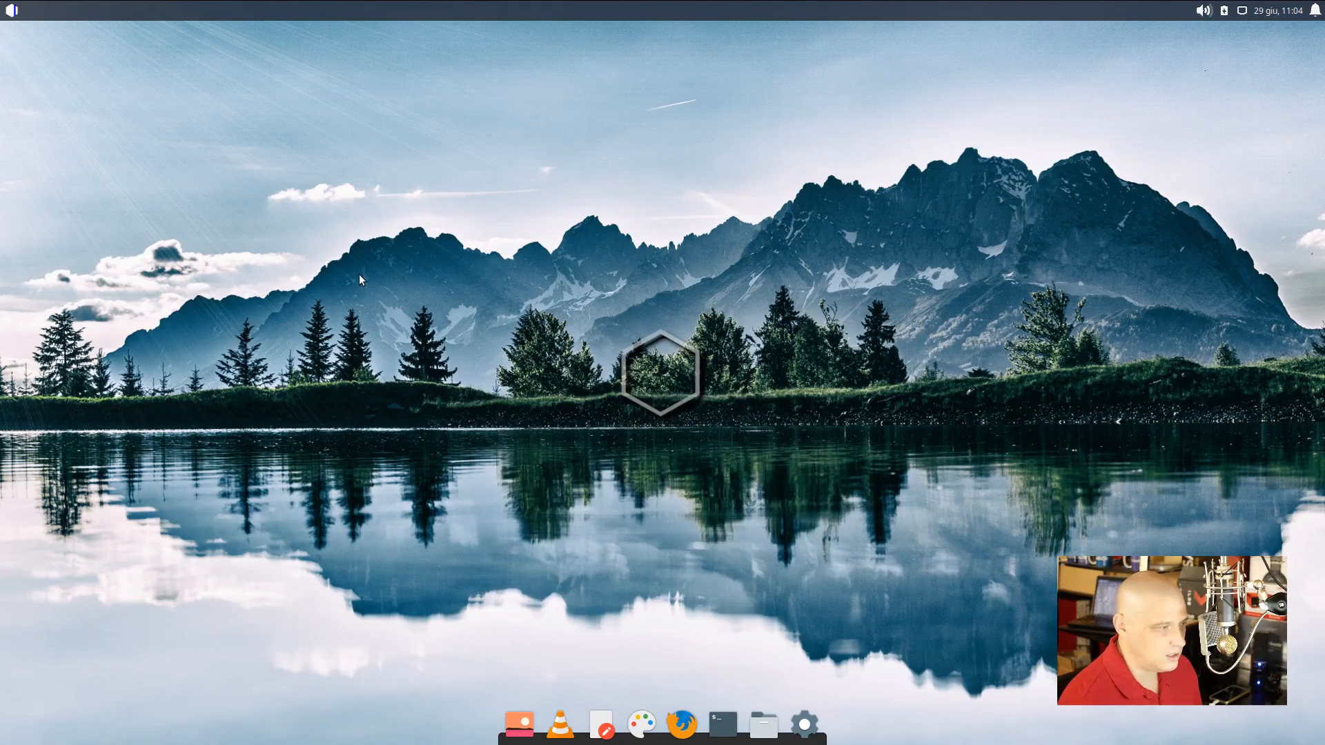
left_click(12, 11)
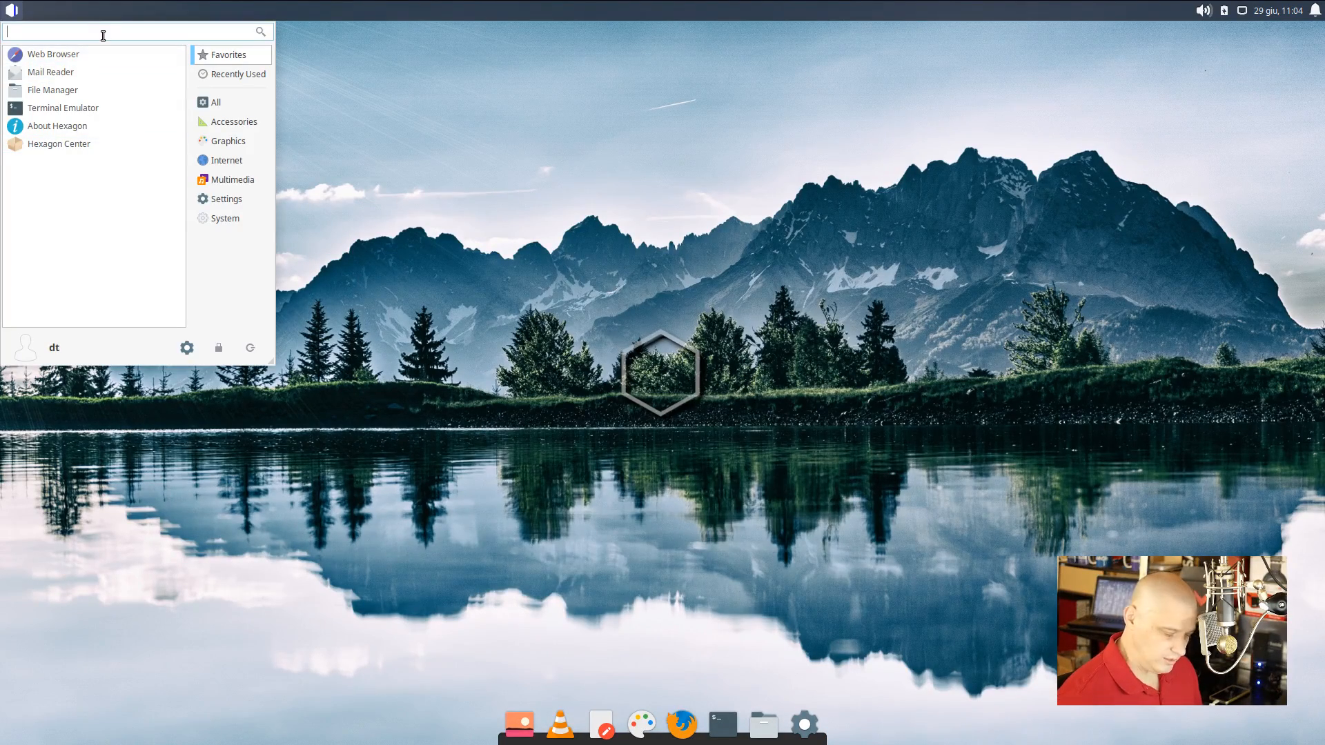
type("software")
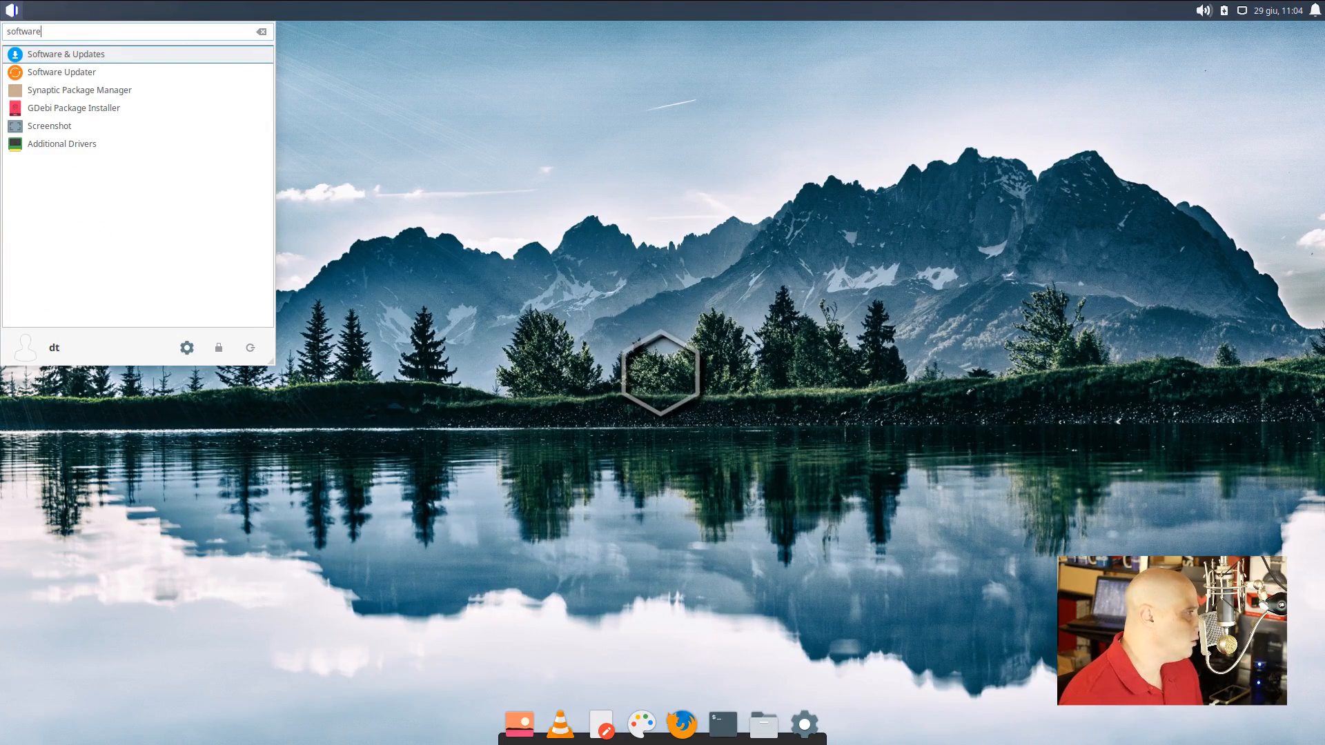
left_click(65, 53)
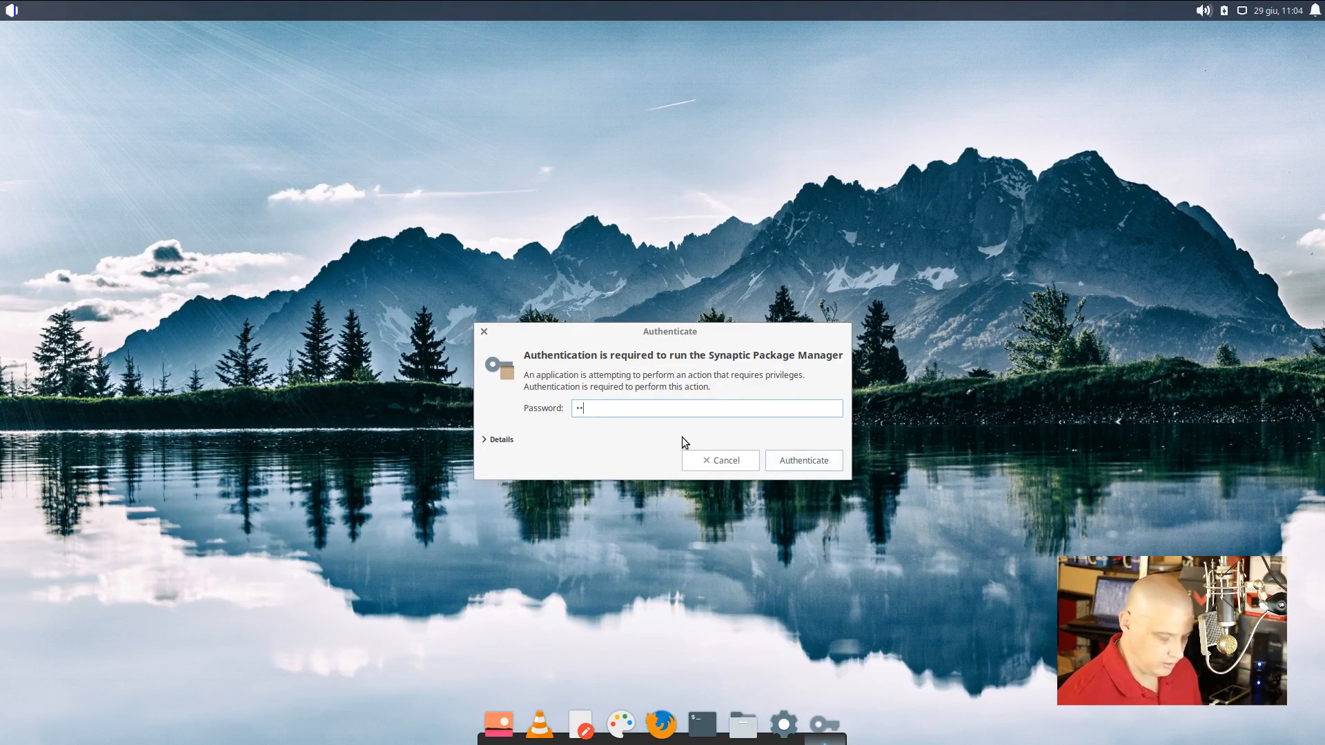
left_click(802, 460)
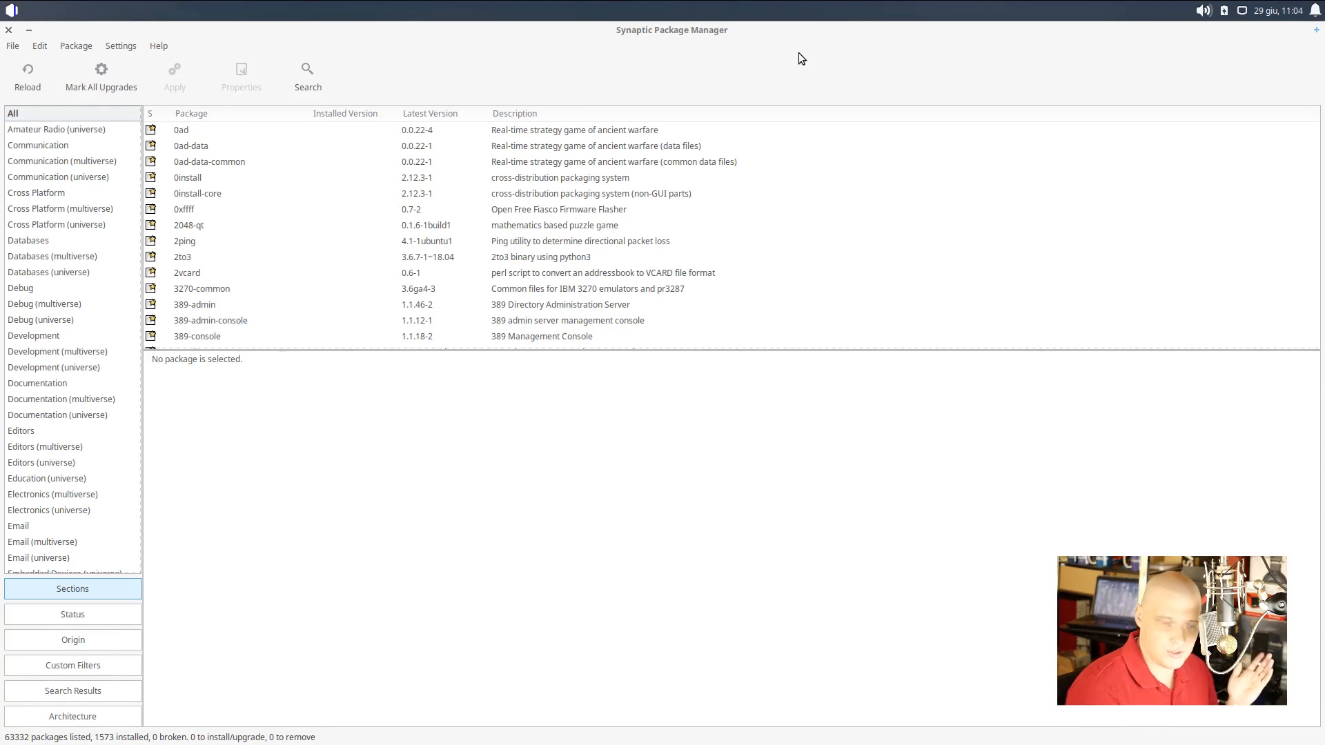
mouse_move(924, 23)
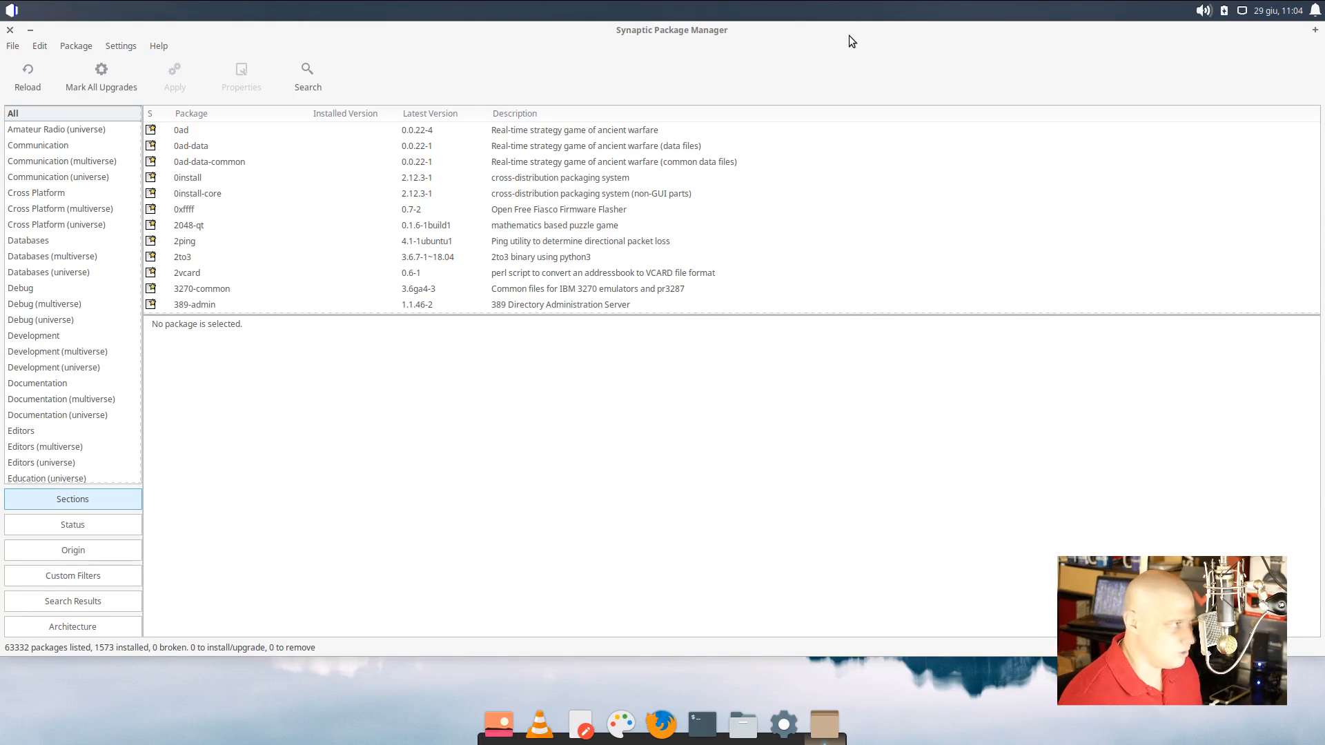
mouse_move(413, 32)
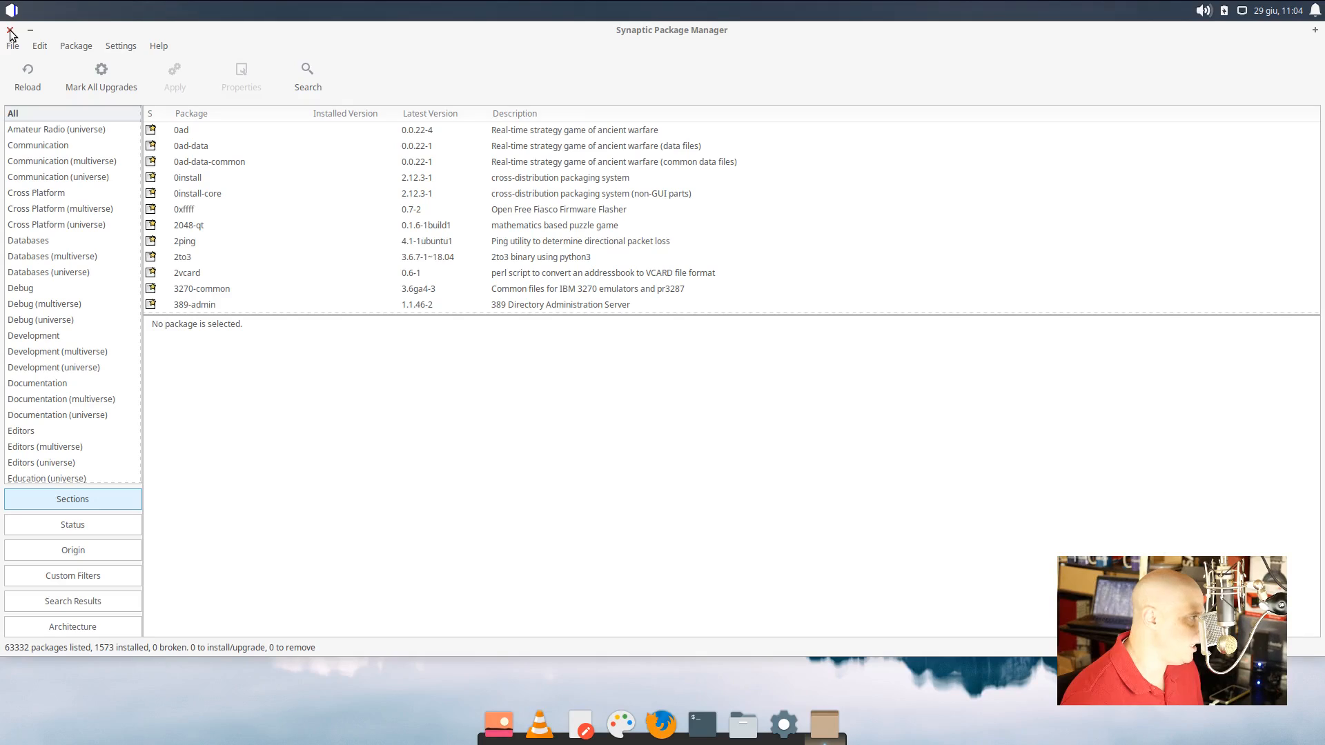
left_click(9, 29)
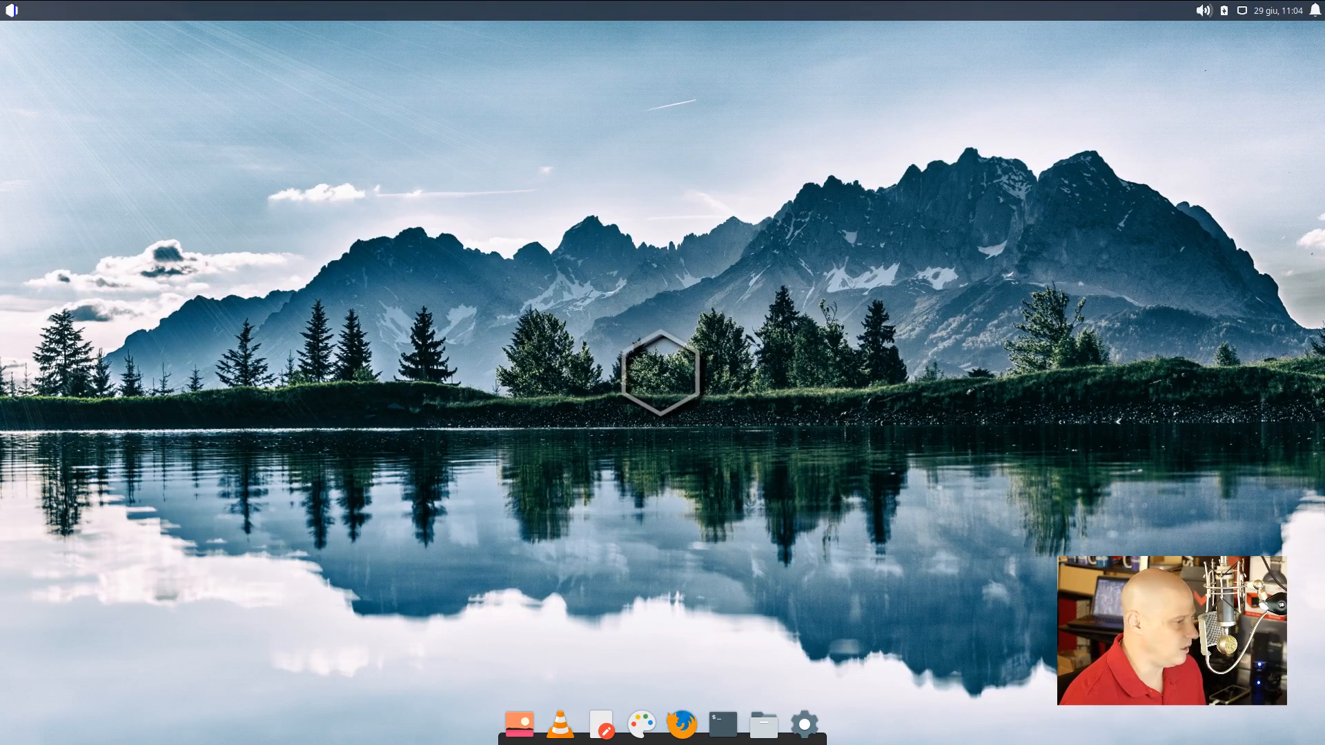
Open Desktop Settings through the desktop right-click Applications submenu
right_click(595, 261)
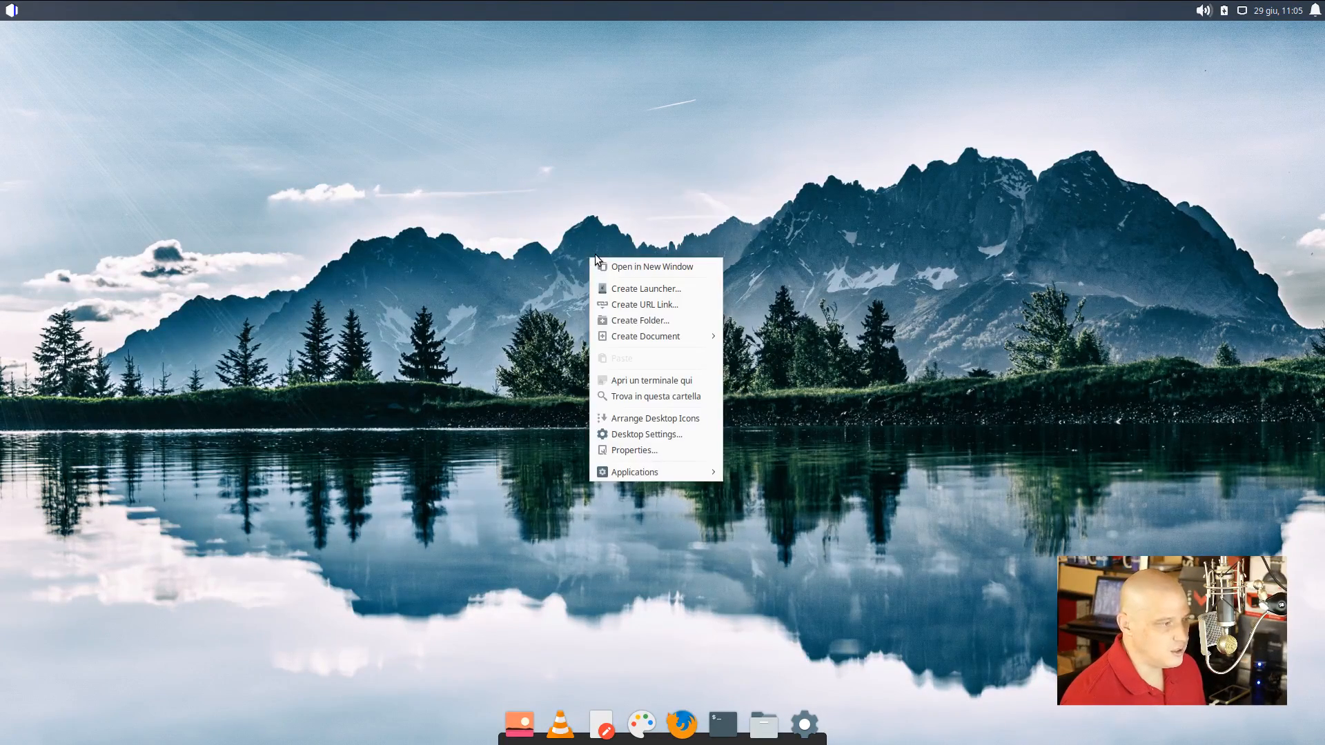
mouse_move(650, 380)
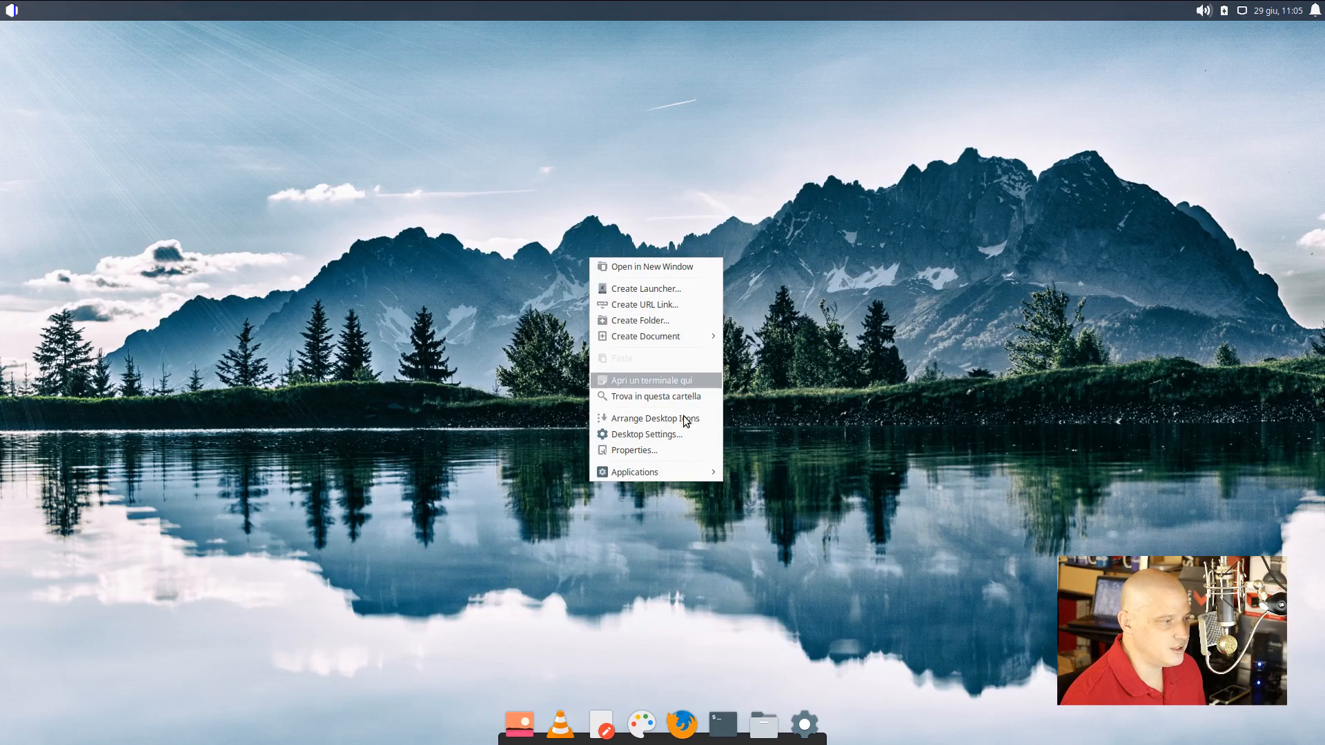
left_click(635, 471)
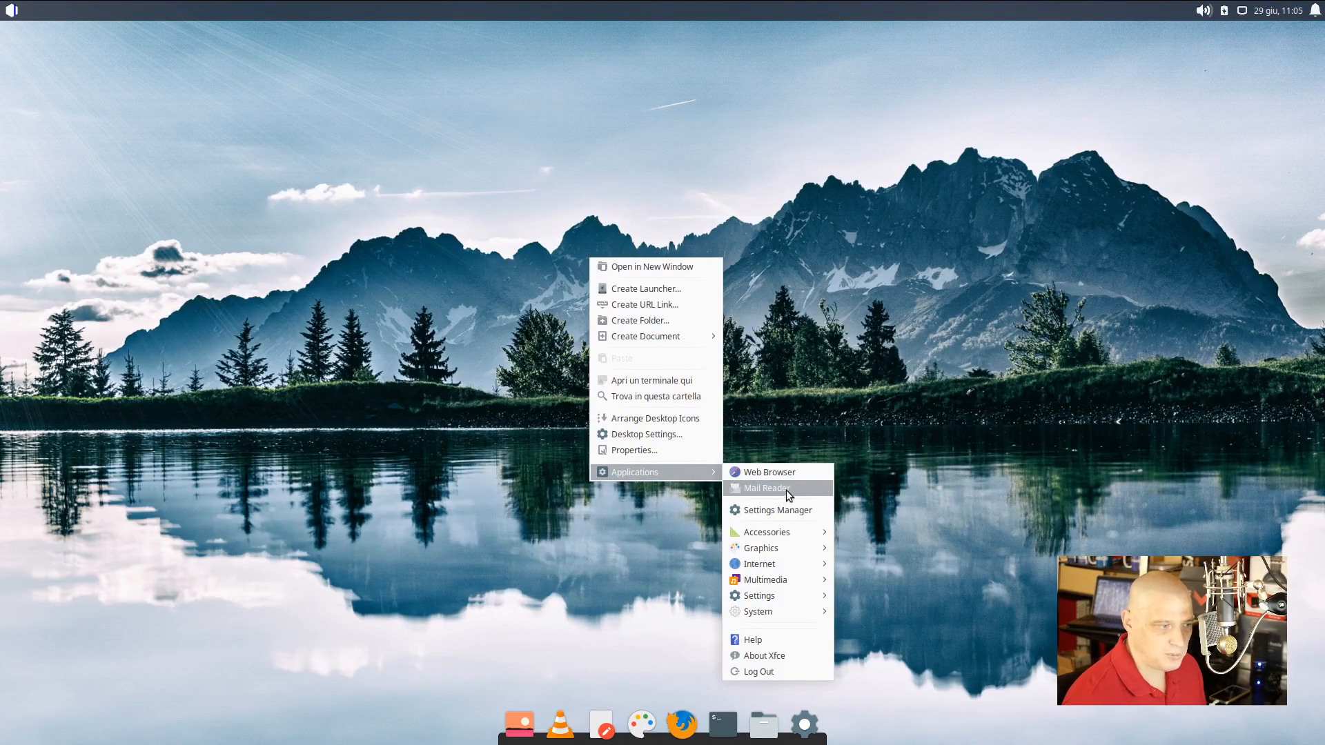
mouse_move(765, 532)
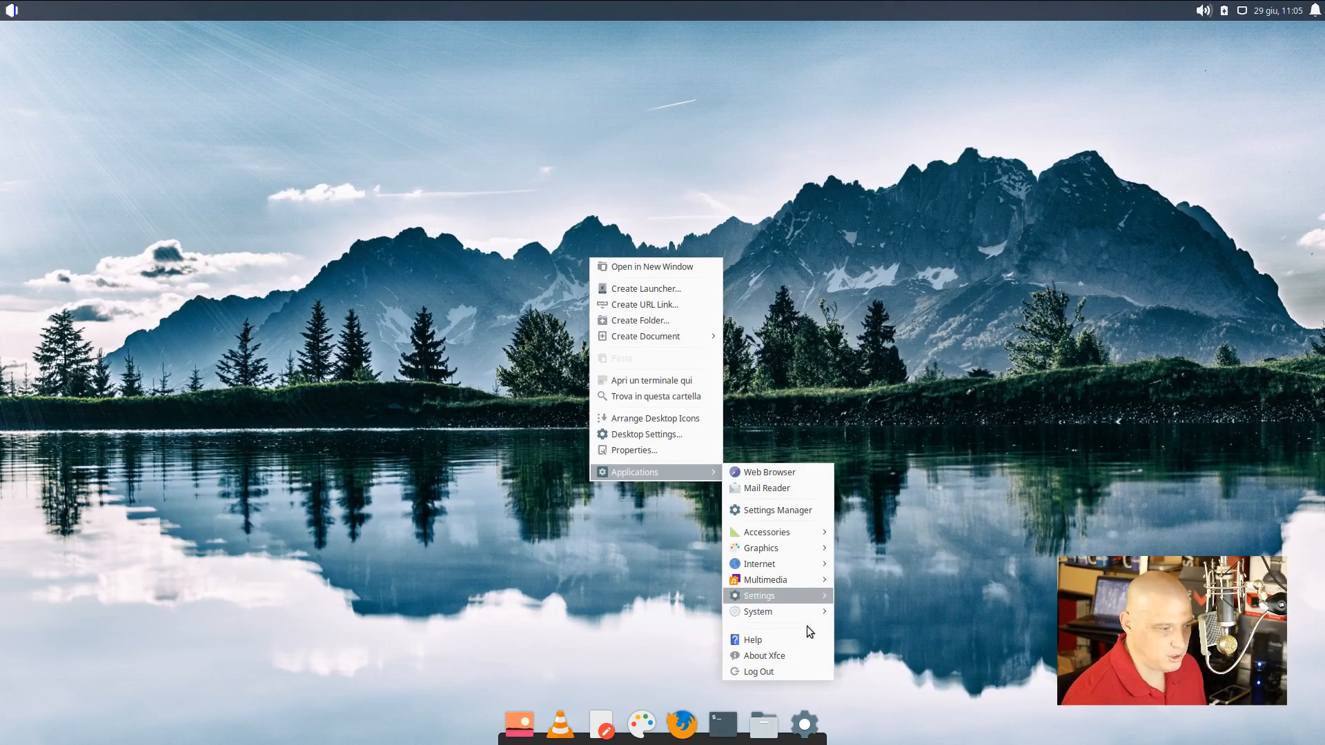
mouse_move(765, 532)
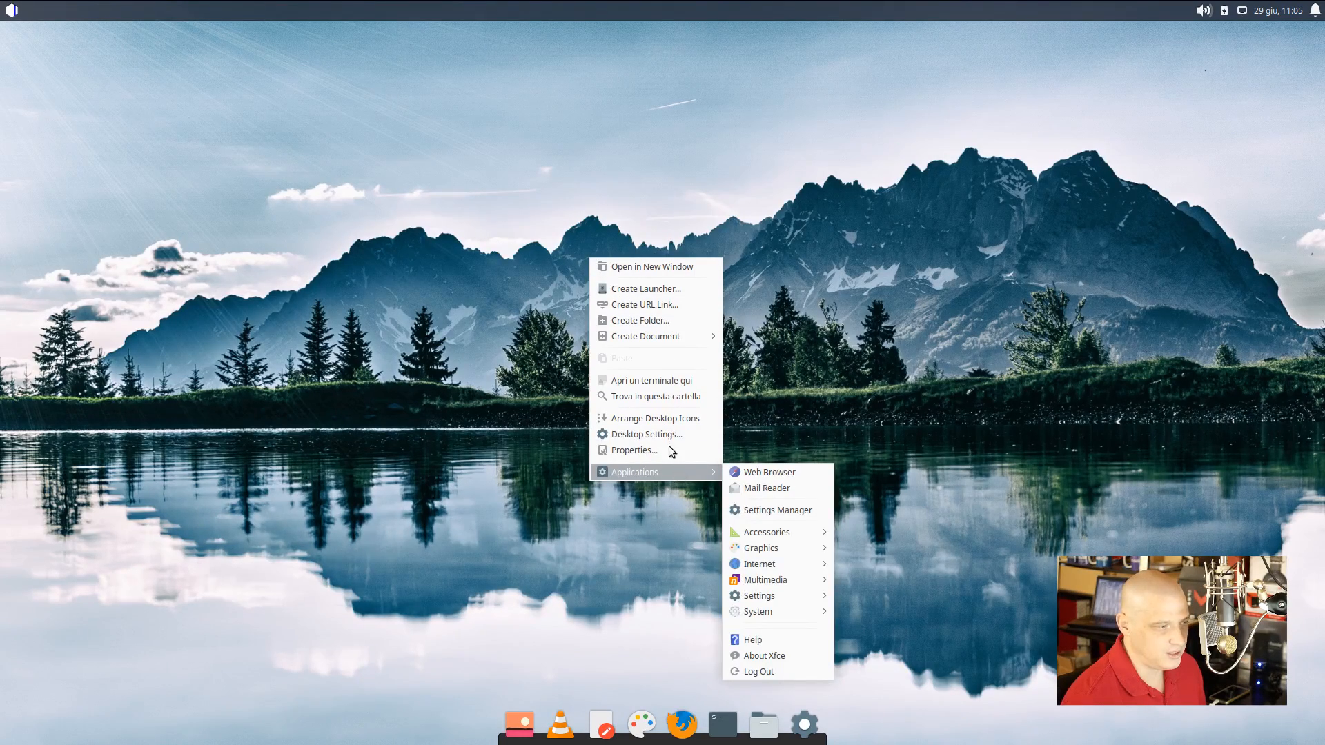
left_click(648, 433)
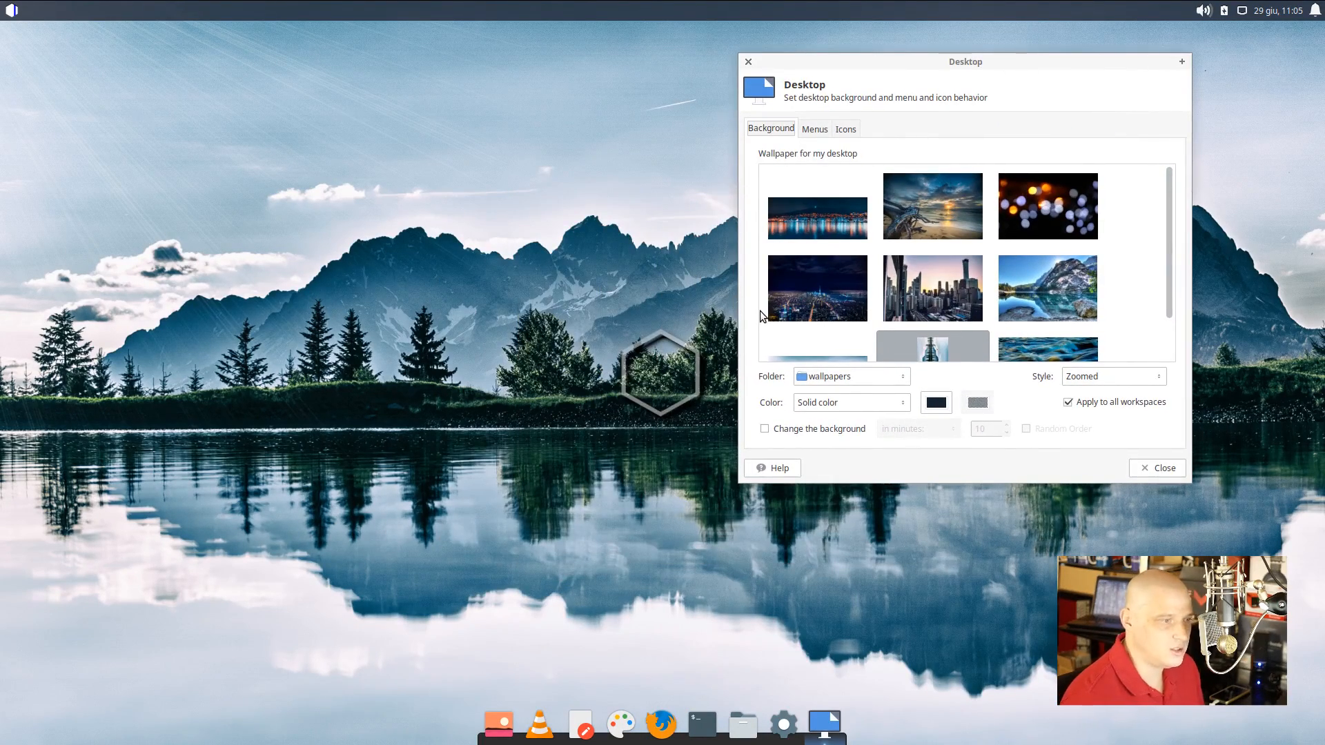
mouse_move(933, 218)
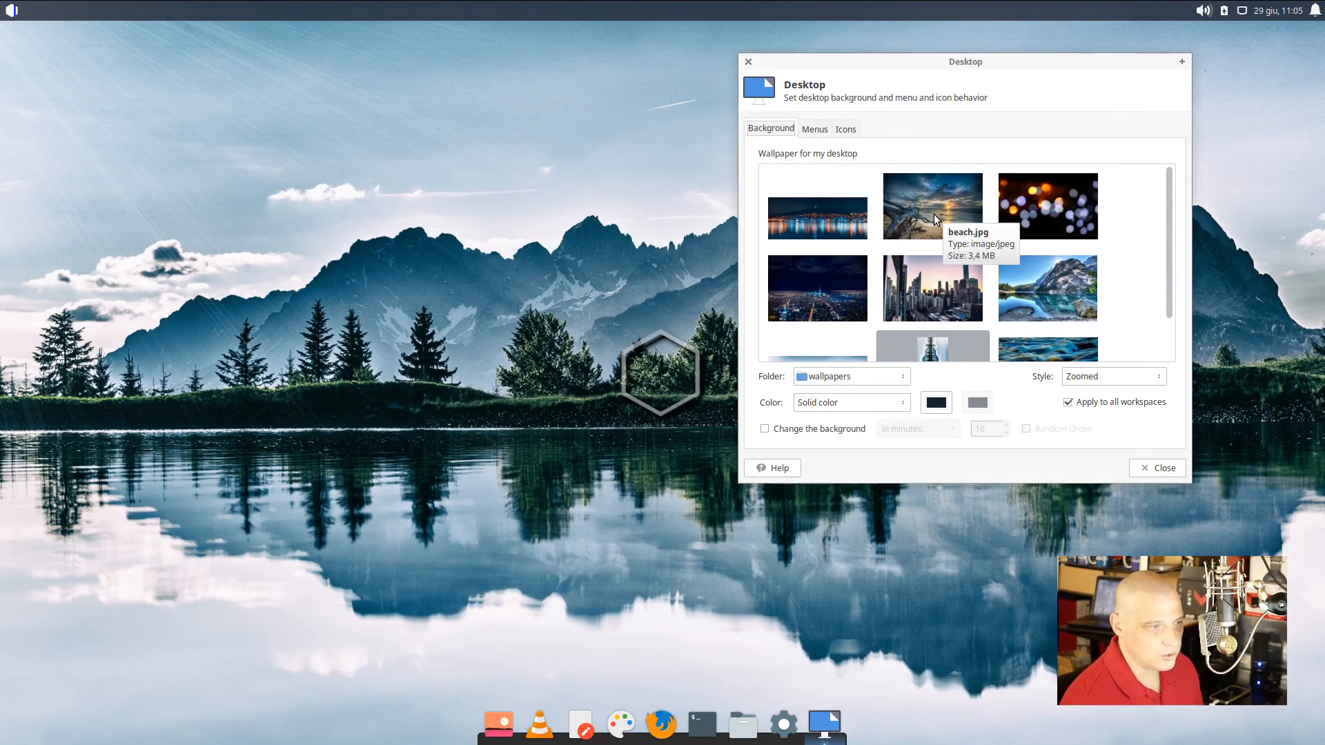
Try bokeh lights, night city and mirrored lake wallpapers, then restore the mountain lake and close
left_click(932, 206)
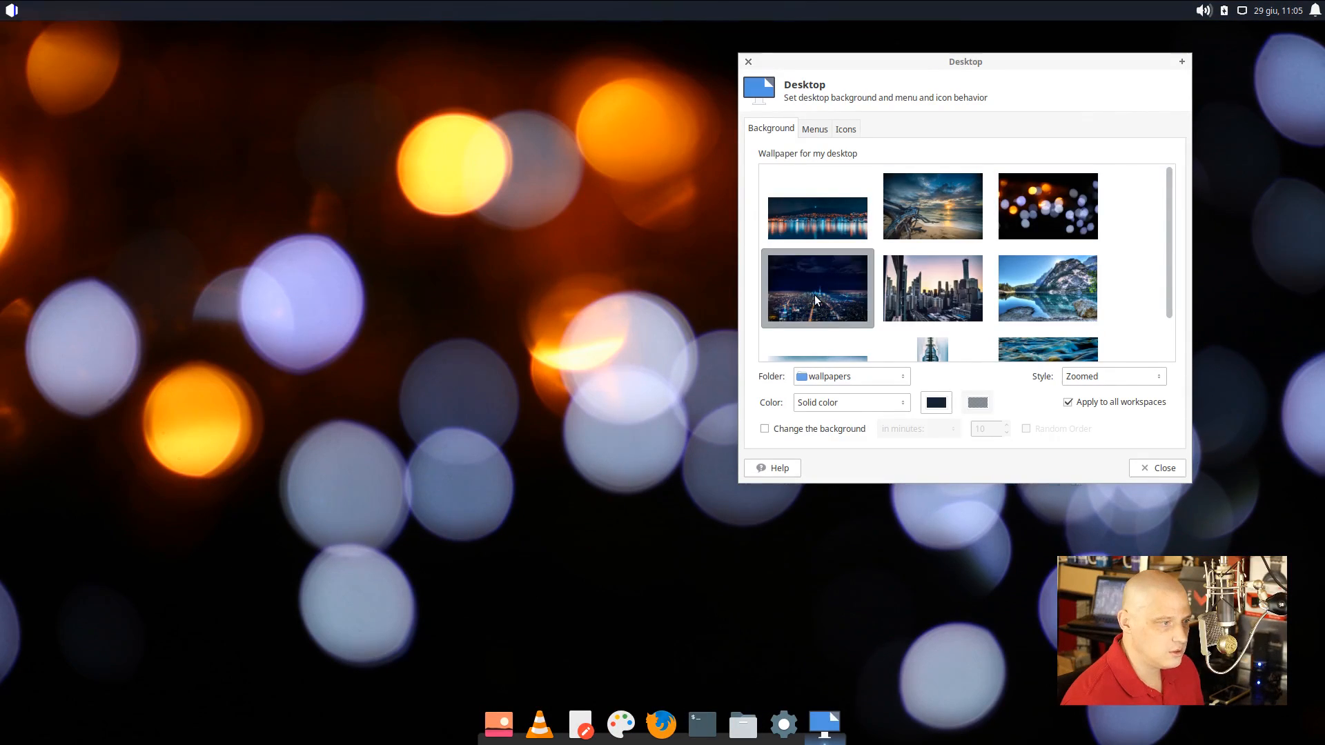
left_click(816, 287)
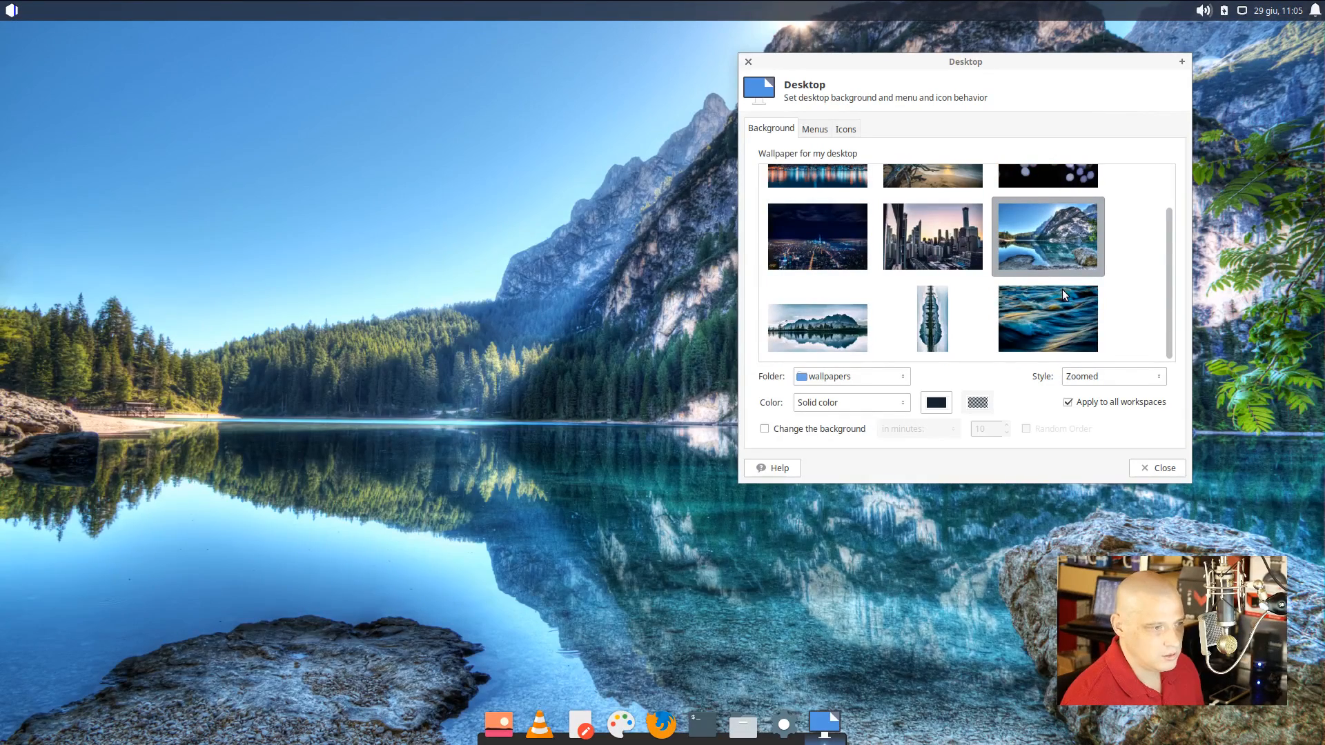
mouse_move(798, 406)
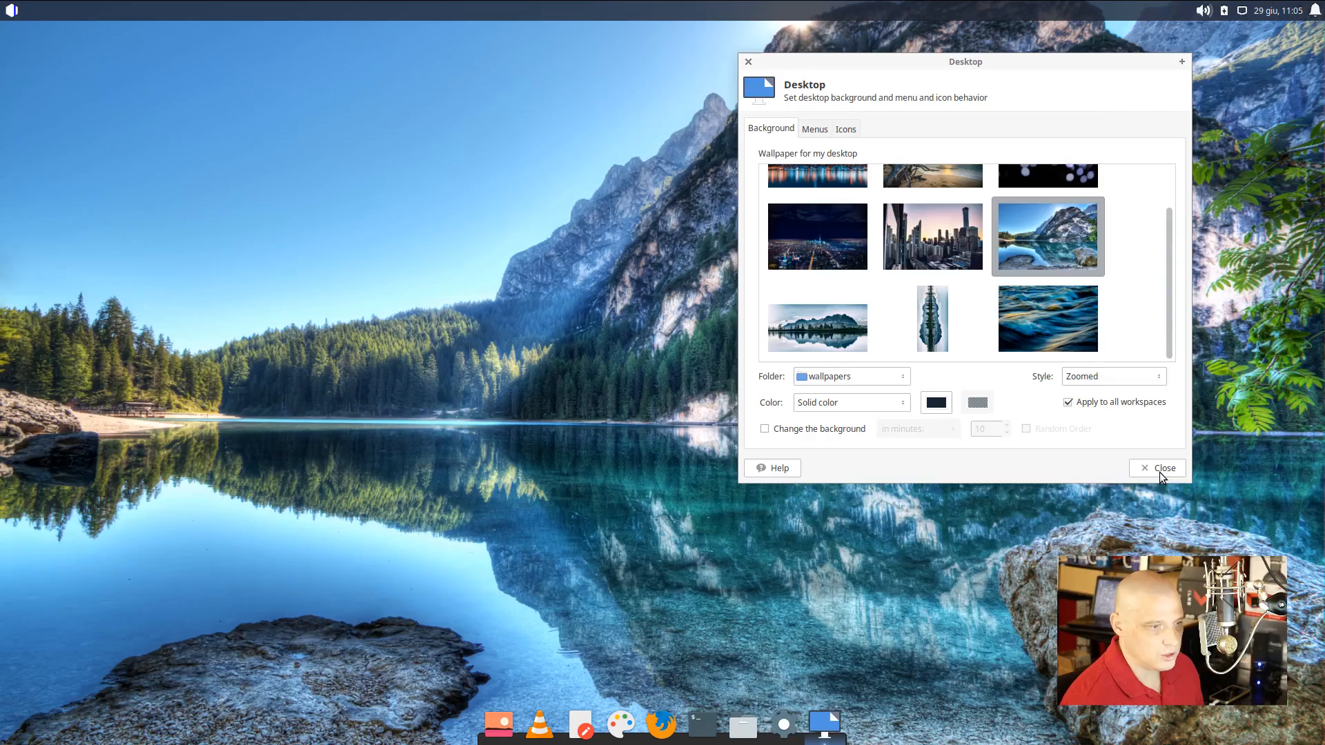
mouse_move(932, 237)
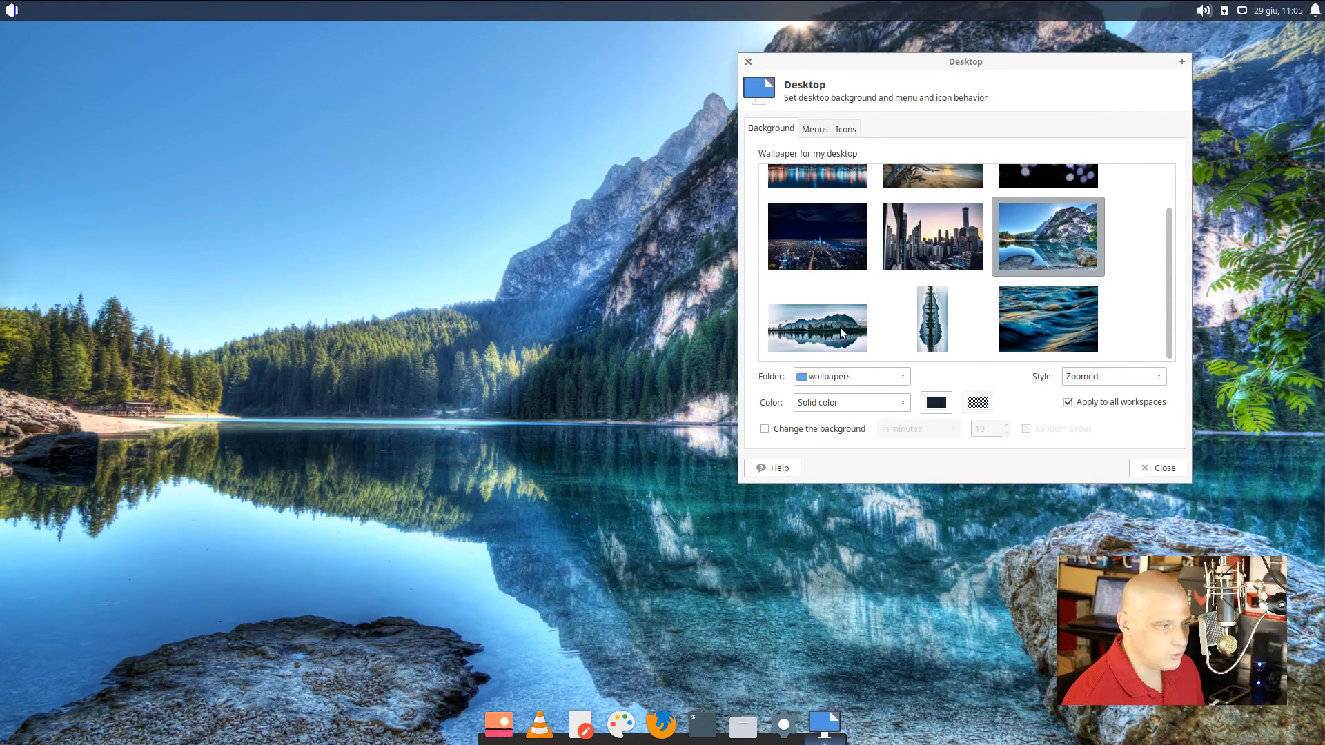
left_click(816, 319)
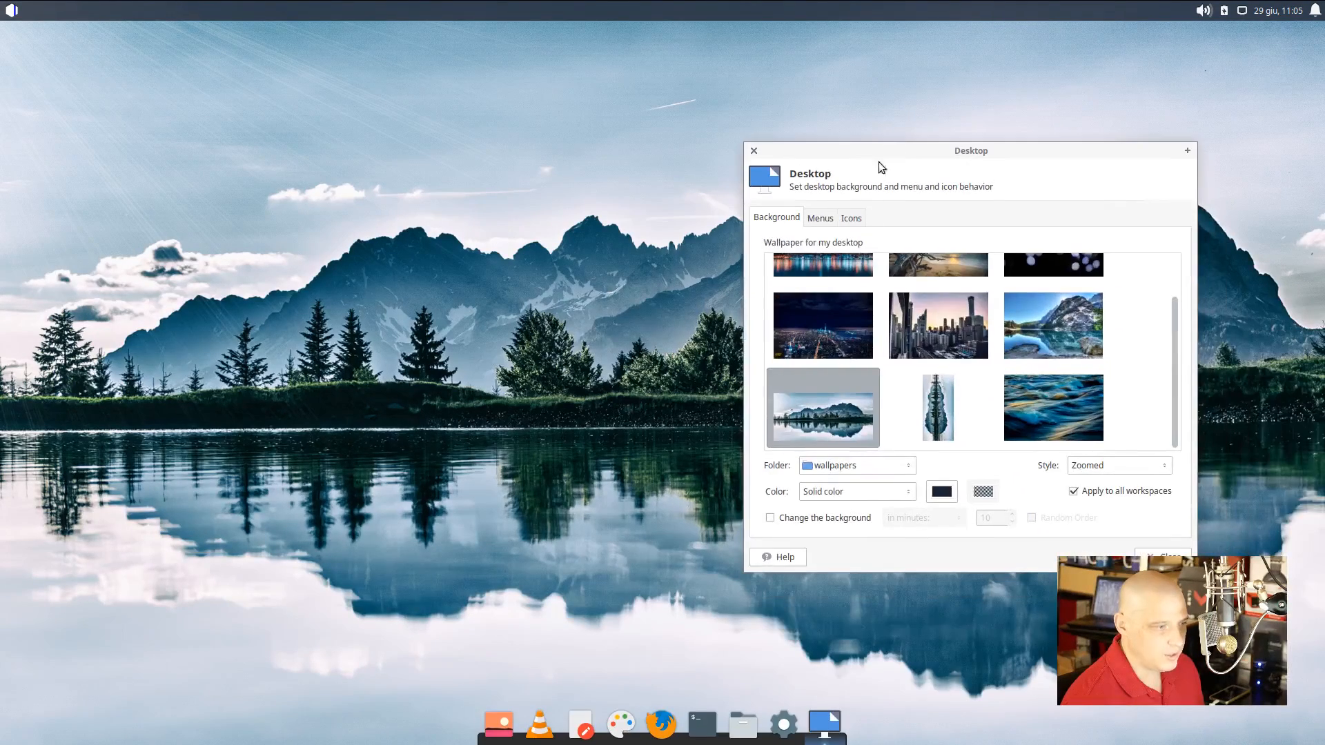
mouse_move(1020, 418)
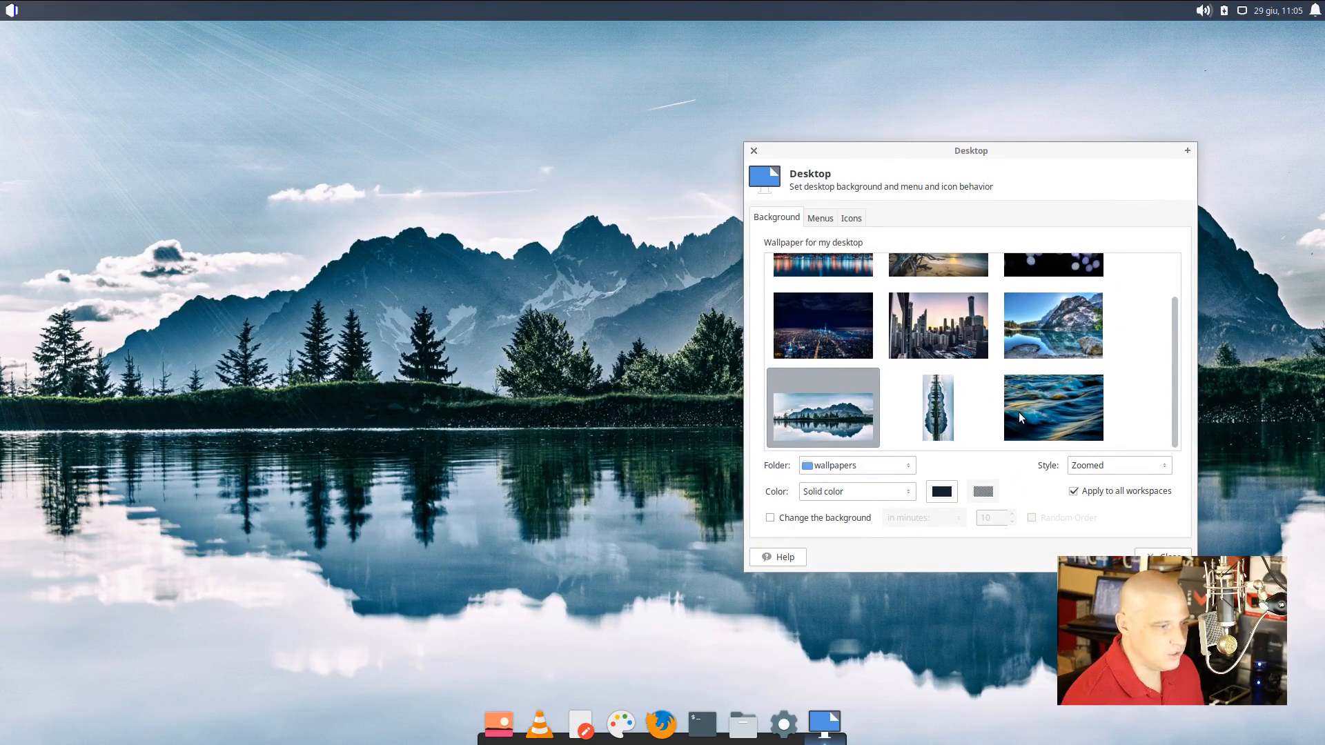
scroll("up", 3)
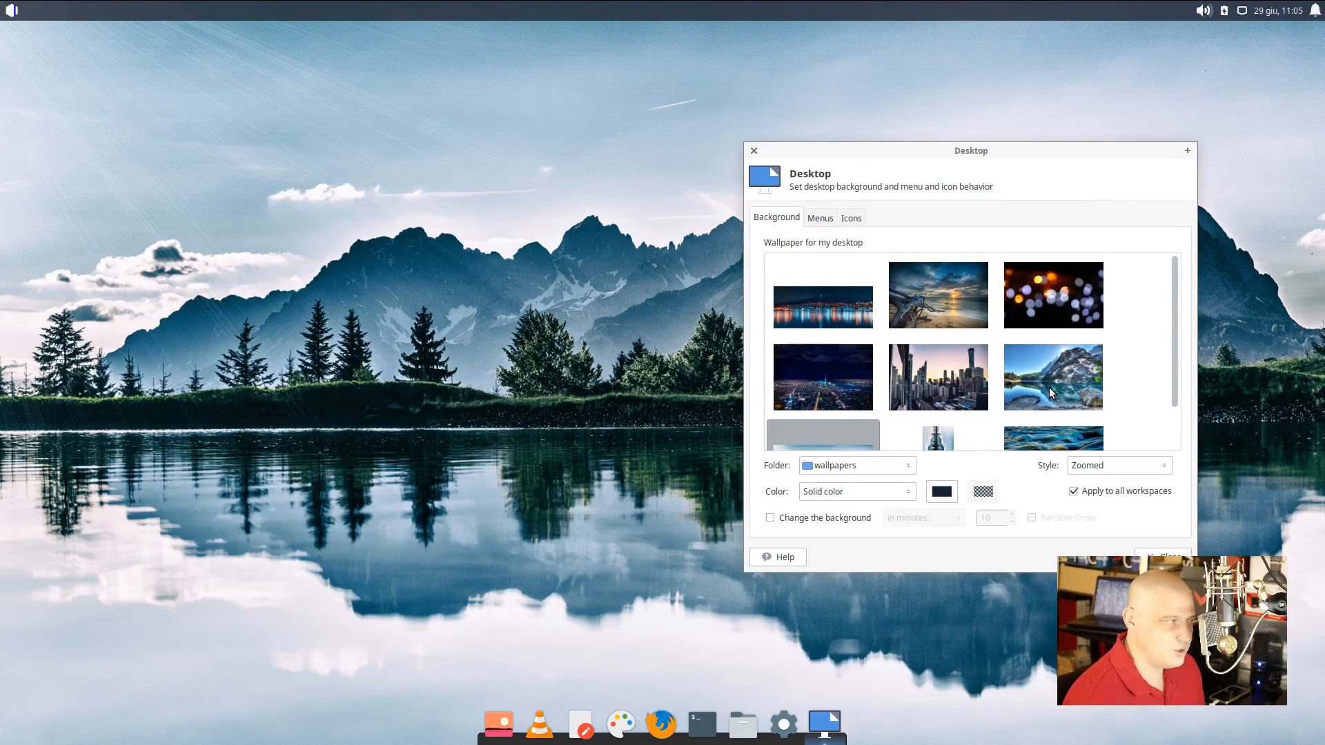
left_click(1053, 377)
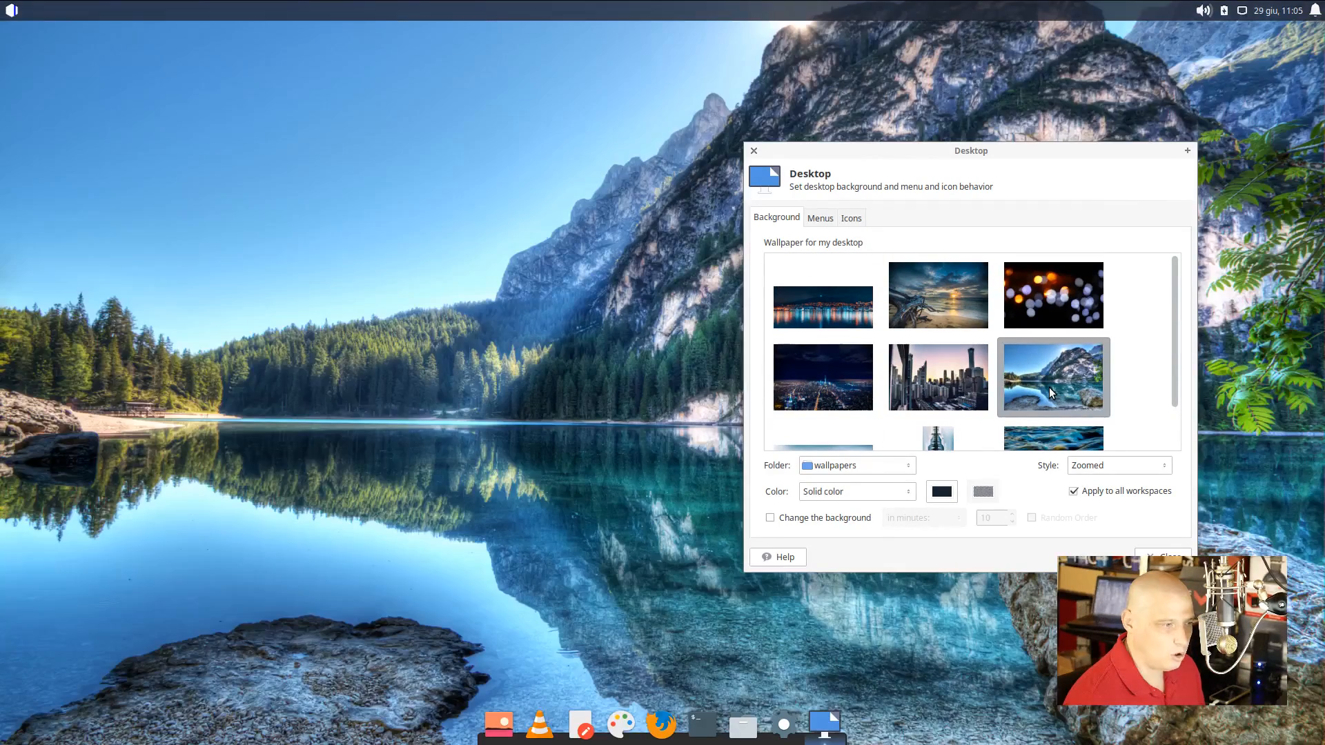
left_click(753, 150)
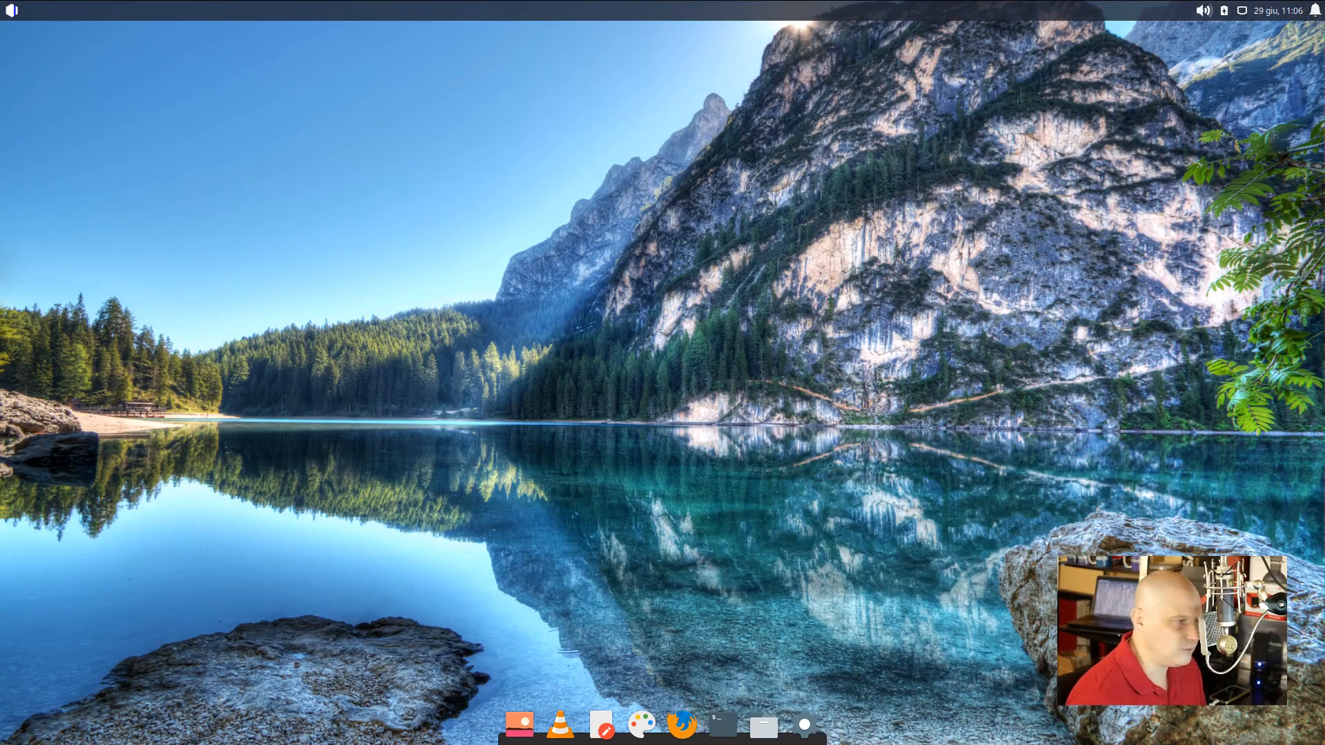
right_click(560, 242)
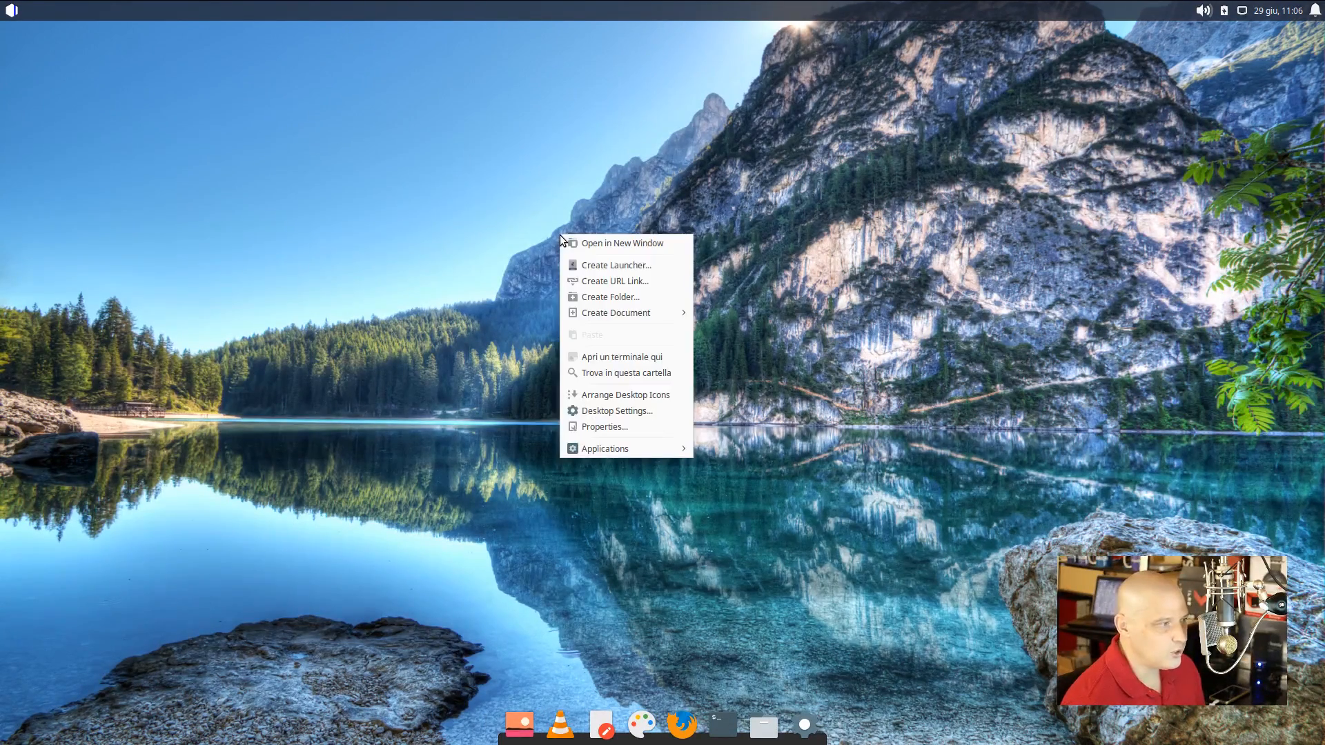
mouse_move(655, 271)
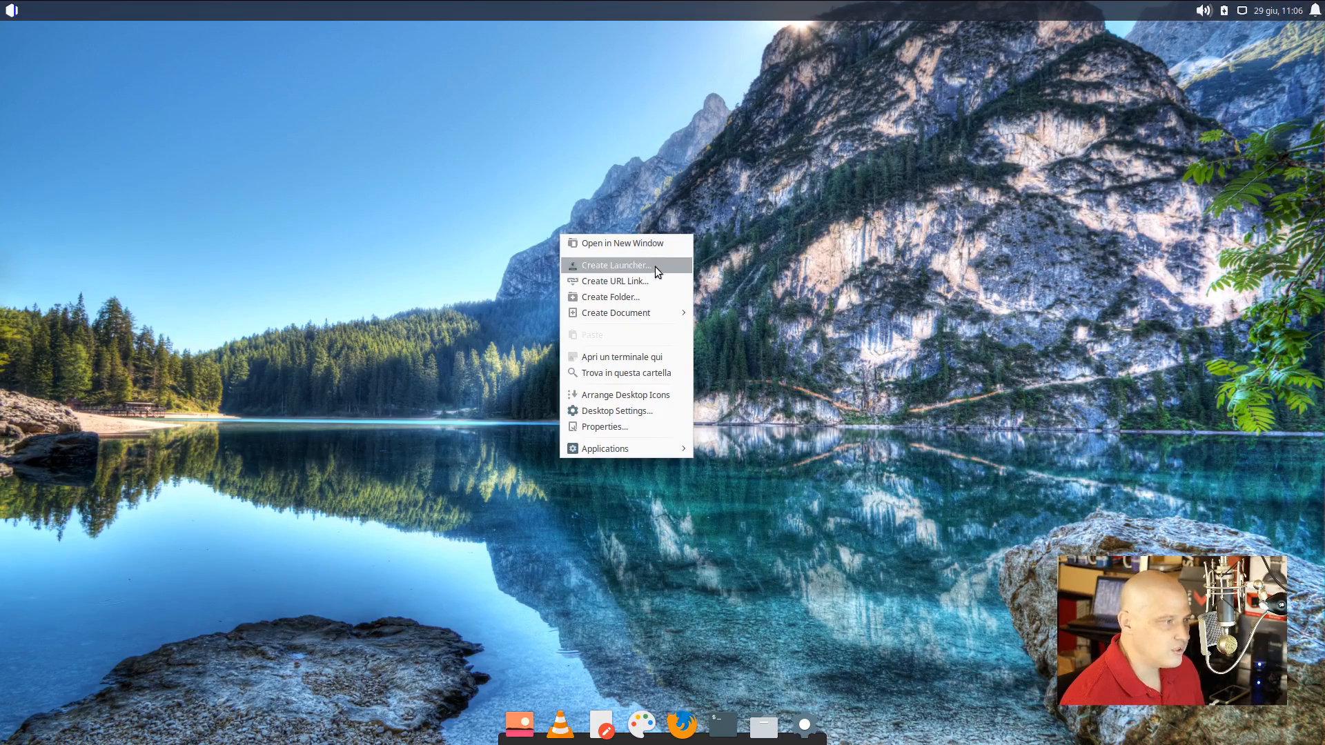
mouse_move(625, 395)
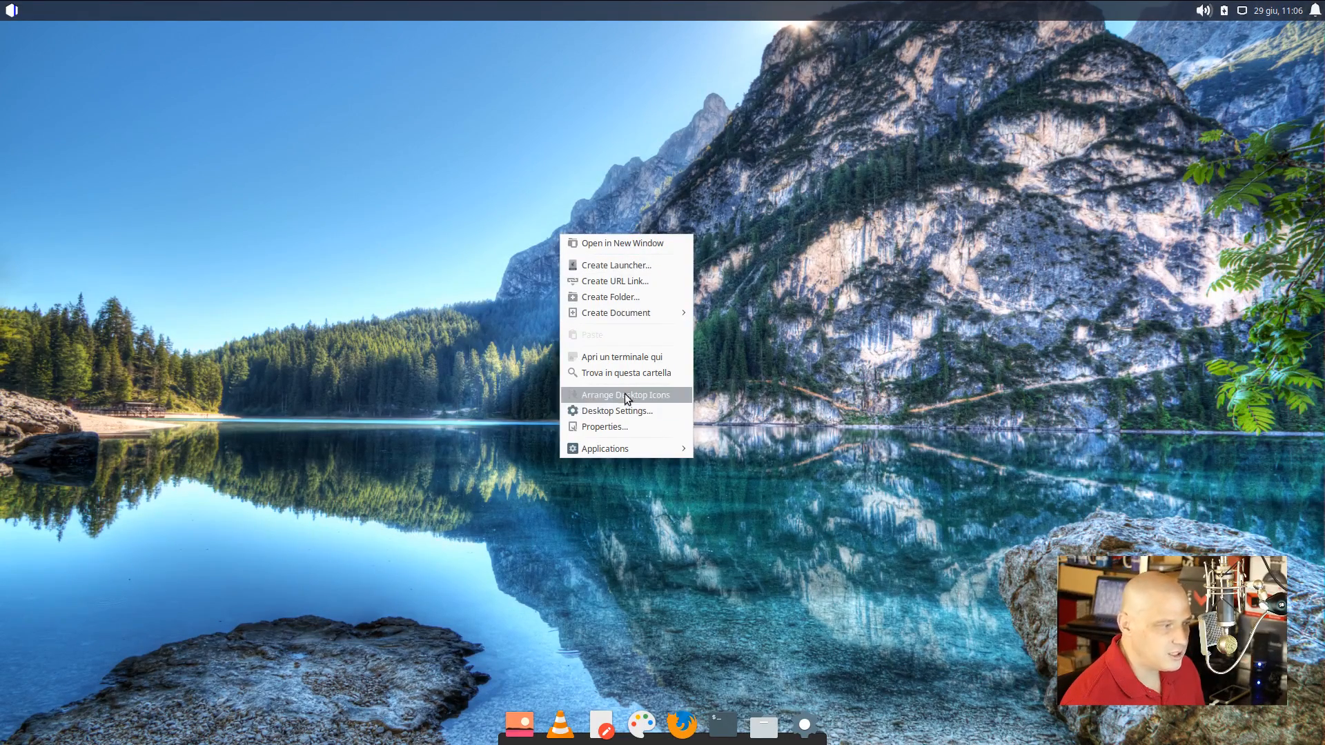
mouse_move(634, 356)
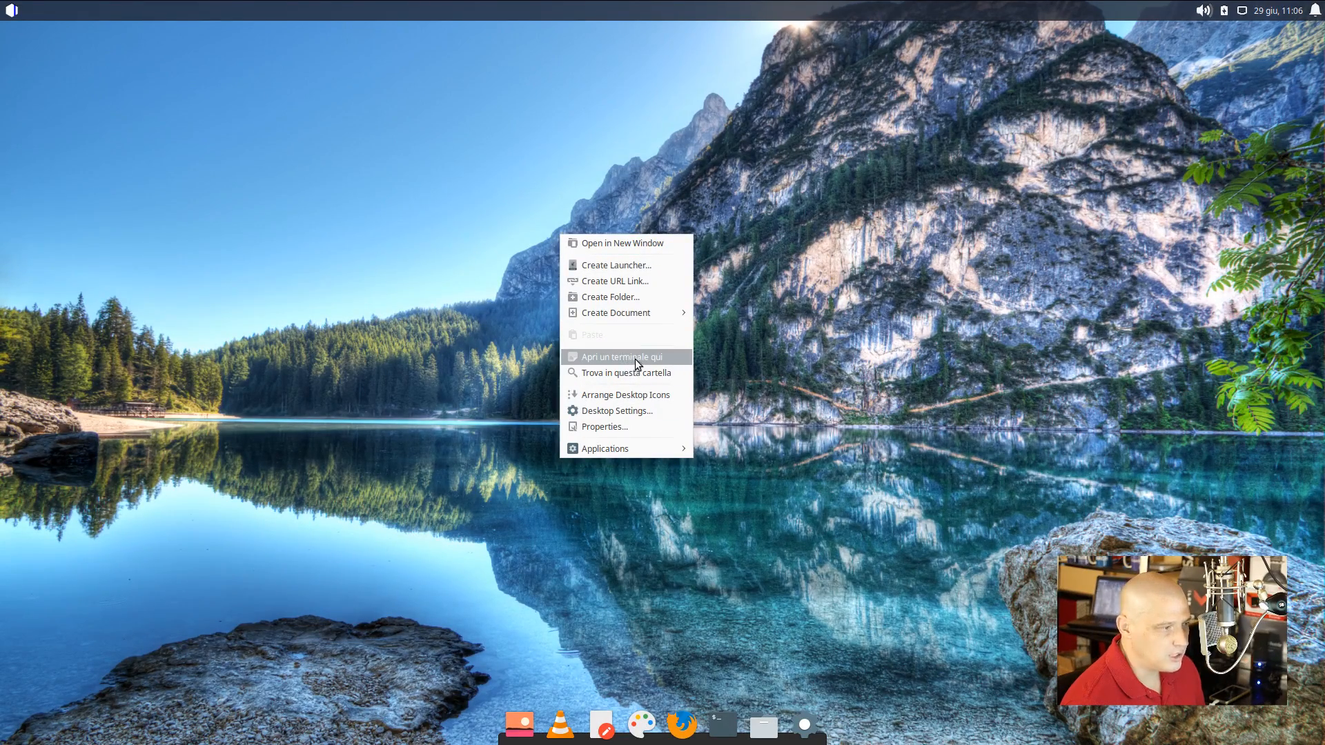
mouse_move(651, 359)
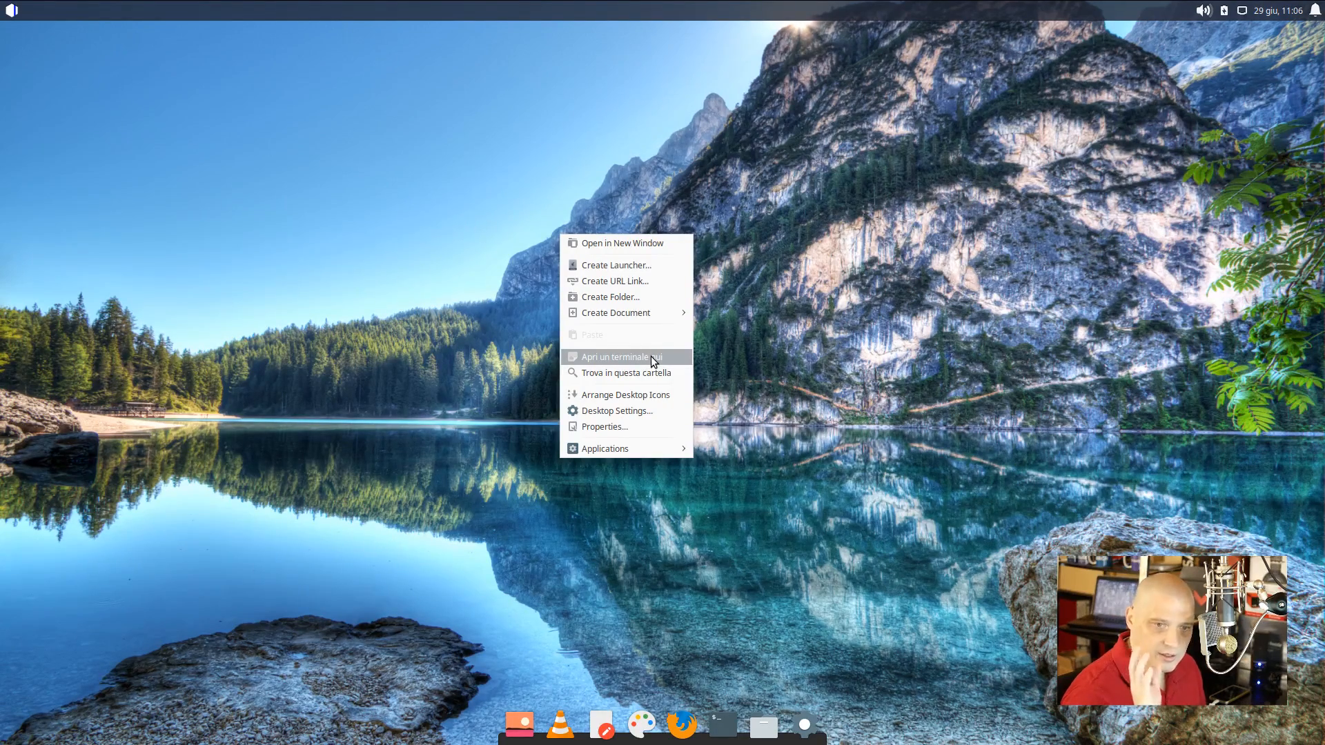
mouse_move(627, 372)
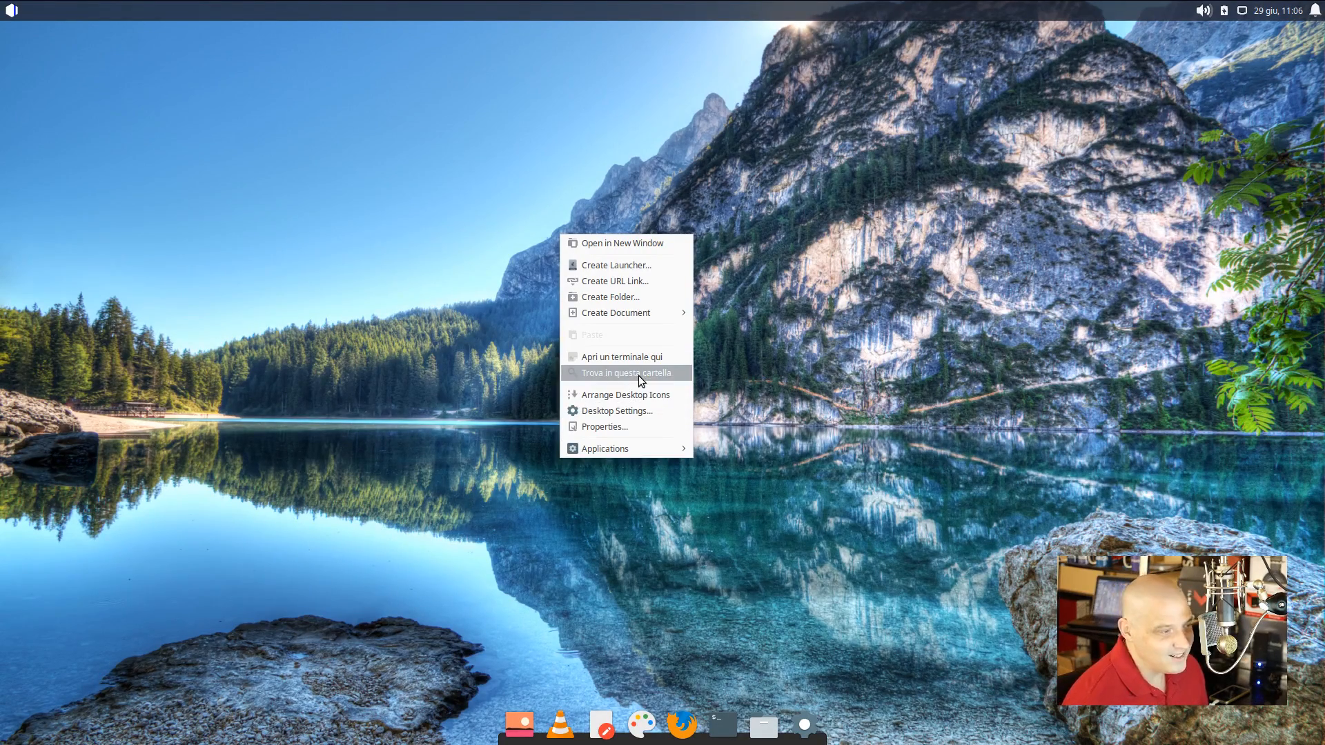
mouse_move(707, 381)
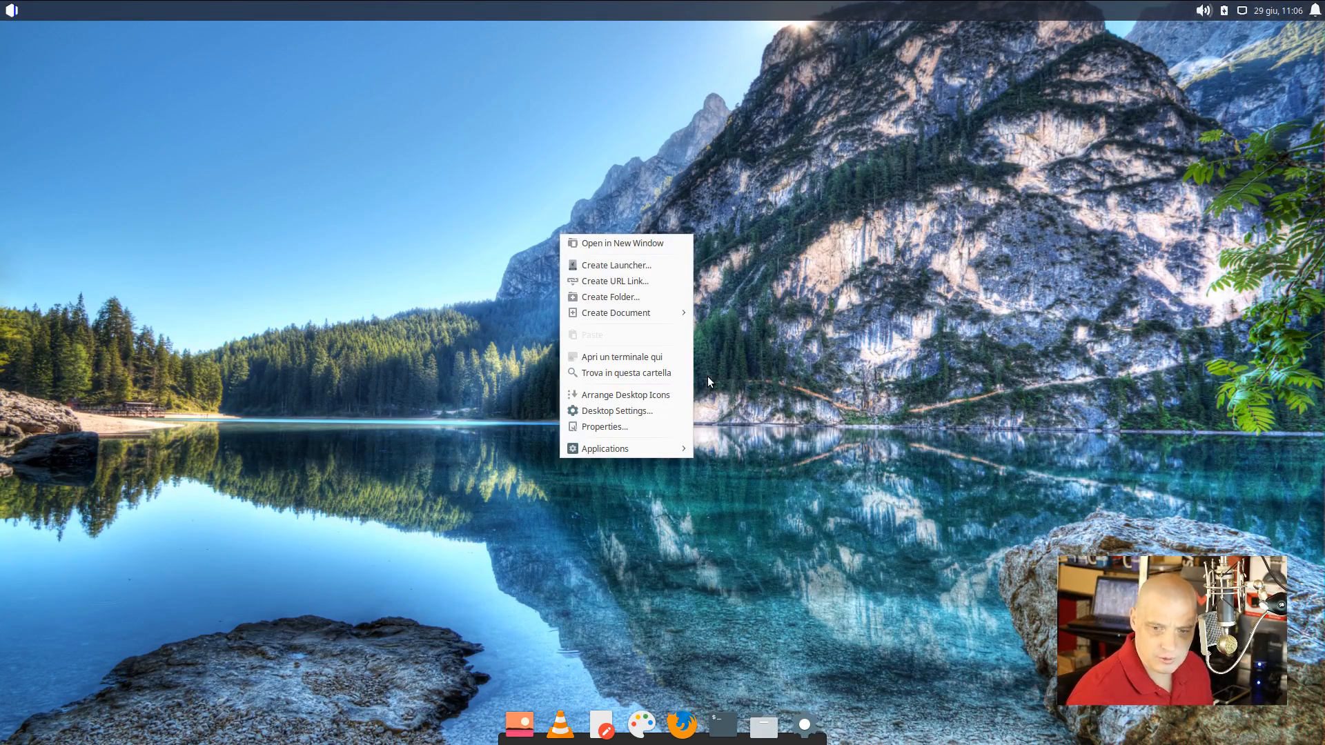
mouse_move(654, 355)
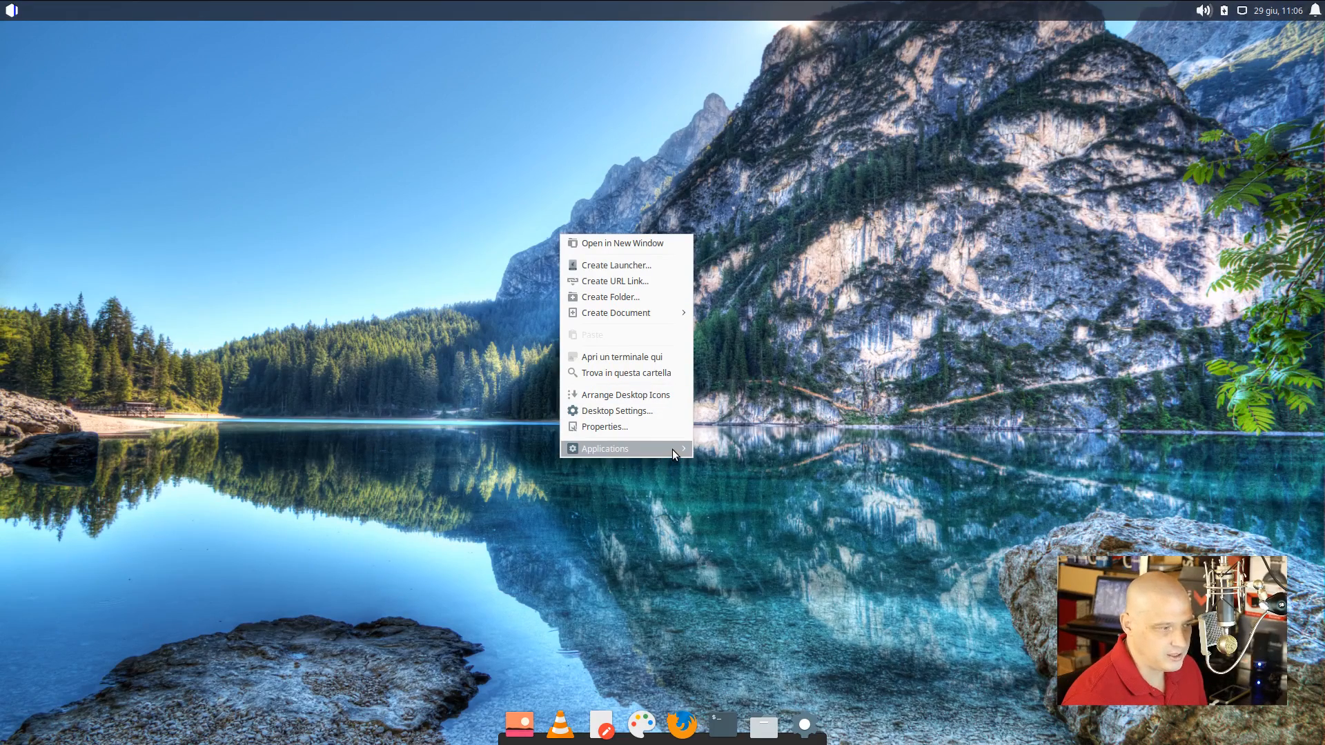
mouse_move(935, 313)
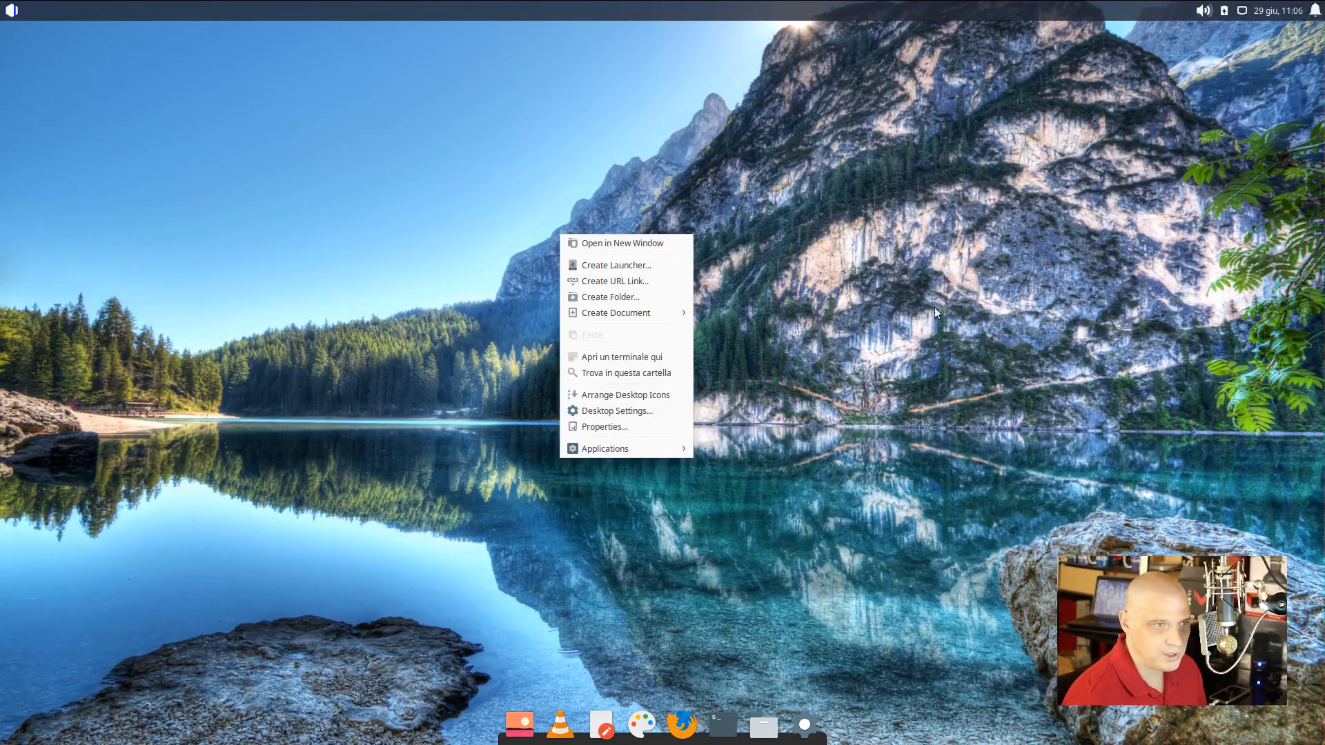
left_click(806, 283)
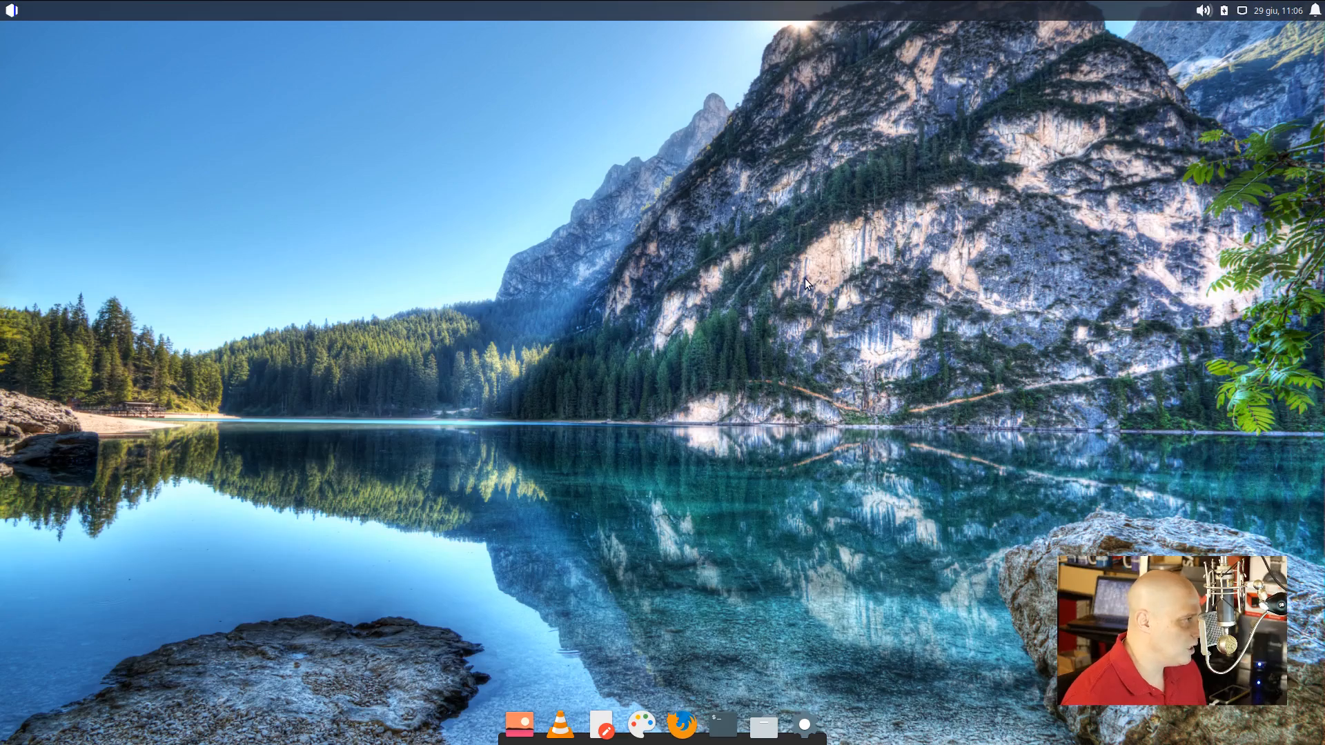
mouse_move(788, 514)
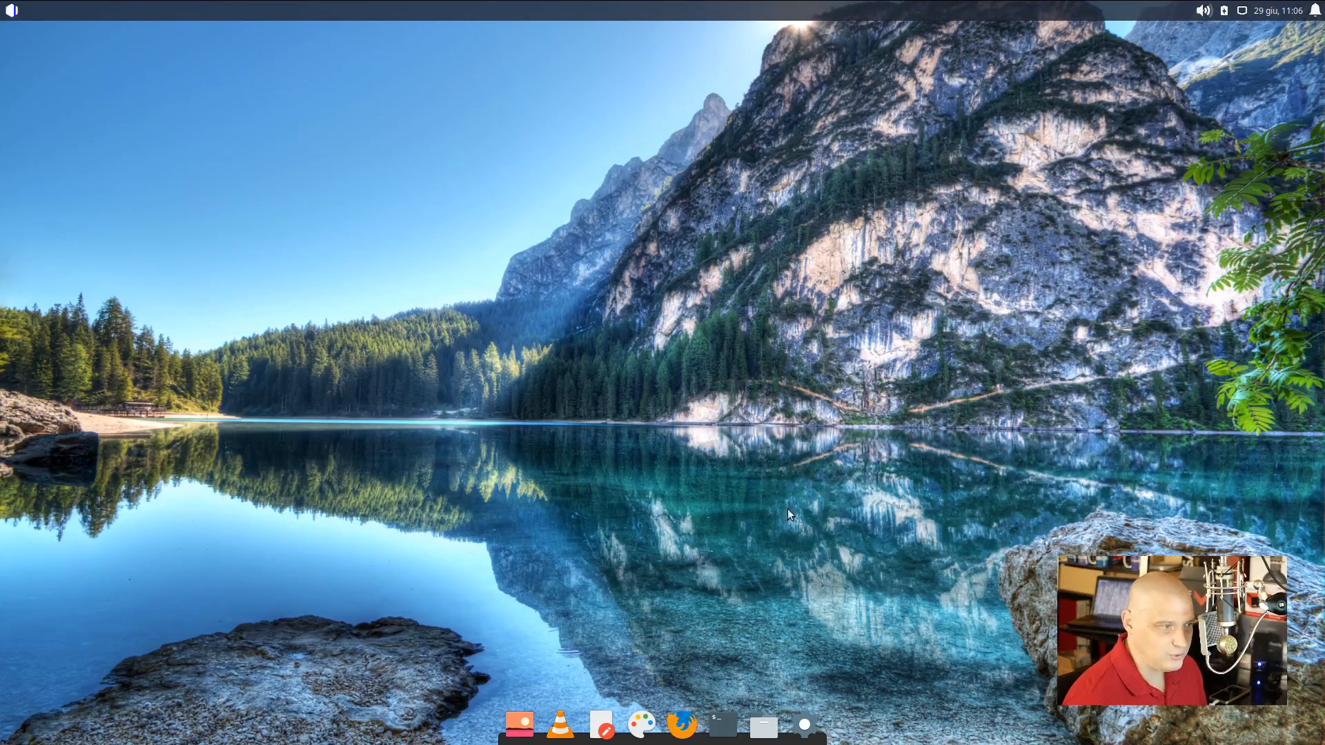
mouse_move(339, 360)
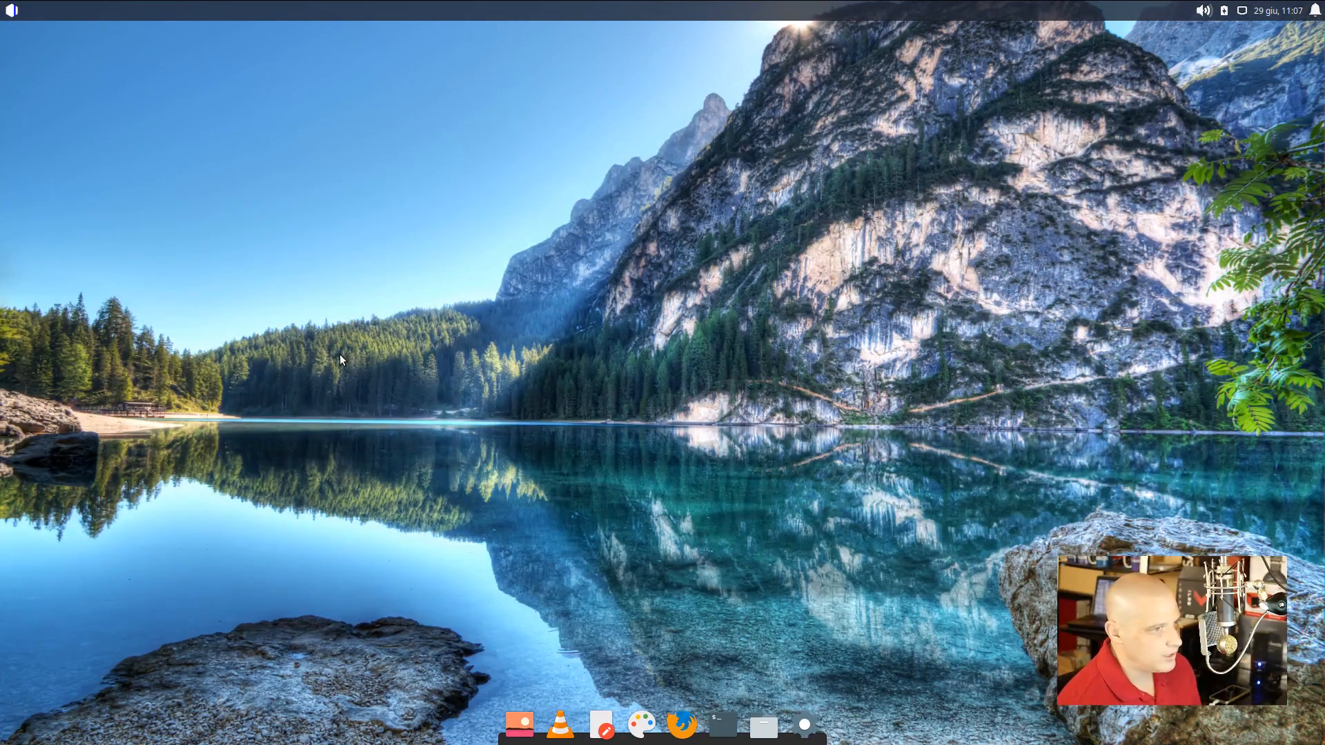
mouse_move(221, 229)
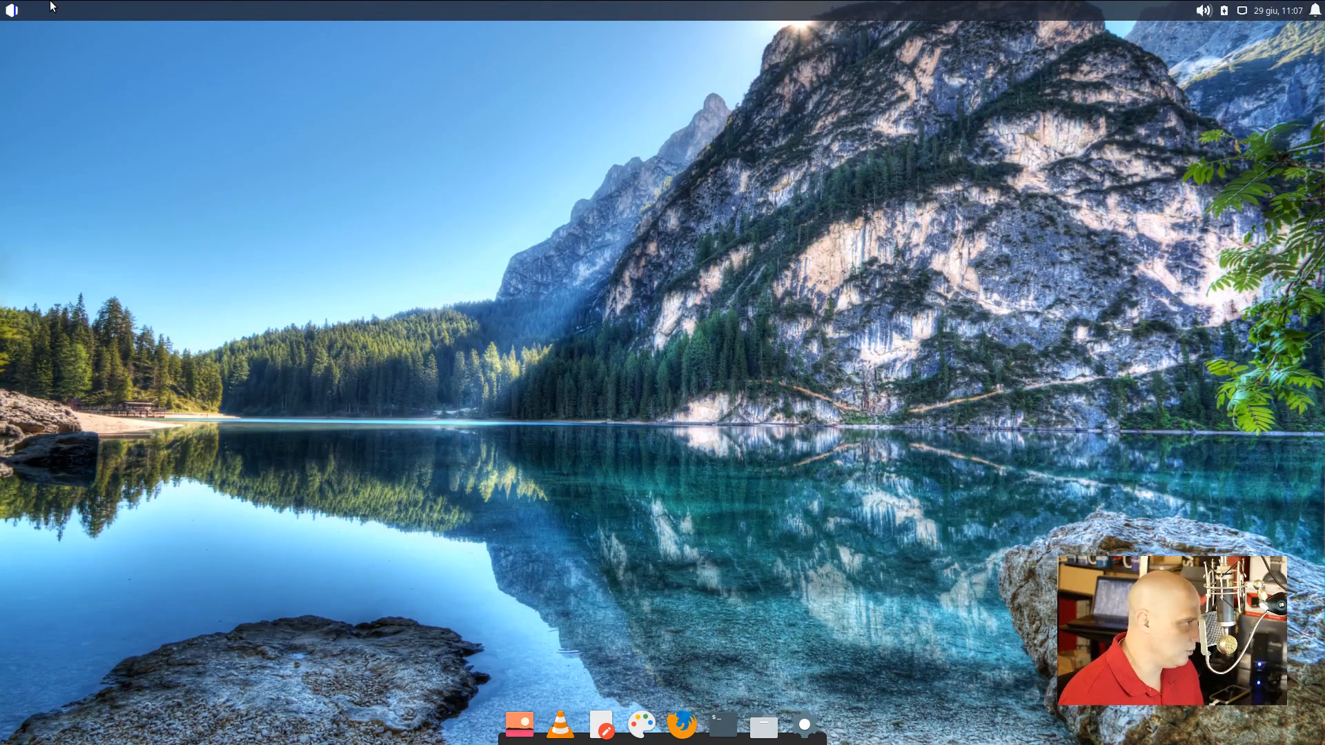
Search the applications menu for 'appea' to launch Appearance settings
left_click(12, 9)
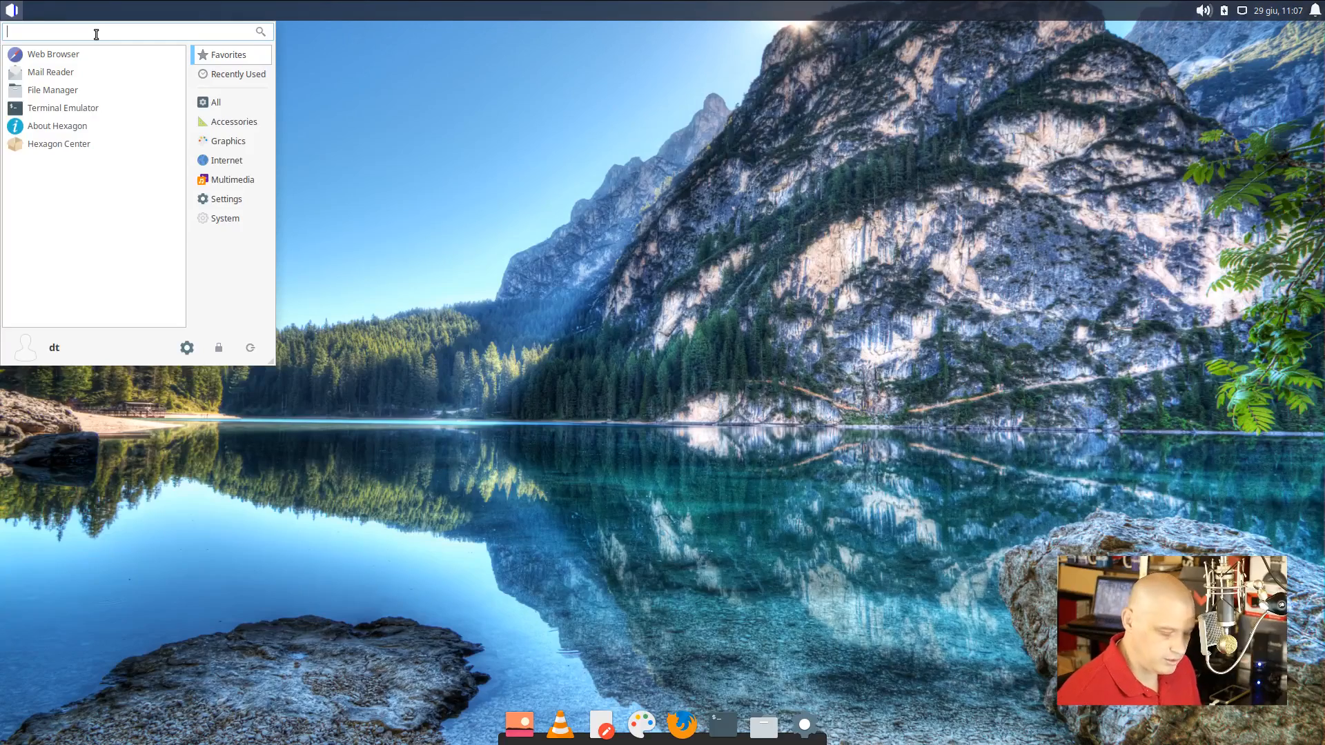
type("appea")
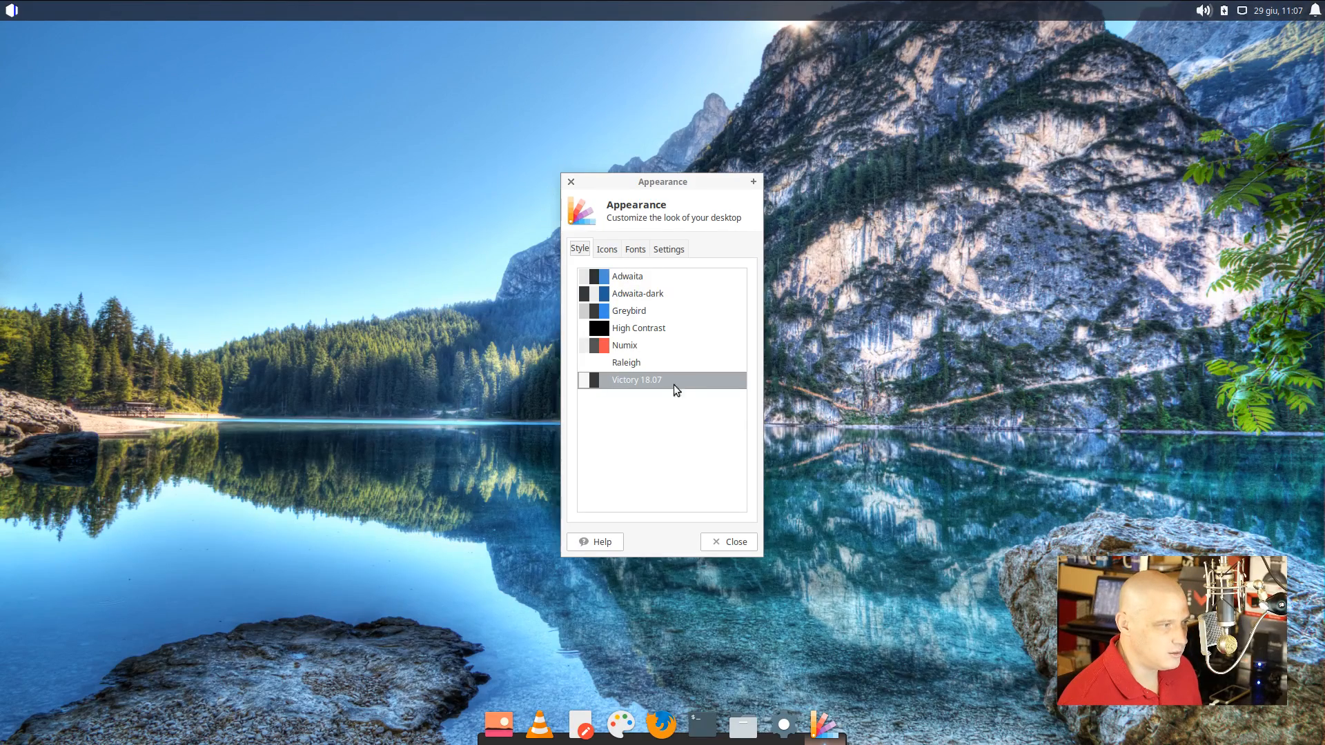
mouse_move(744, 725)
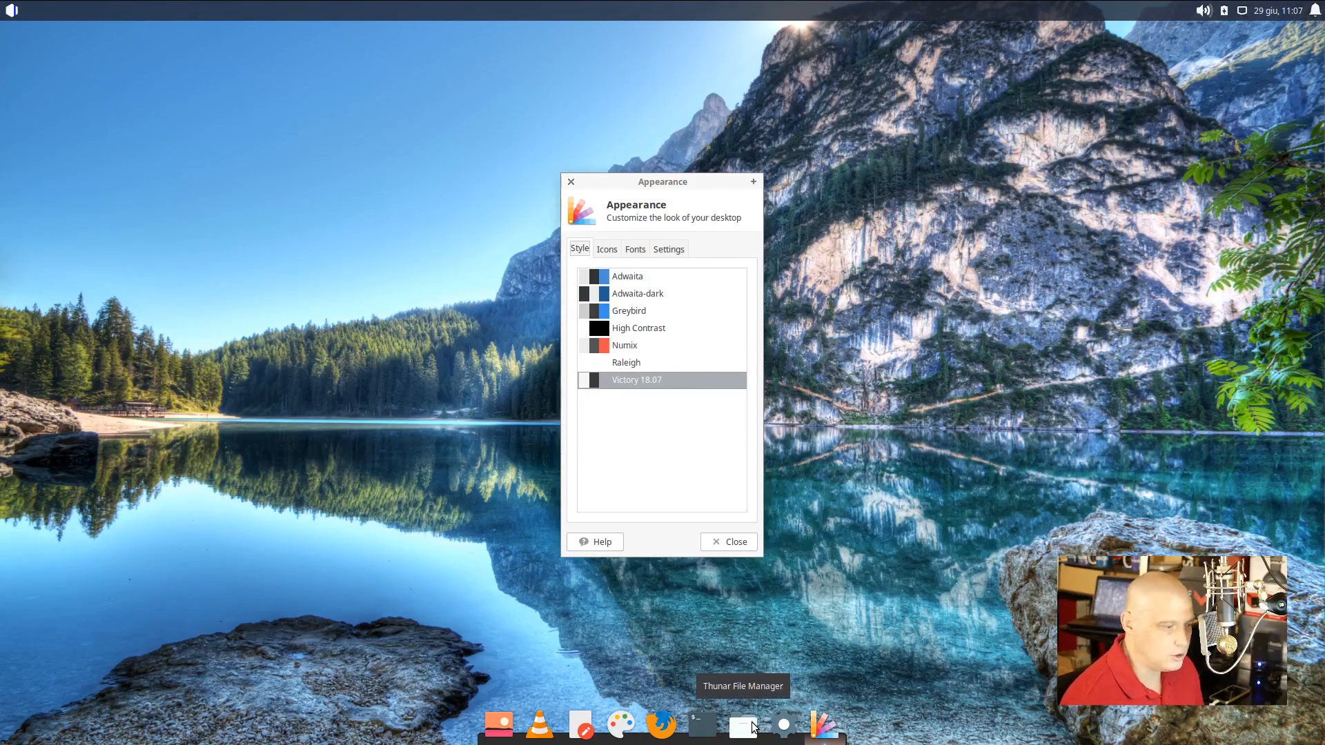
Open the file manager for previewing and try Adwaita, Adwaita-dark, Greybird, High Contrast and Numix styles
left_click(742, 724)
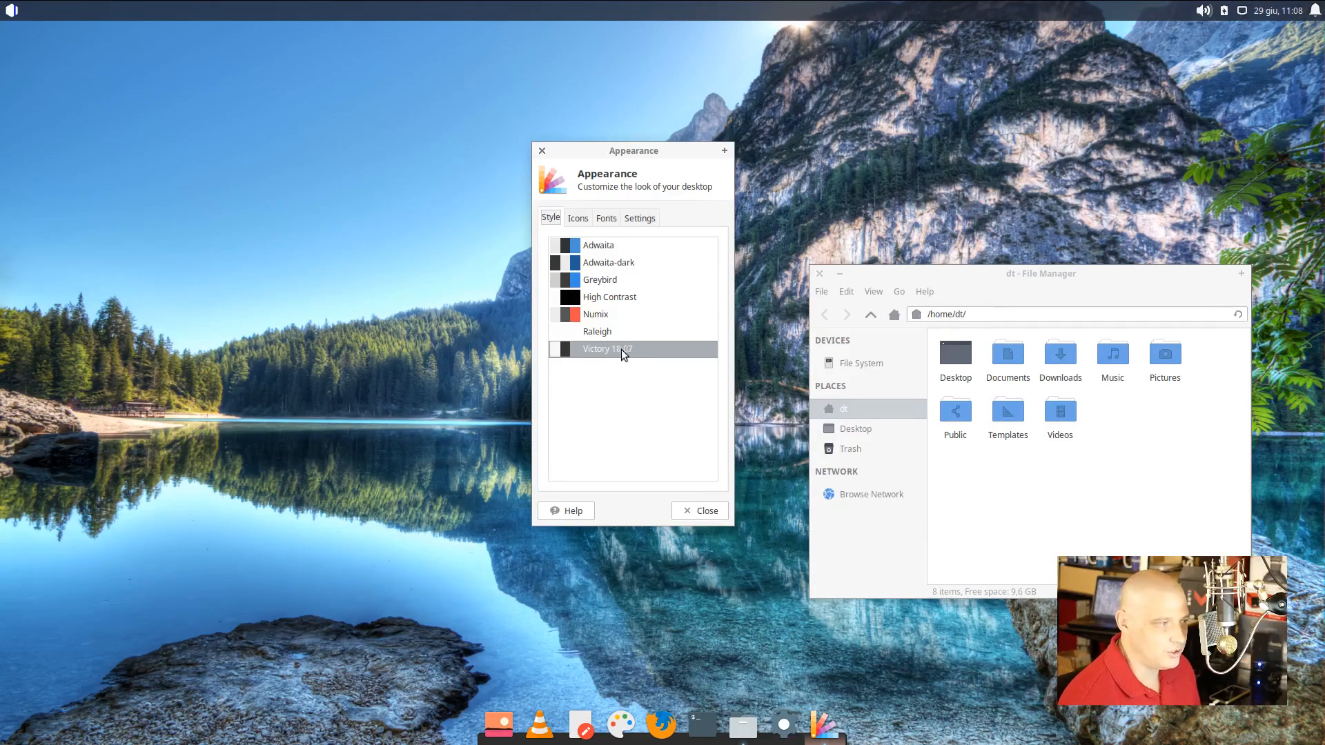
mouse_move(591, 281)
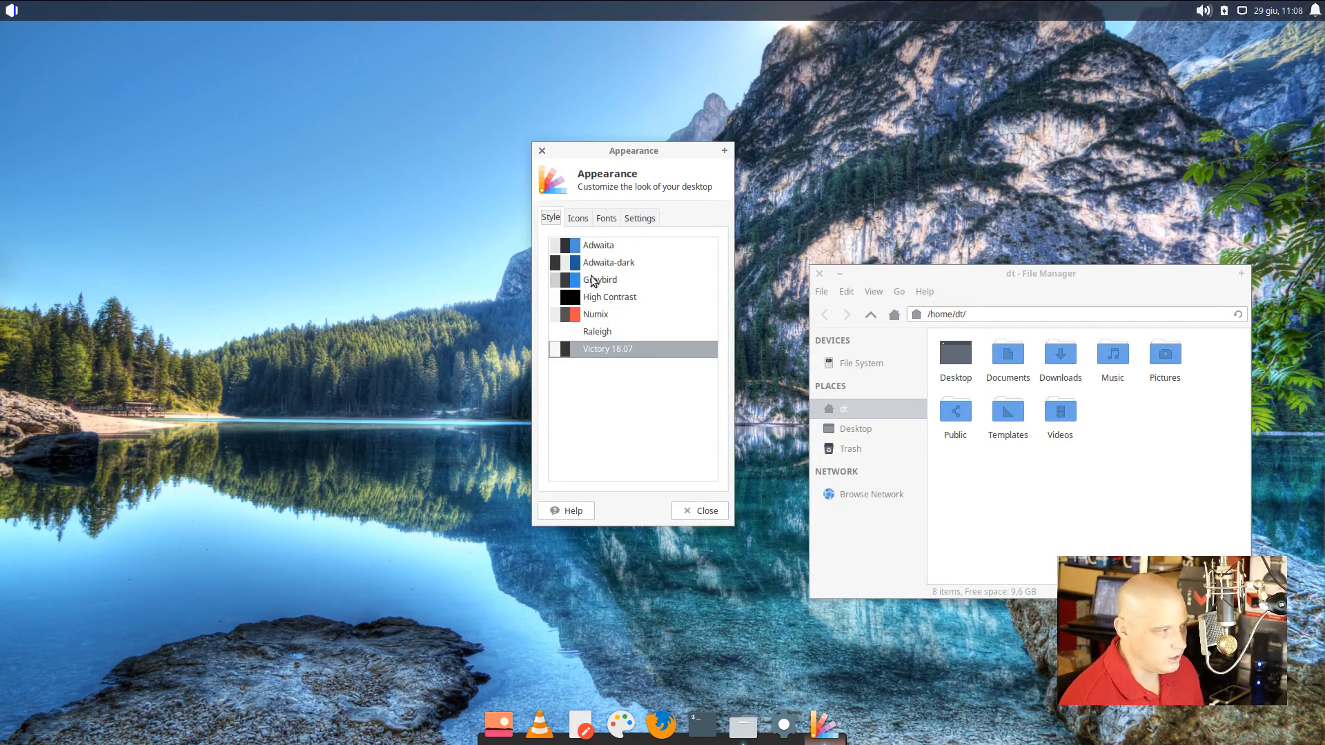
left_click(600, 243)
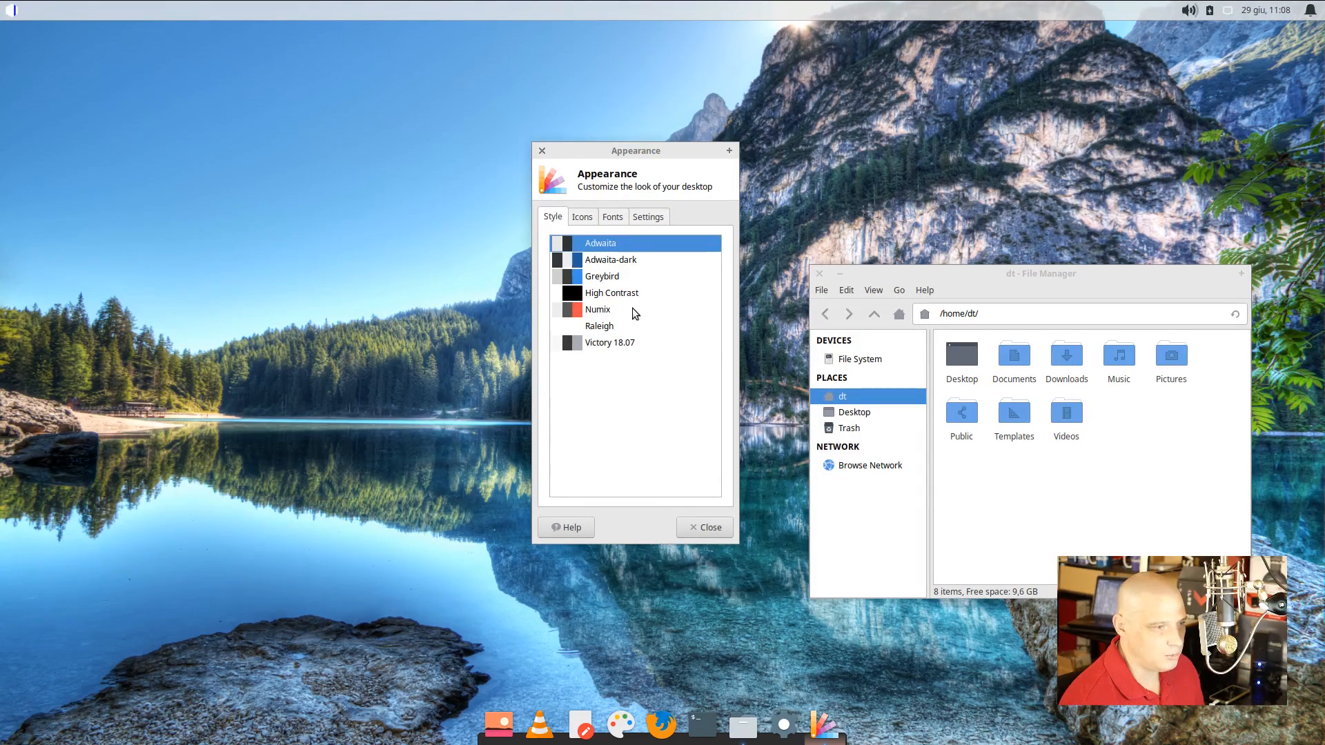
left_click(610, 260)
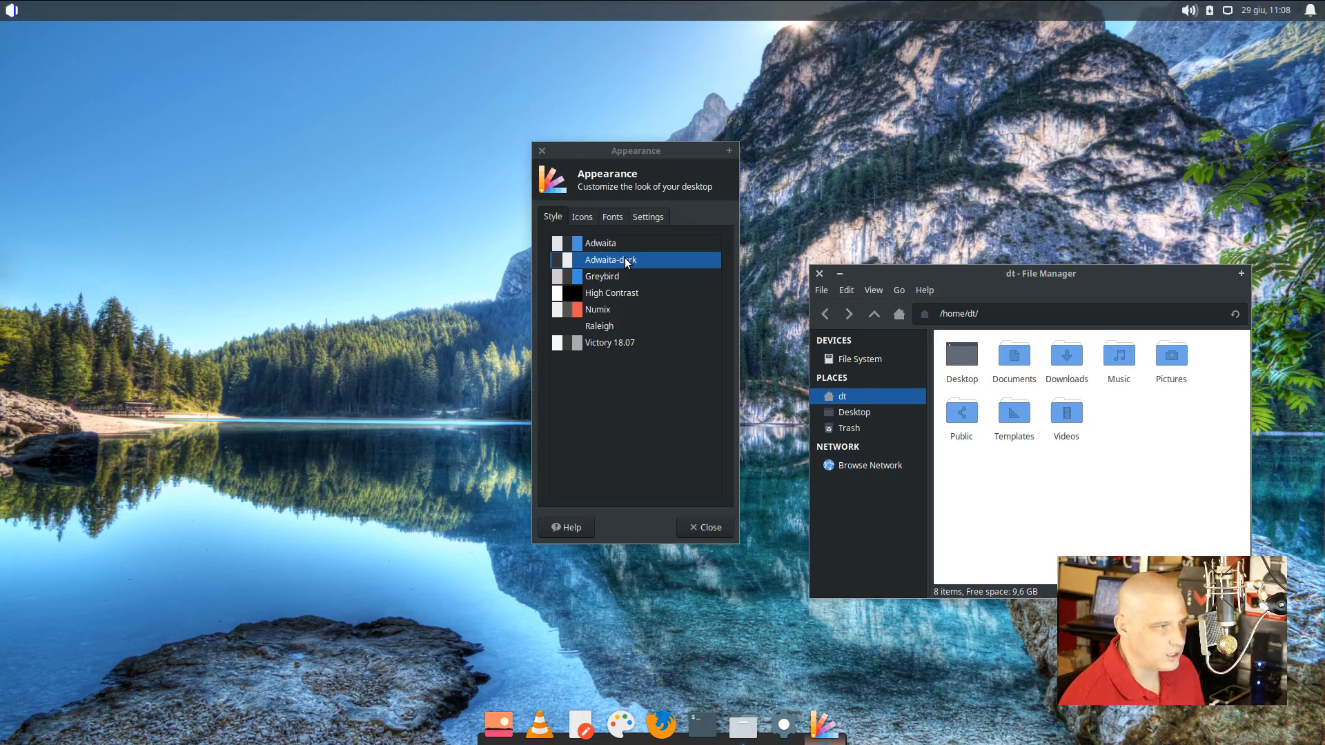
mouse_move(628, 280)
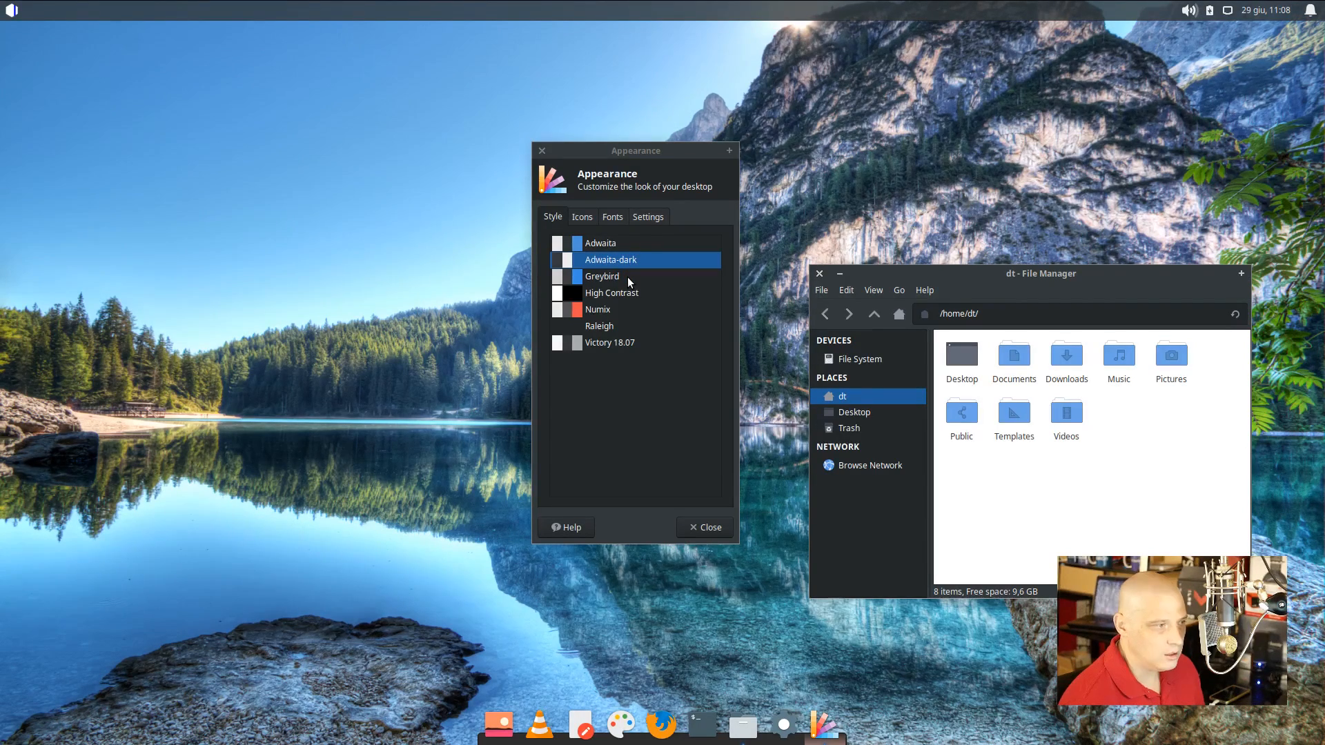
left_click(602, 279)
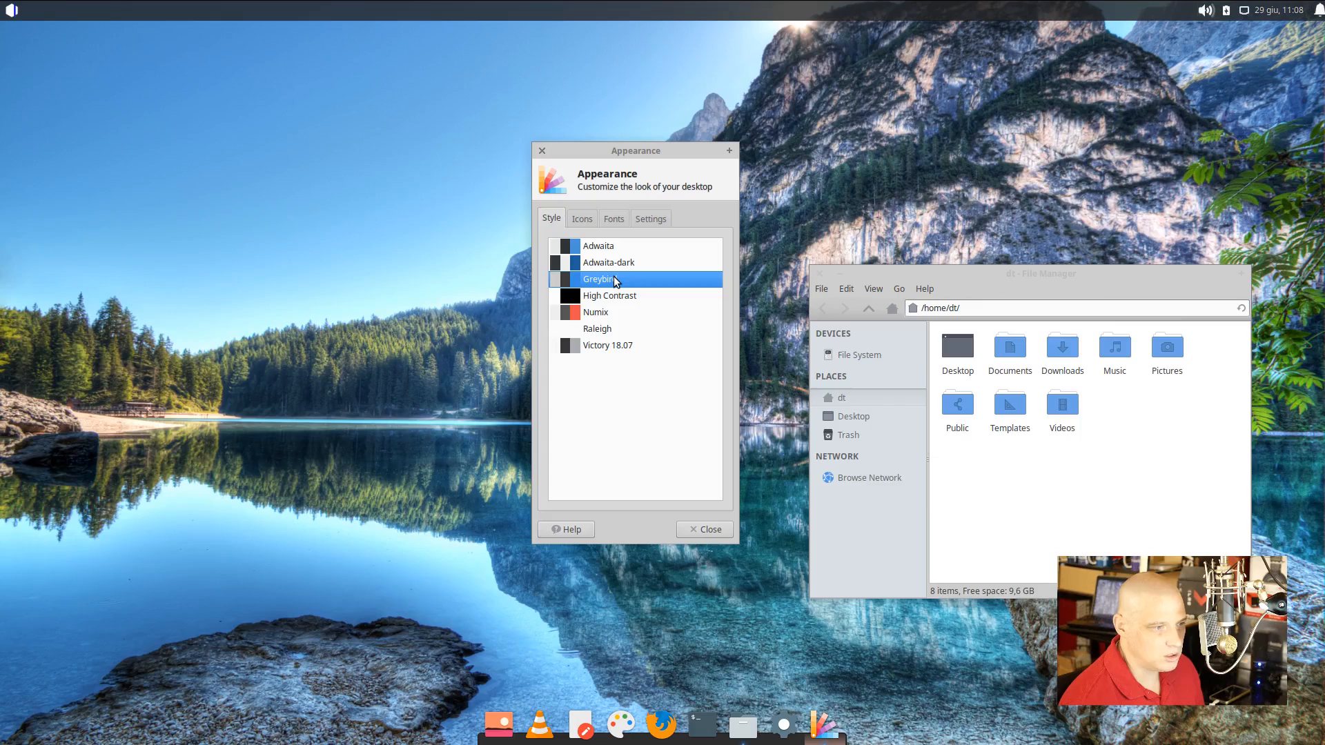
left_click(610, 305)
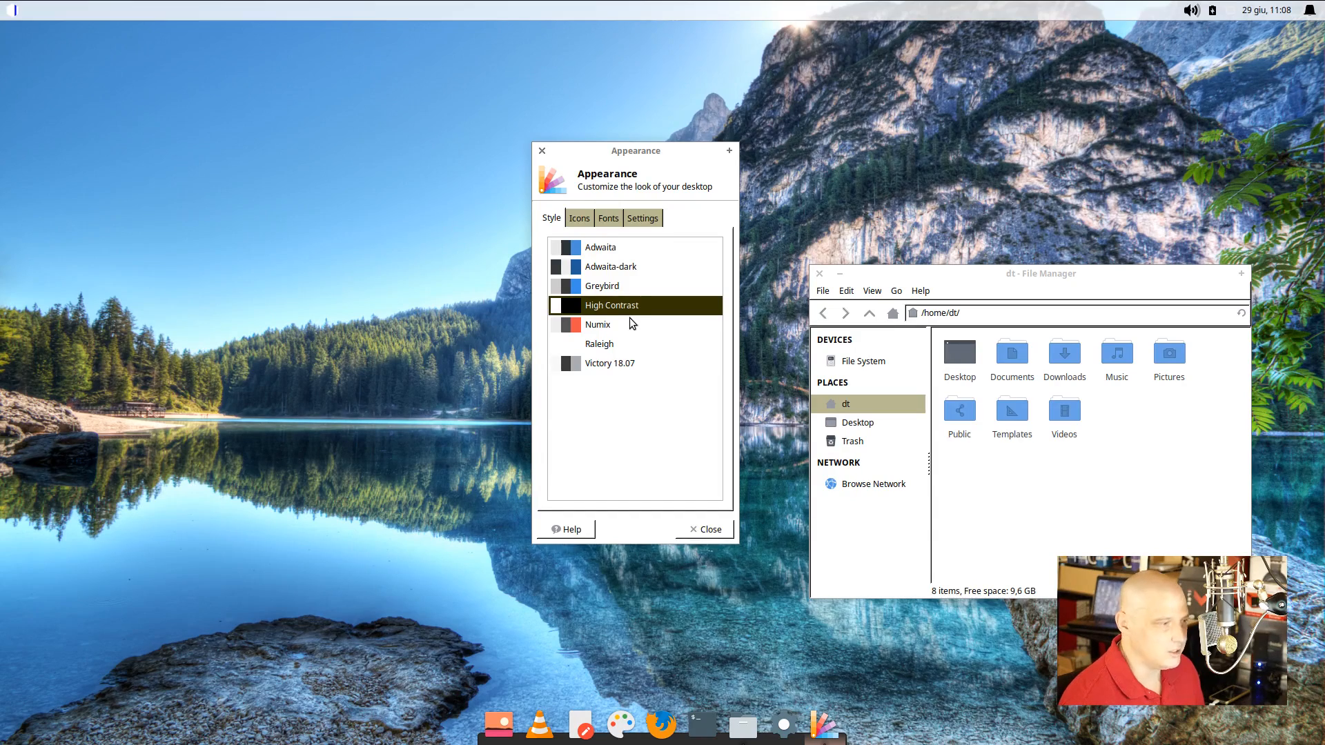
left_click(598, 324)
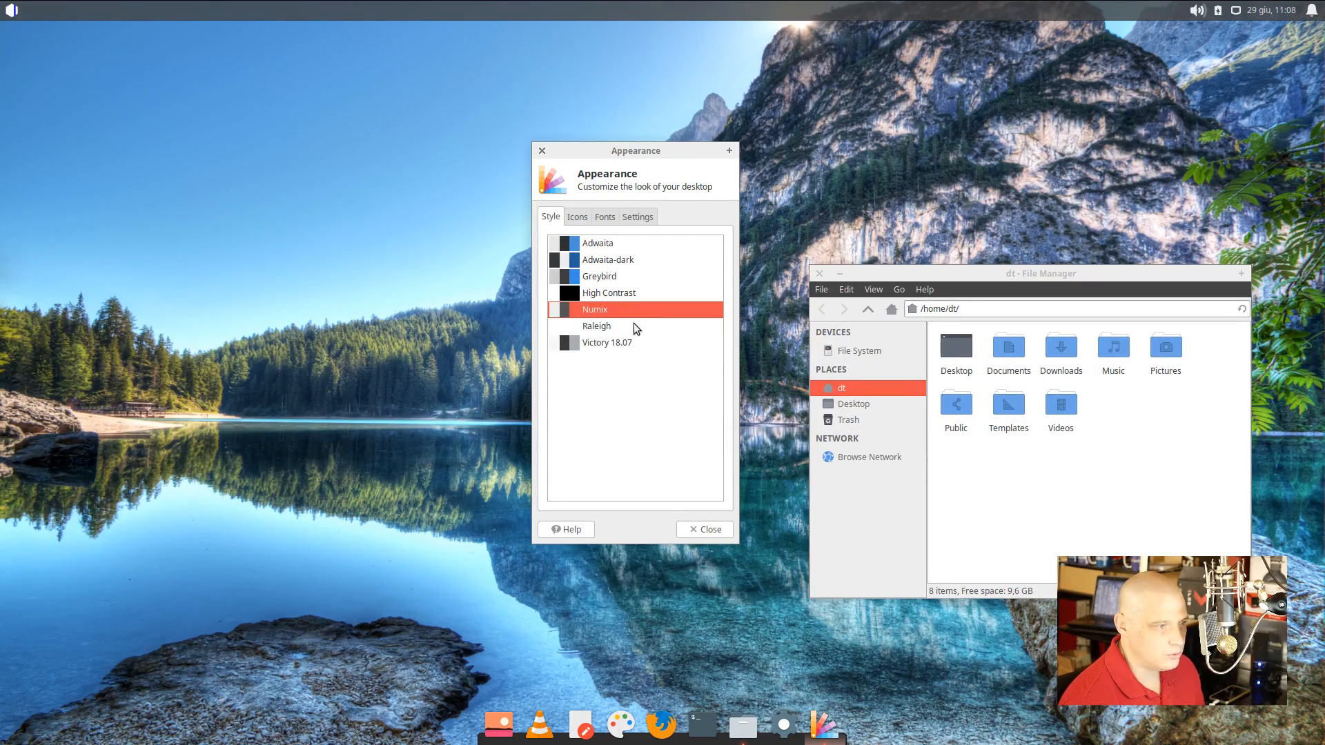
Try the Raleigh, Victory 18.07 and Adwaita-dark styles, ending on Adwaita
left_click(597, 335)
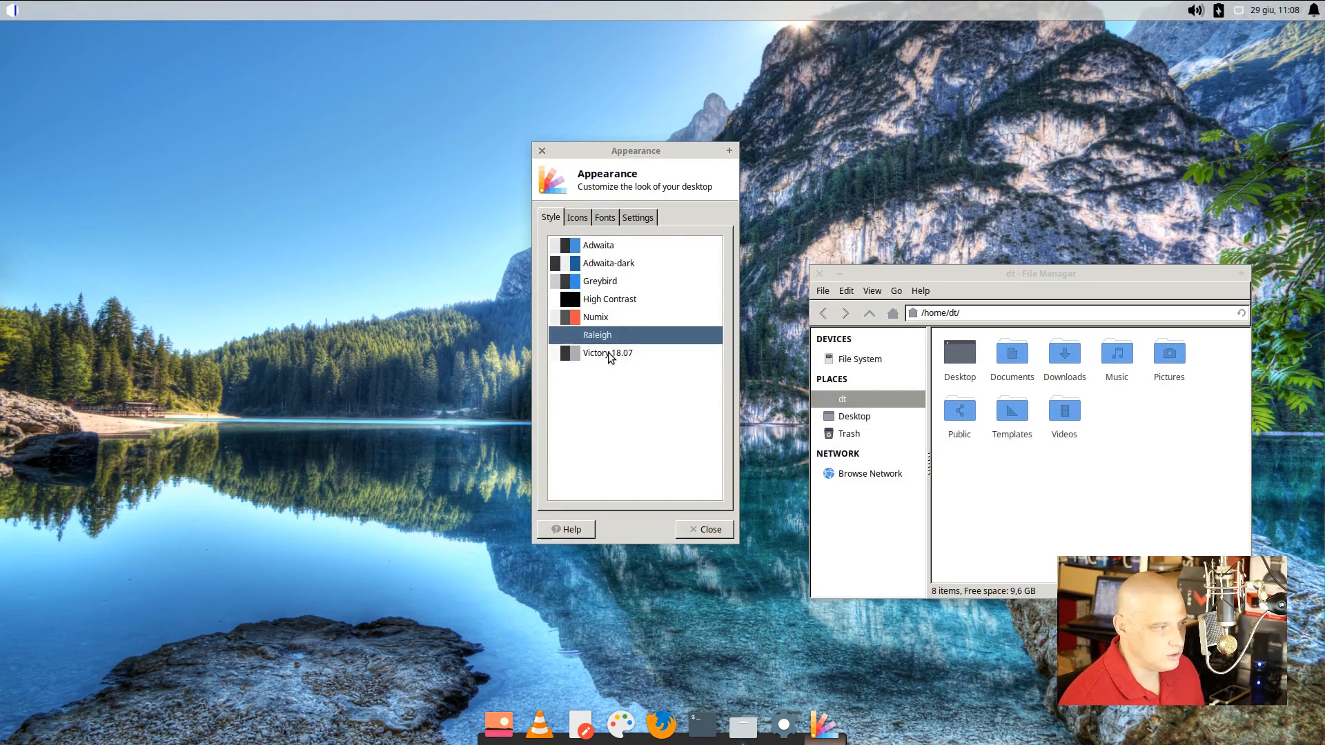
left_click(608, 350)
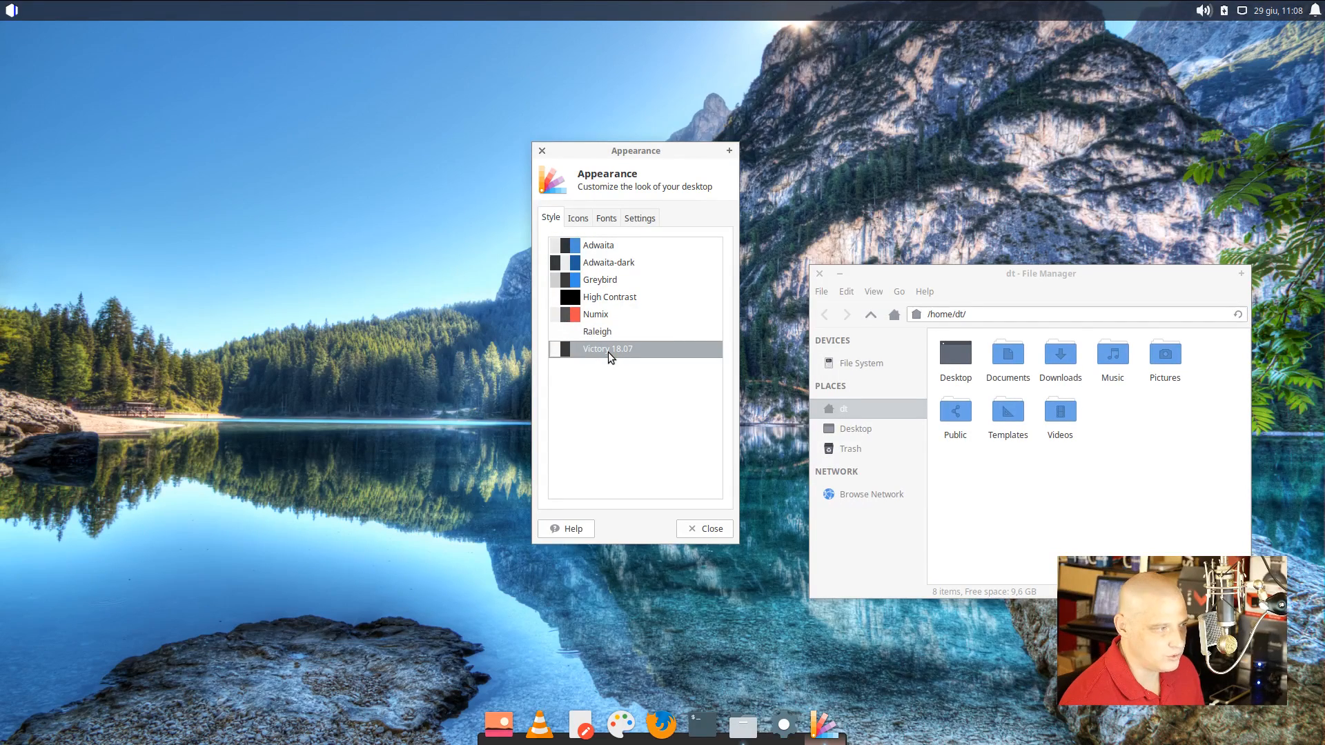
mouse_move(593, 245)
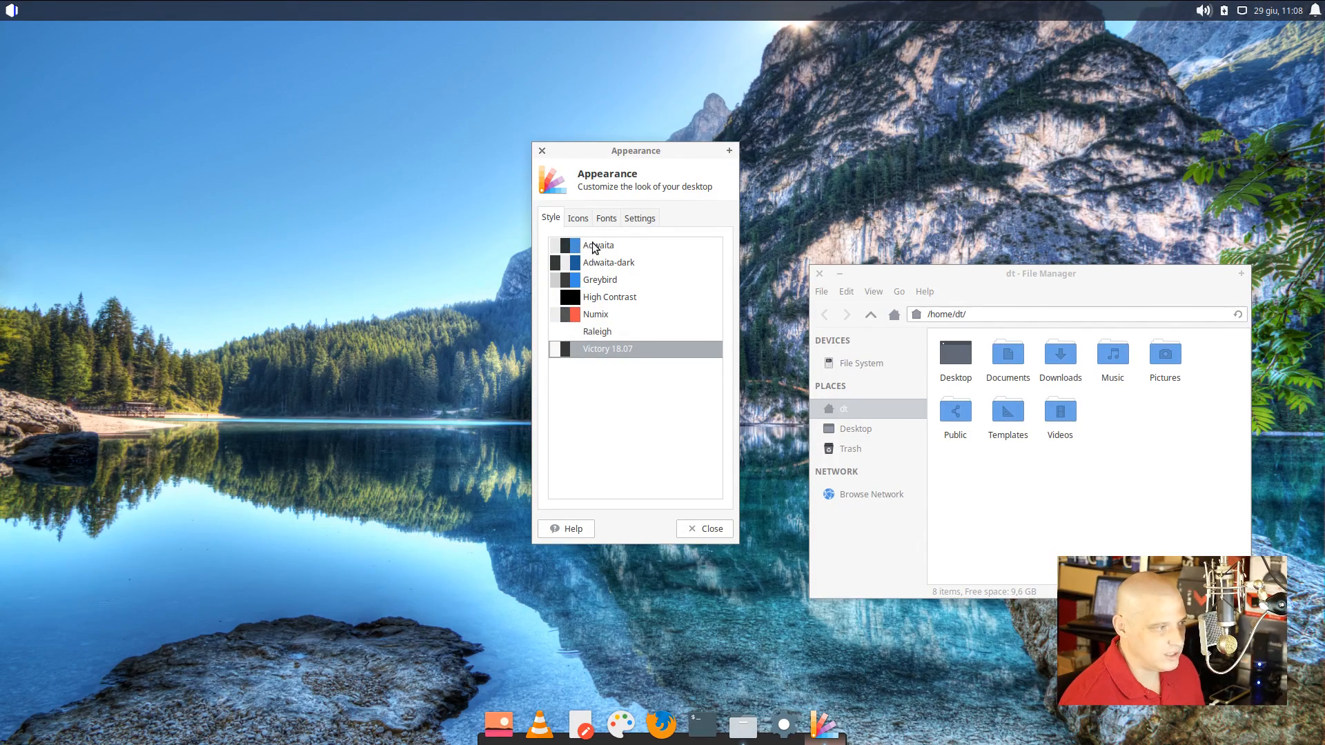
left_click(610, 259)
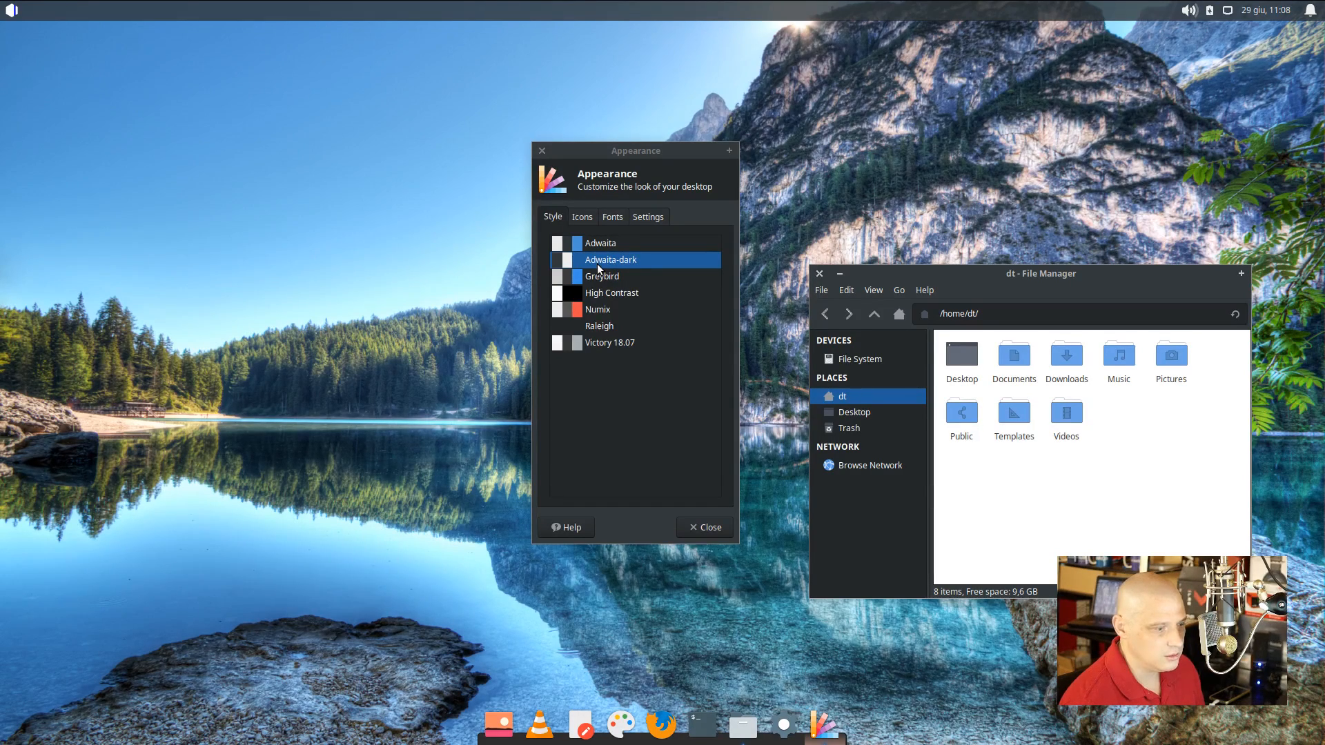
mouse_move(601, 243)
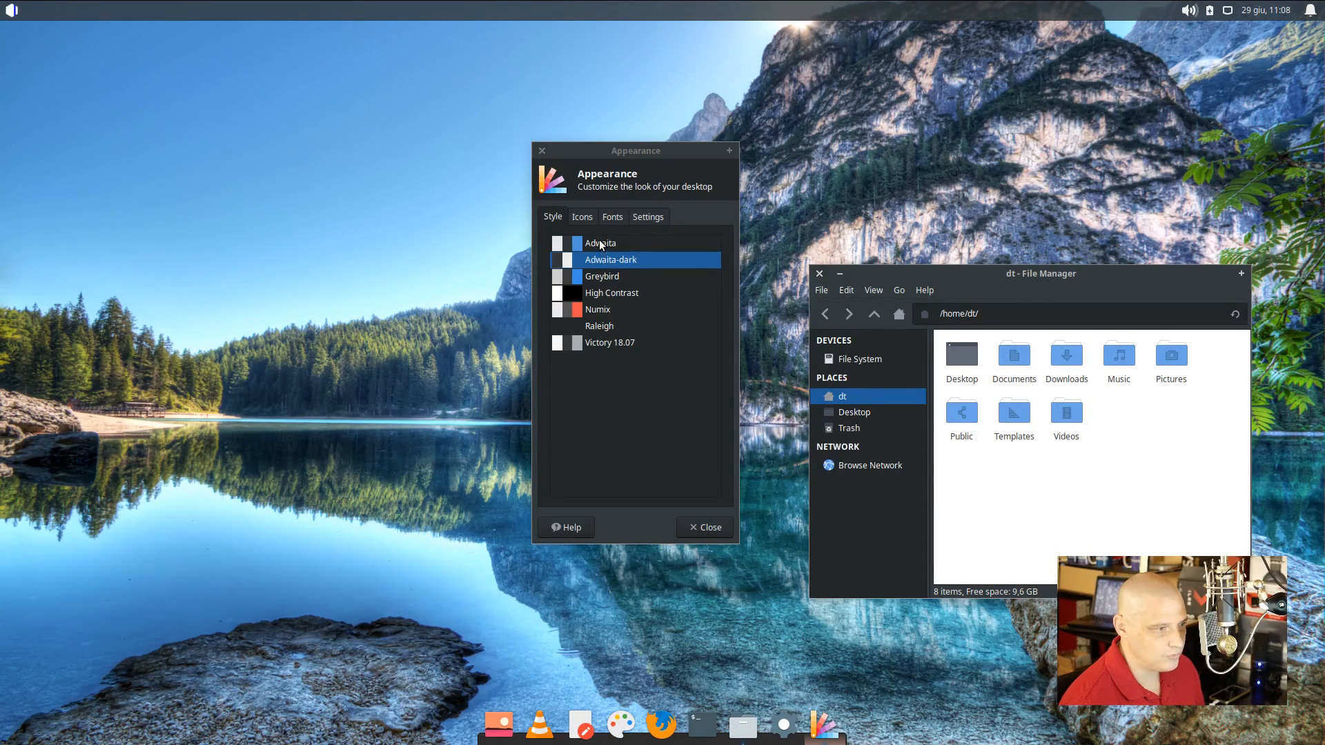
left_click(600, 244)
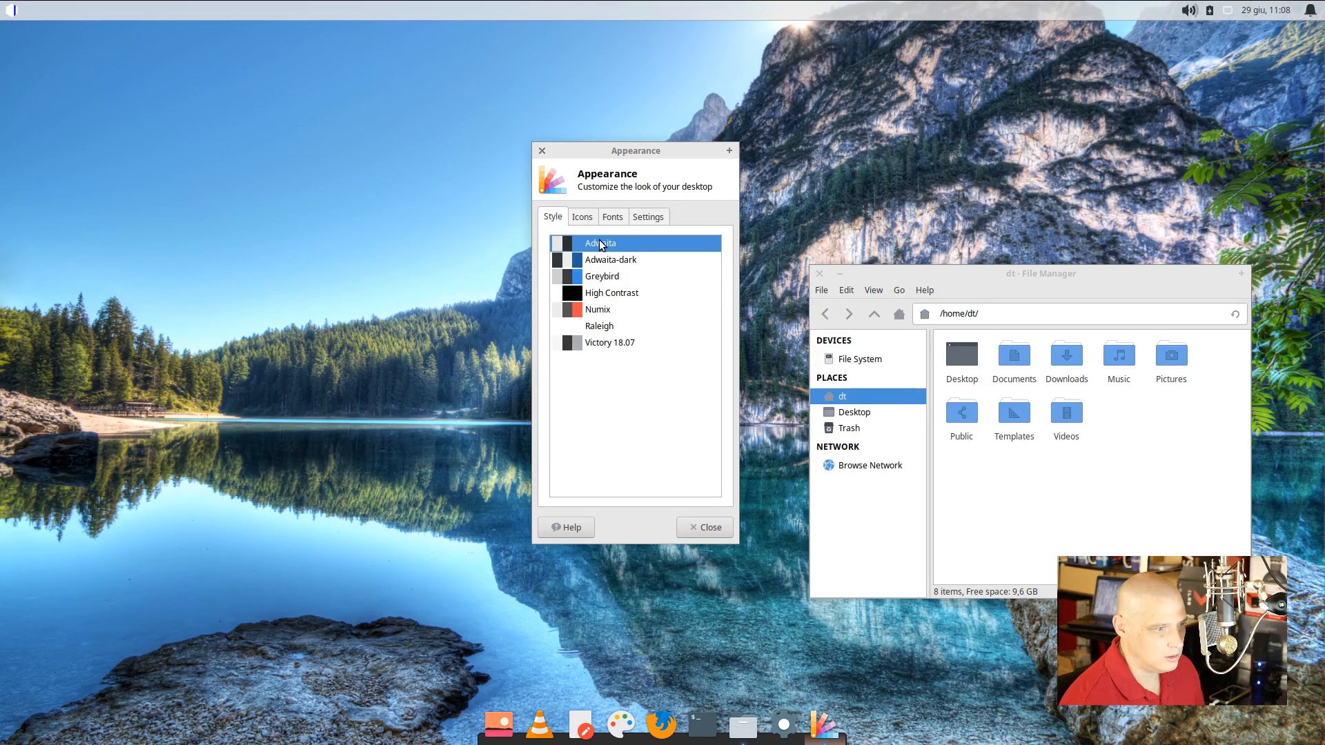
On the Icons tab, try the elementary Xfce and Humanity icon themes
left_click(581, 216)
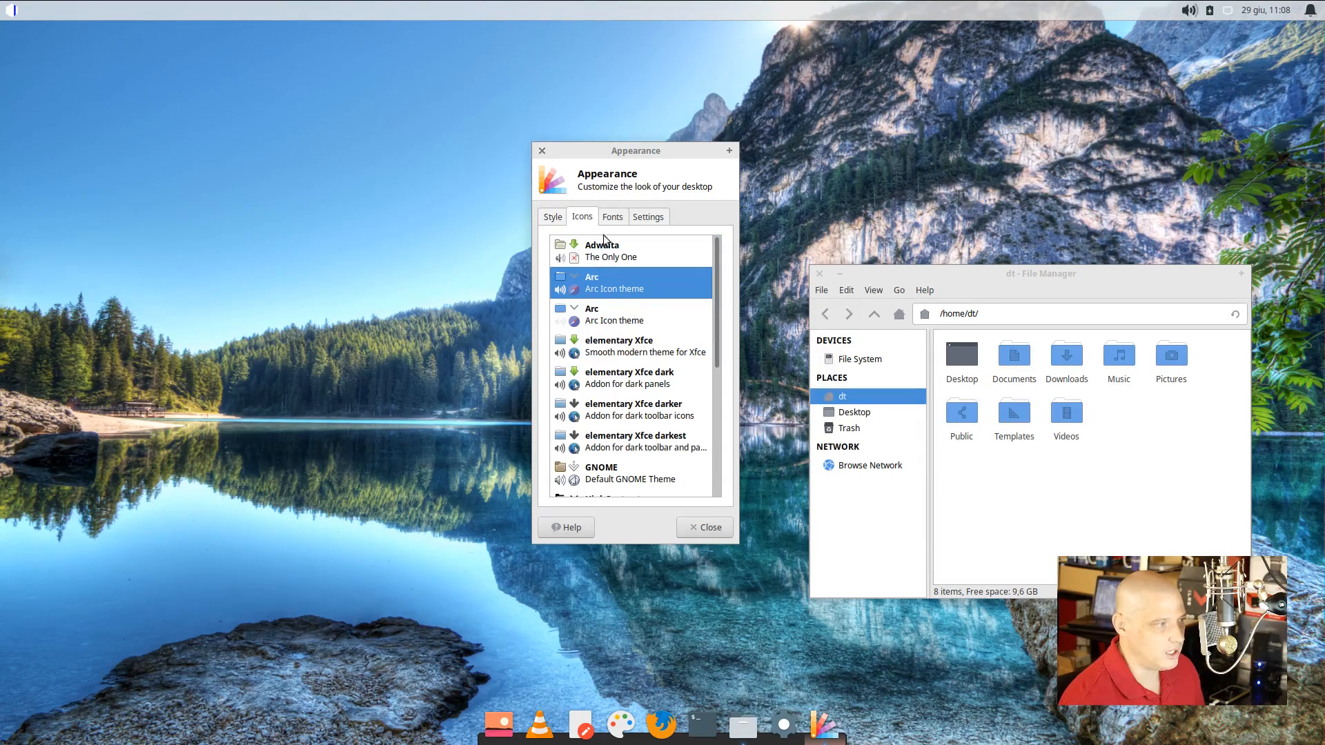
mouse_move(661, 342)
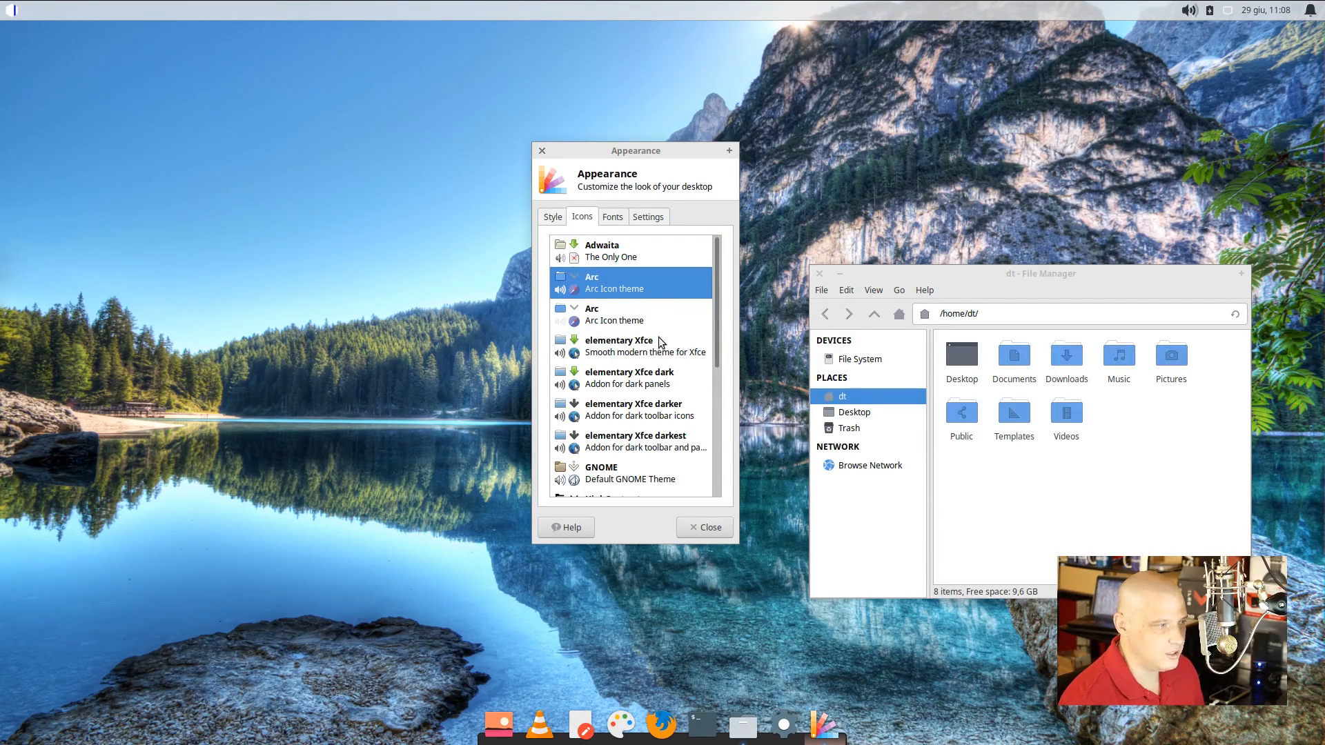
mouse_move(617, 367)
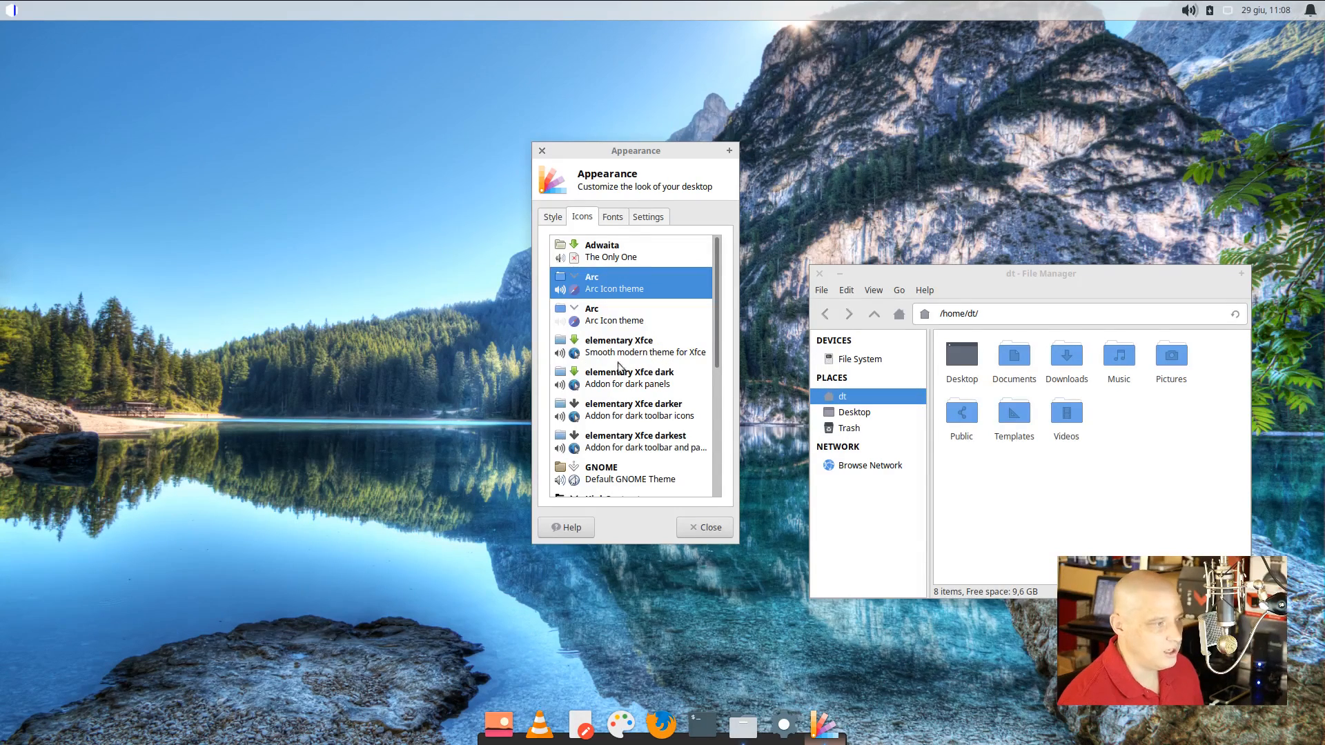
left_click(619, 346)
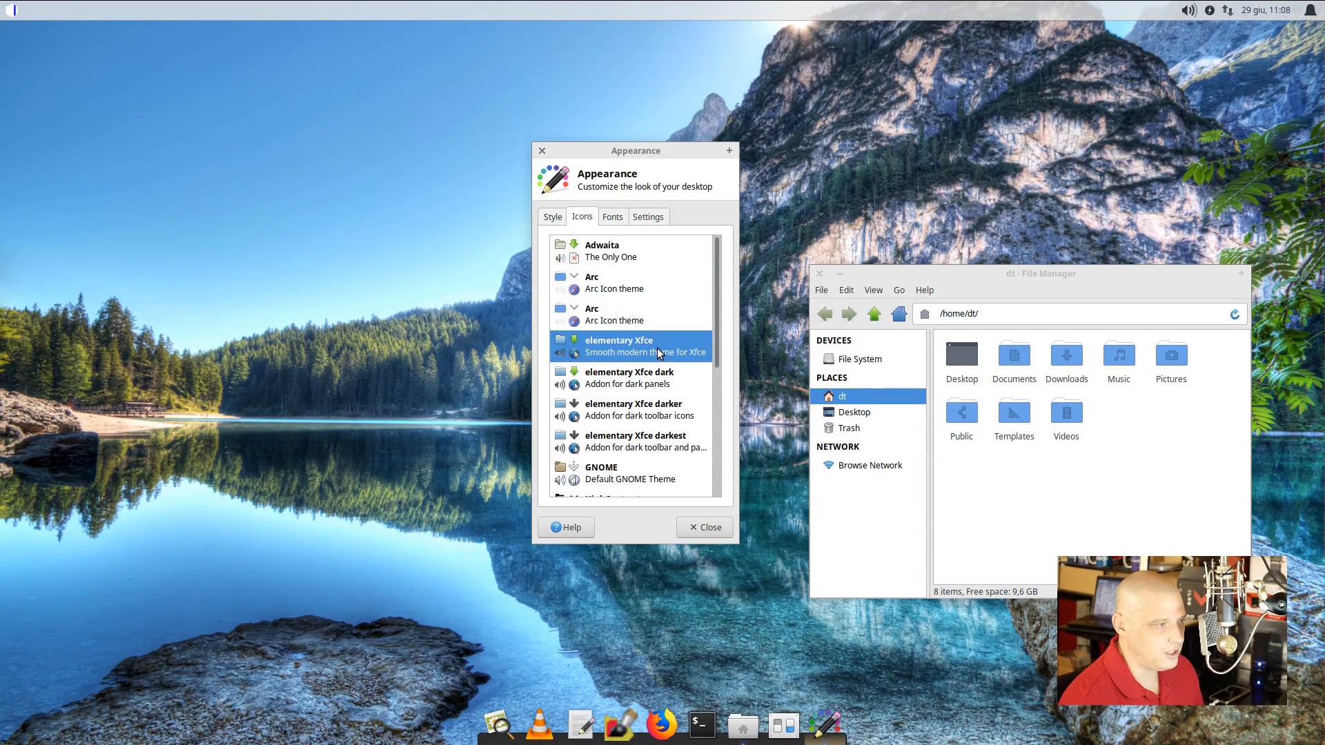
scroll("down", 3)
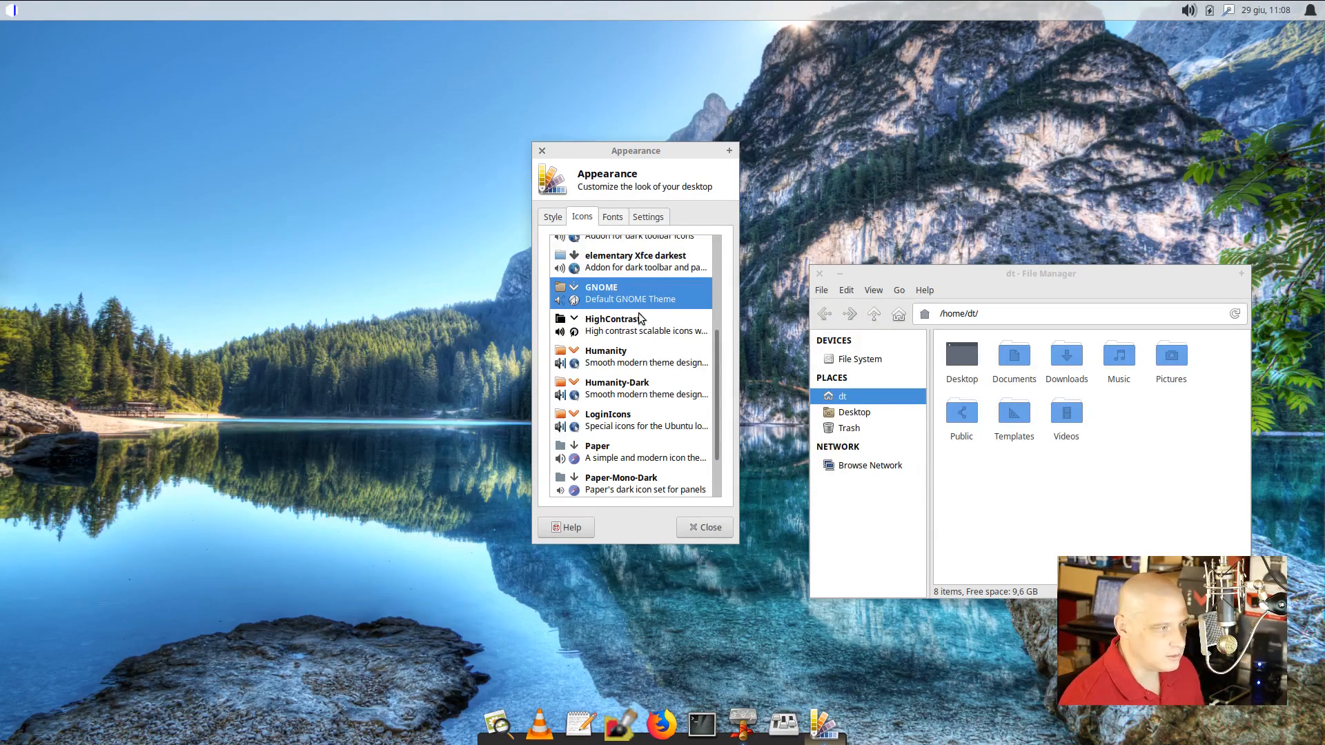
left_click(635, 357)
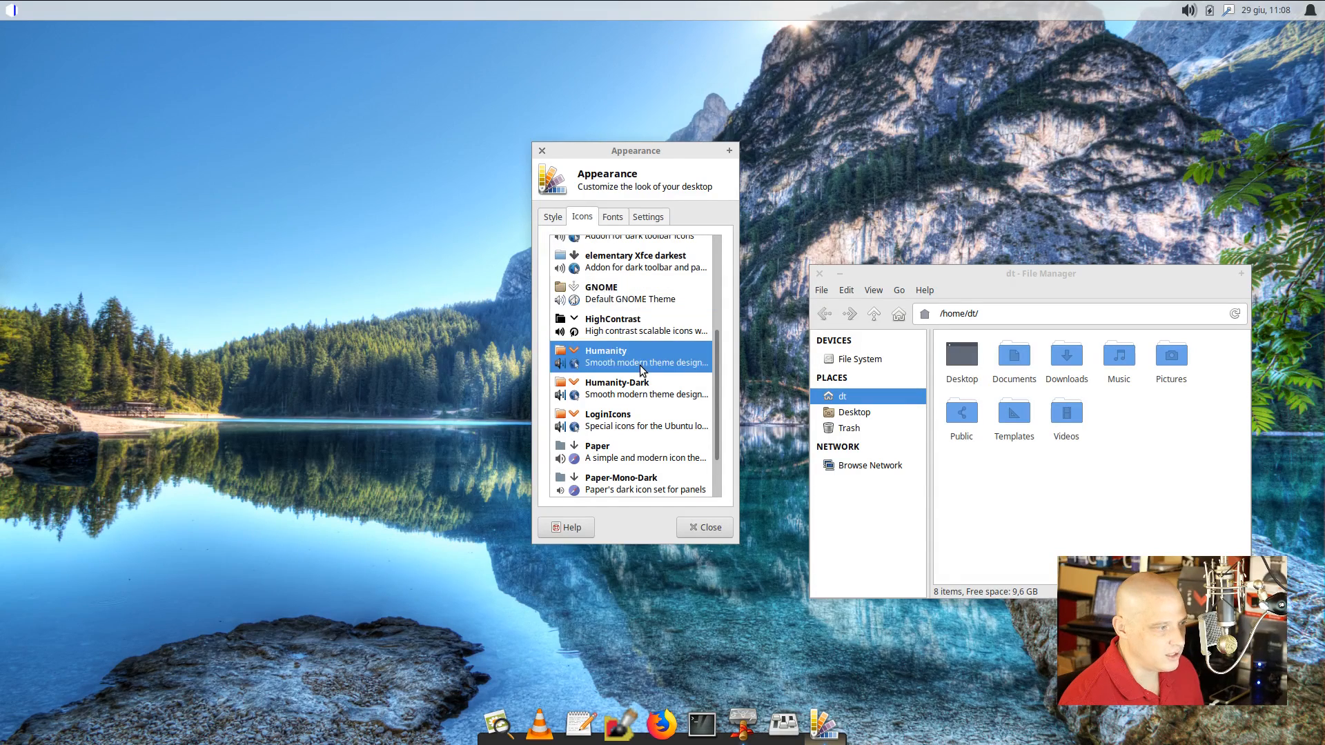
left_click(606, 351)
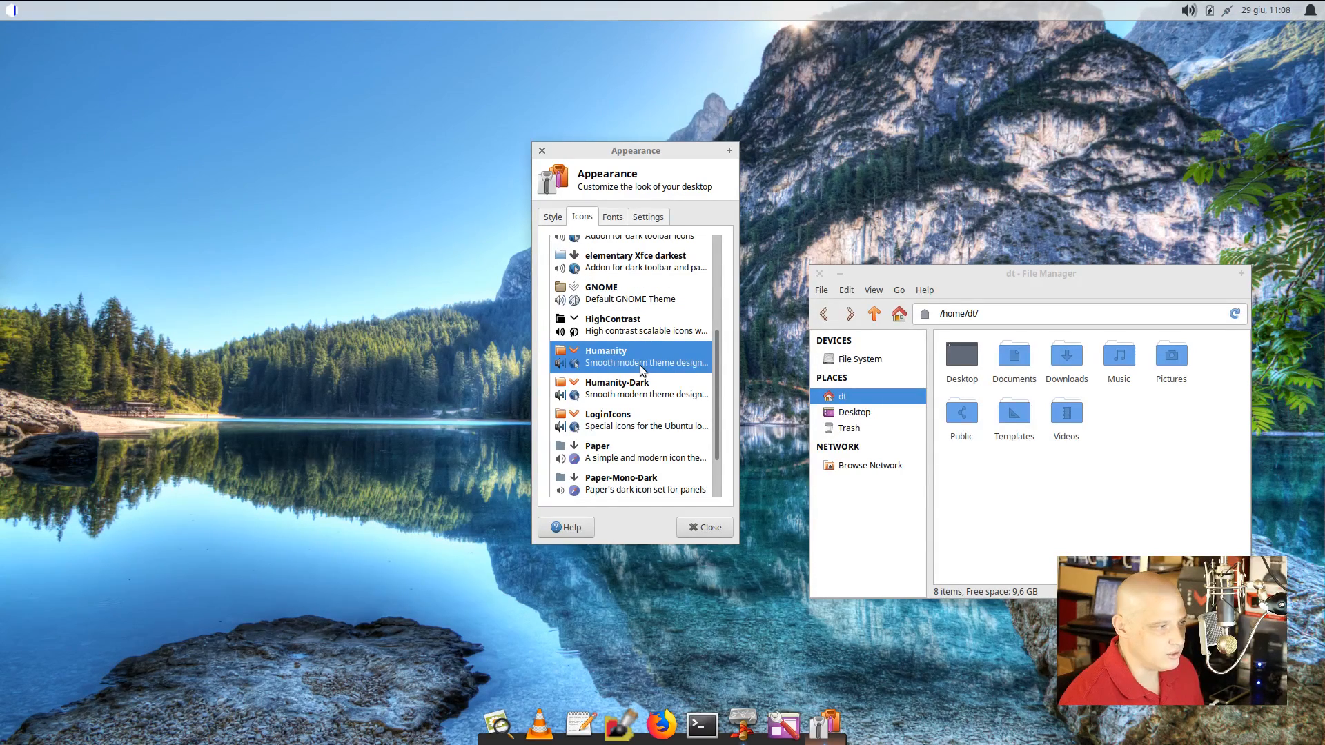
scroll("down", 3)
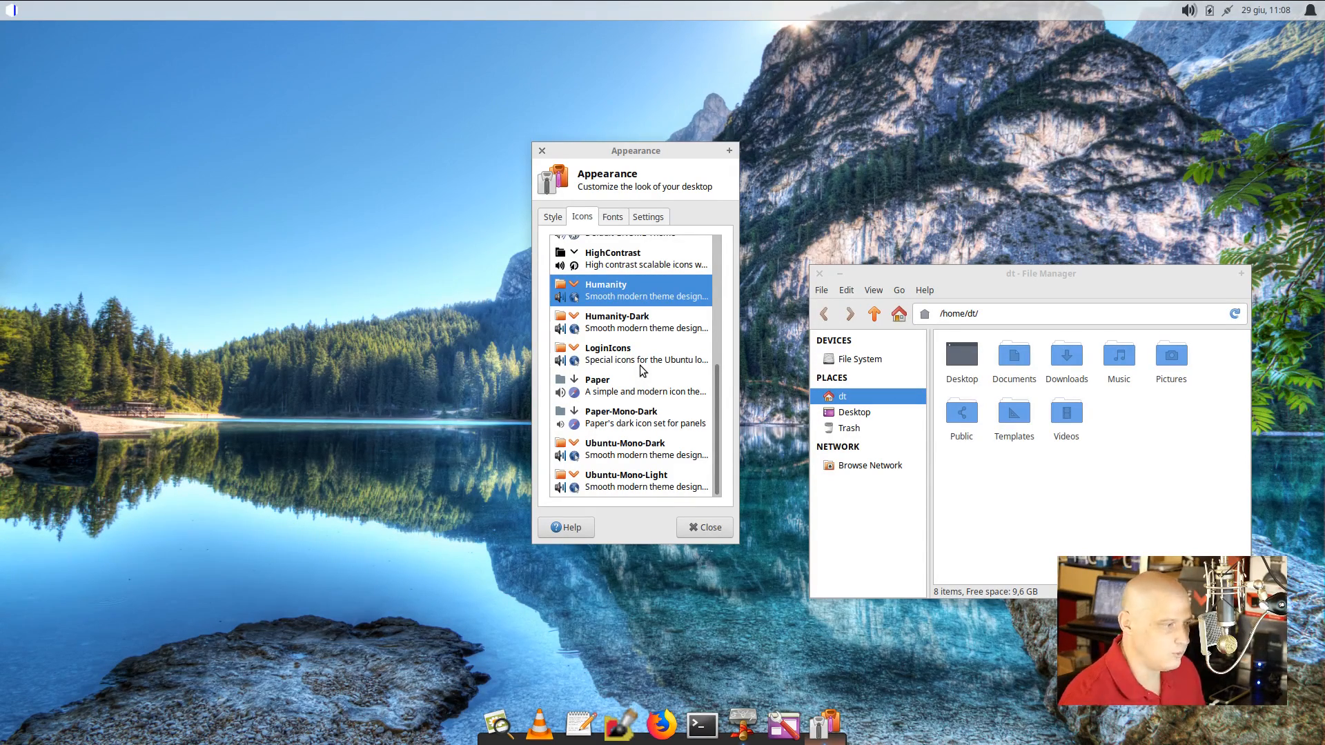
mouse_move(618, 378)
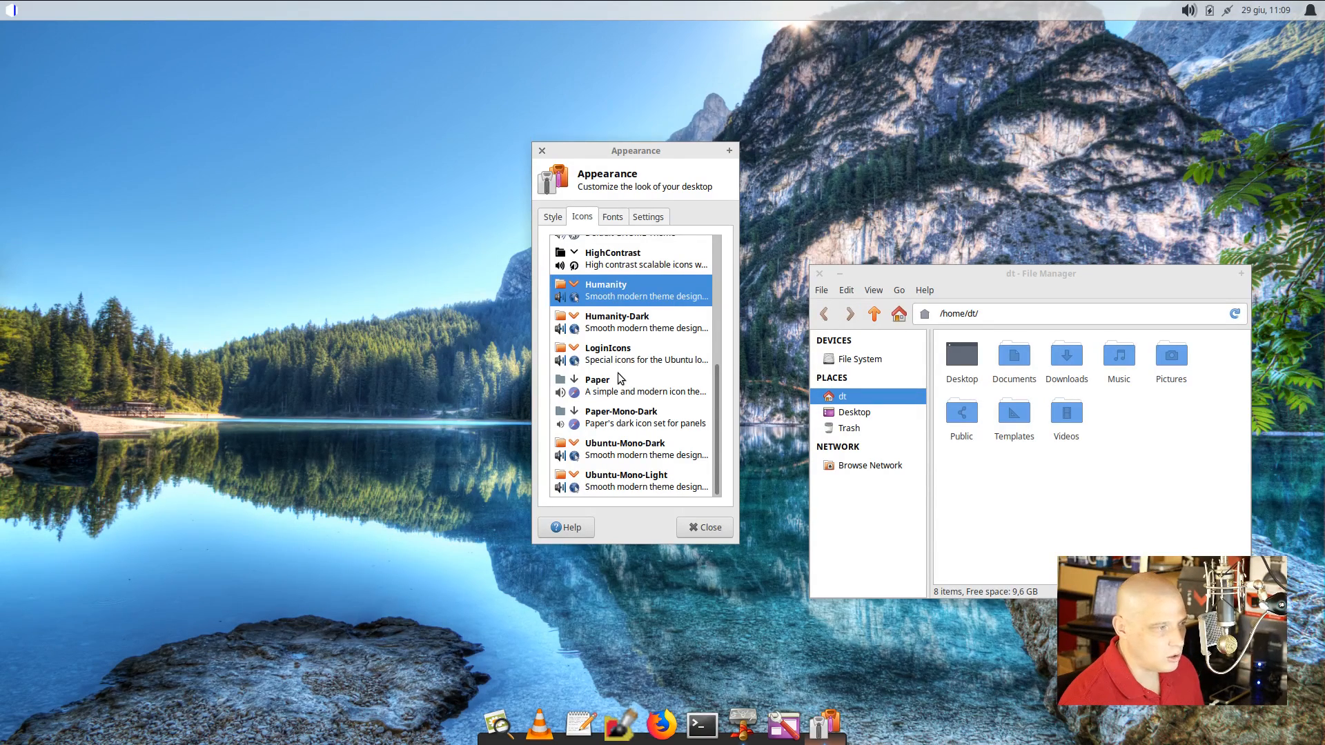
mouse_move(640, 425)
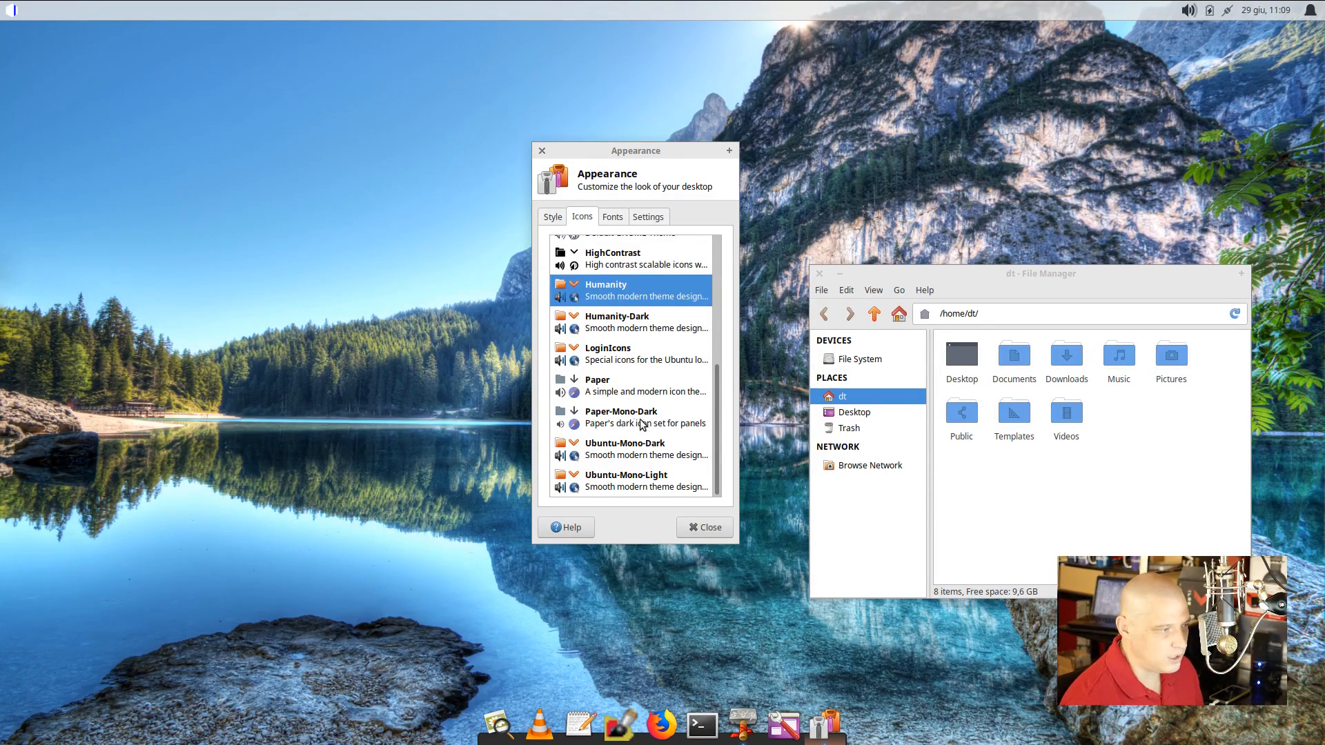
mouse_move(640, 425)
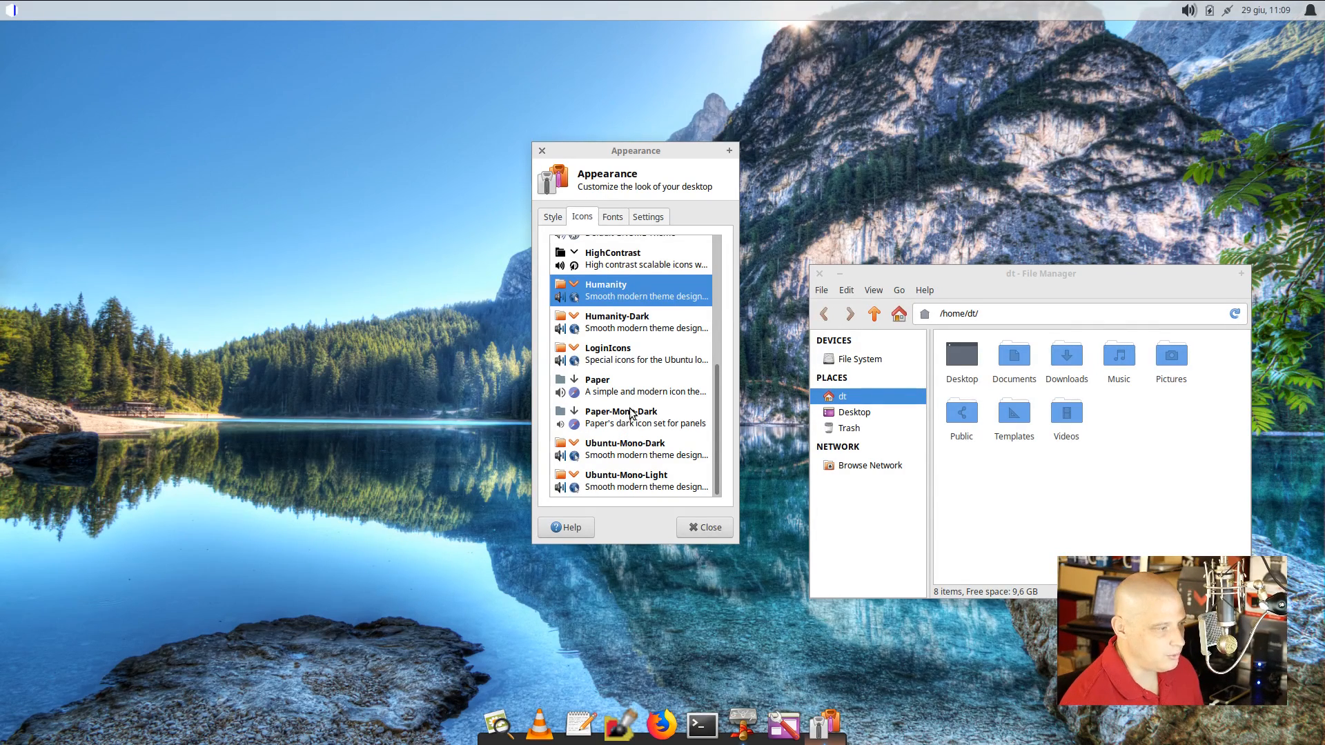
Try Paper and Paper-Mono-Dark icons, restore Arc, then close Appearance and the file manager
left_click(621, 385)
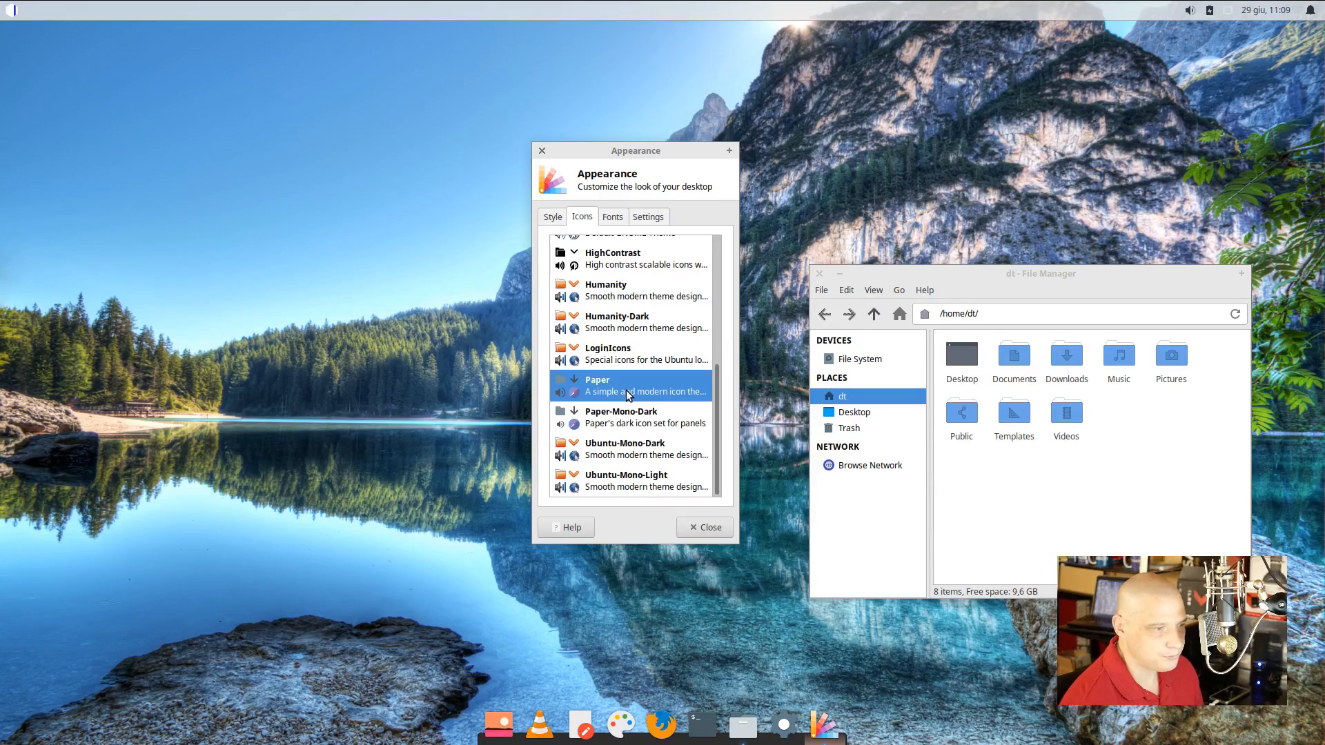
left_click(621, 417)
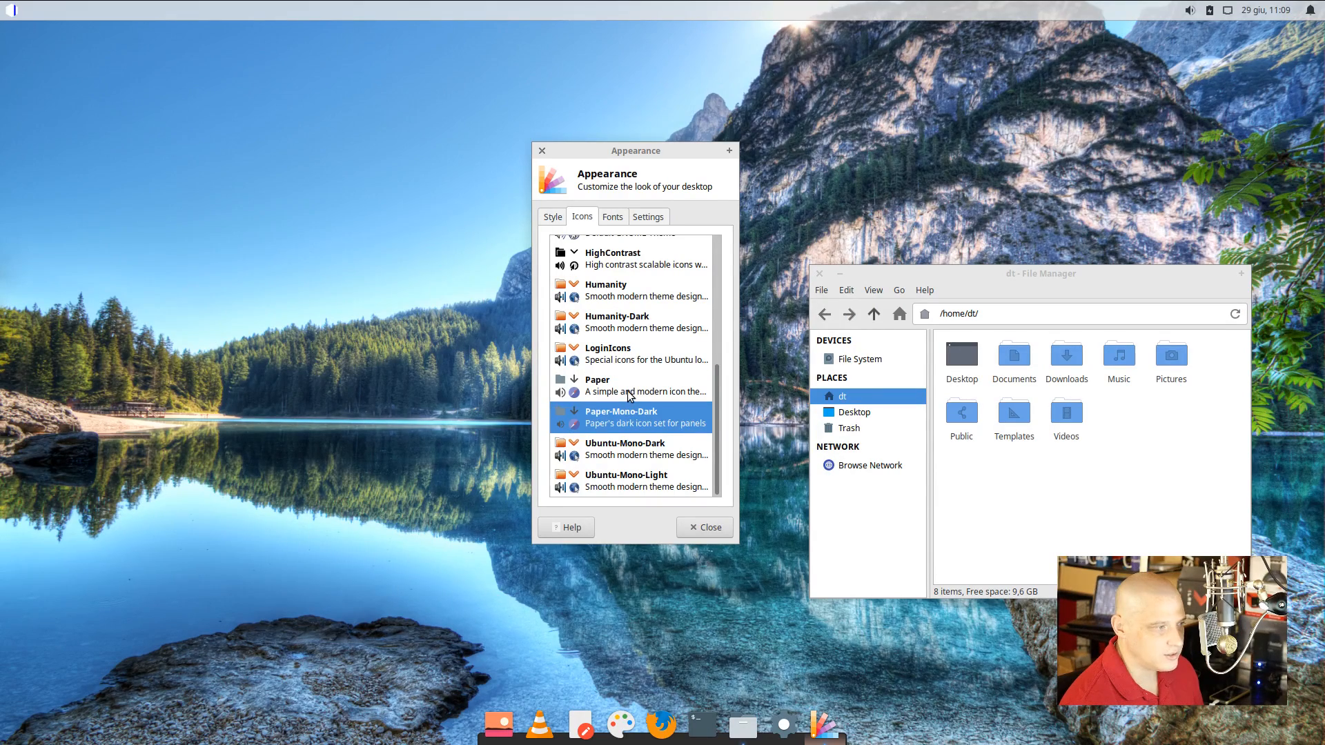
scroll("up", 3)
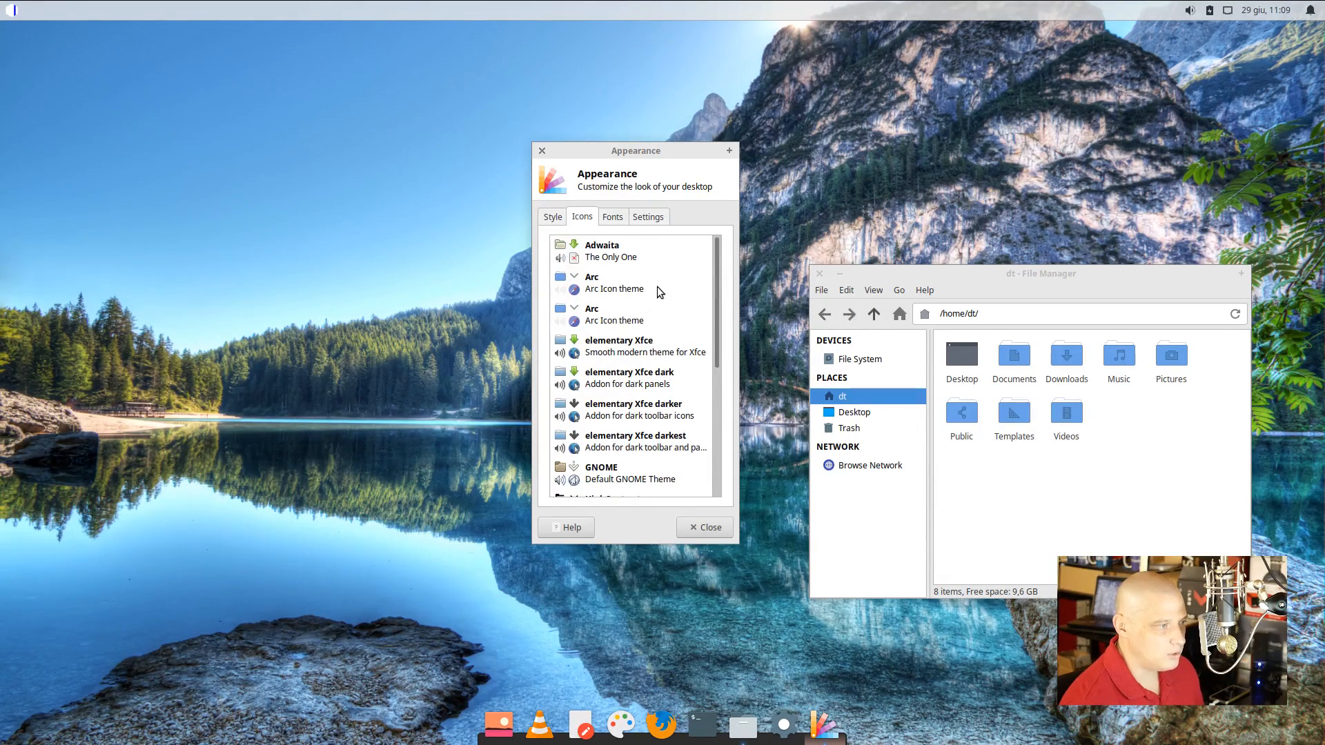
left_click(614, 283)
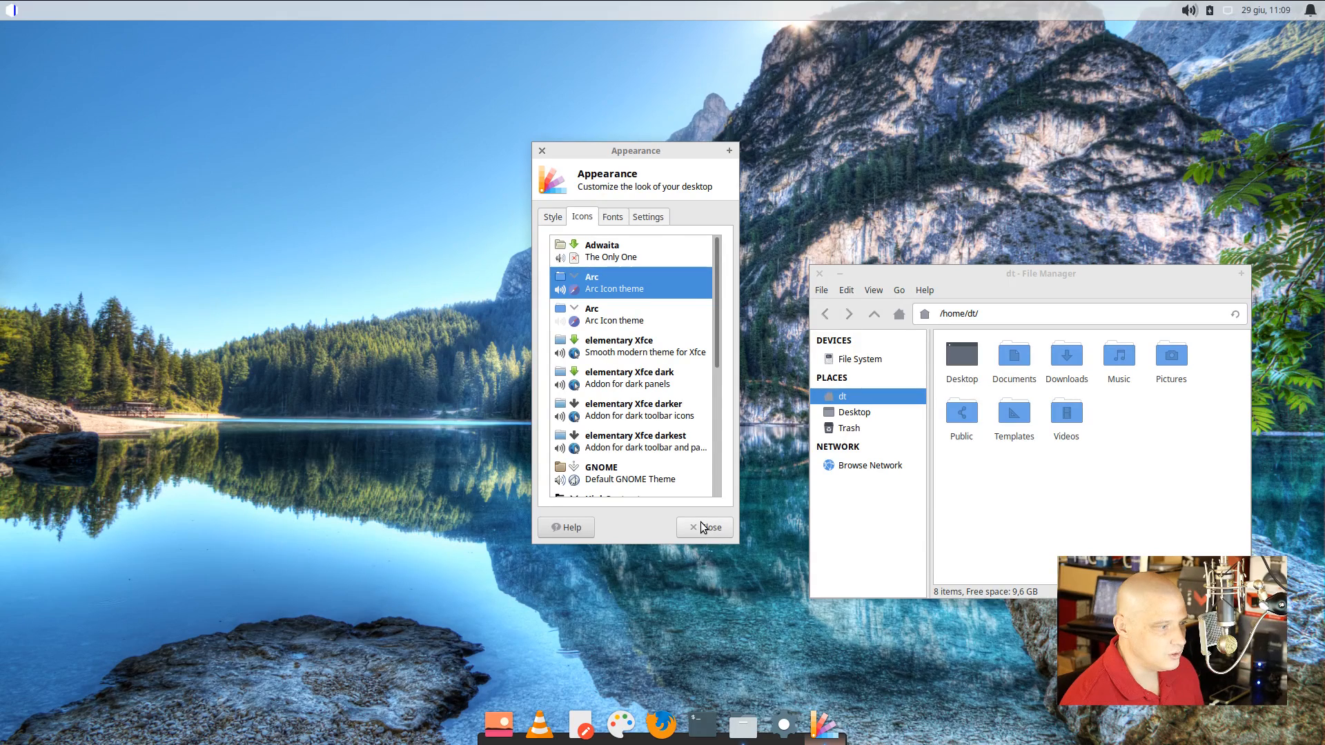
left_click(552, 216)
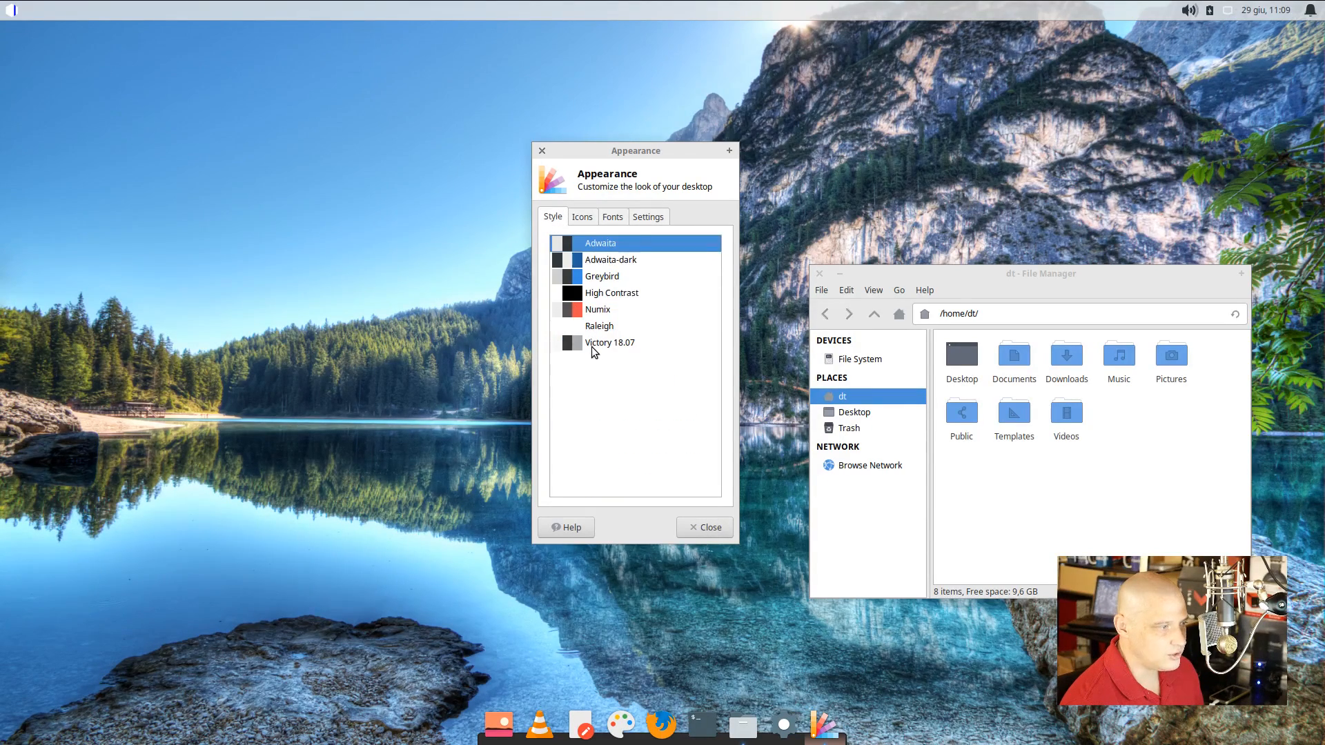
left_click(704, 527)
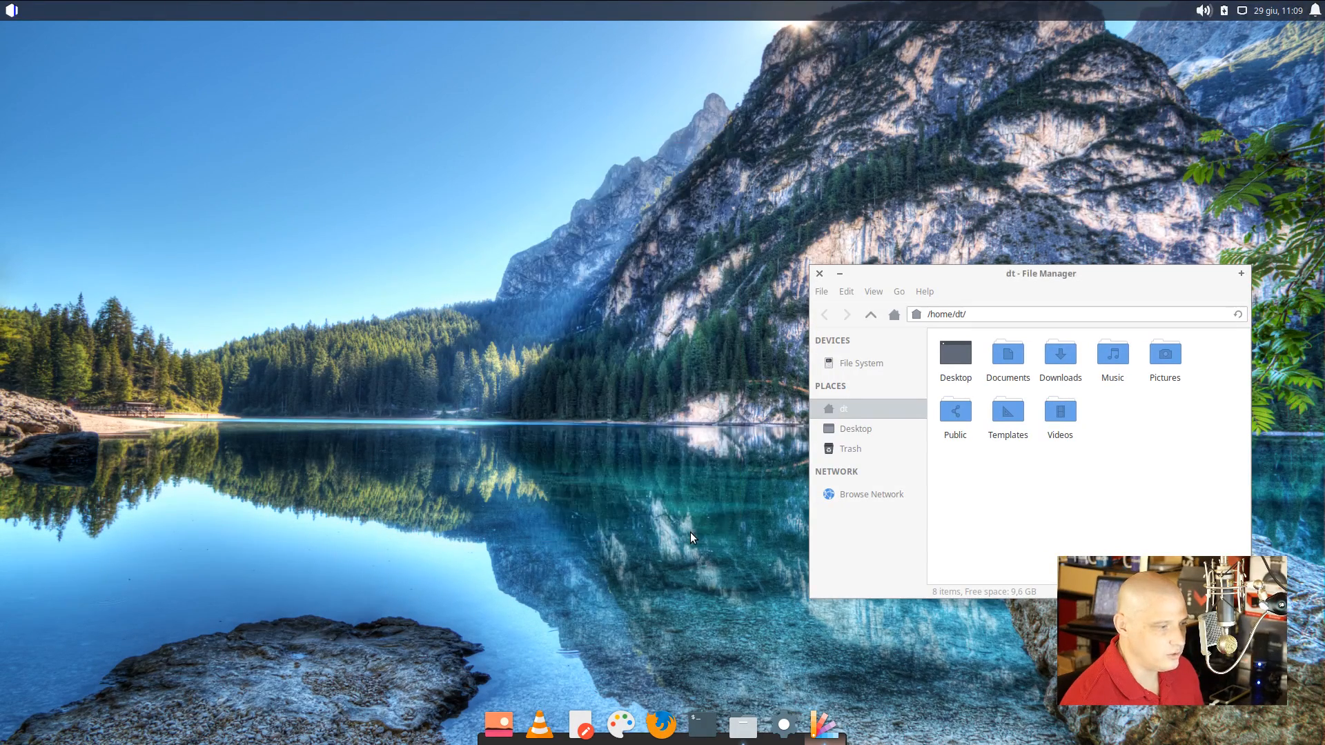
left_click(817, 273)
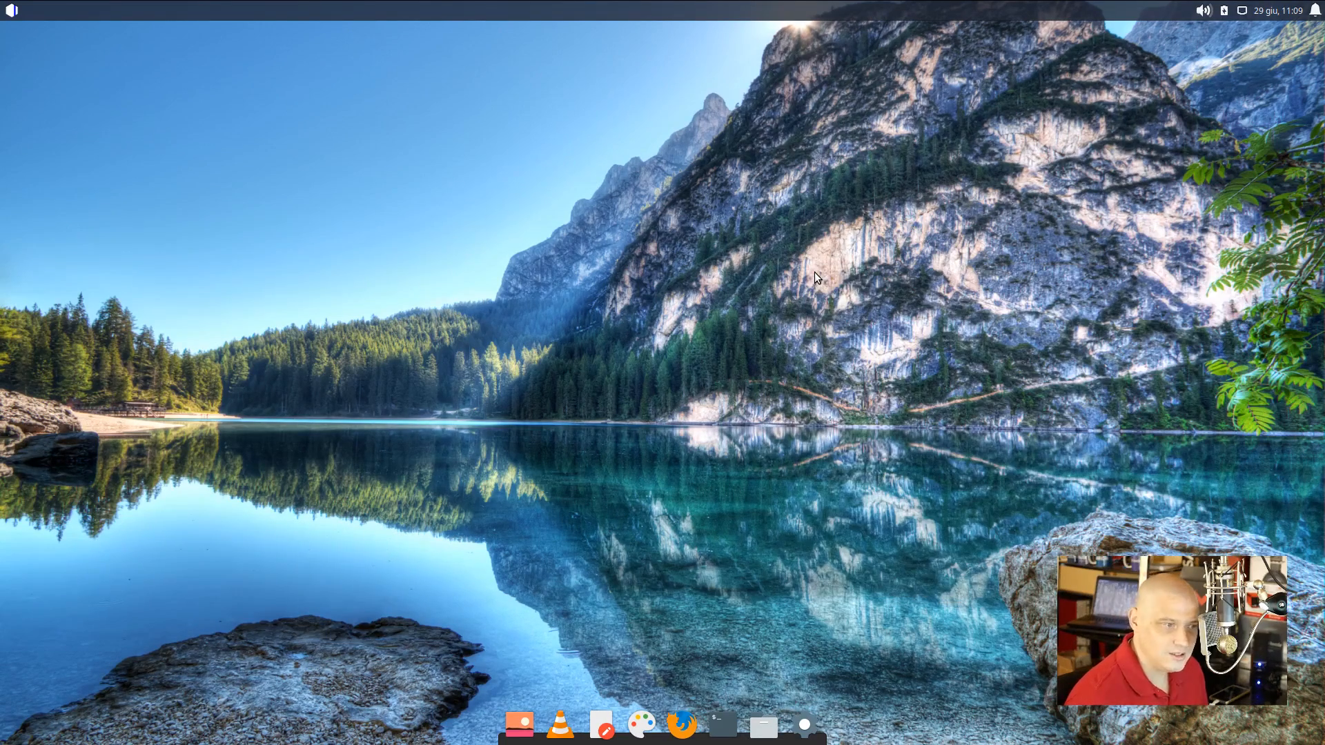
mouse_move(569, 341)
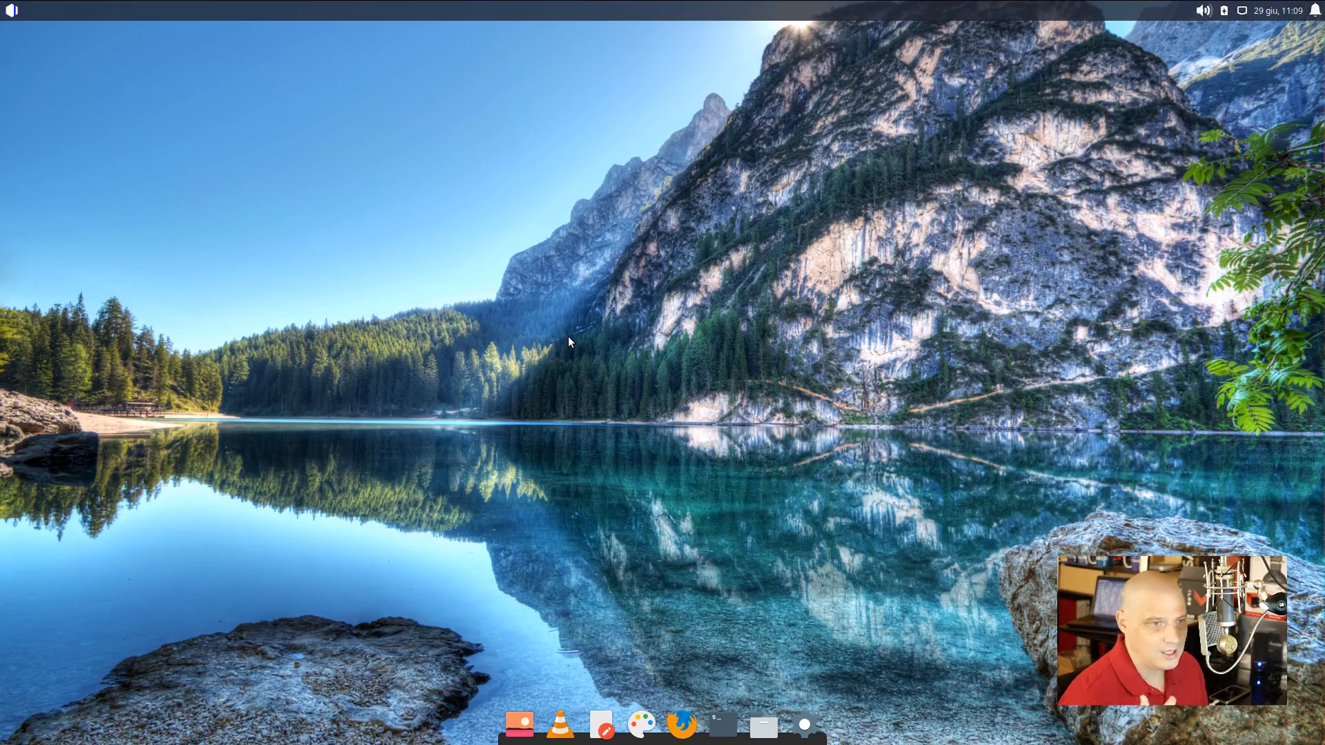
mouse_move(327, 422)
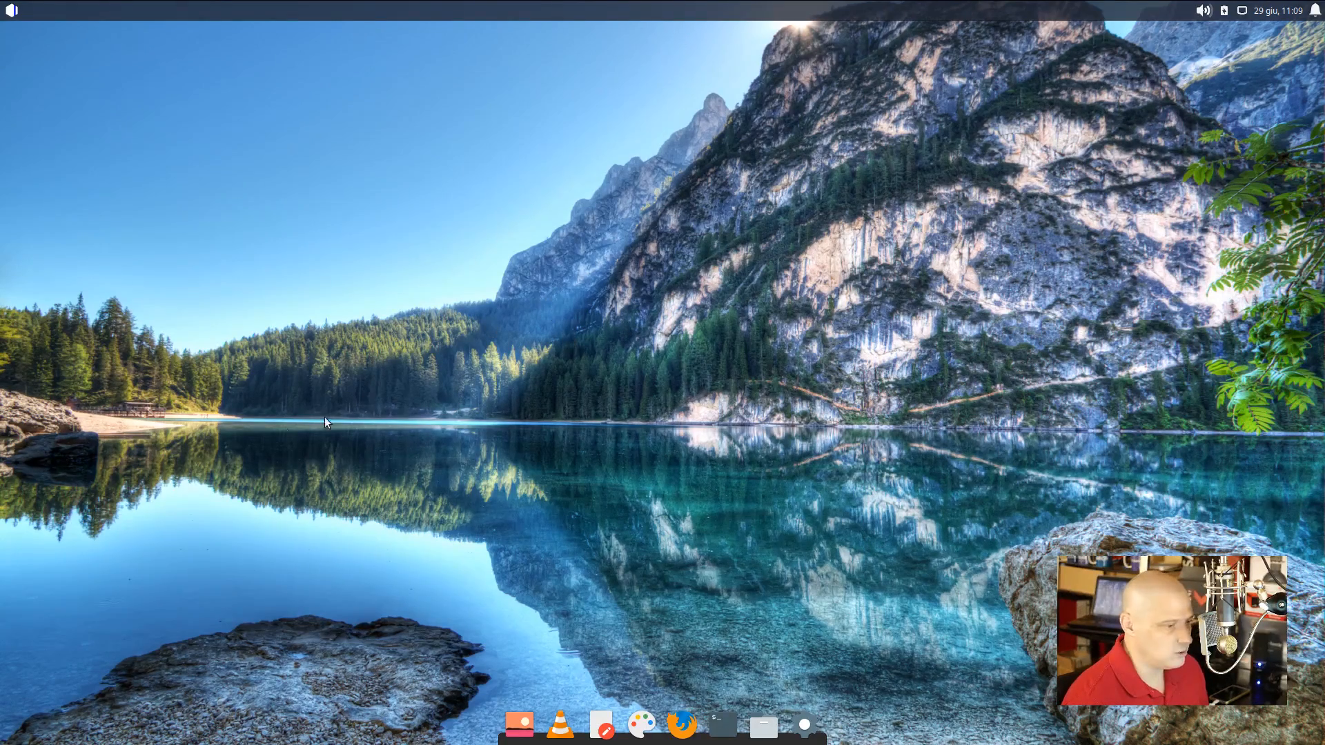
mouse_move(734, 456)
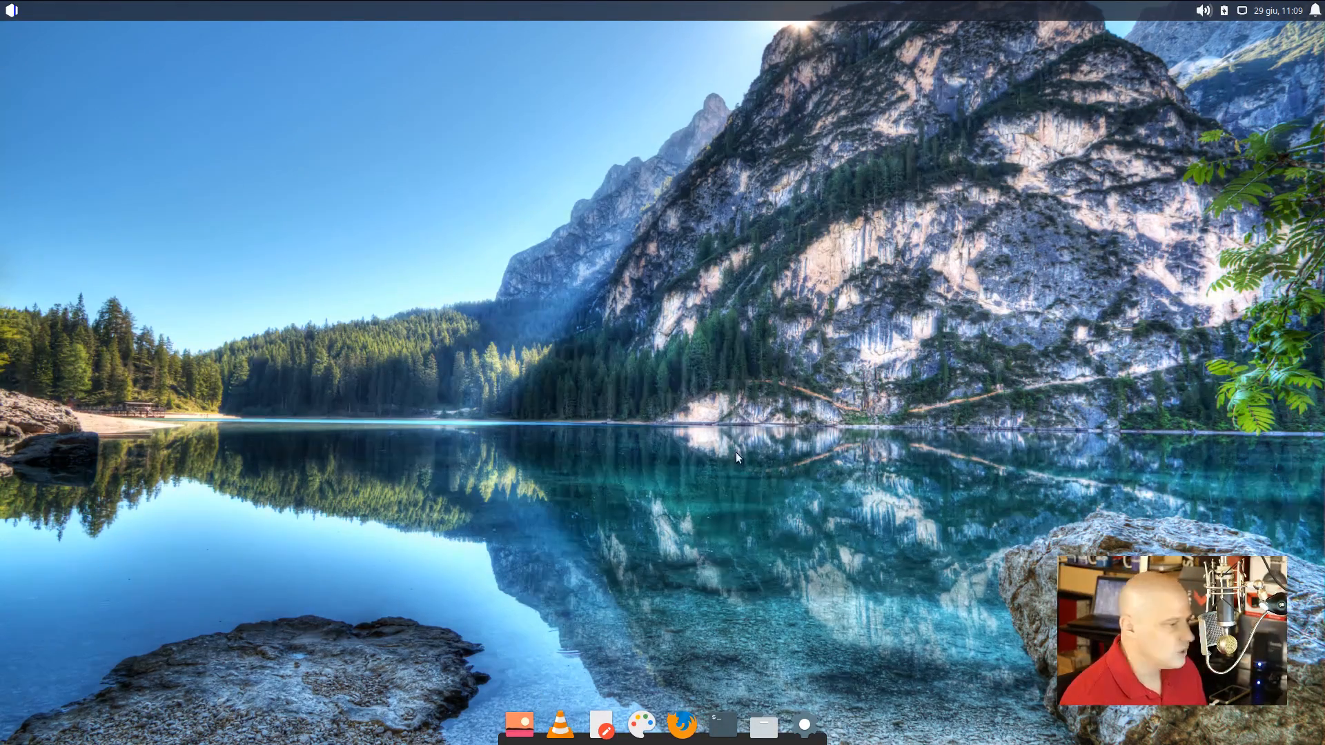